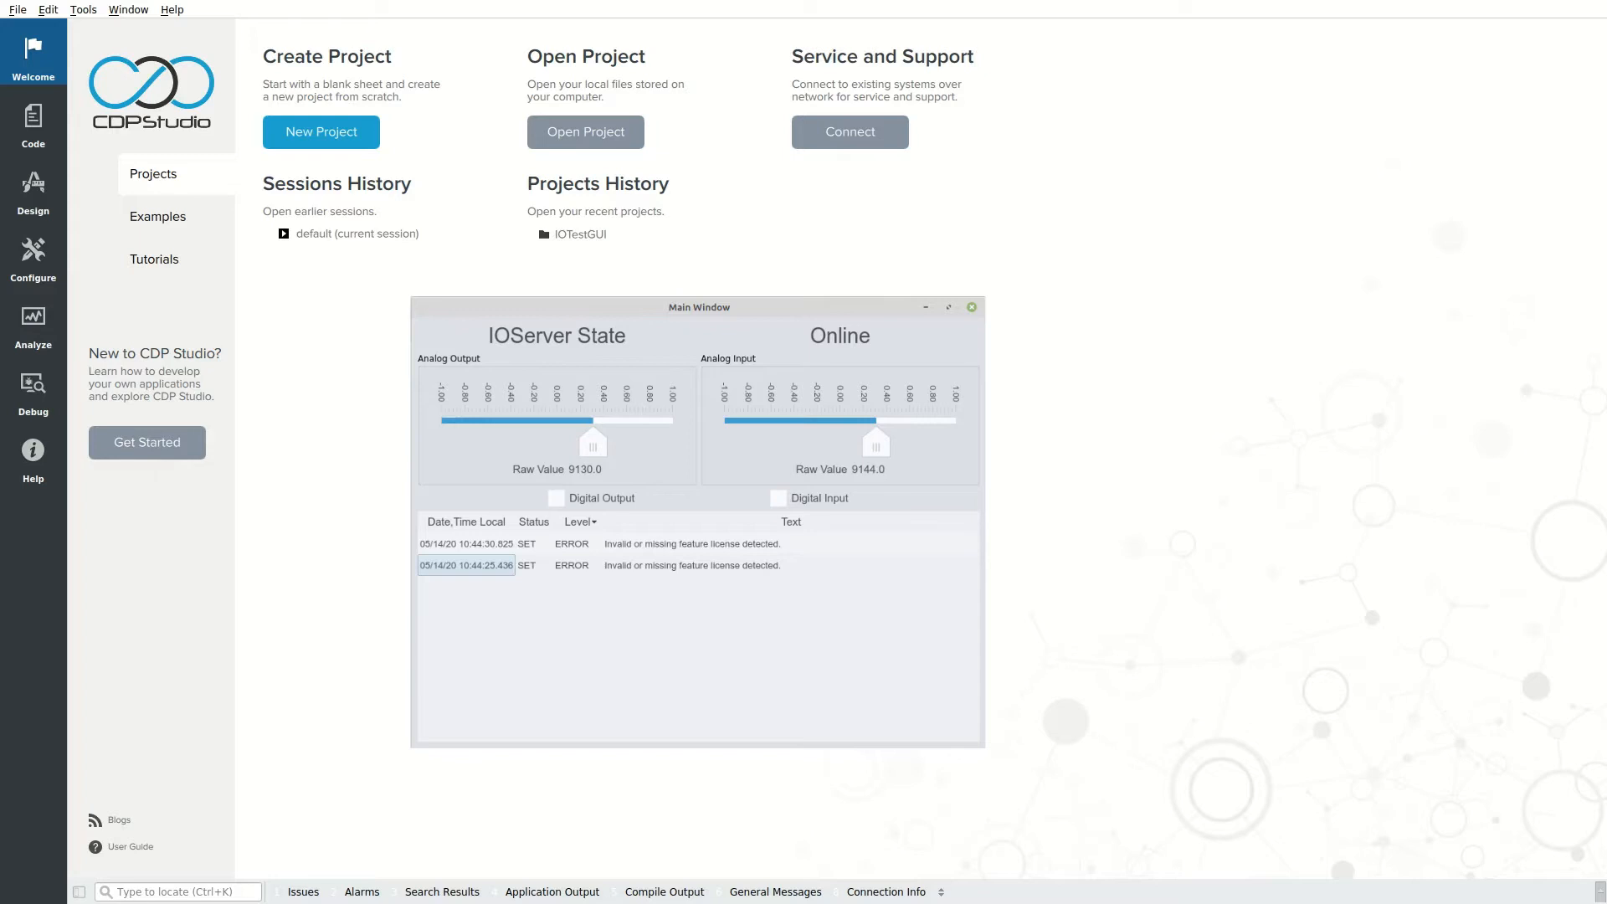
Step: Close the running test GUI and show the IOTestGUI system's Block Diagram configuration
click(971, 306)
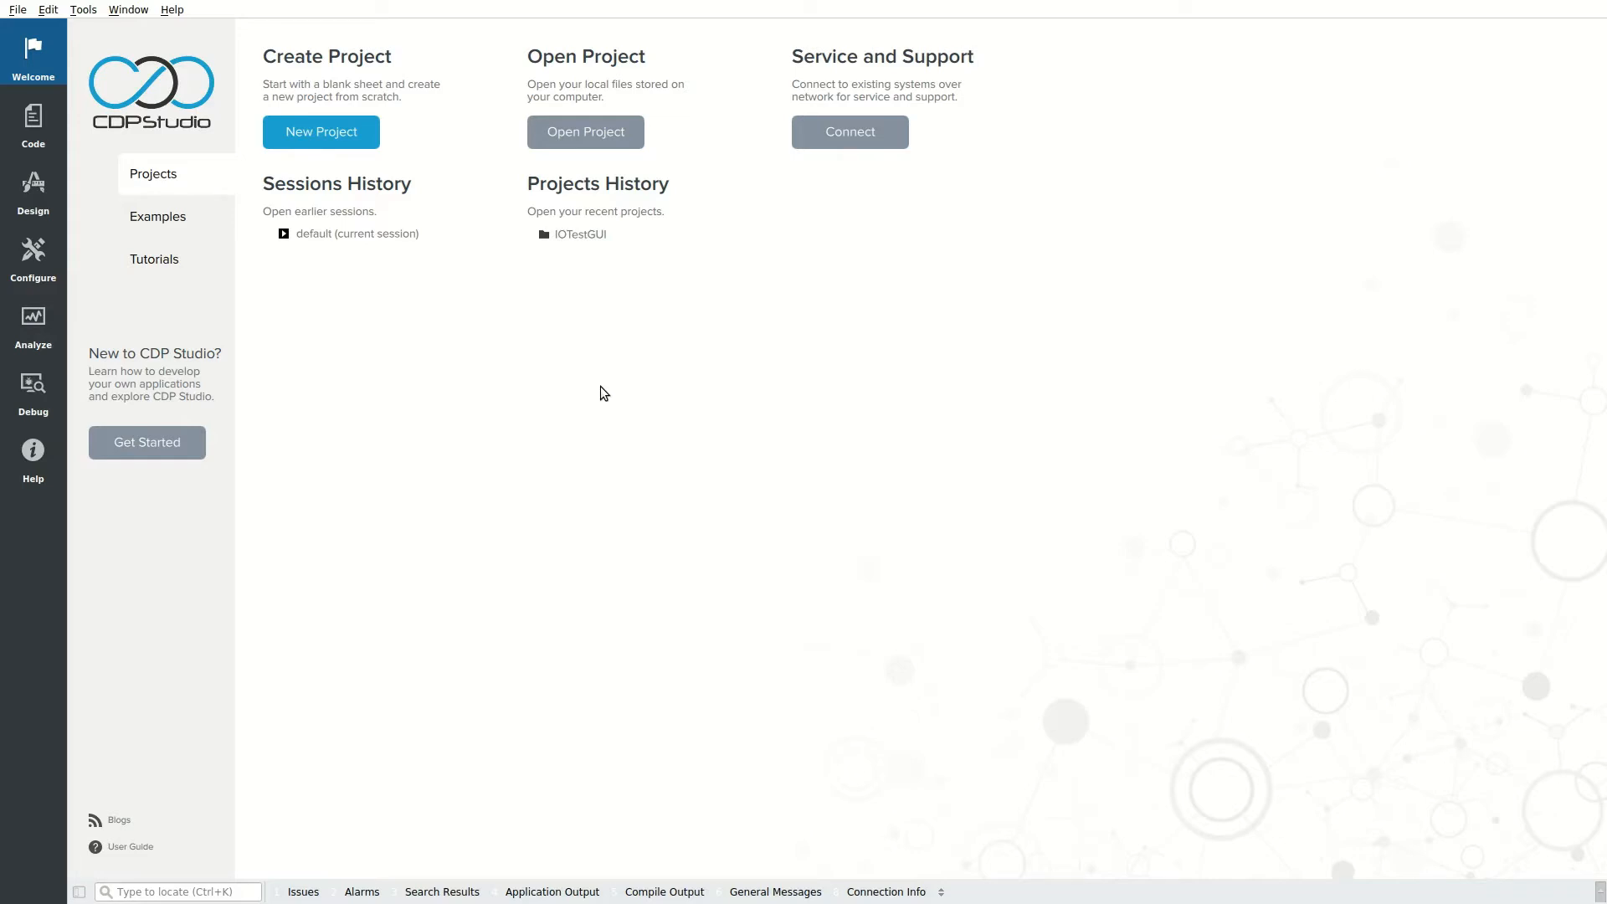
click(580, 234)
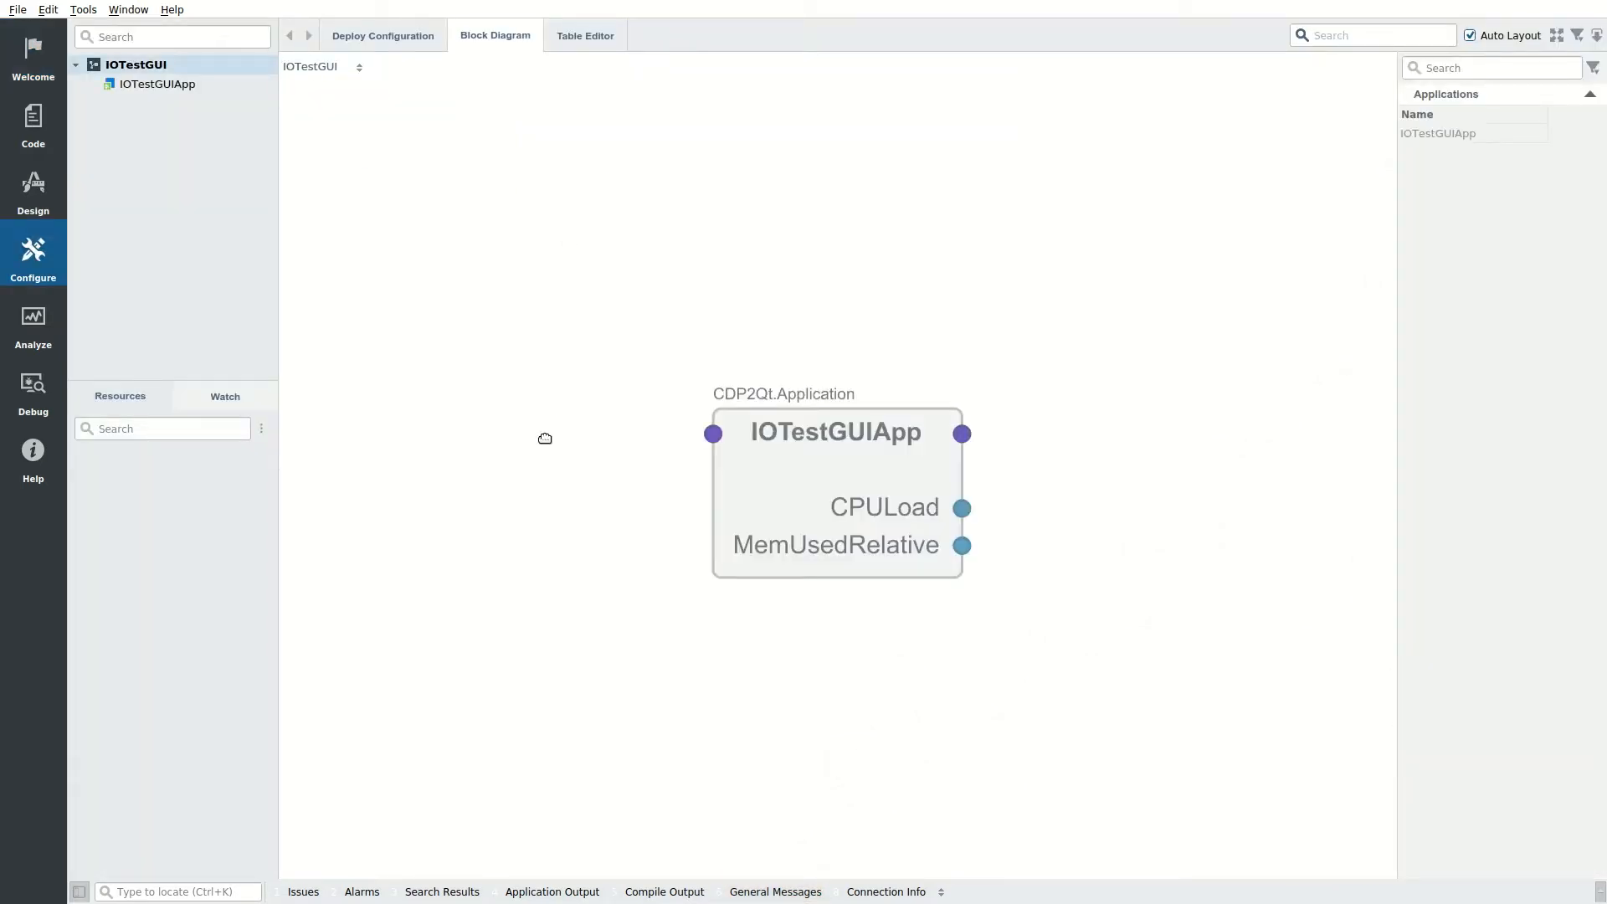
Step: Add a new Console application named WagoPFCApp to the IOTestGUI system
right_click(135, 65)
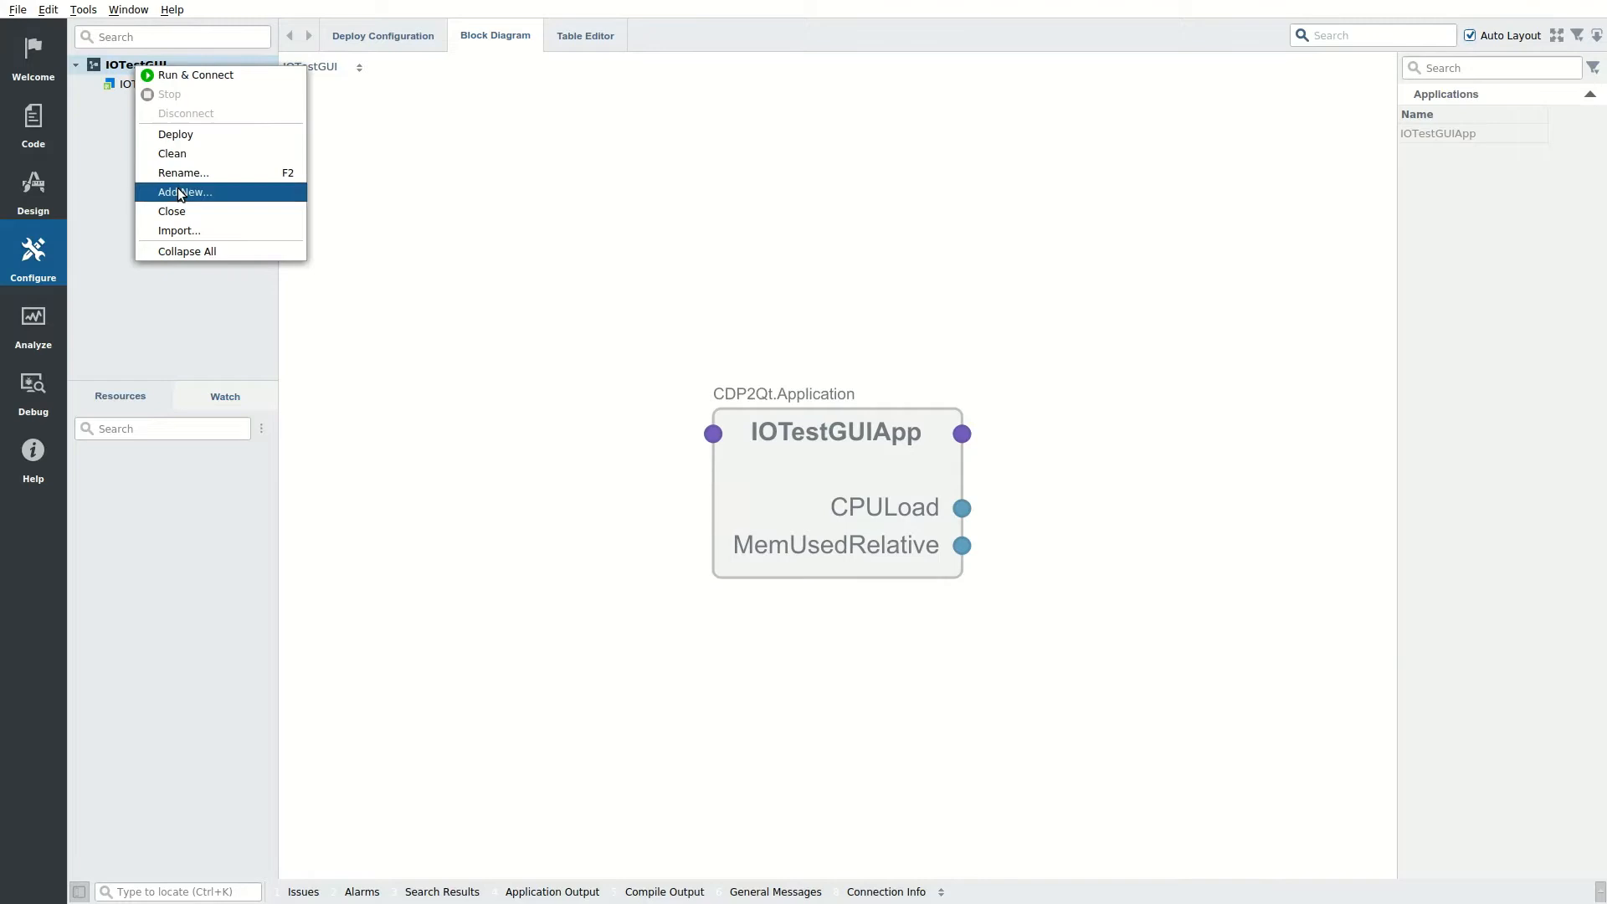
click(186, 191)
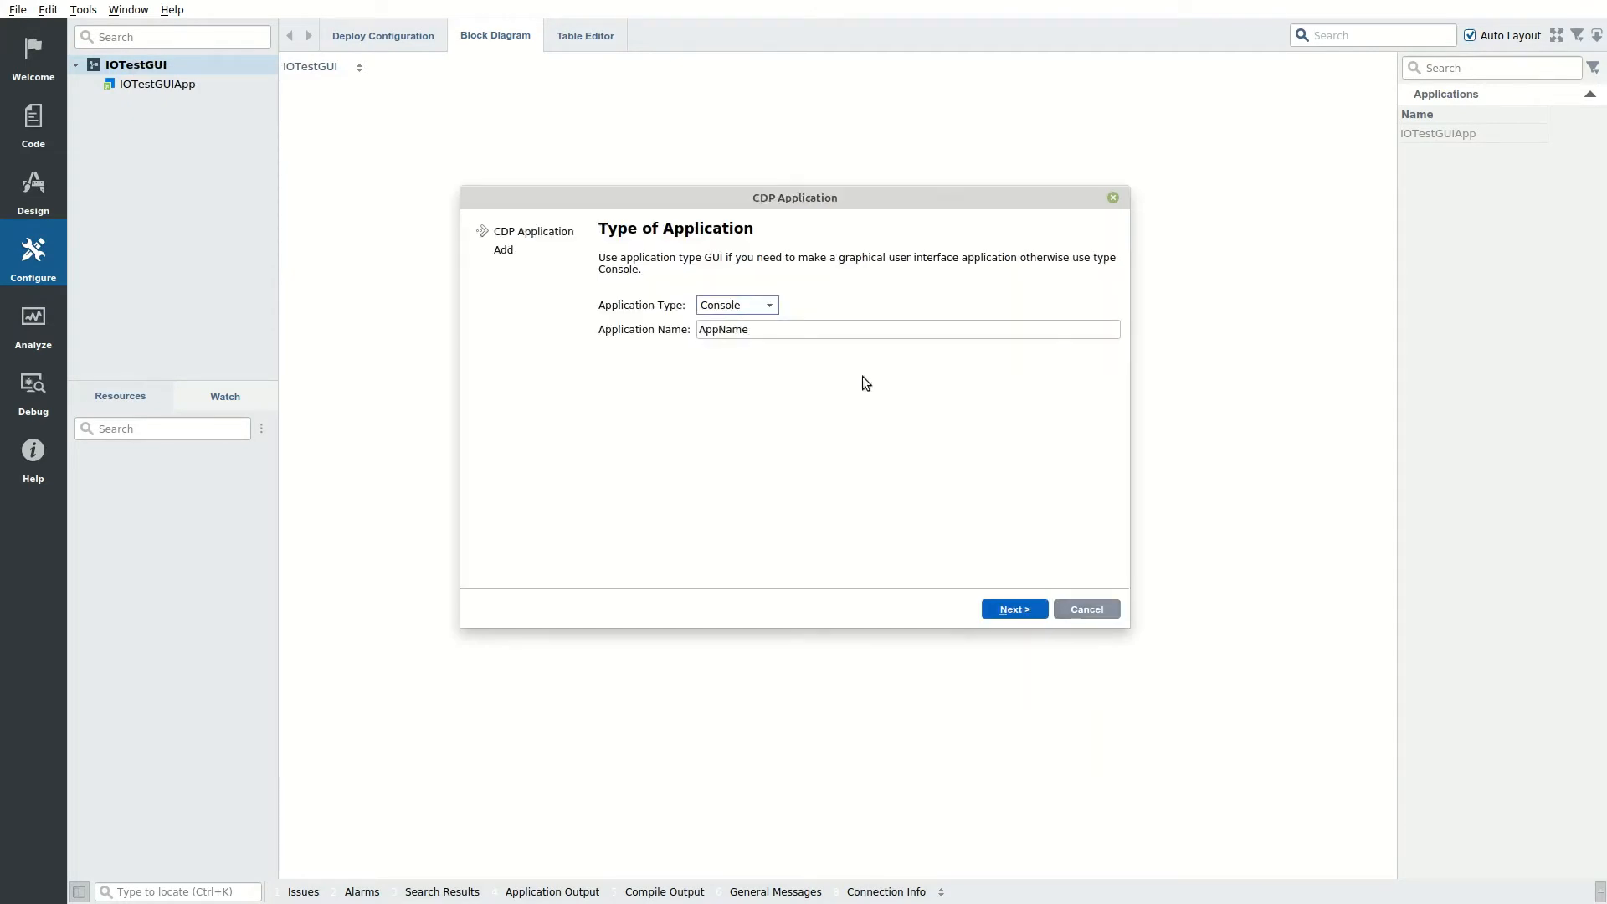
text(WagoPFCApp)
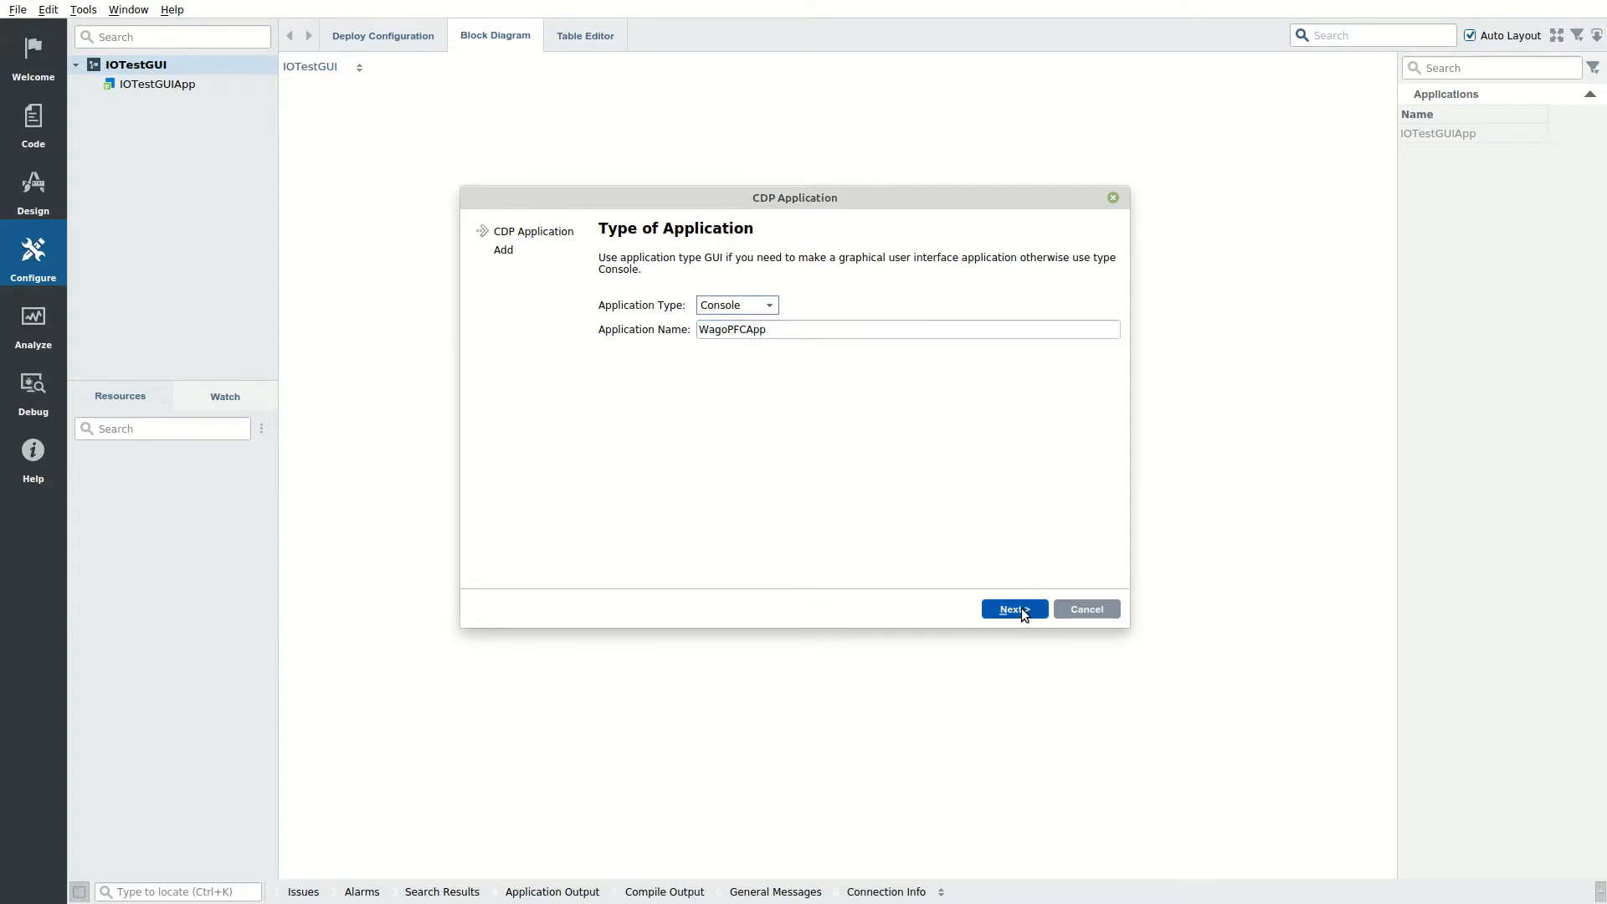
click(1013, 609)
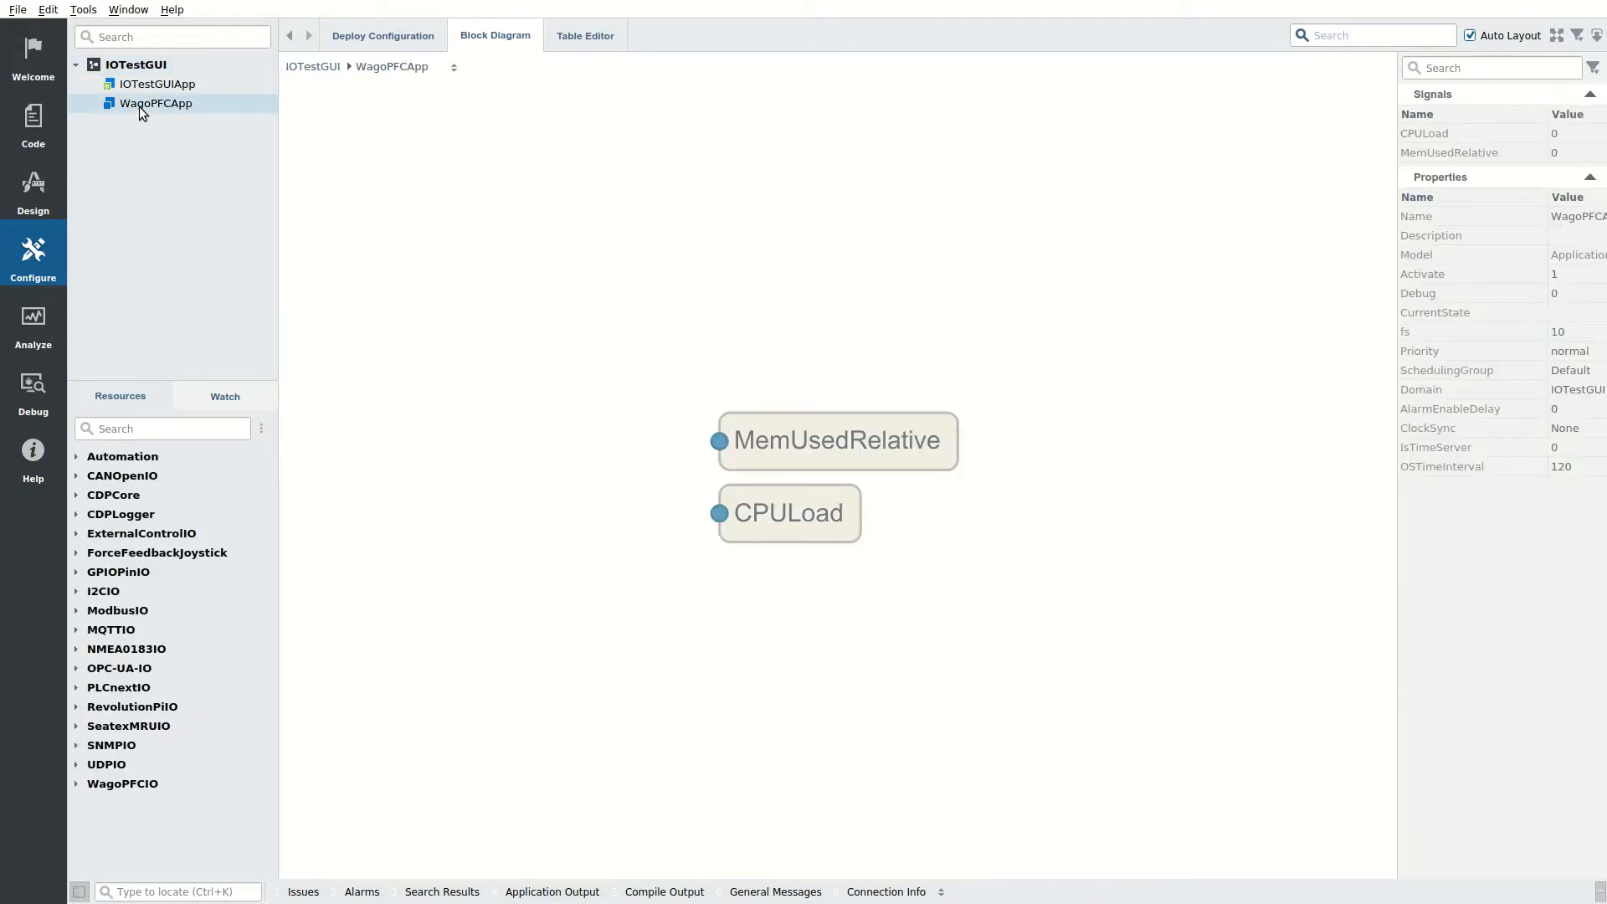
Step: Add a WagoPFCIOServer component inside WagoPFCApp and browse the WagoIOModules resource list
click(77, 783)
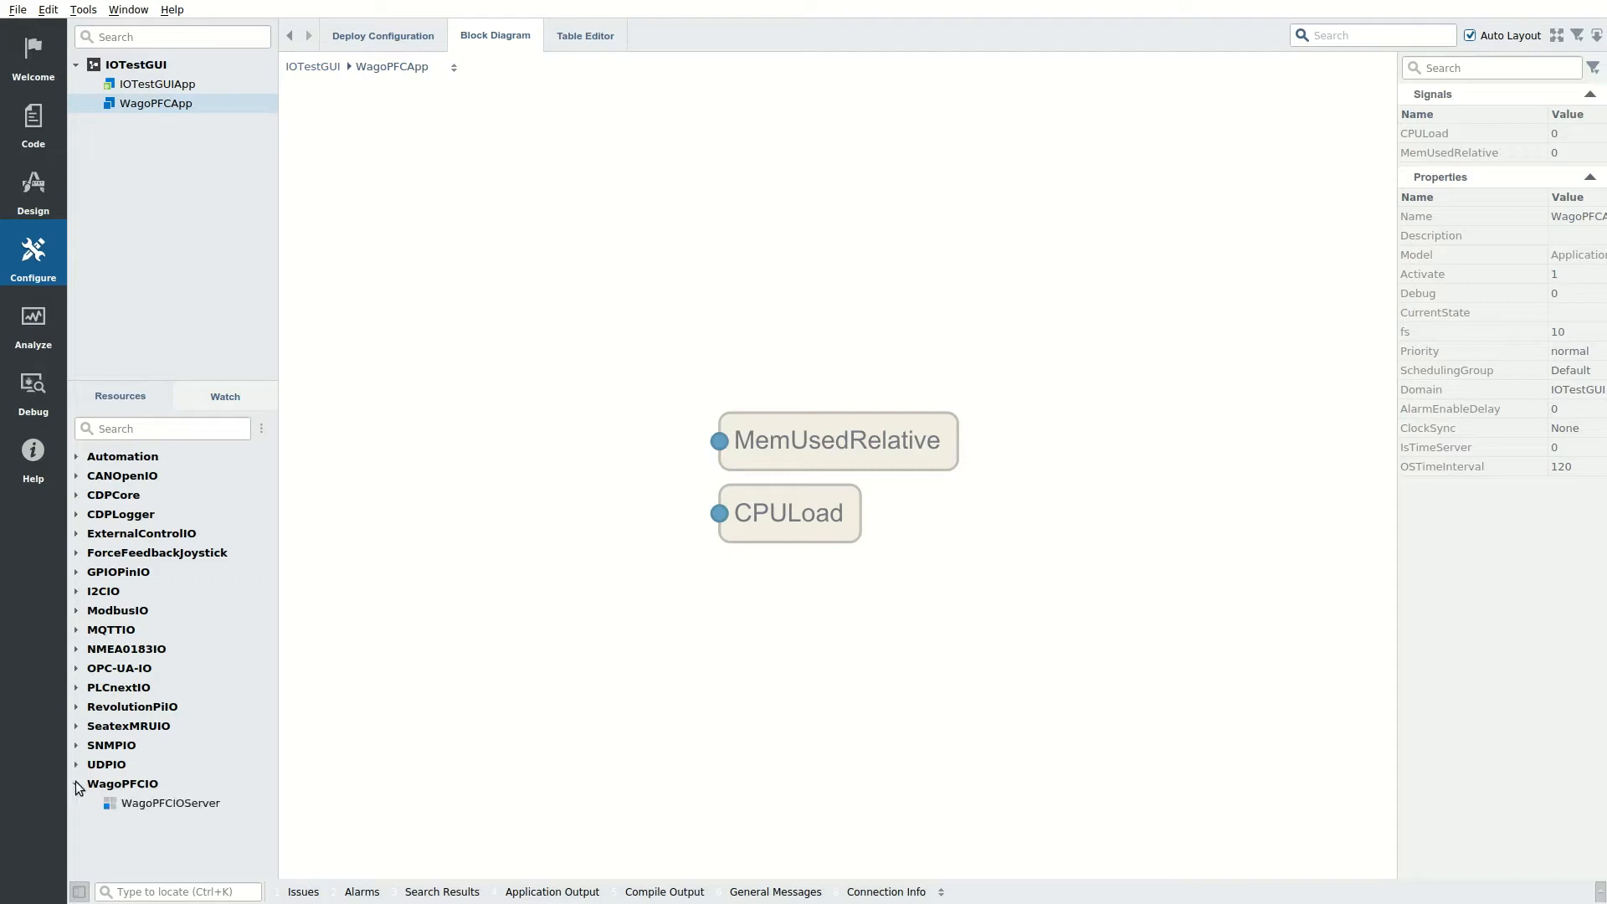
mouse_move(151, 808)
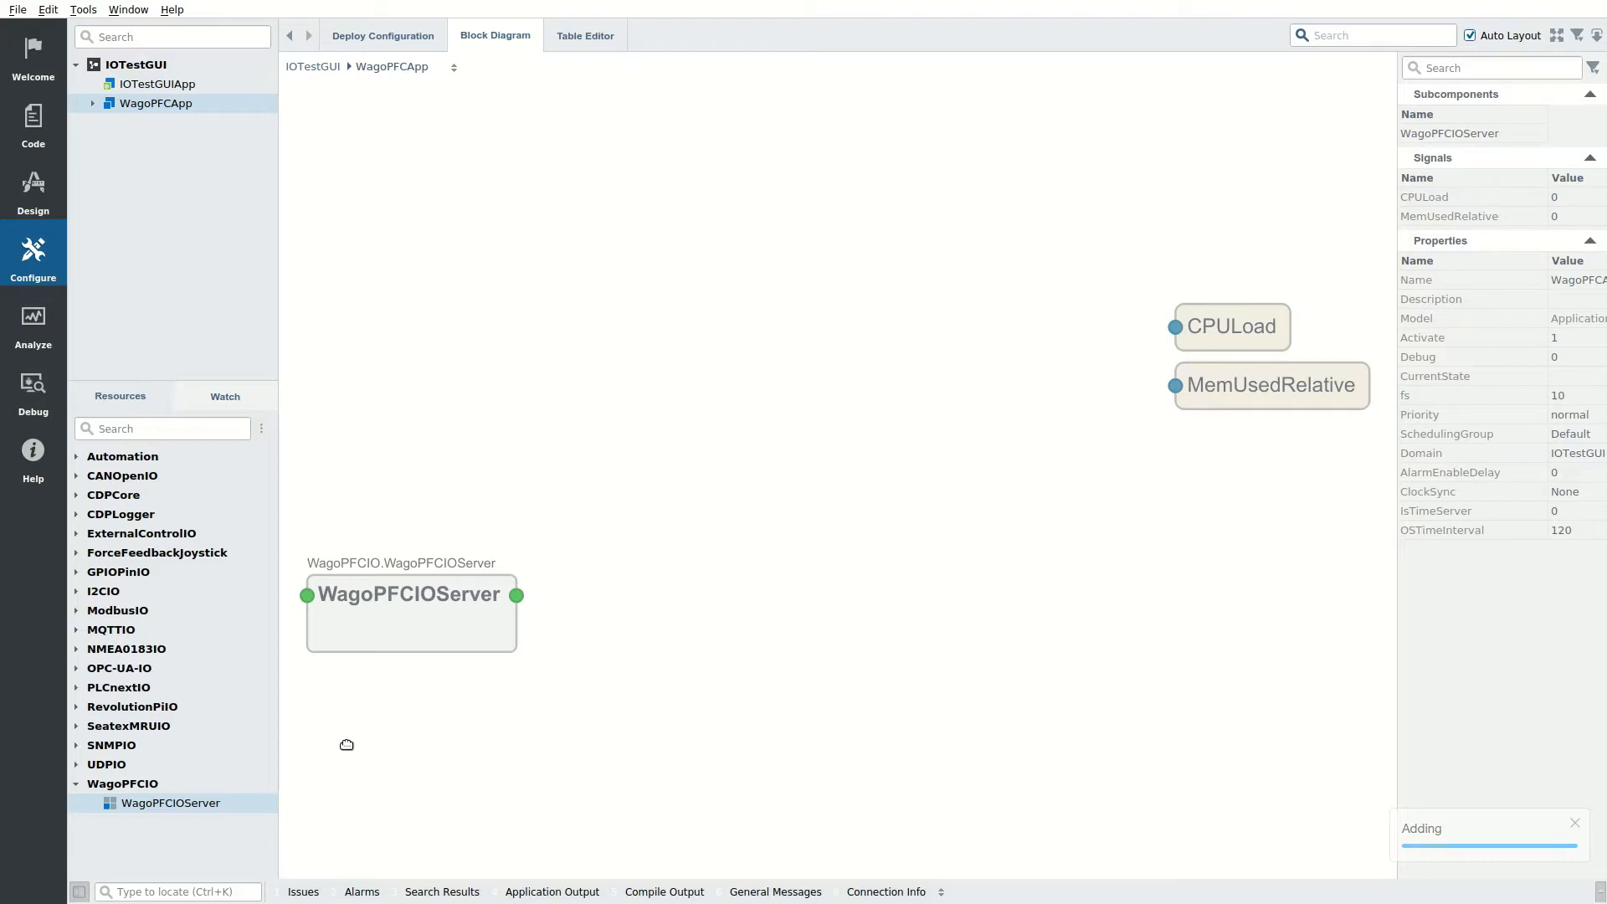
click(412, 615)
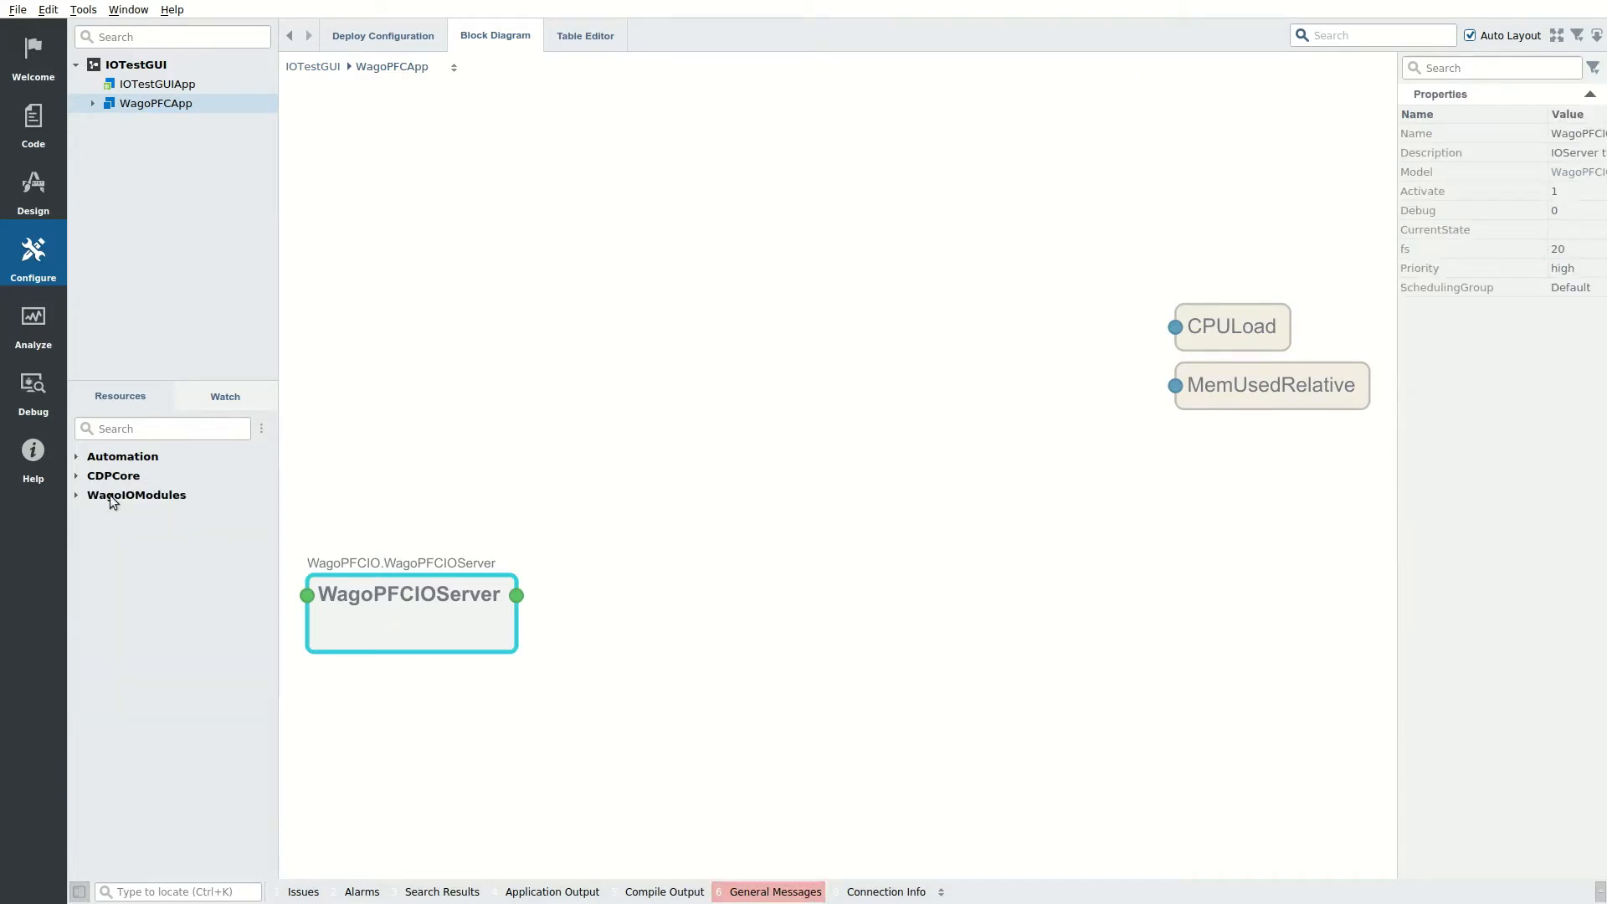
click(76, 495)
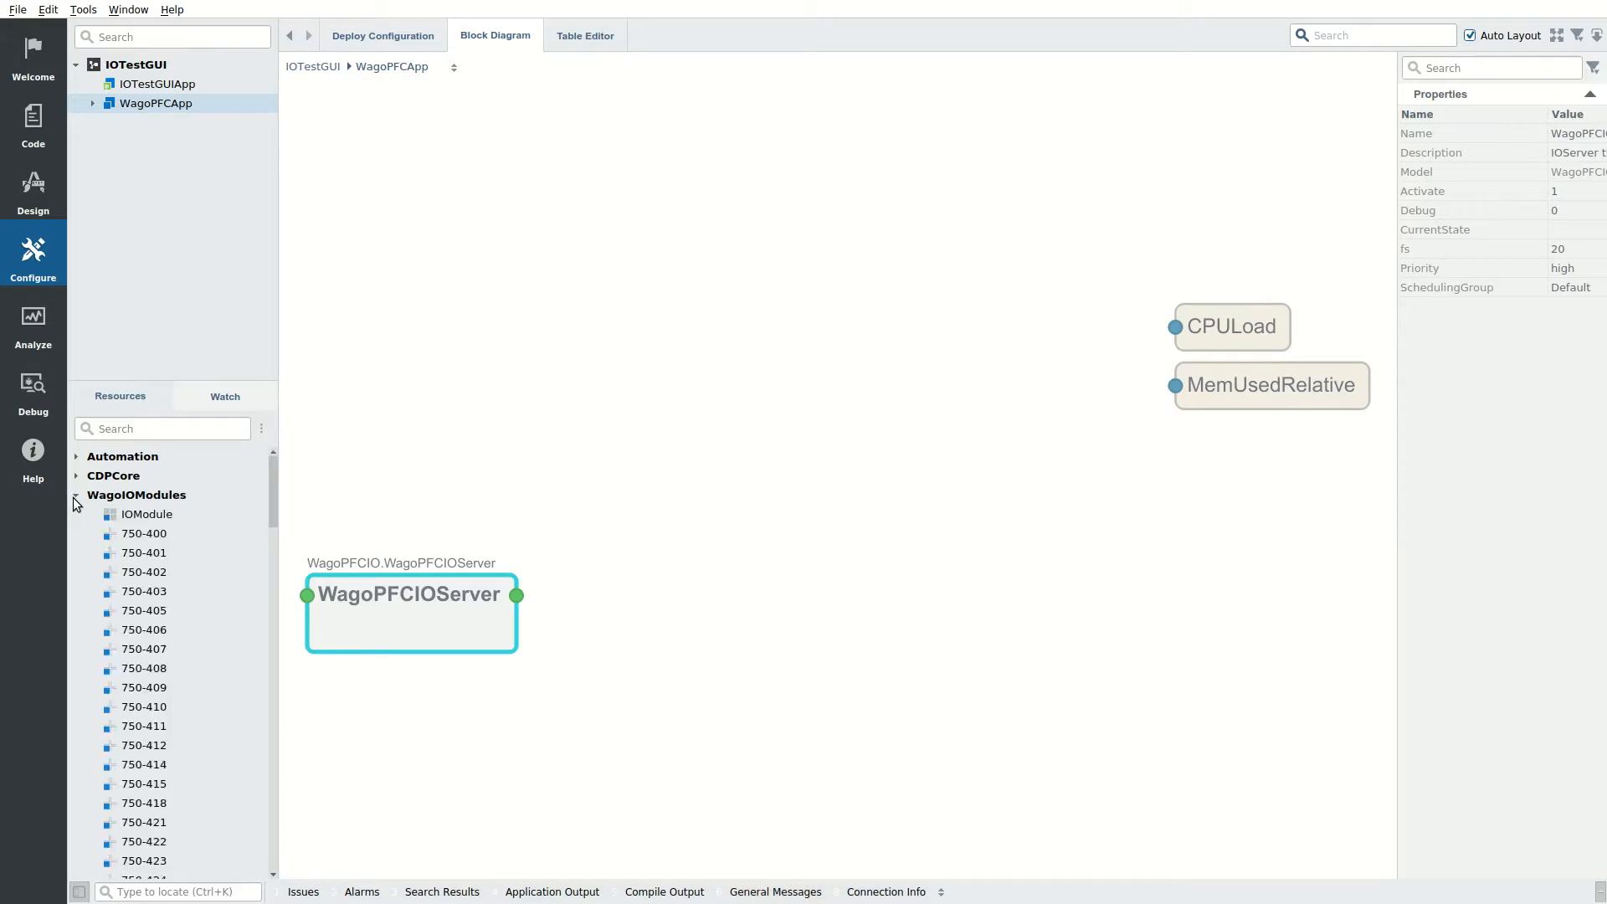
scroll(down, 3)
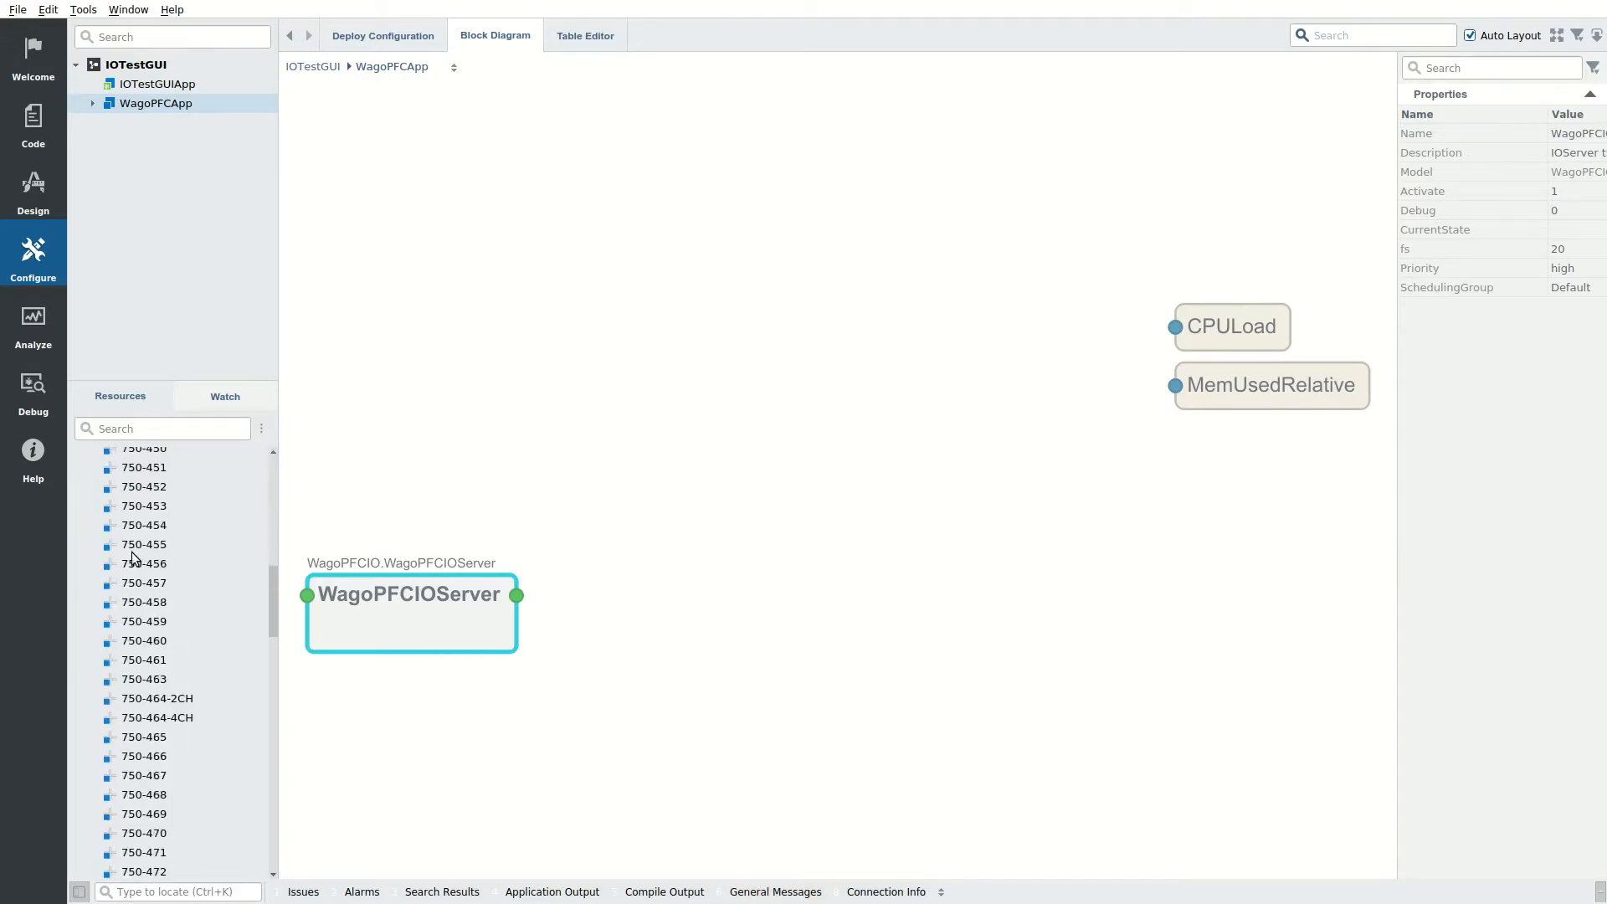
scroll(down, 3)
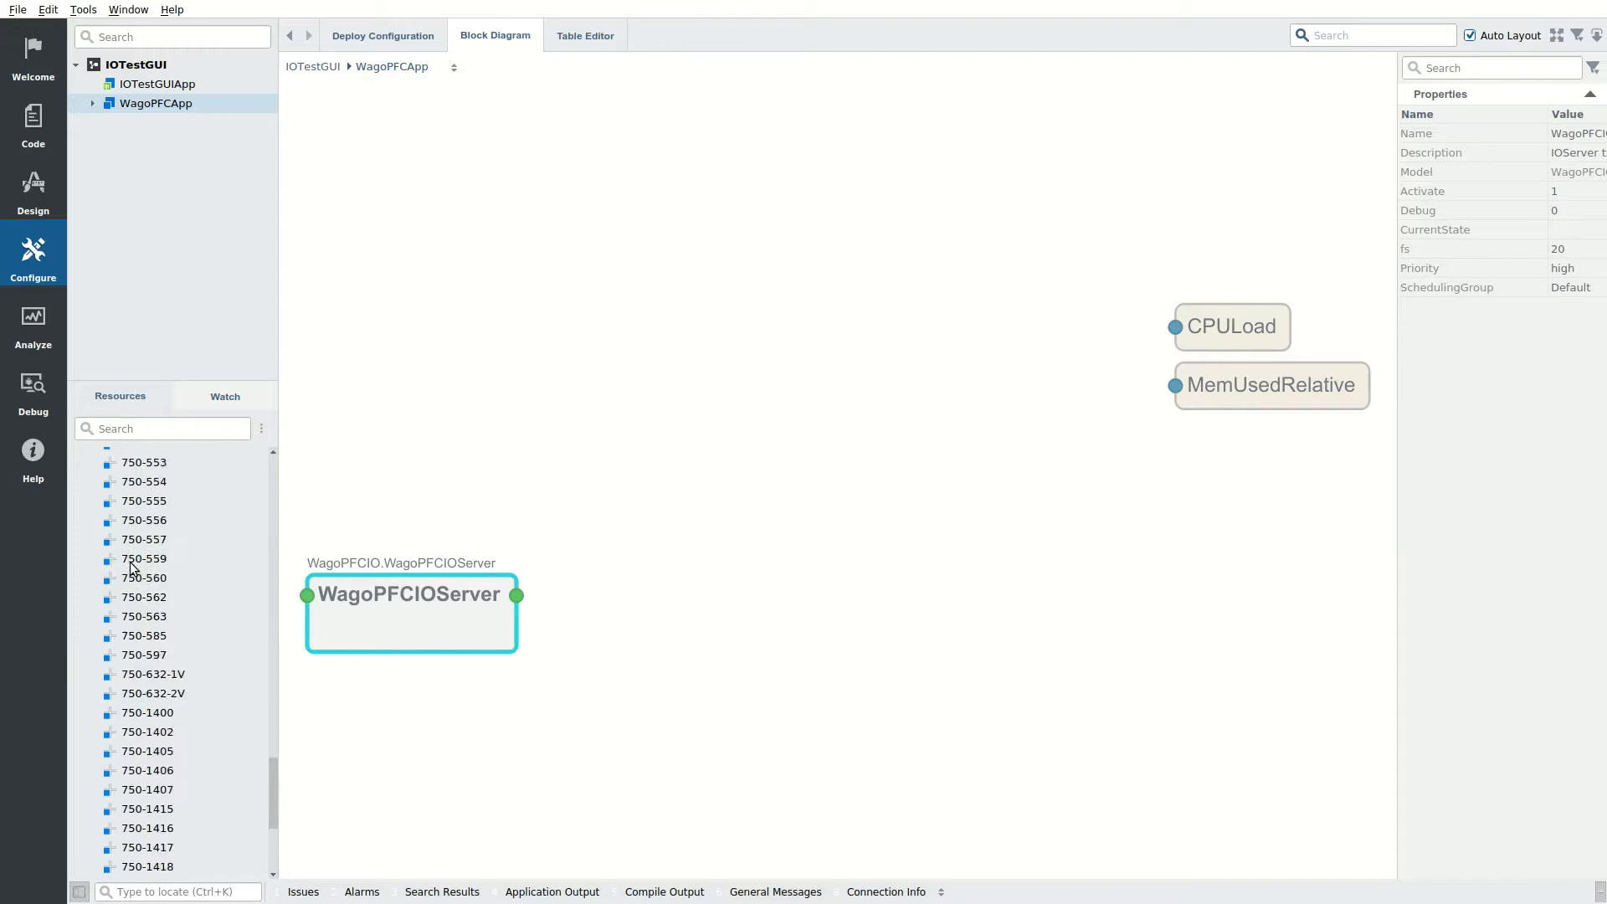
scroll(down, 3)
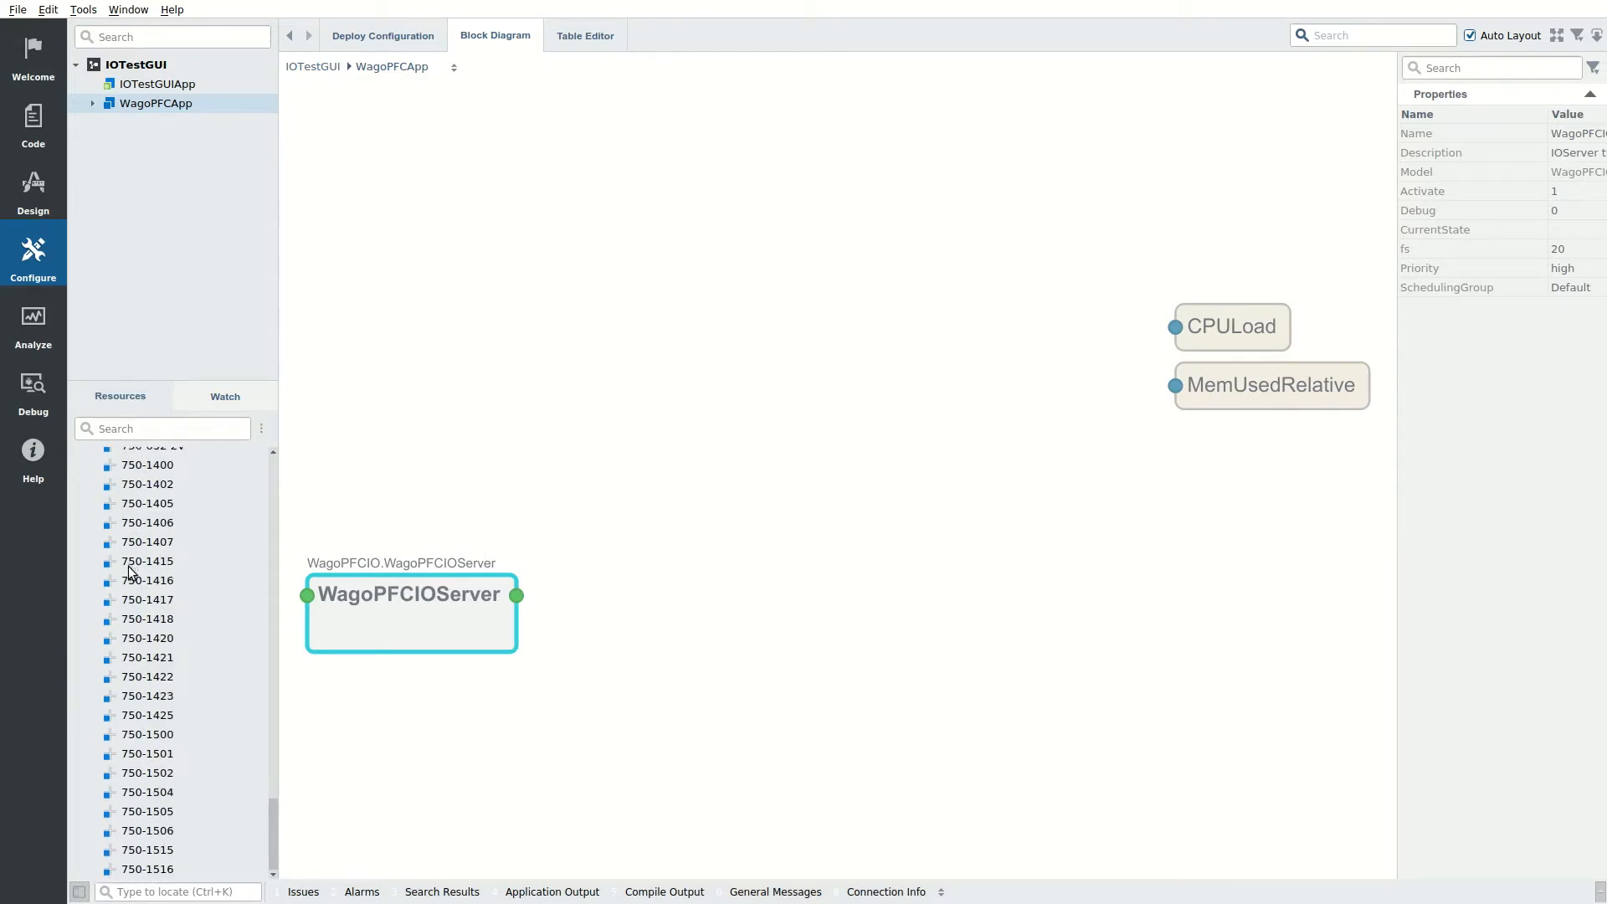
scroll(up, 3)
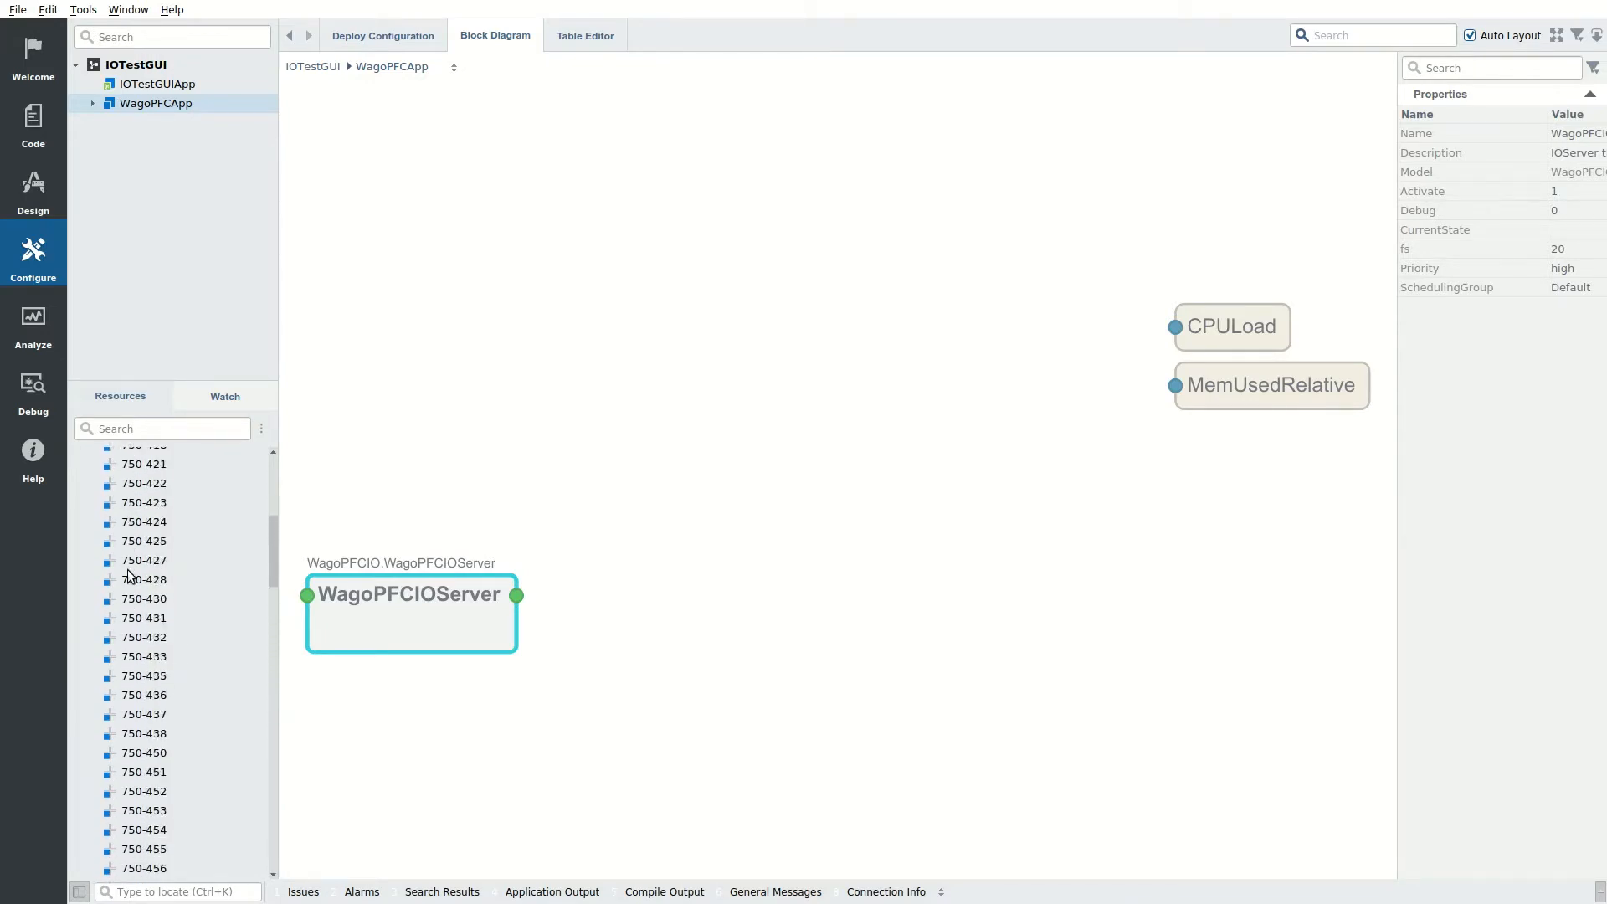
scroll(up, 3)
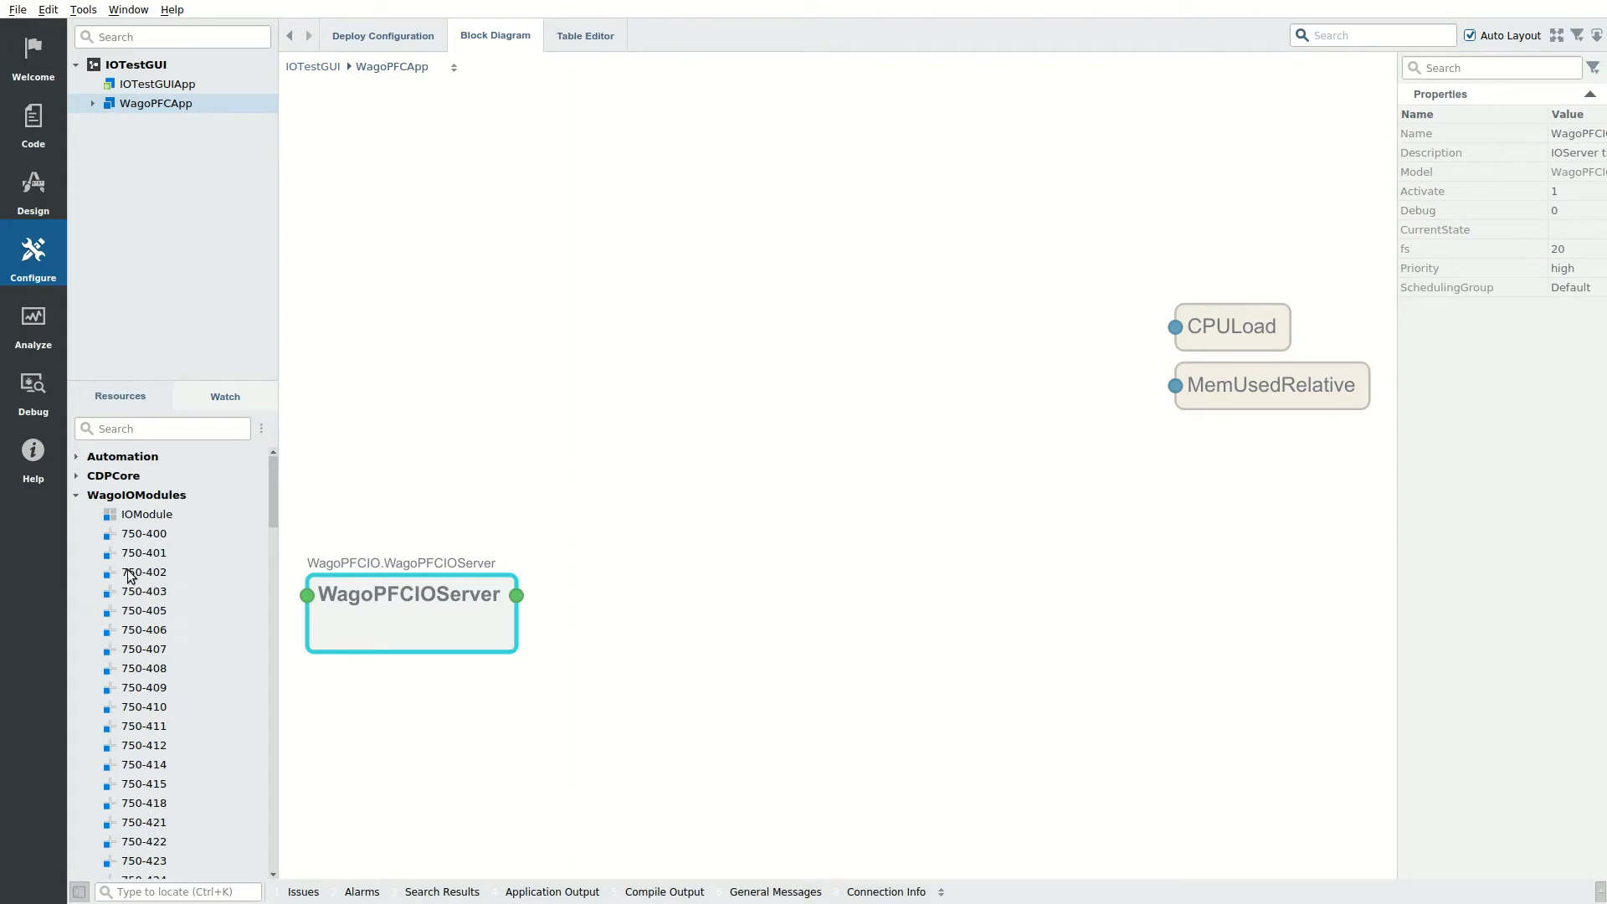
mouse_move(1521, 268)
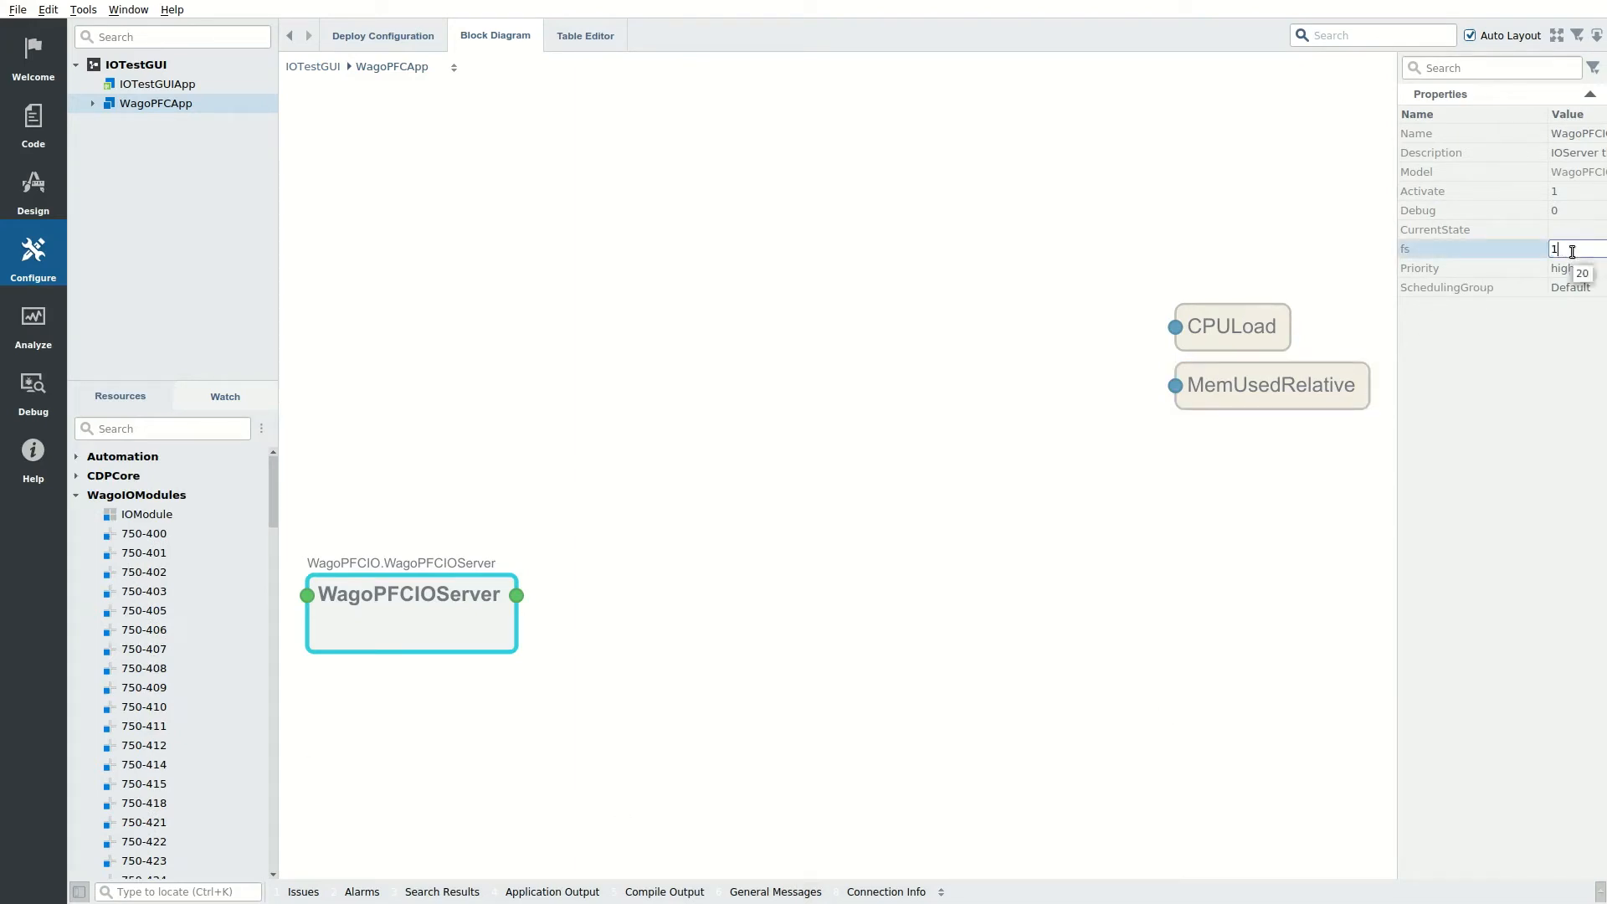
Step: Change the WagoPFCIOServer's fs property from 20 to 100
text(100)
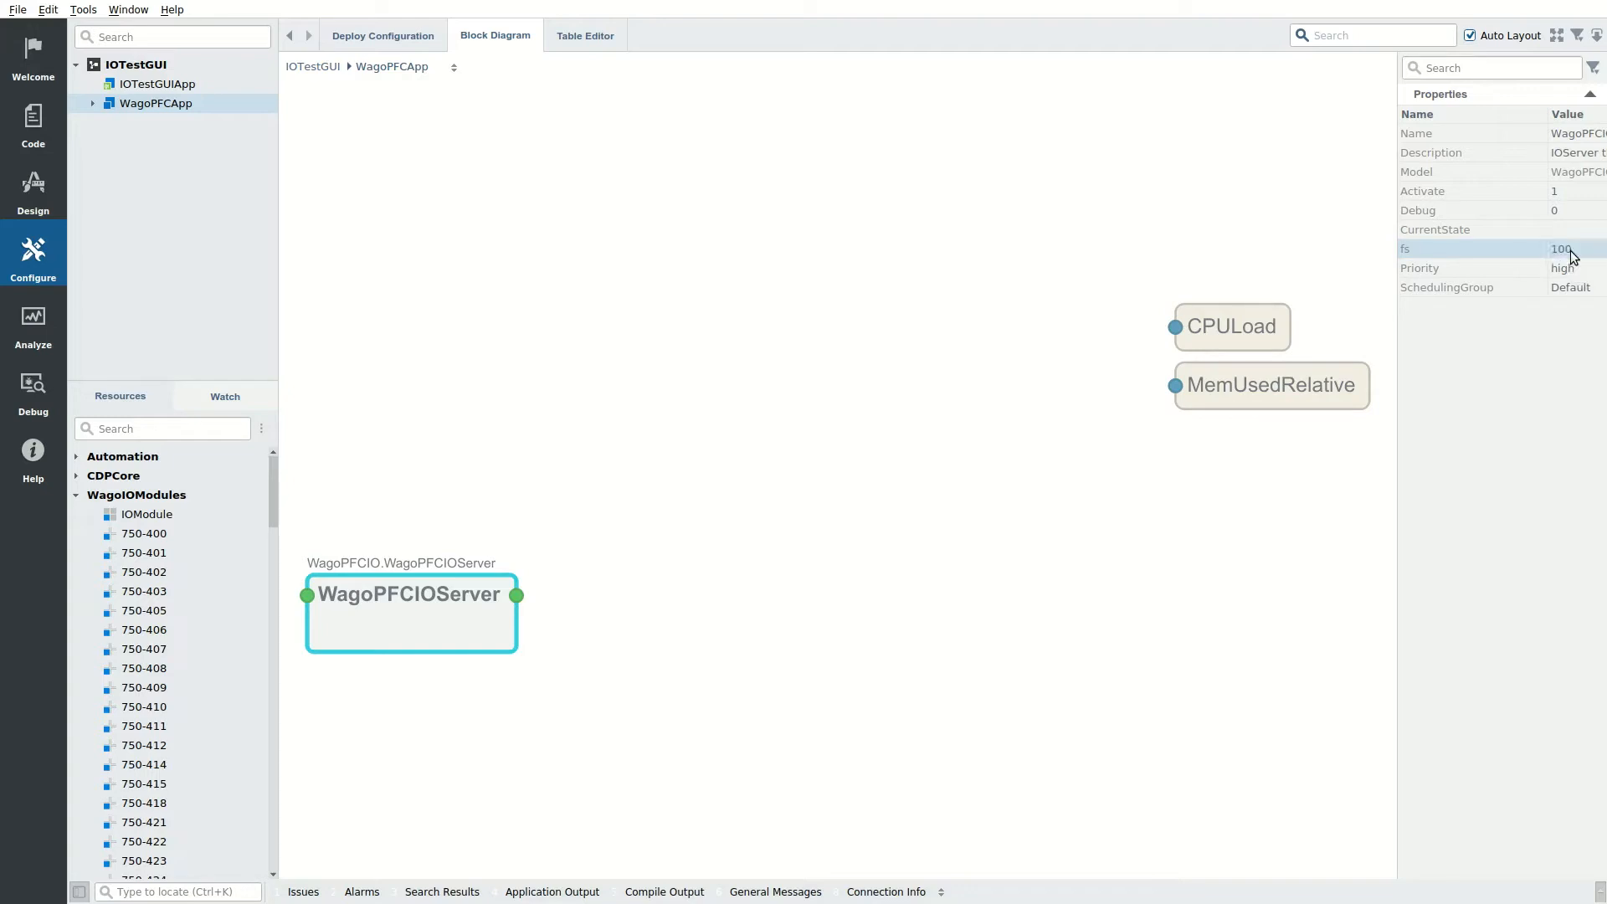
click(1230, 326)
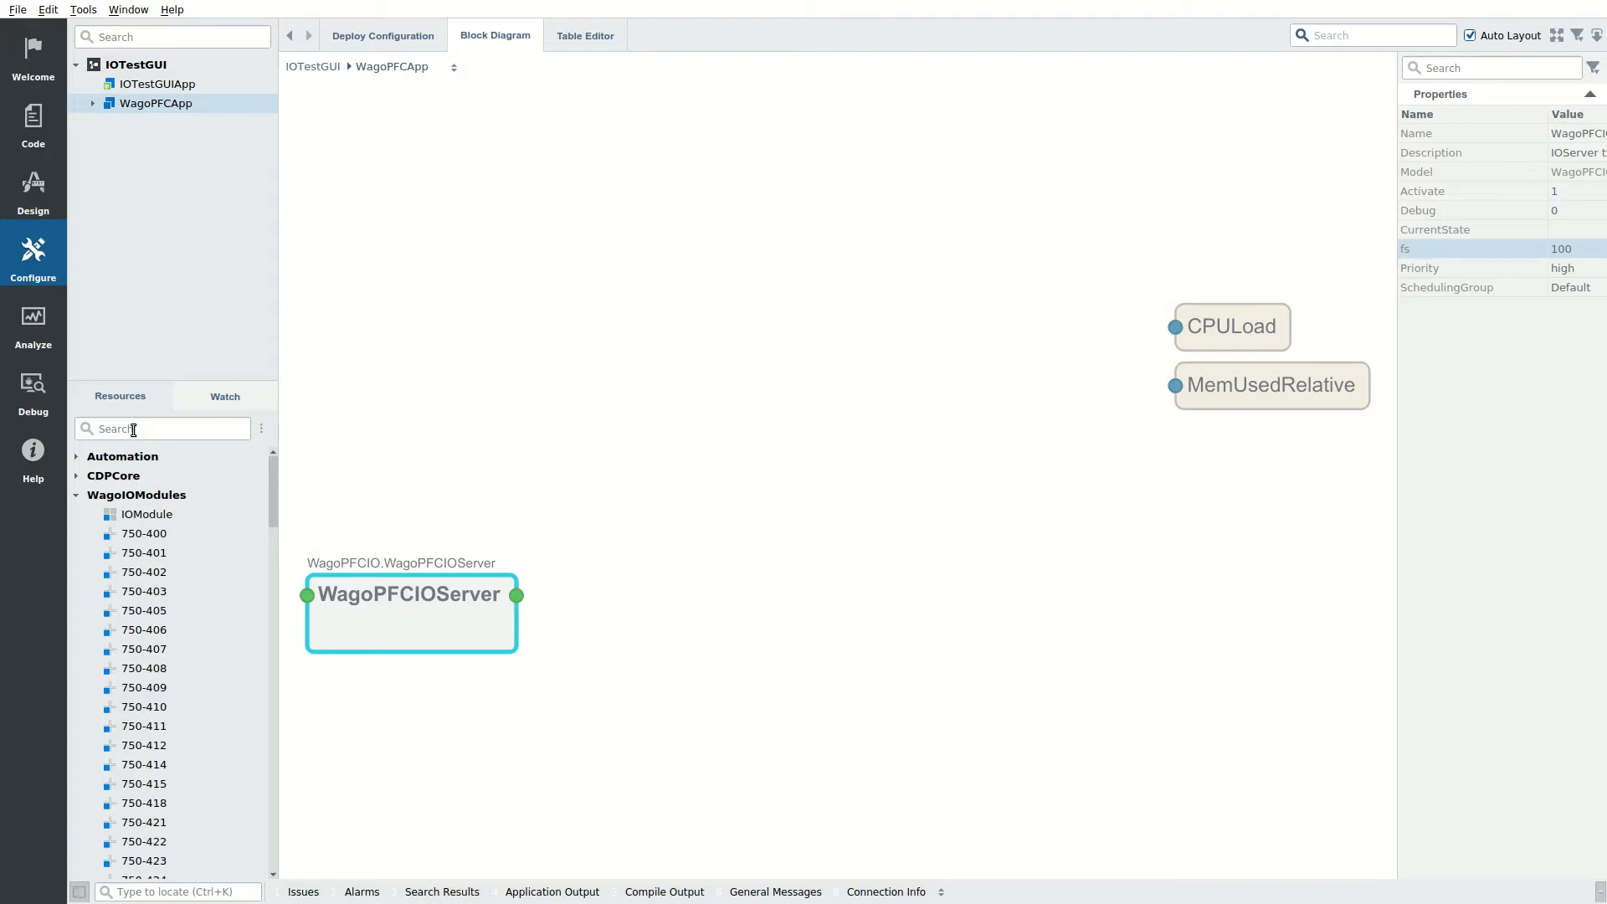
Step: Add Wago modules 750-431 and 750-530 to the IOServer via the Resources search
text(4)
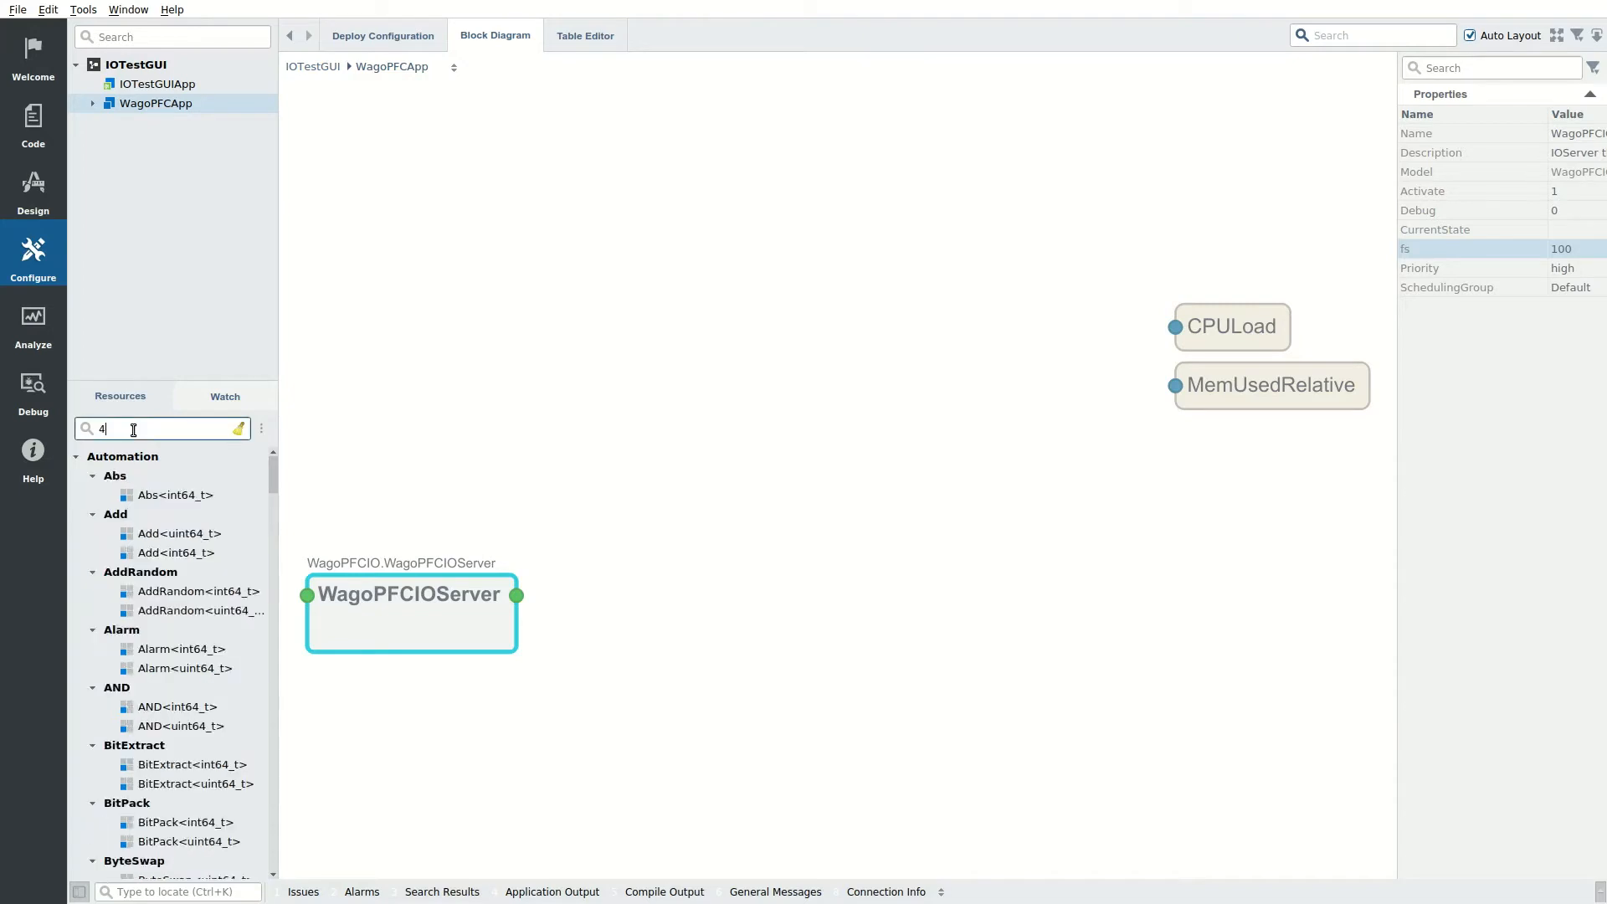
text(31)
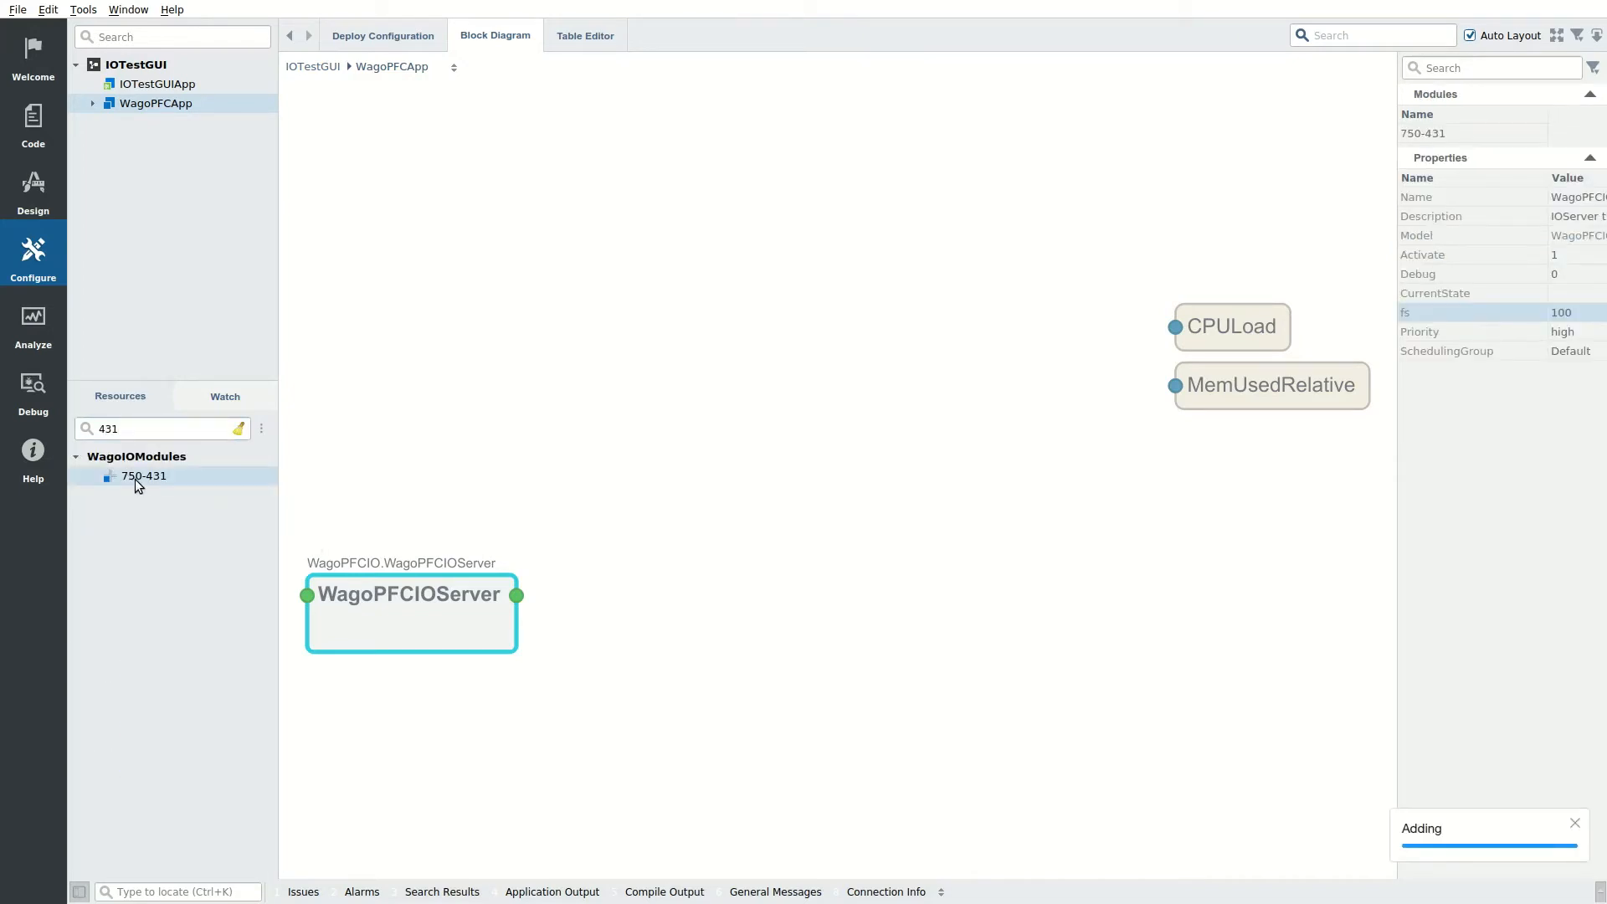
mouse_move(144, 476)
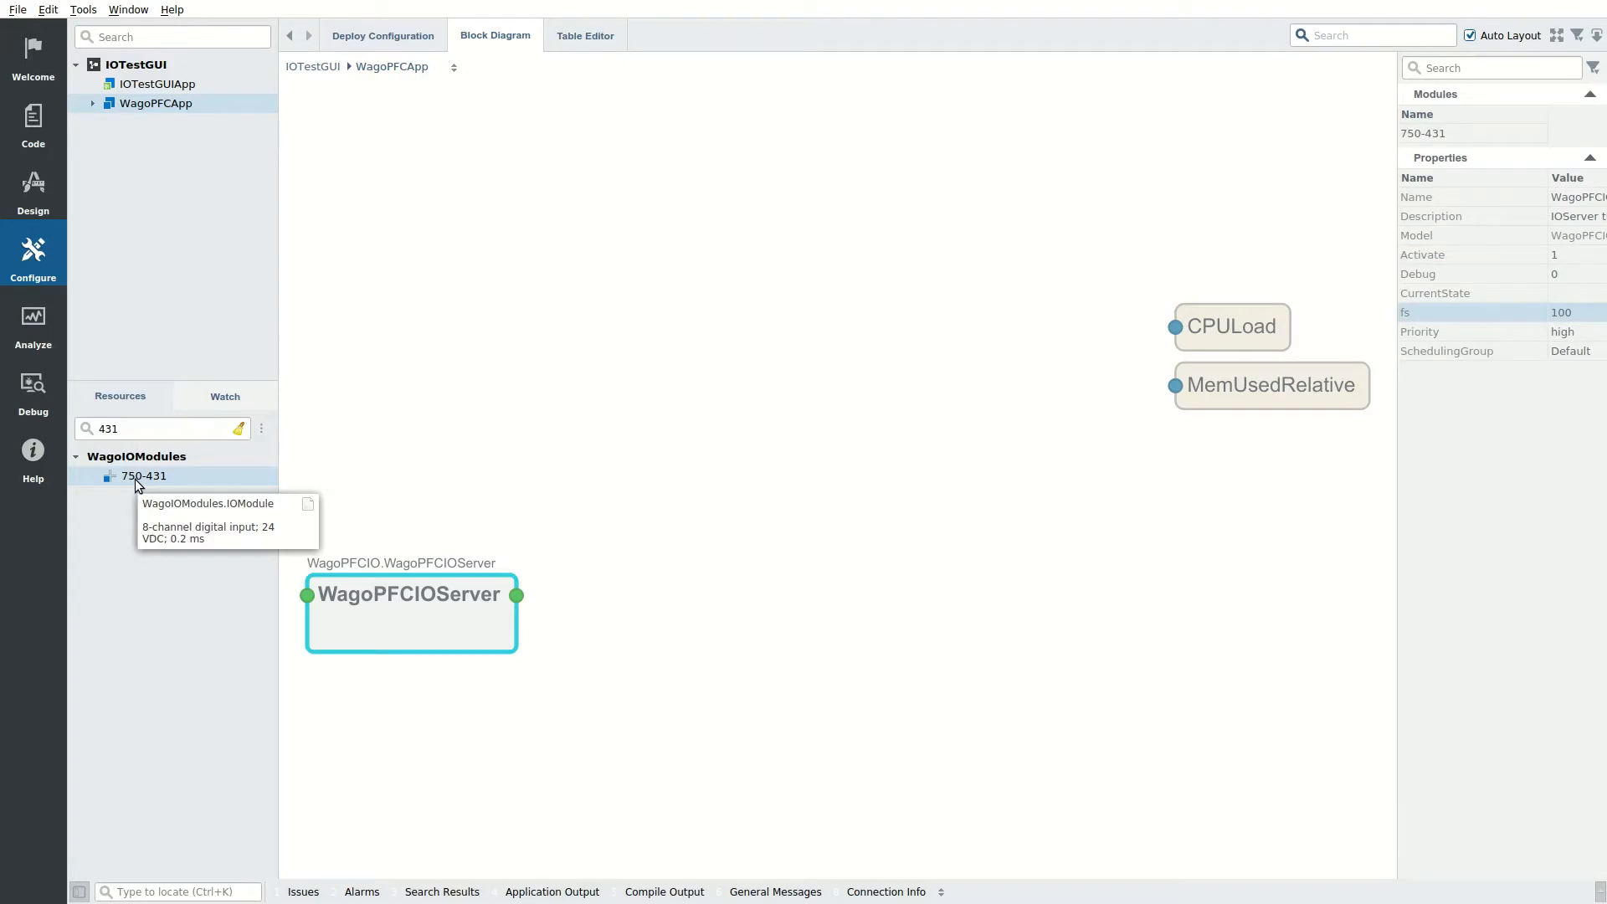
mouse_move(126, 483)
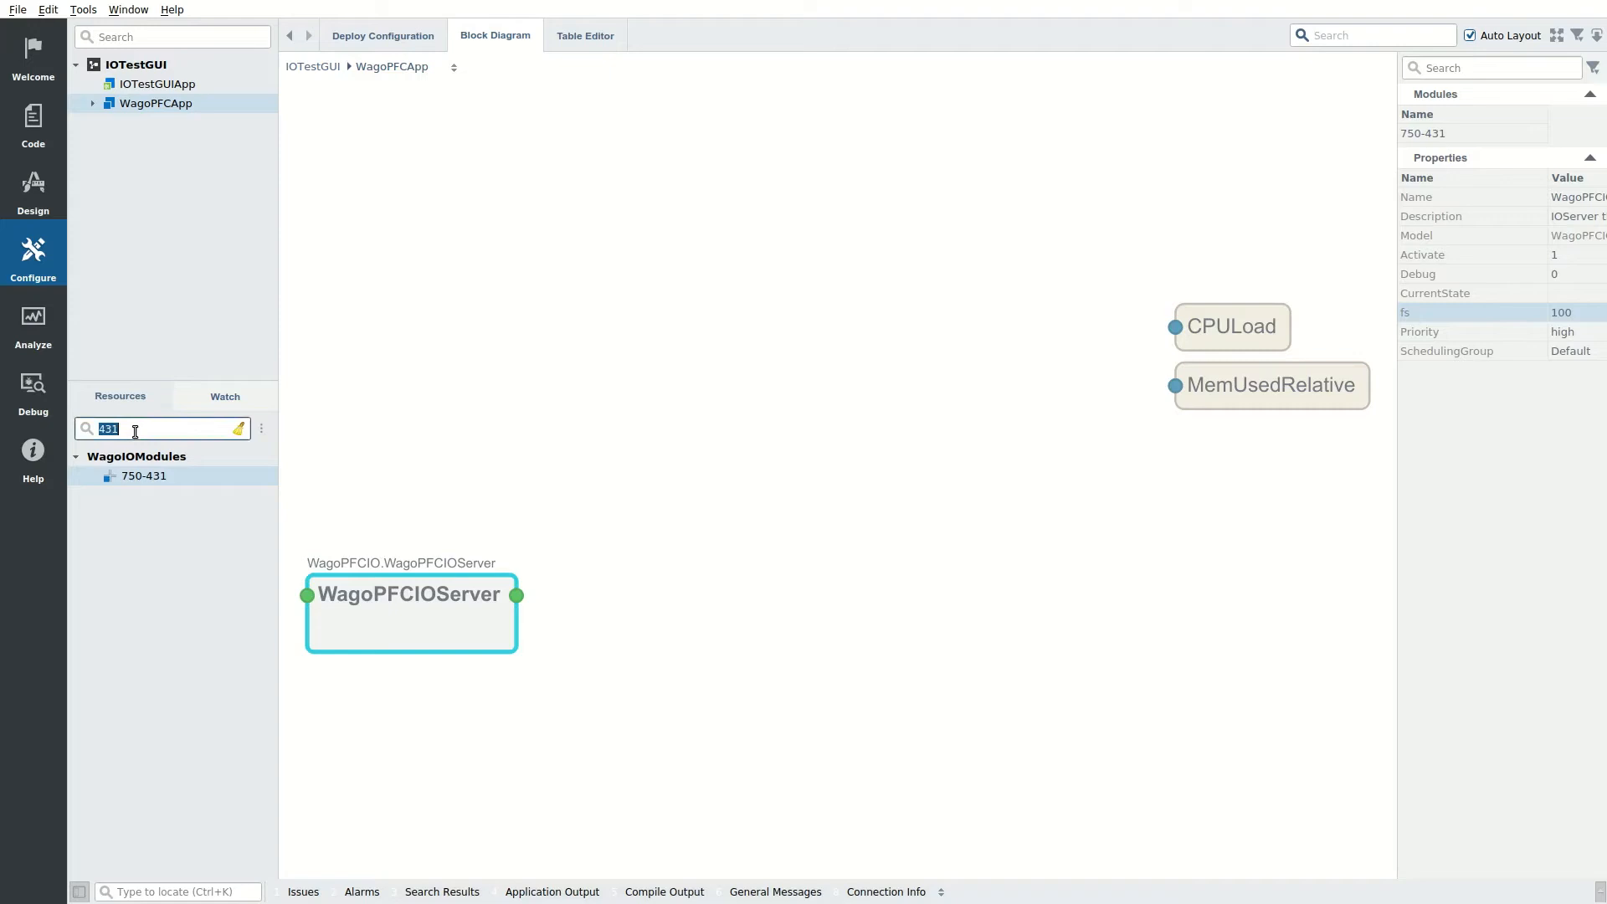
text(530)
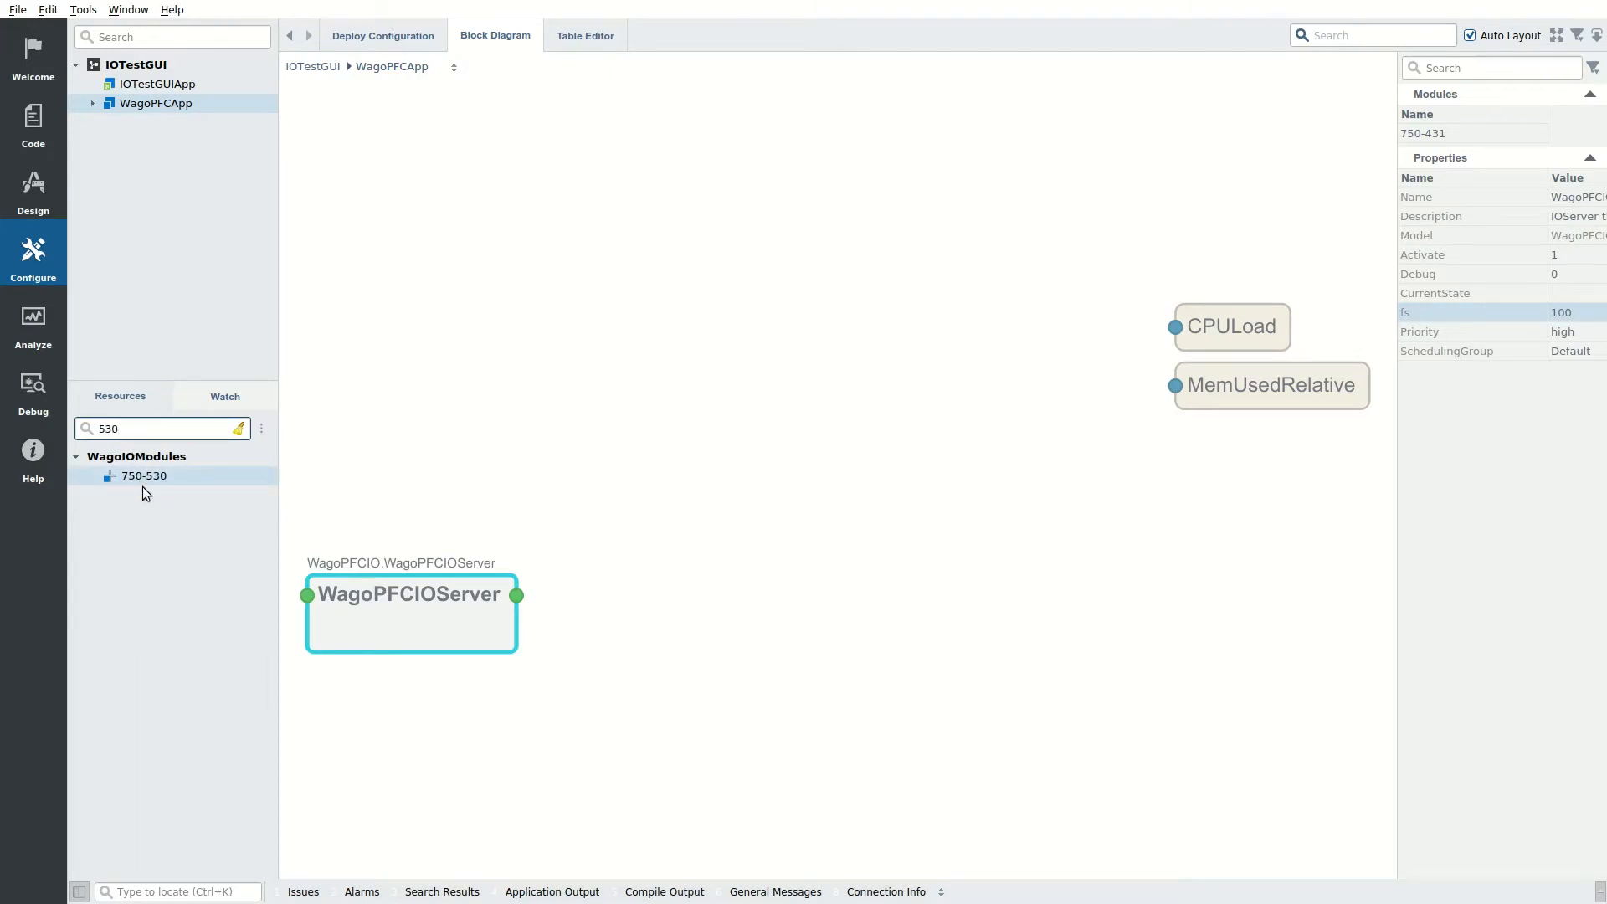
double_click(144, 475)
text(454)
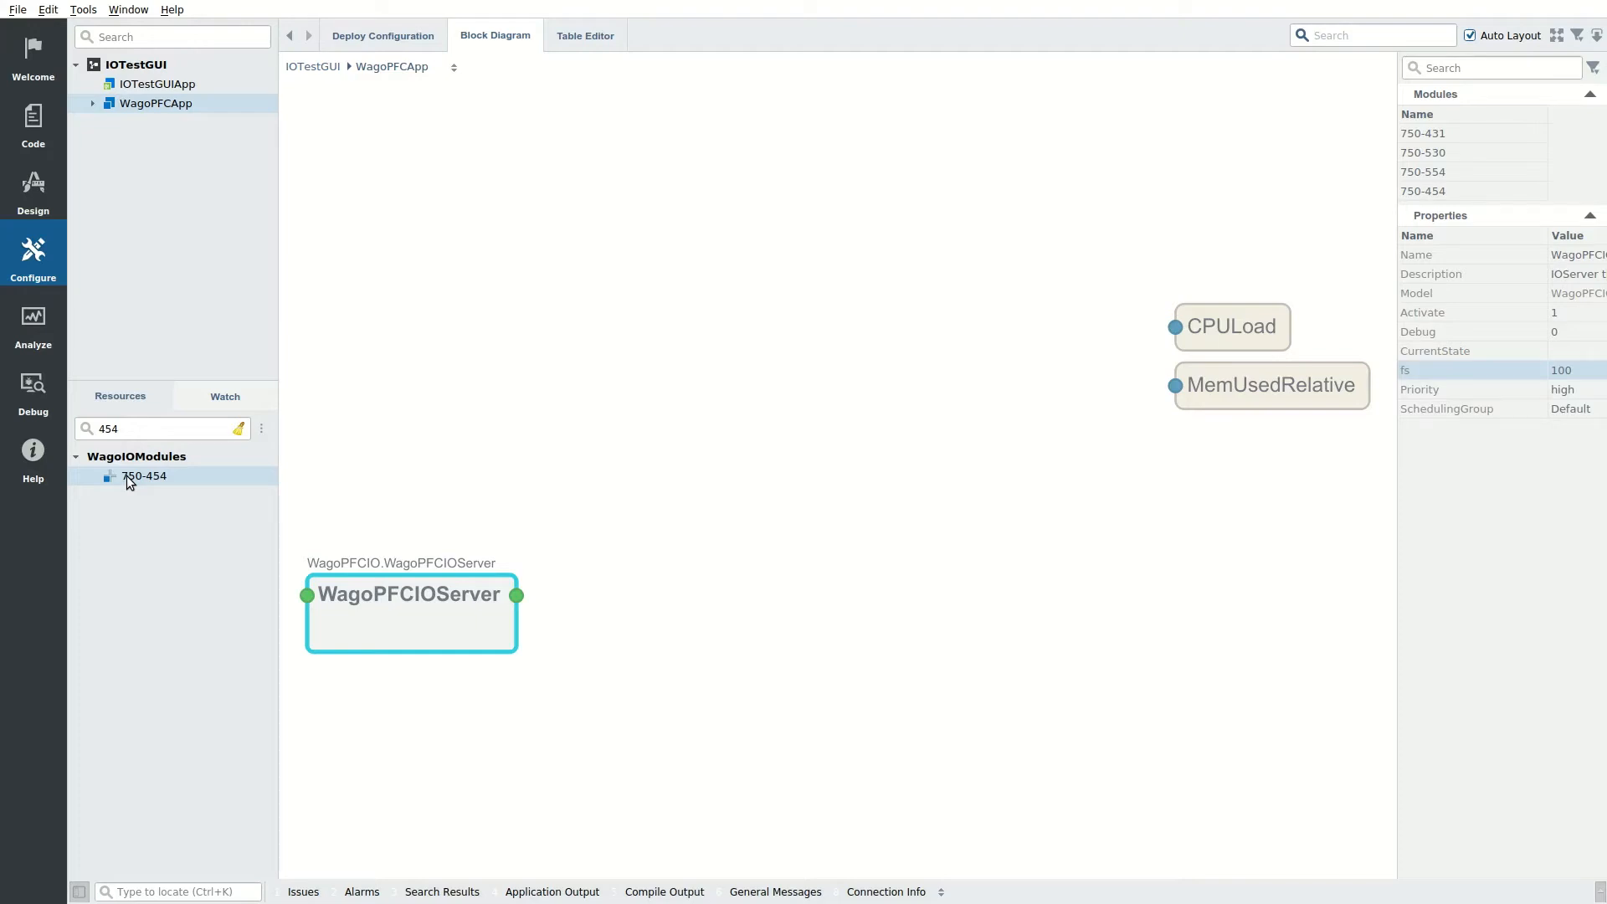
mouse_move(1477, 151)
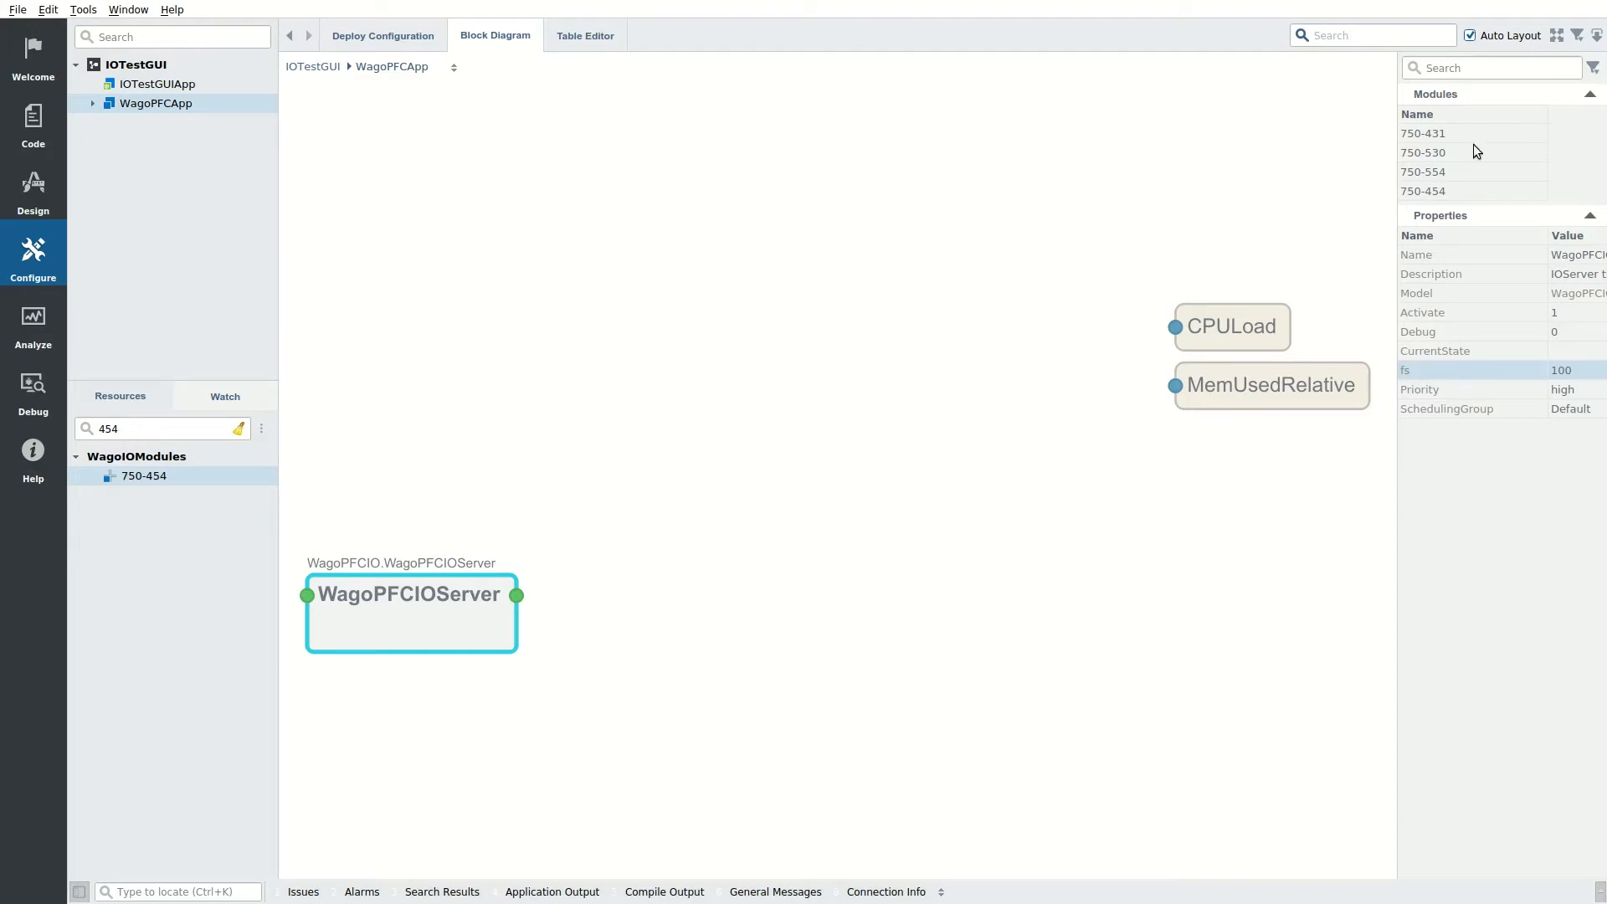
Step: Name the modules M1–M4 and navigate into M4 to show channels AI0 and AI1
click(1423, 153)
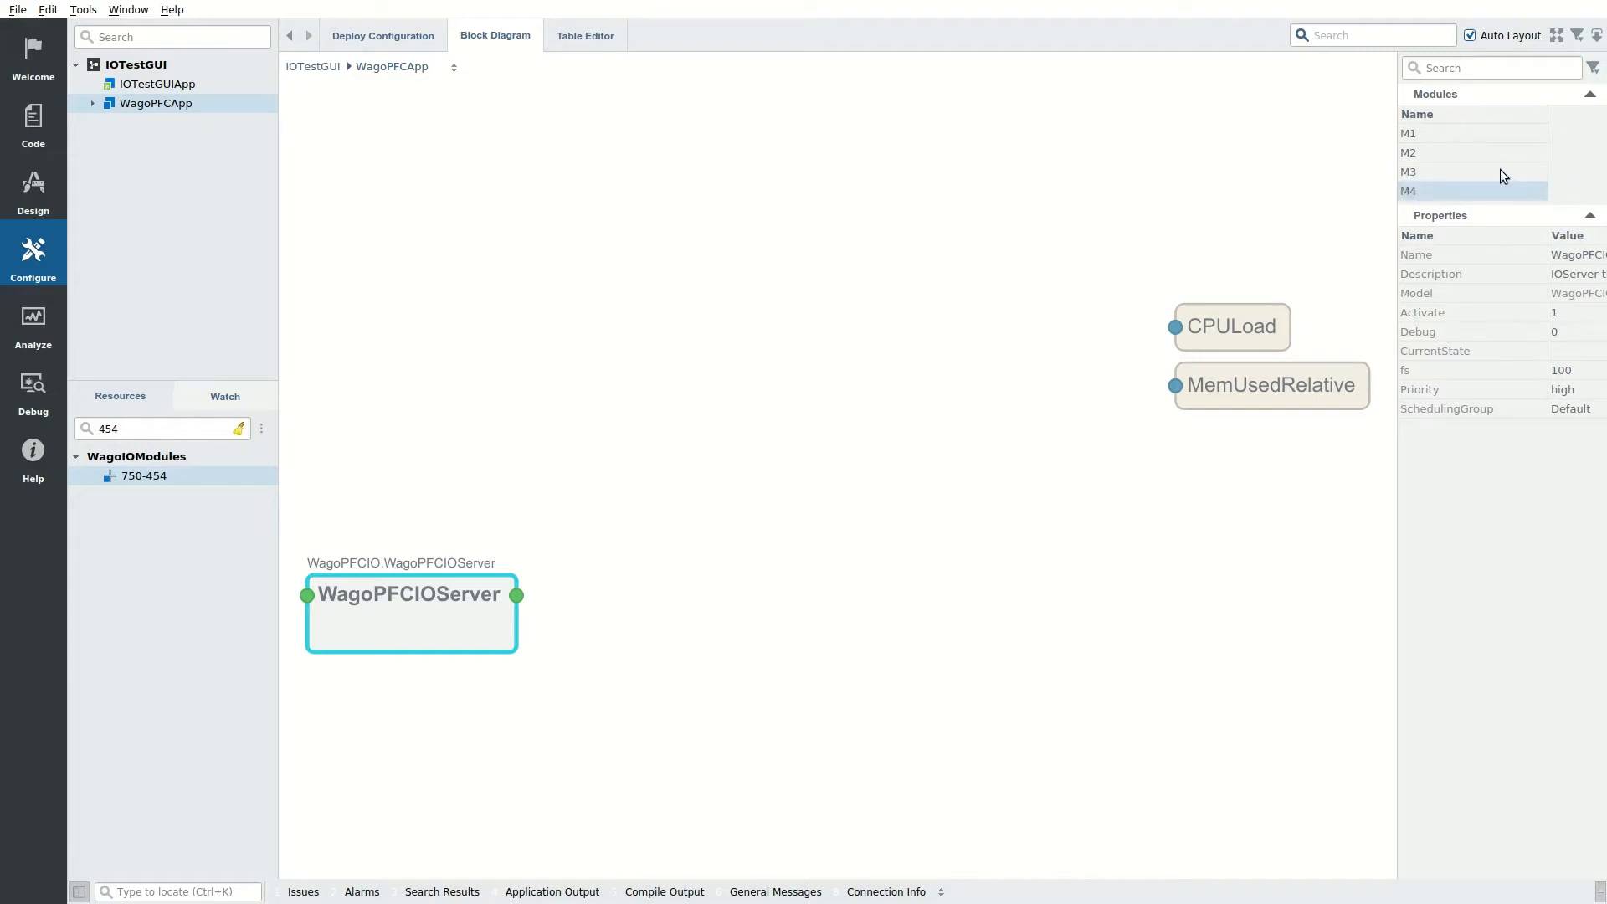
click(1409, 170)
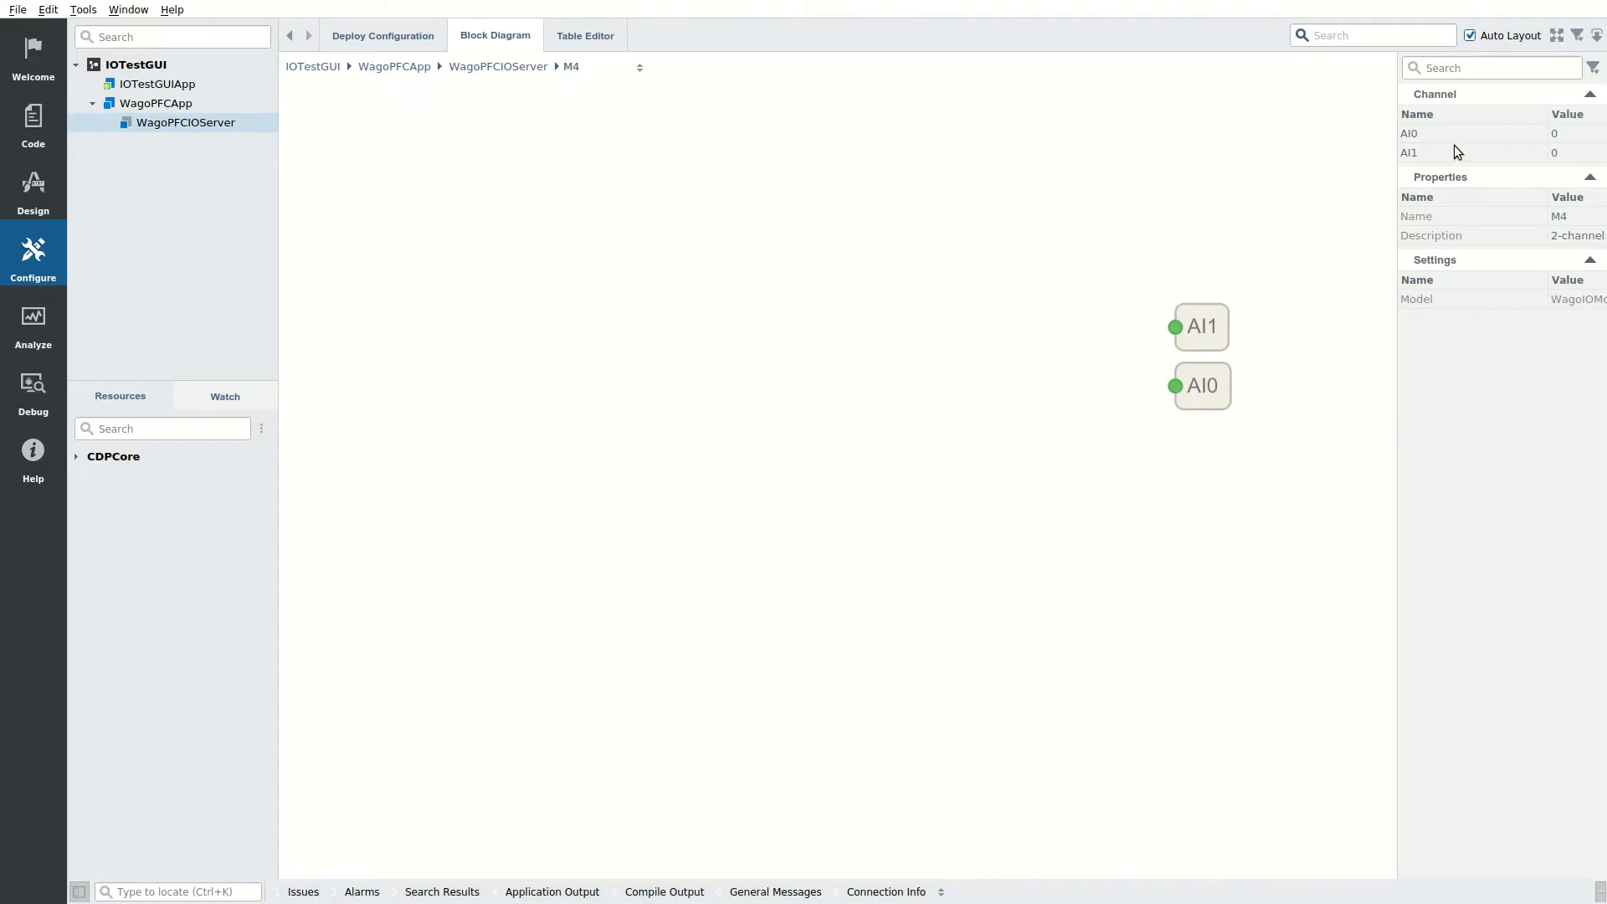
Step: Rename M4's AI0 channel to SpeedFeedback
double_click(1471, 134)
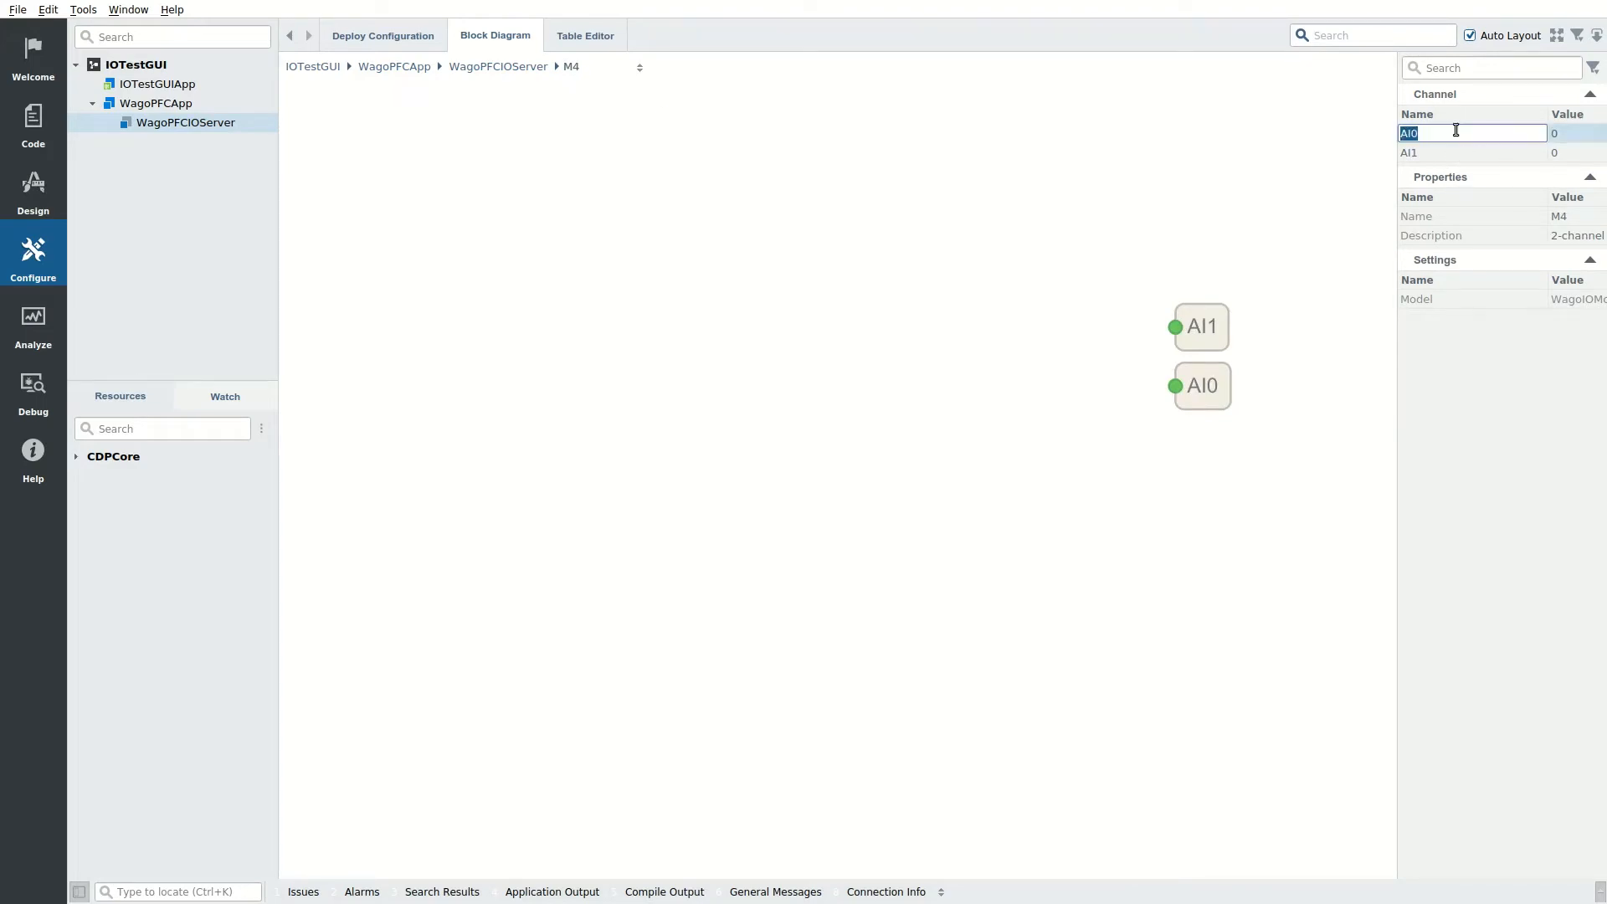
text(SpeedFeedba)
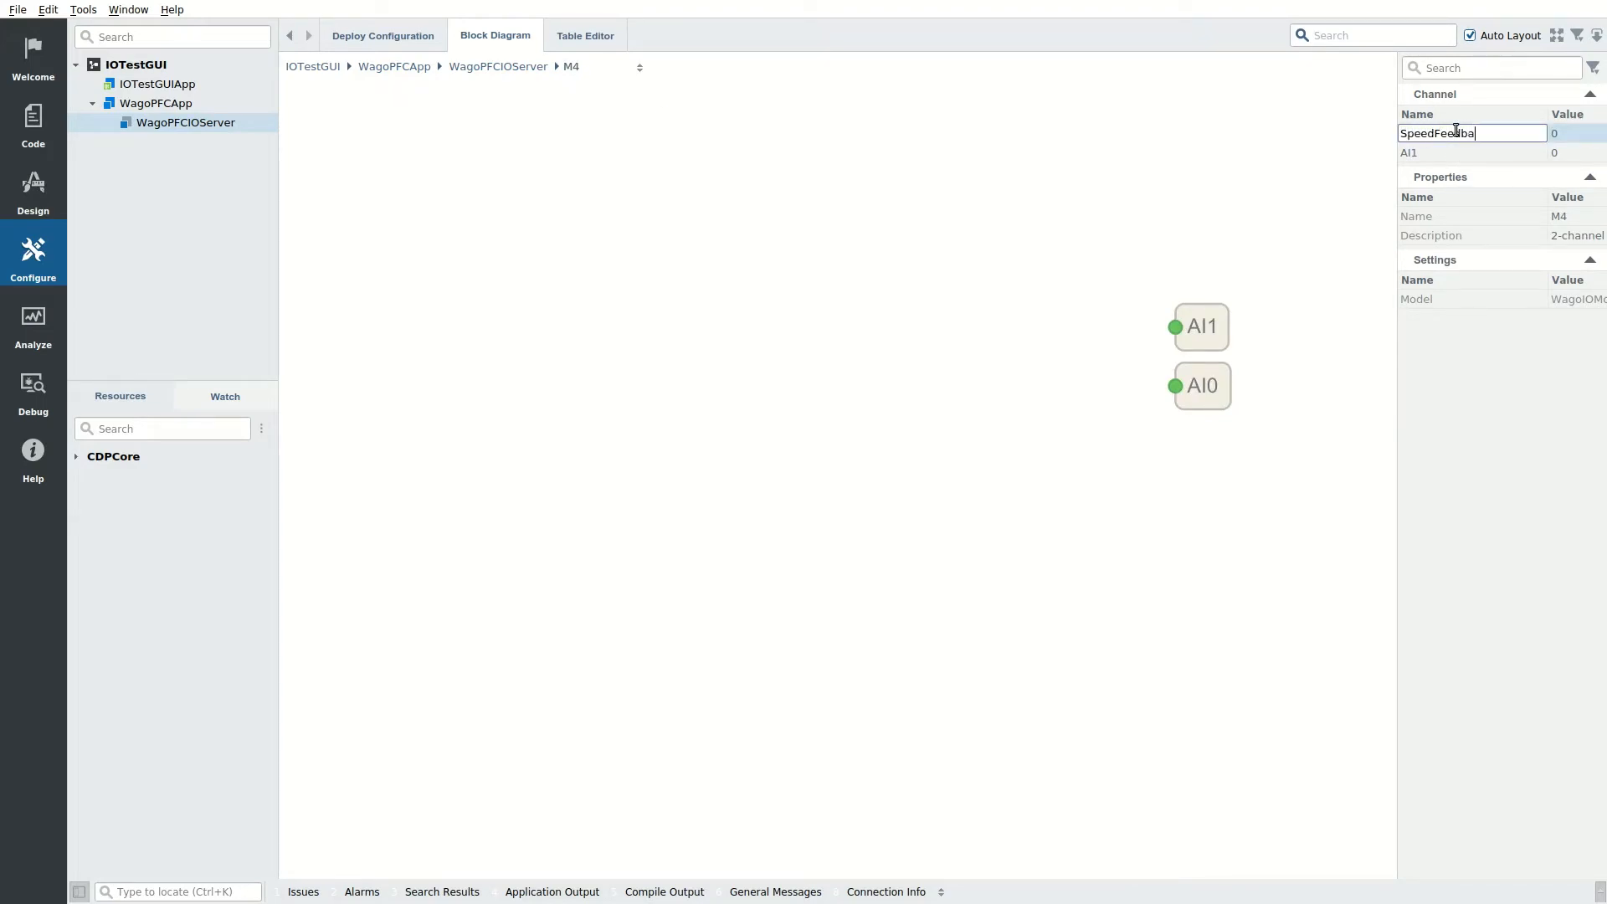
key(Return)
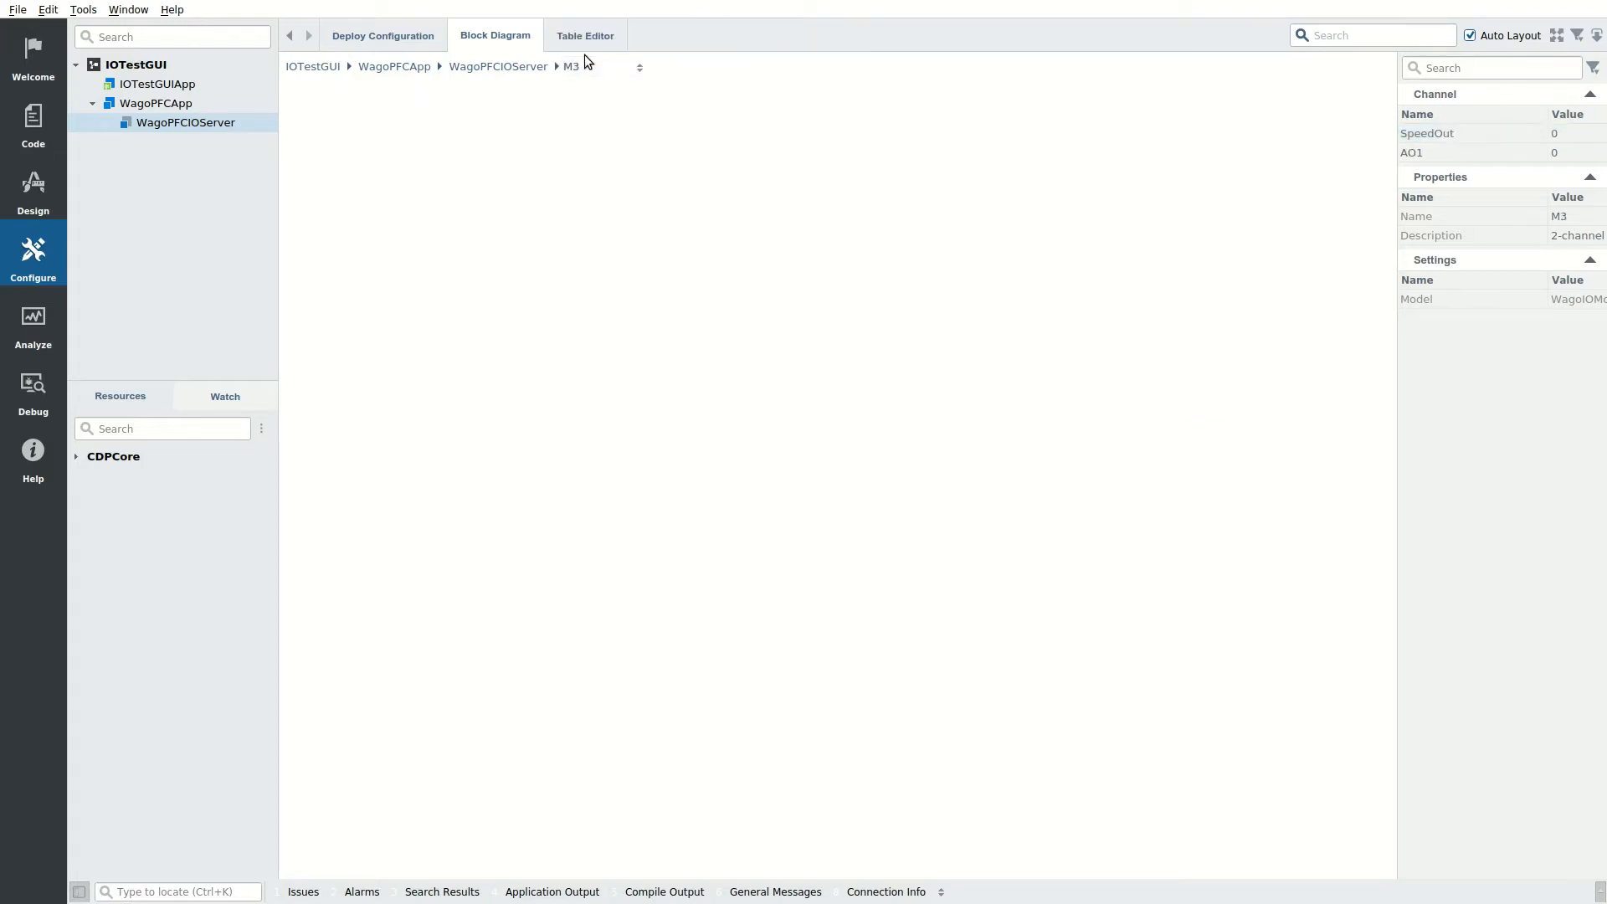
mouse_move(1421, 144)
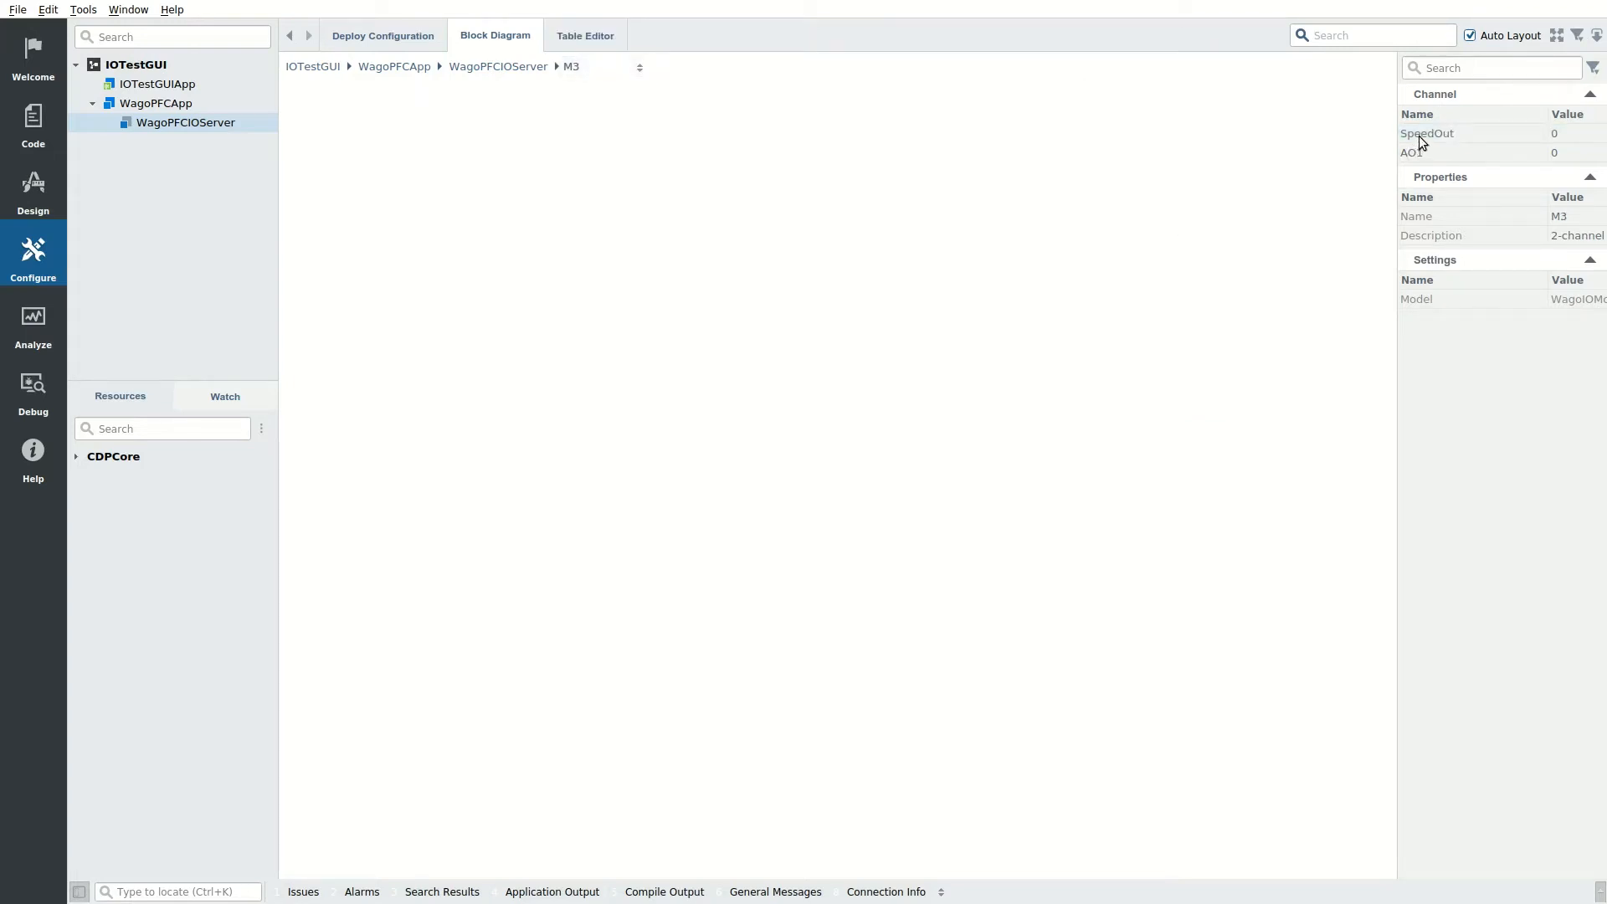
Step: Add a Scale<short> operator with ScalingPoint<double> entries to M3's SpeedOut channel
click(1426, 134)
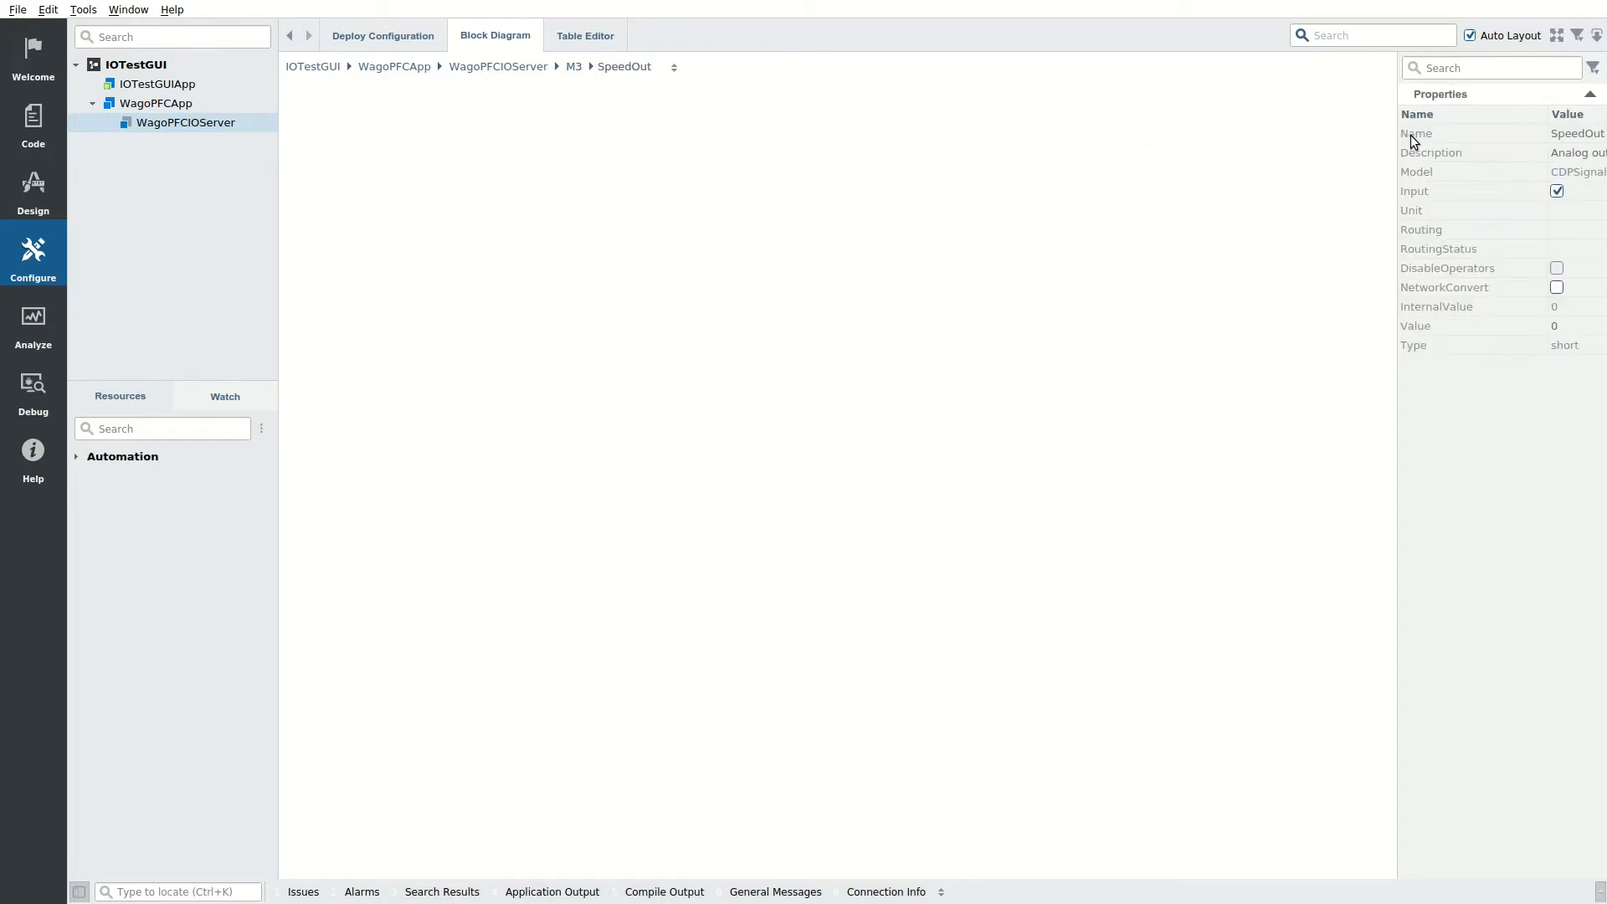
mouse_move(171, 428)
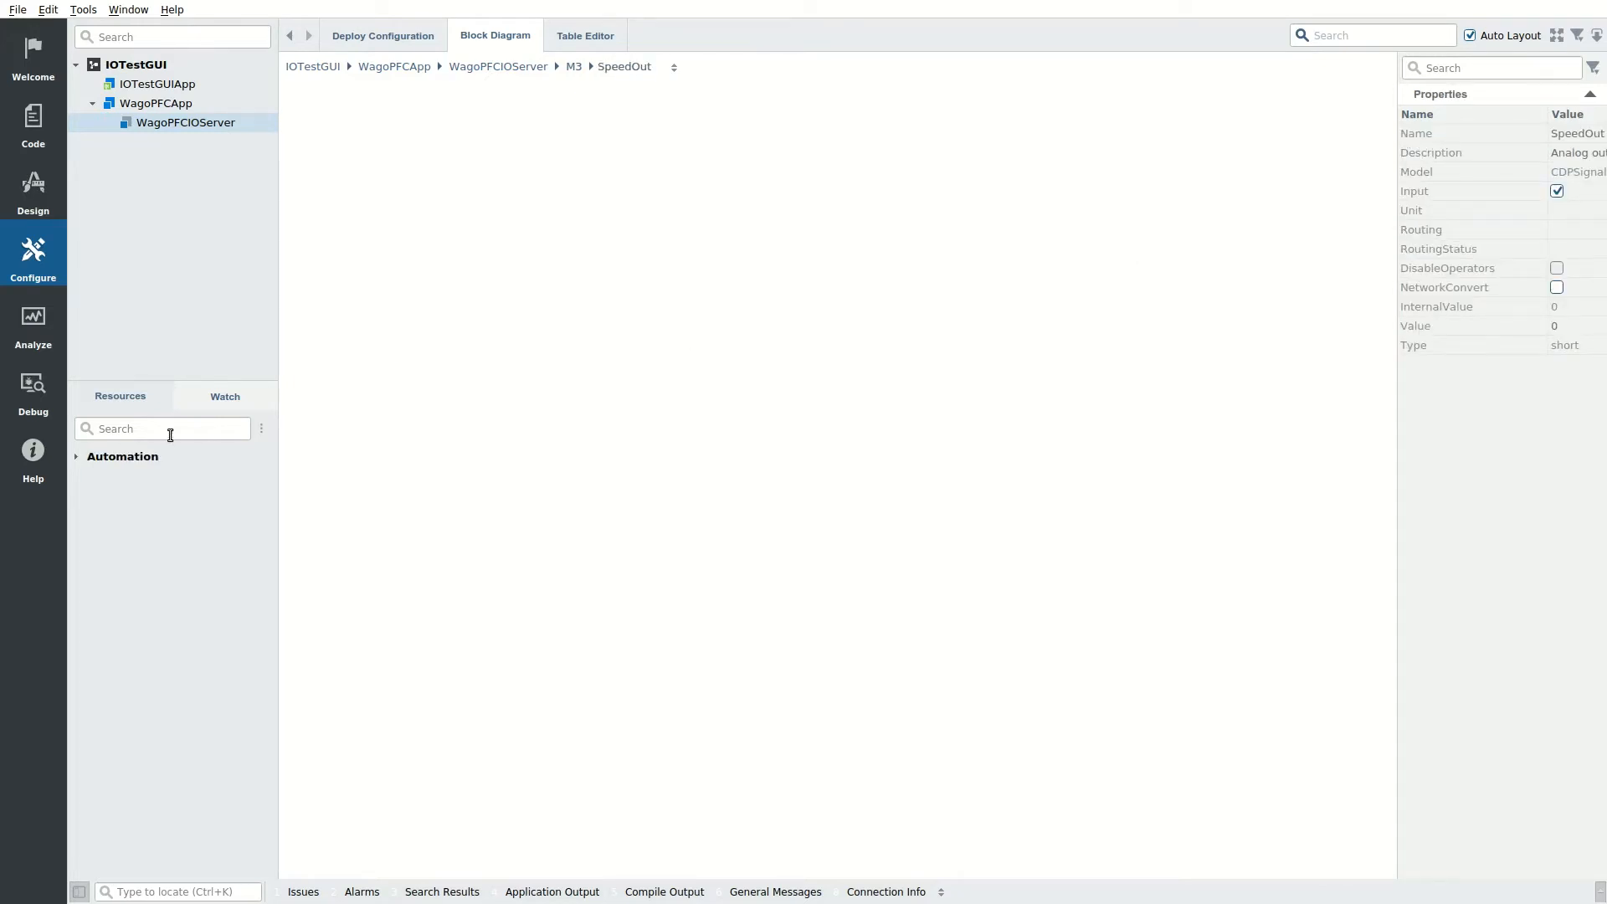
text(Scal)
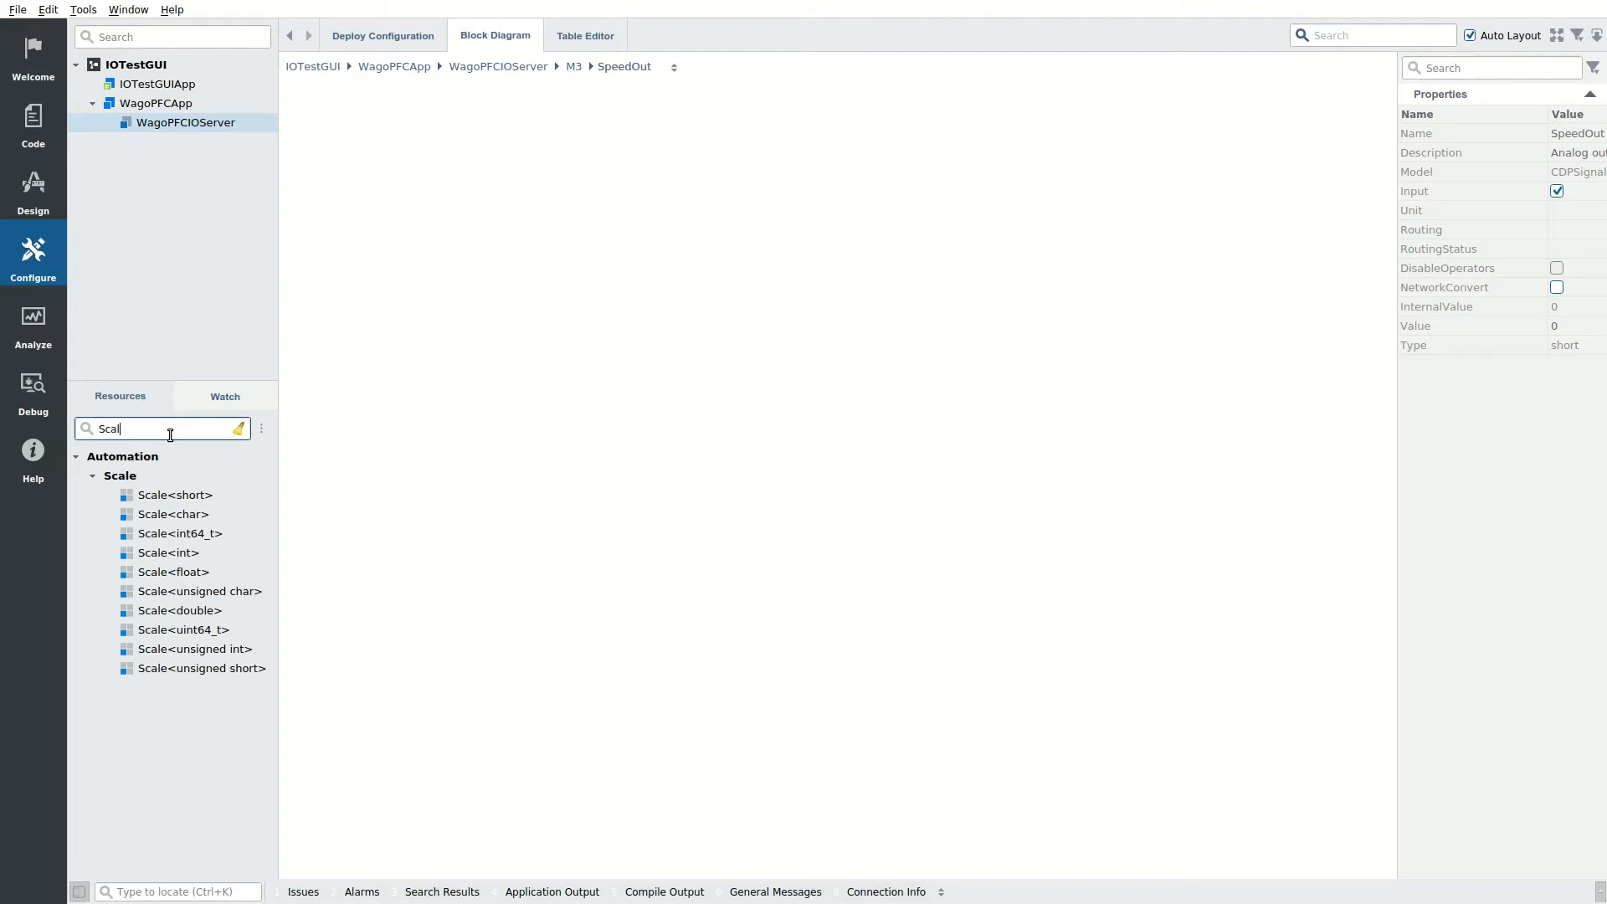
text(e)
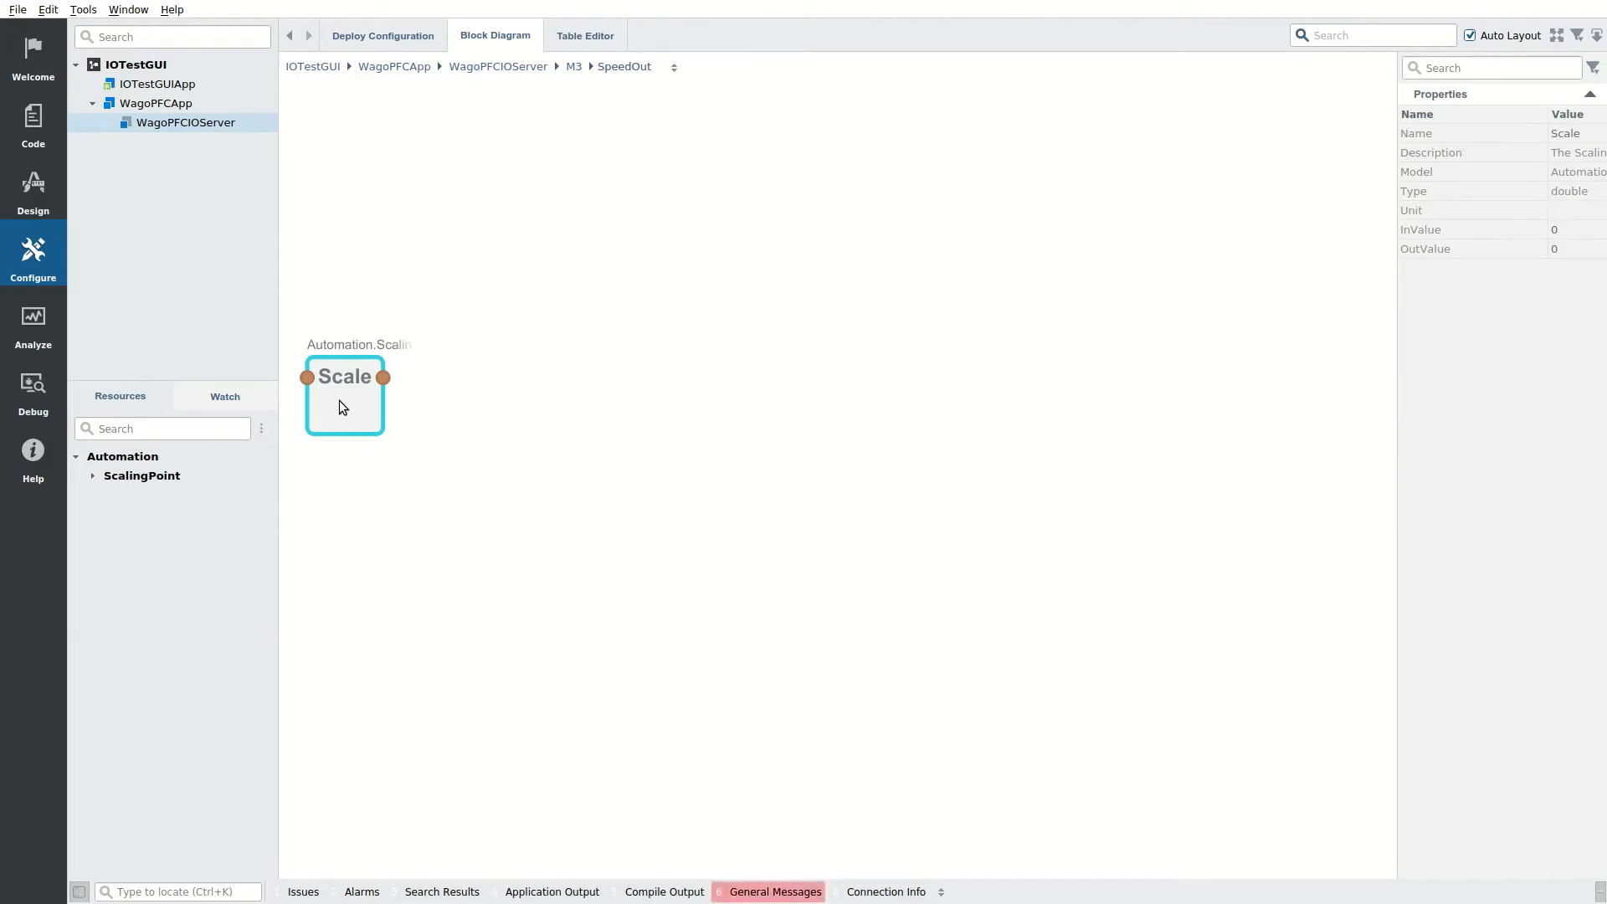
click(92, 476)
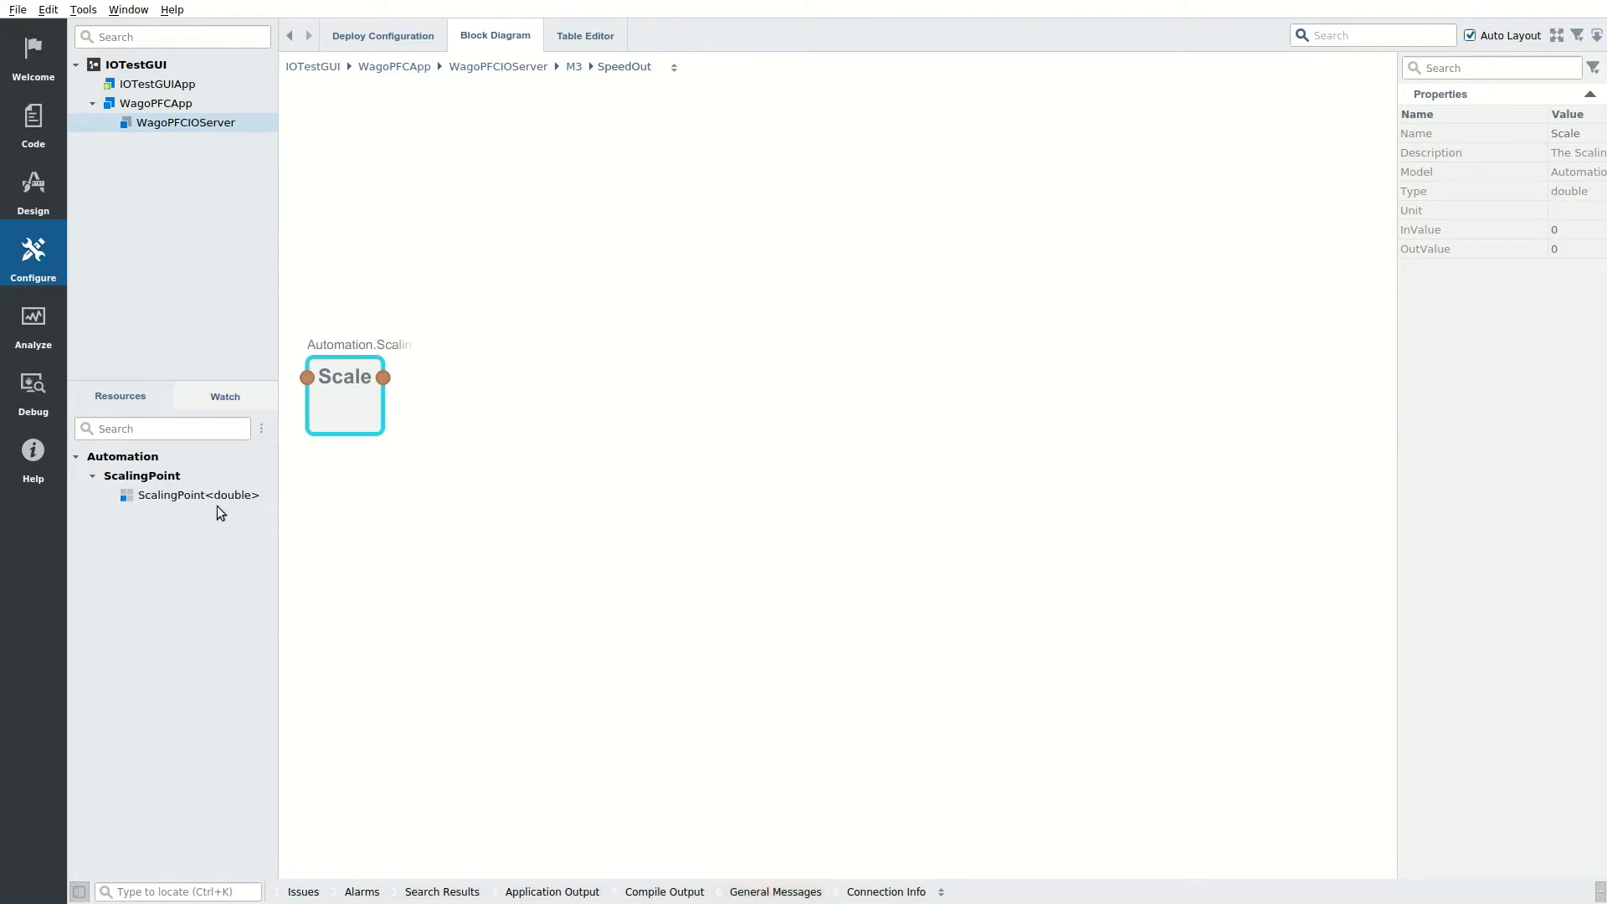
click(194, 496)
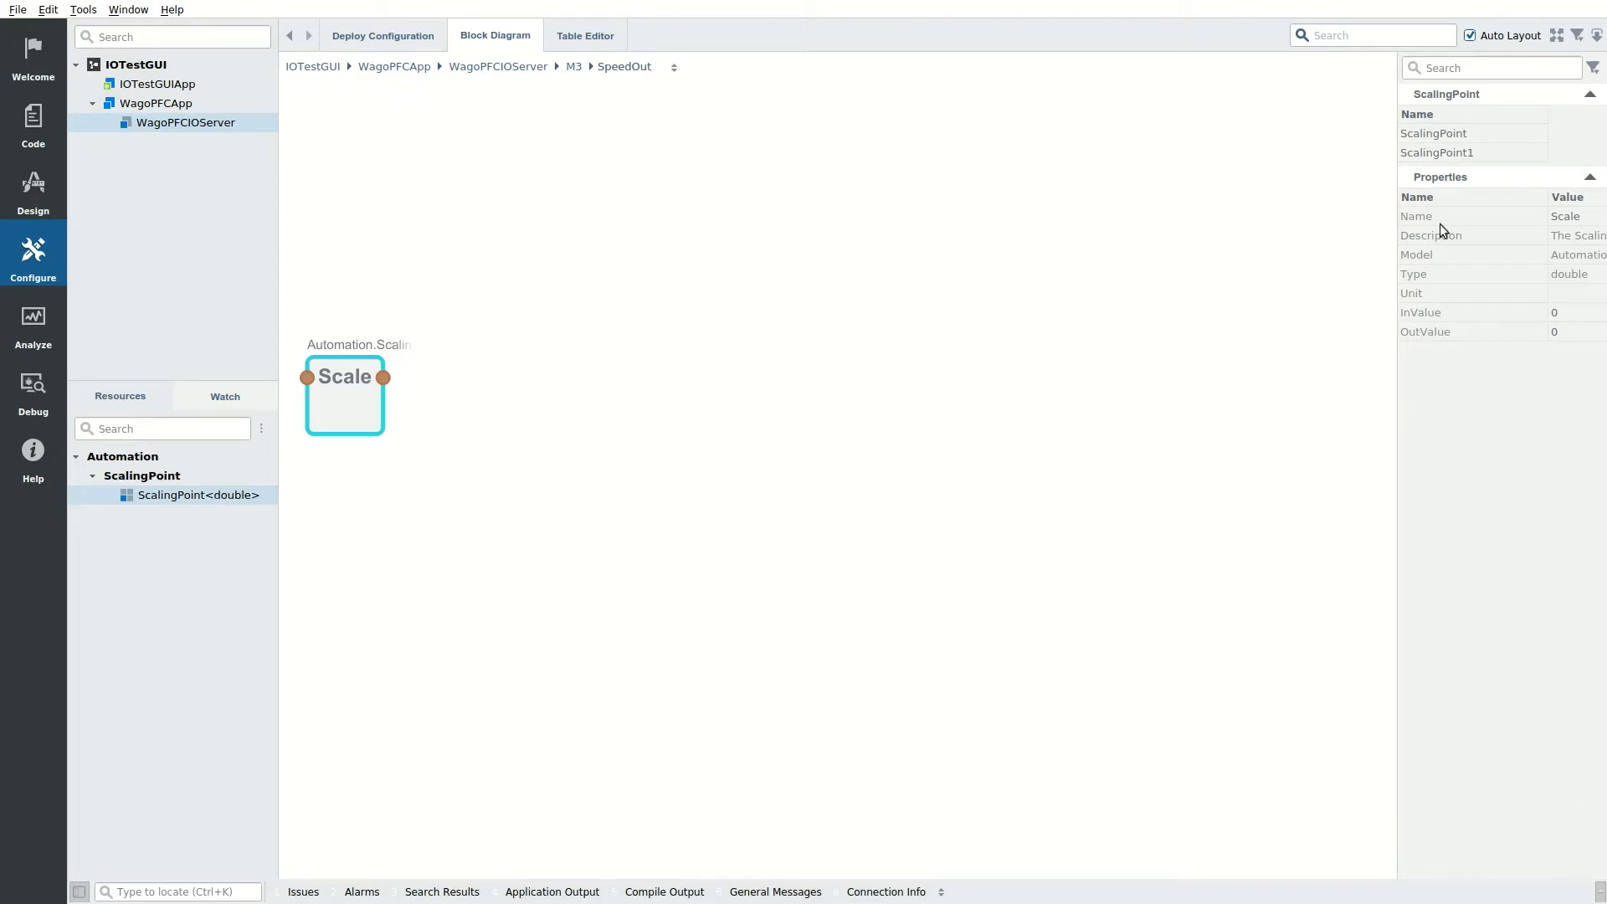
mouse_move(1458, 141)
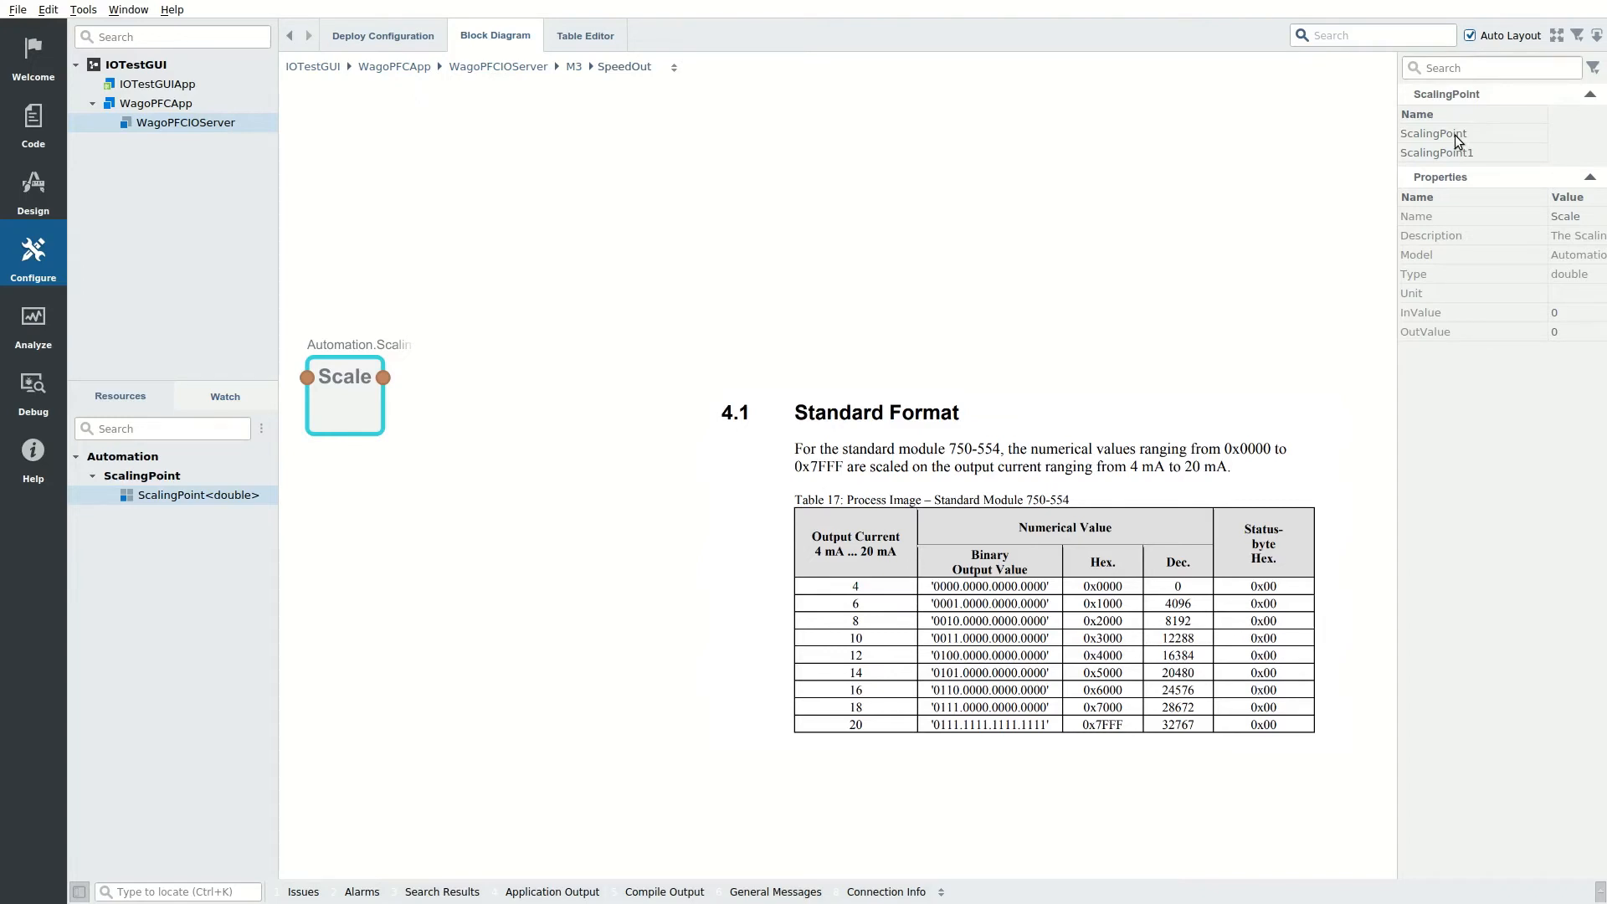
Step: Set ScalingPoint1 to InValue 1, OutValue 32767 and return to module M3
click(1435, 134)
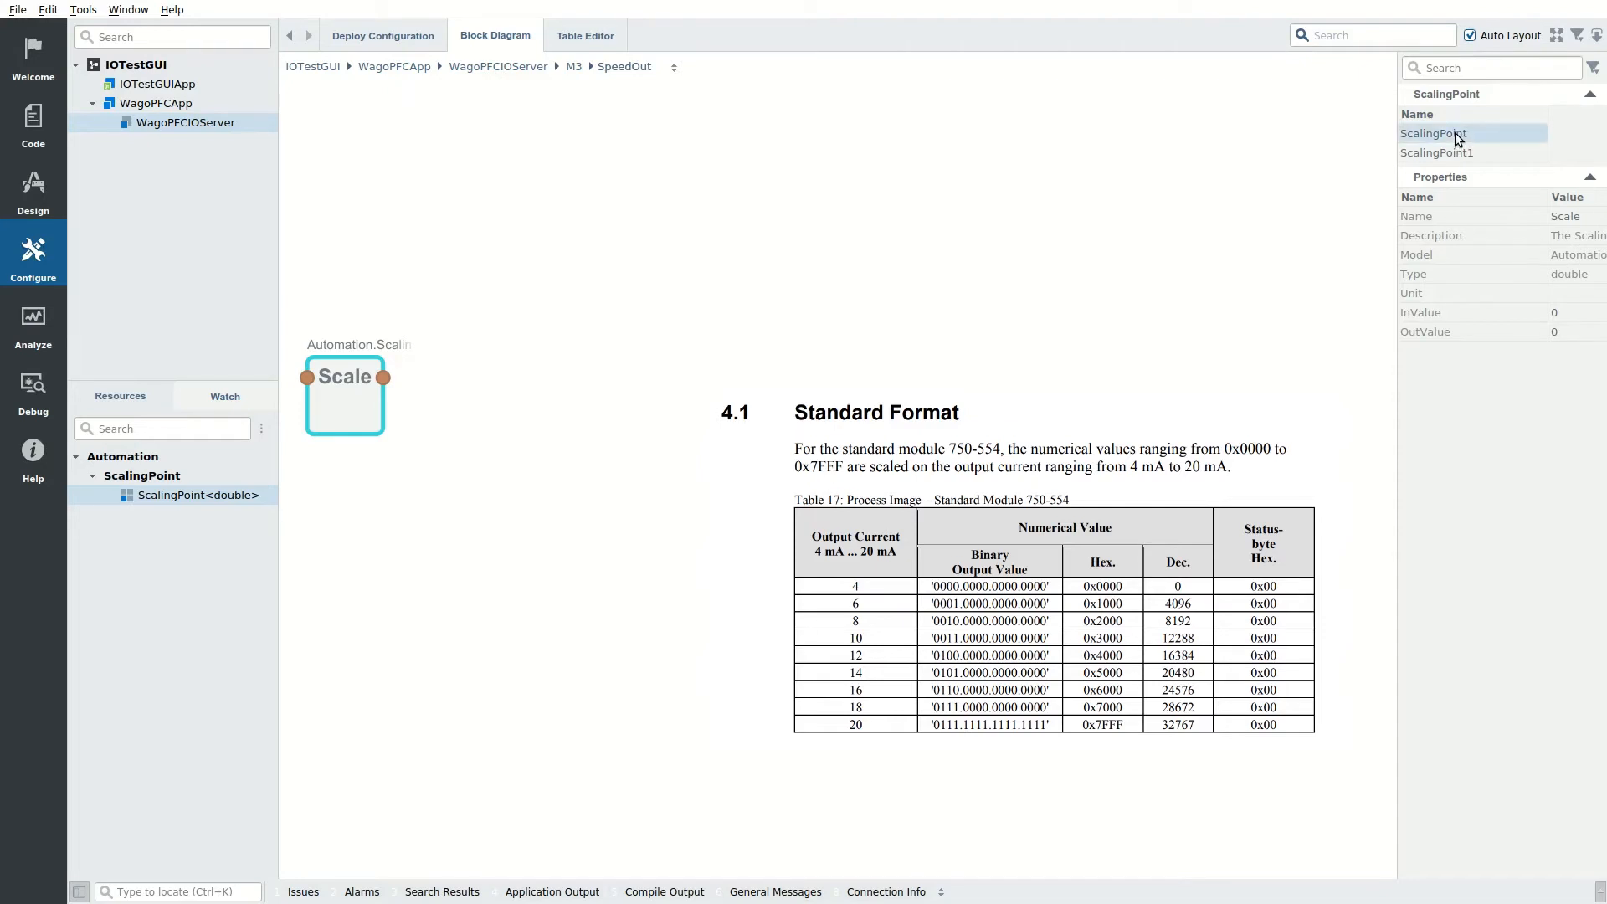
click(1433, 134)
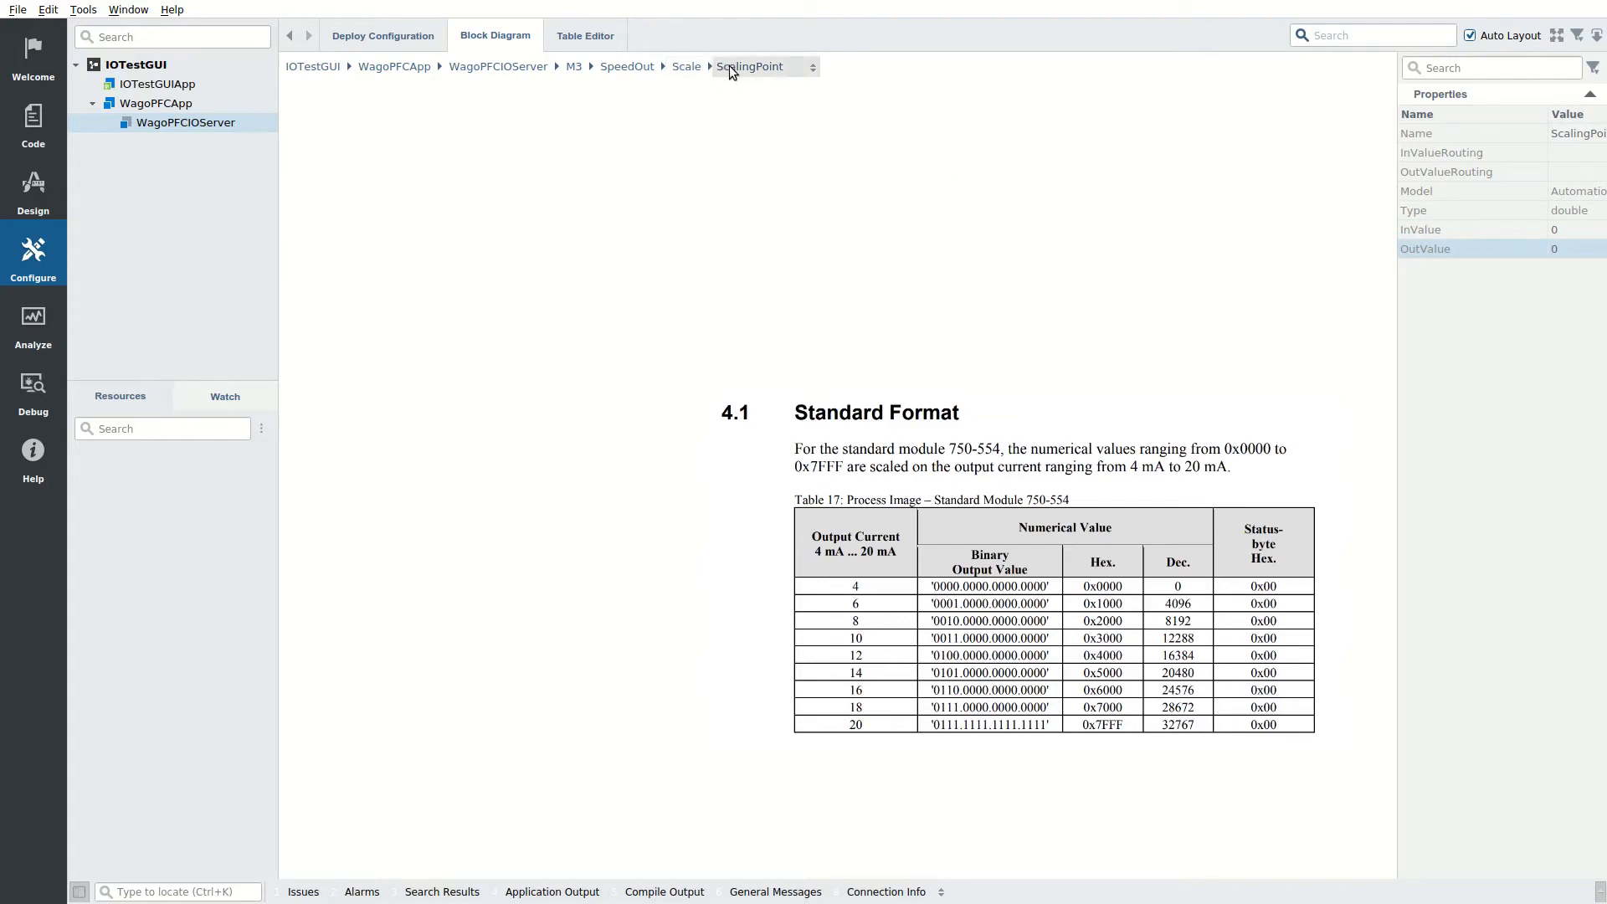
click(812, 67)
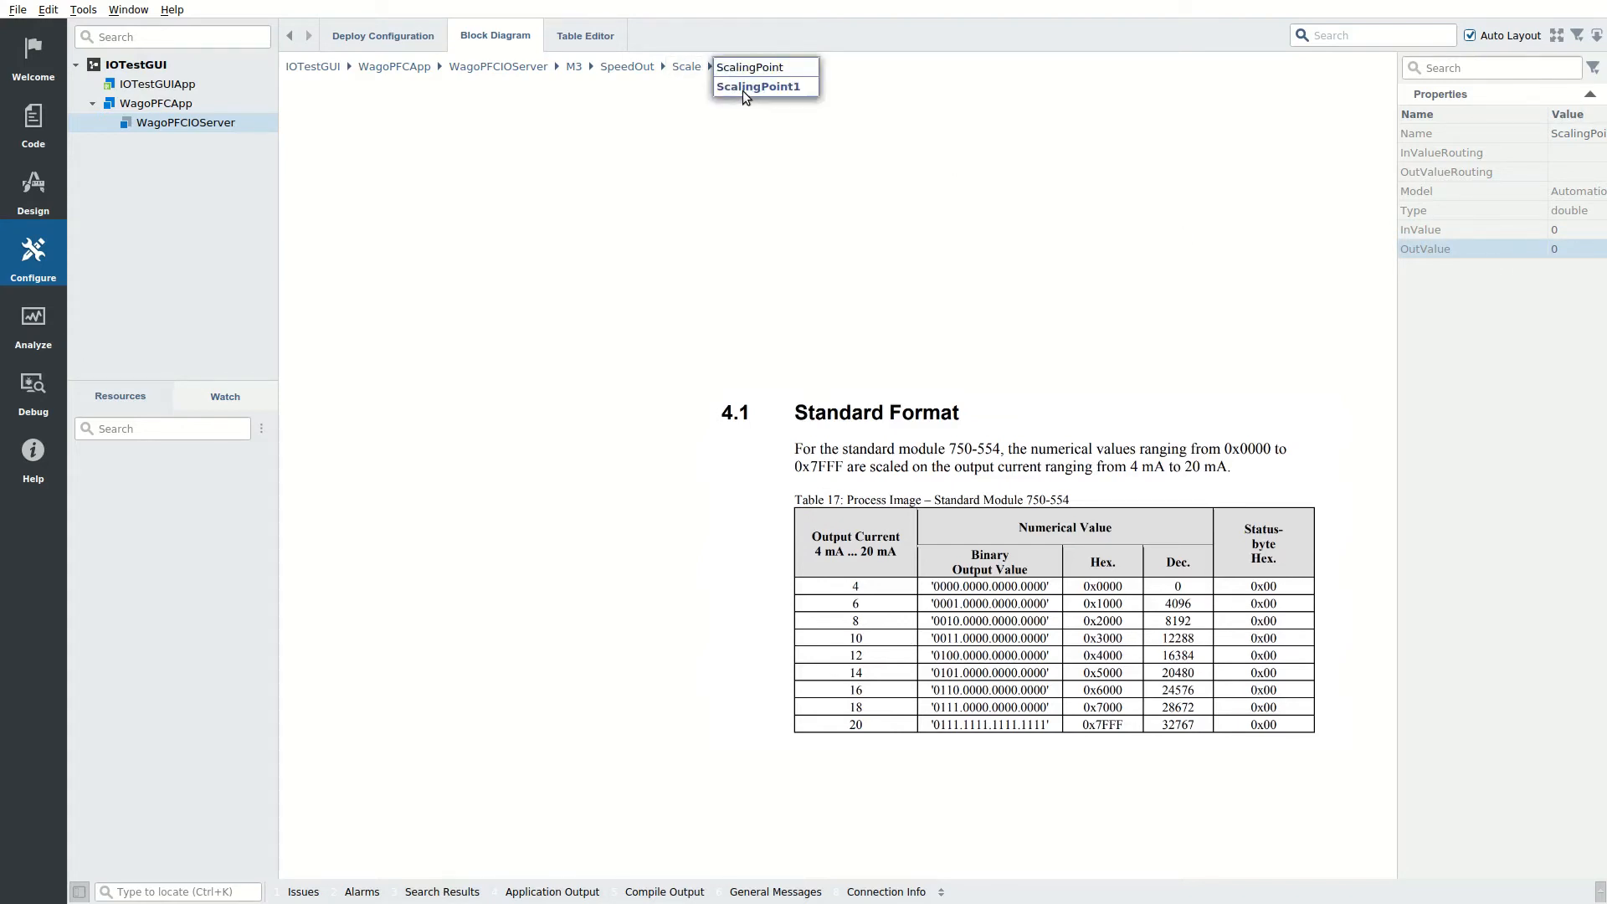
click(763, 85)
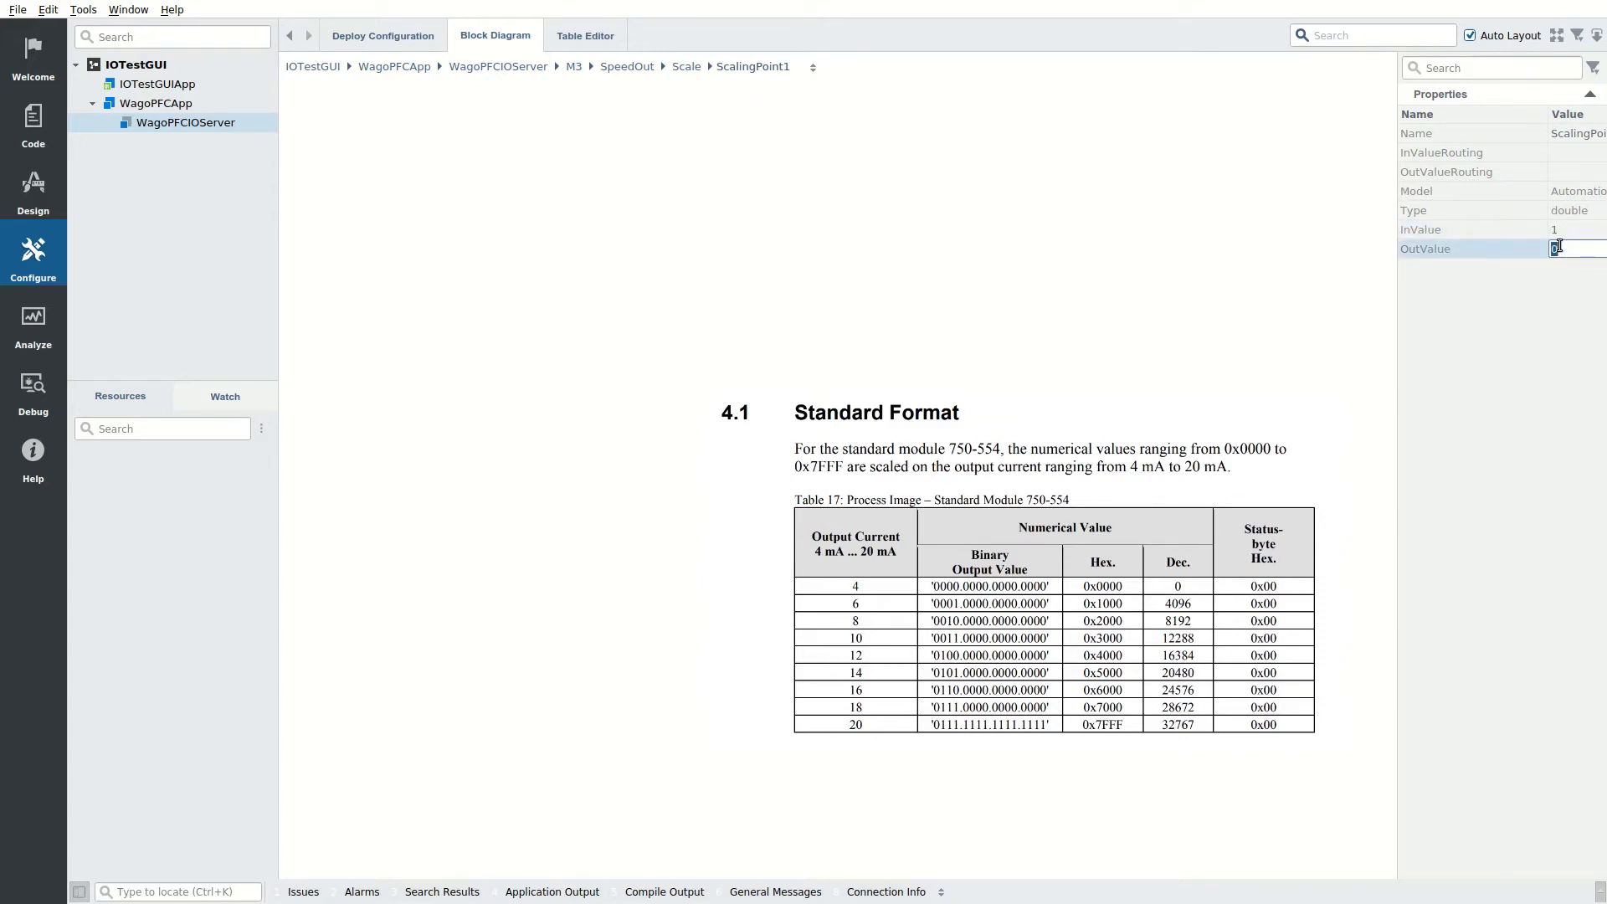
text(32767)
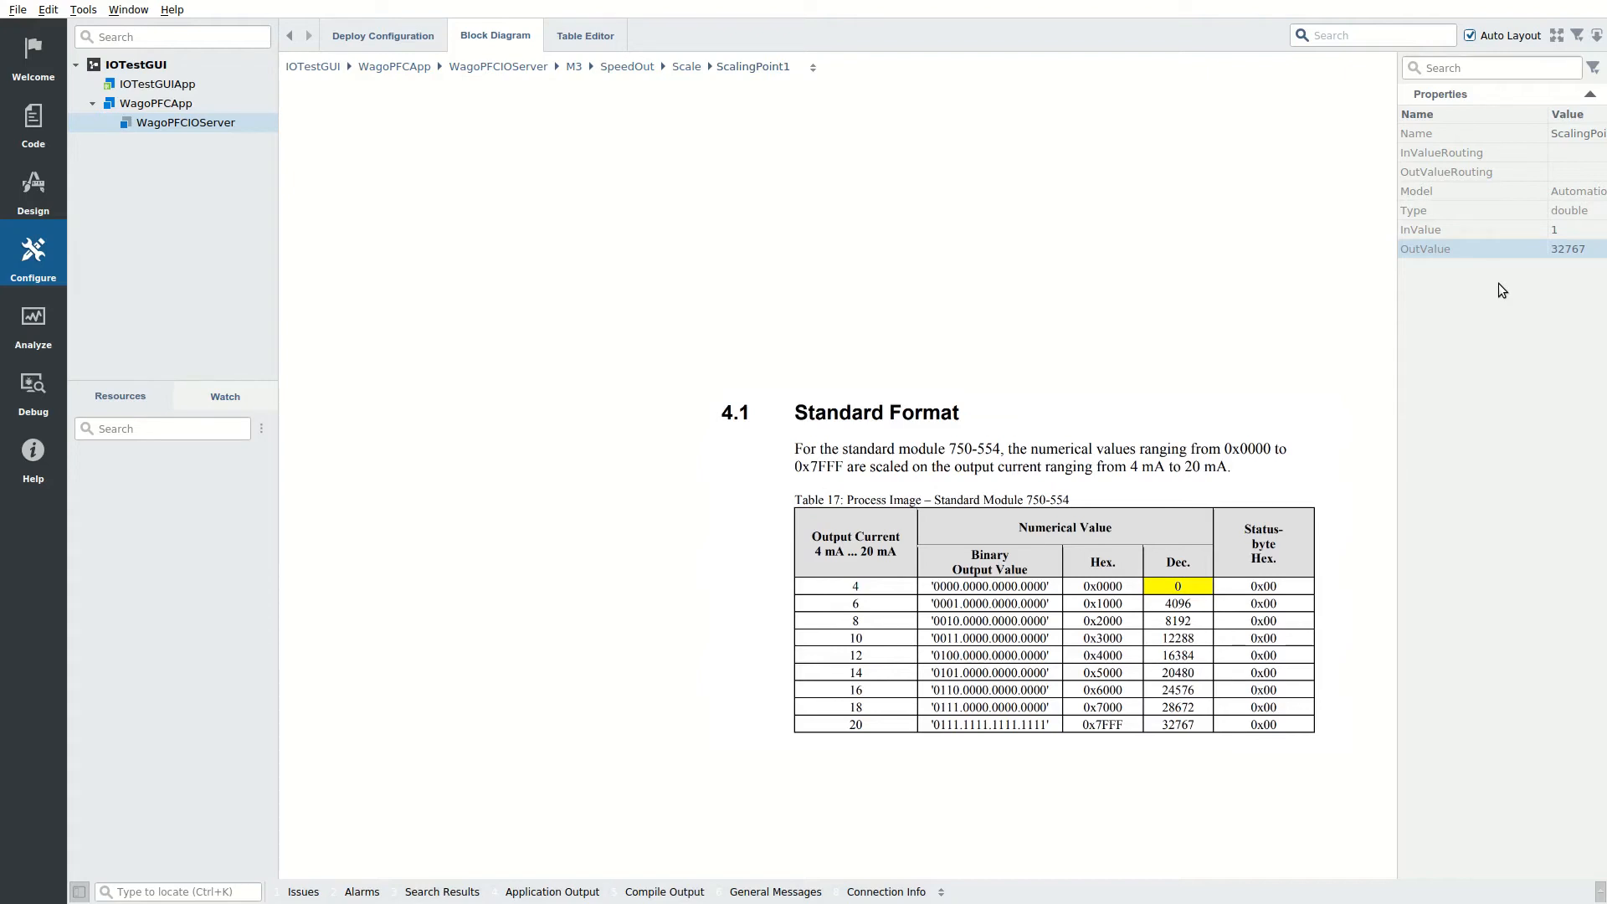
click(856, 586)
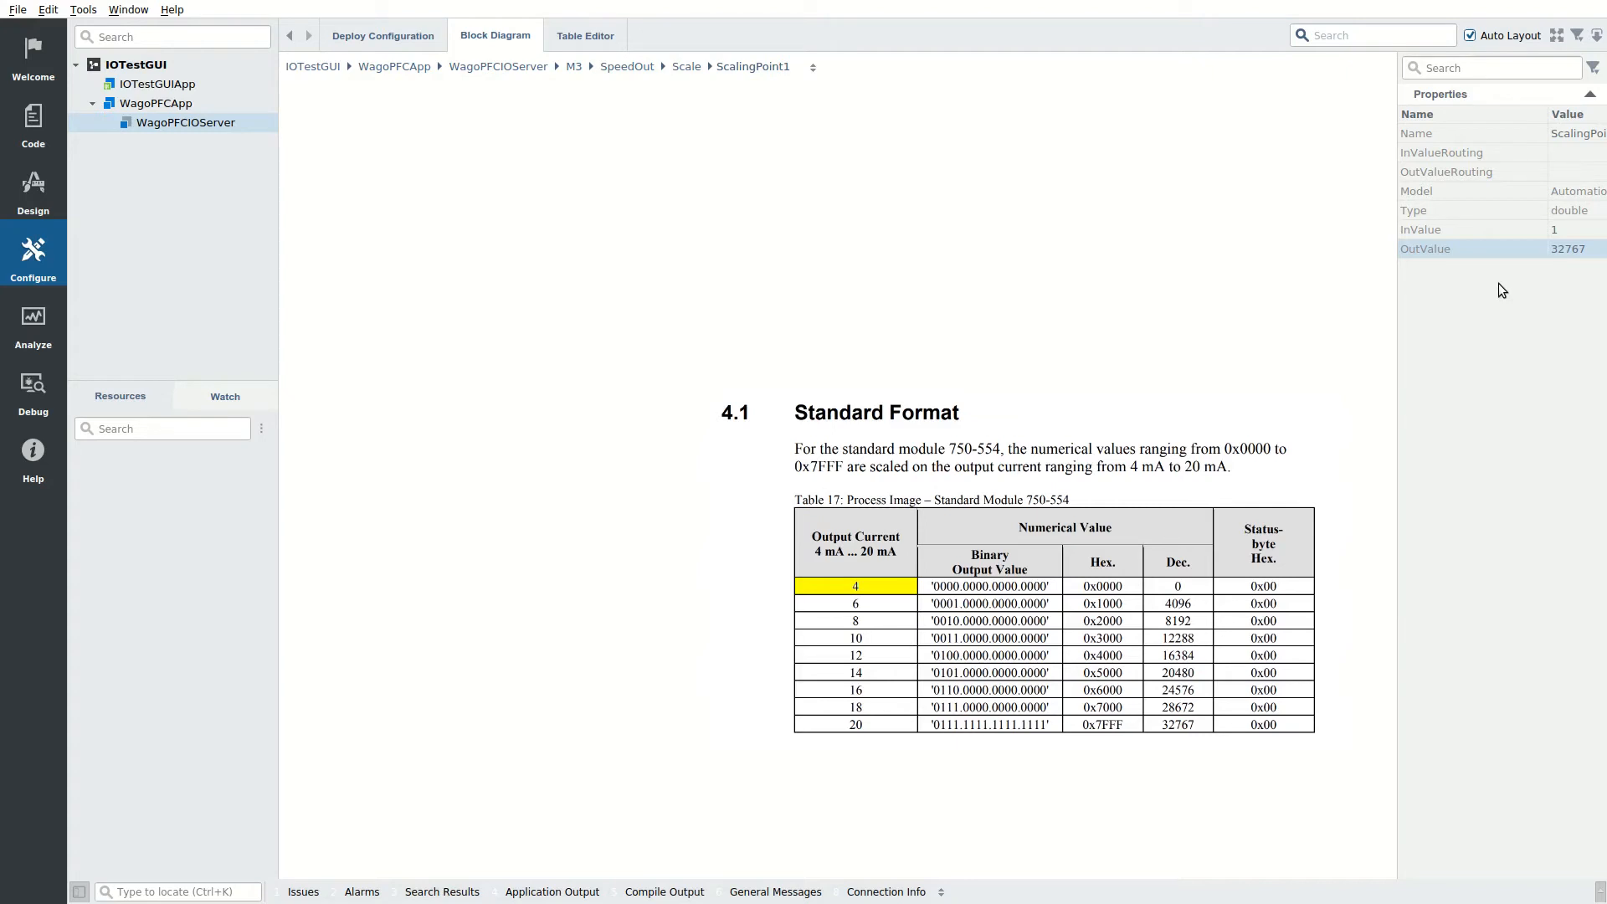
click(855, 586)
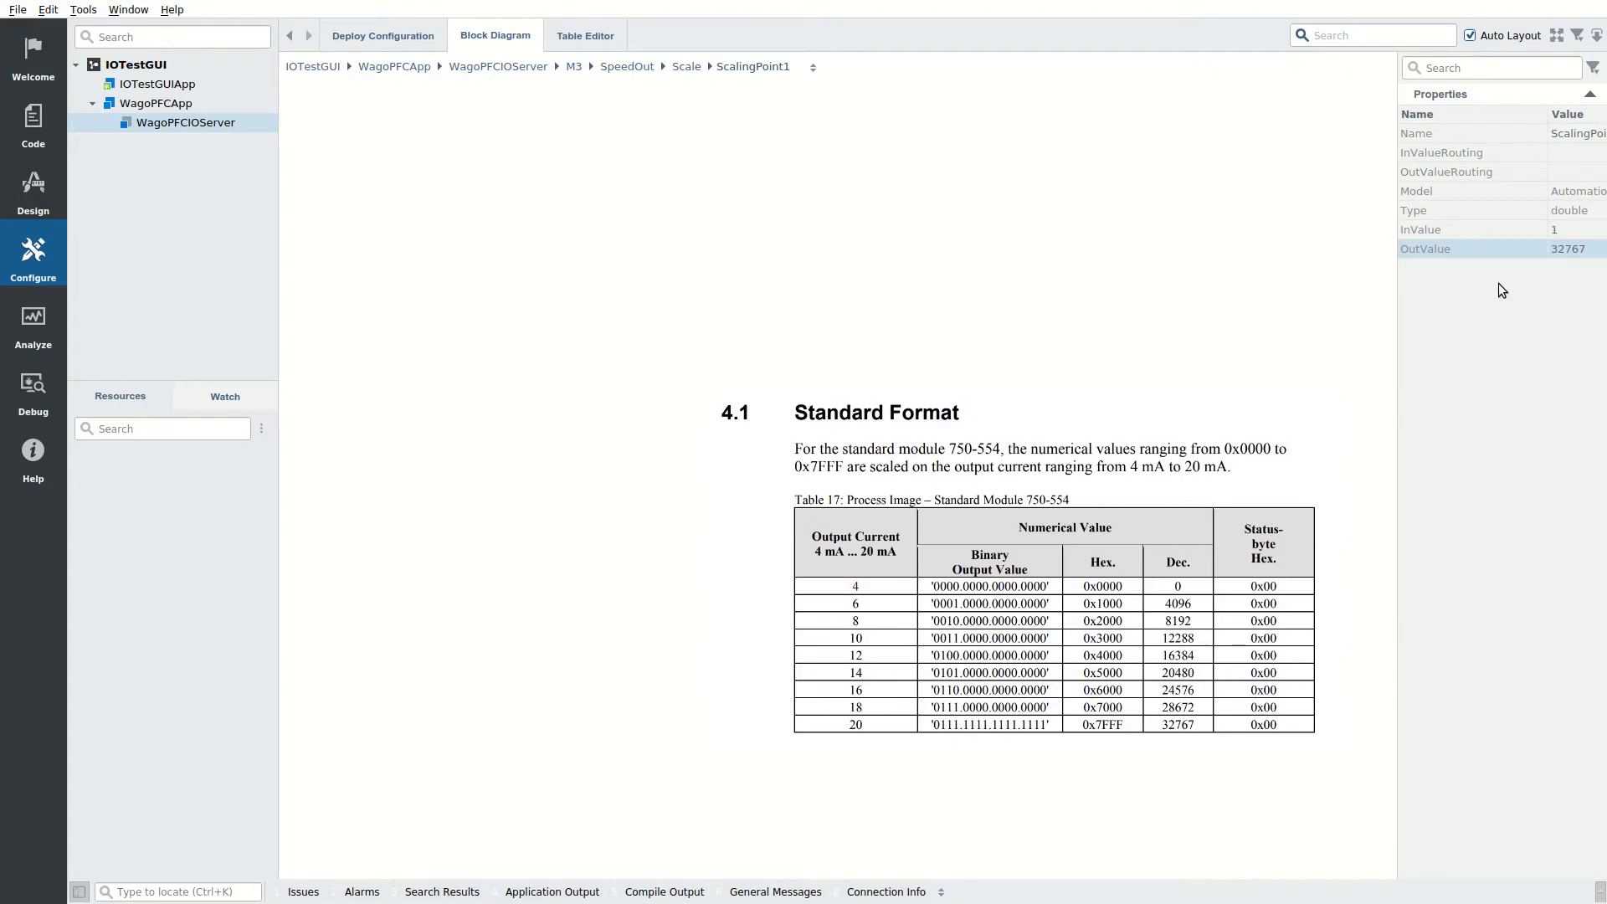
mouse_move(1481, 288)
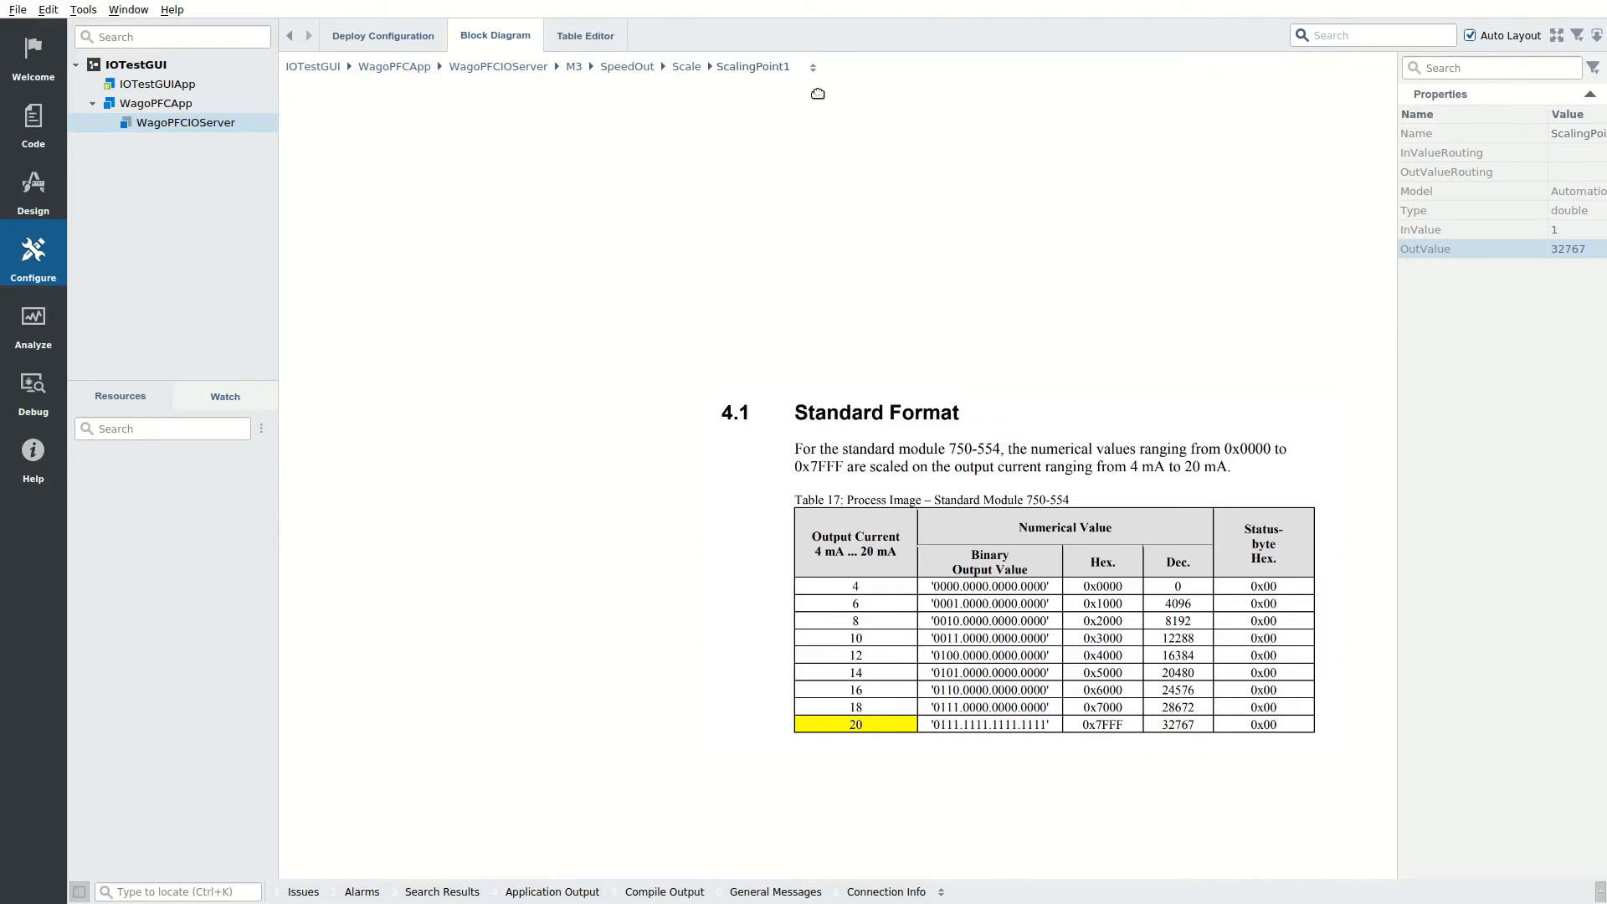
click(571, 65)
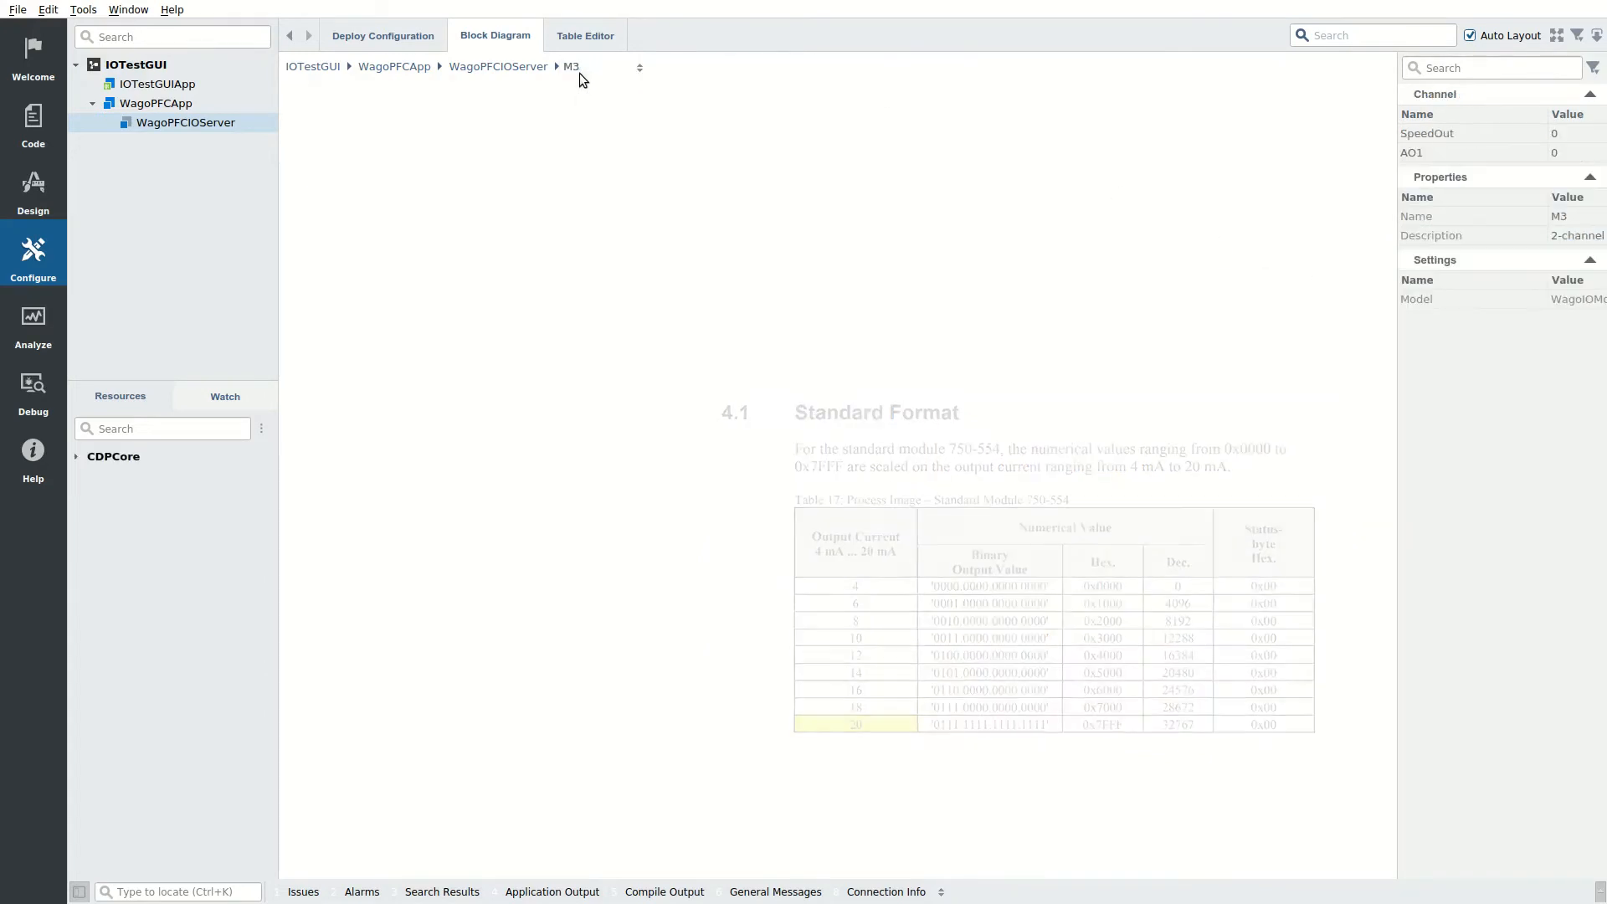
Step: Add a Scale operator to M4's SpeedFeedback with ScalingPoint1 mapping input 32760 to output 1
click(571, 67)
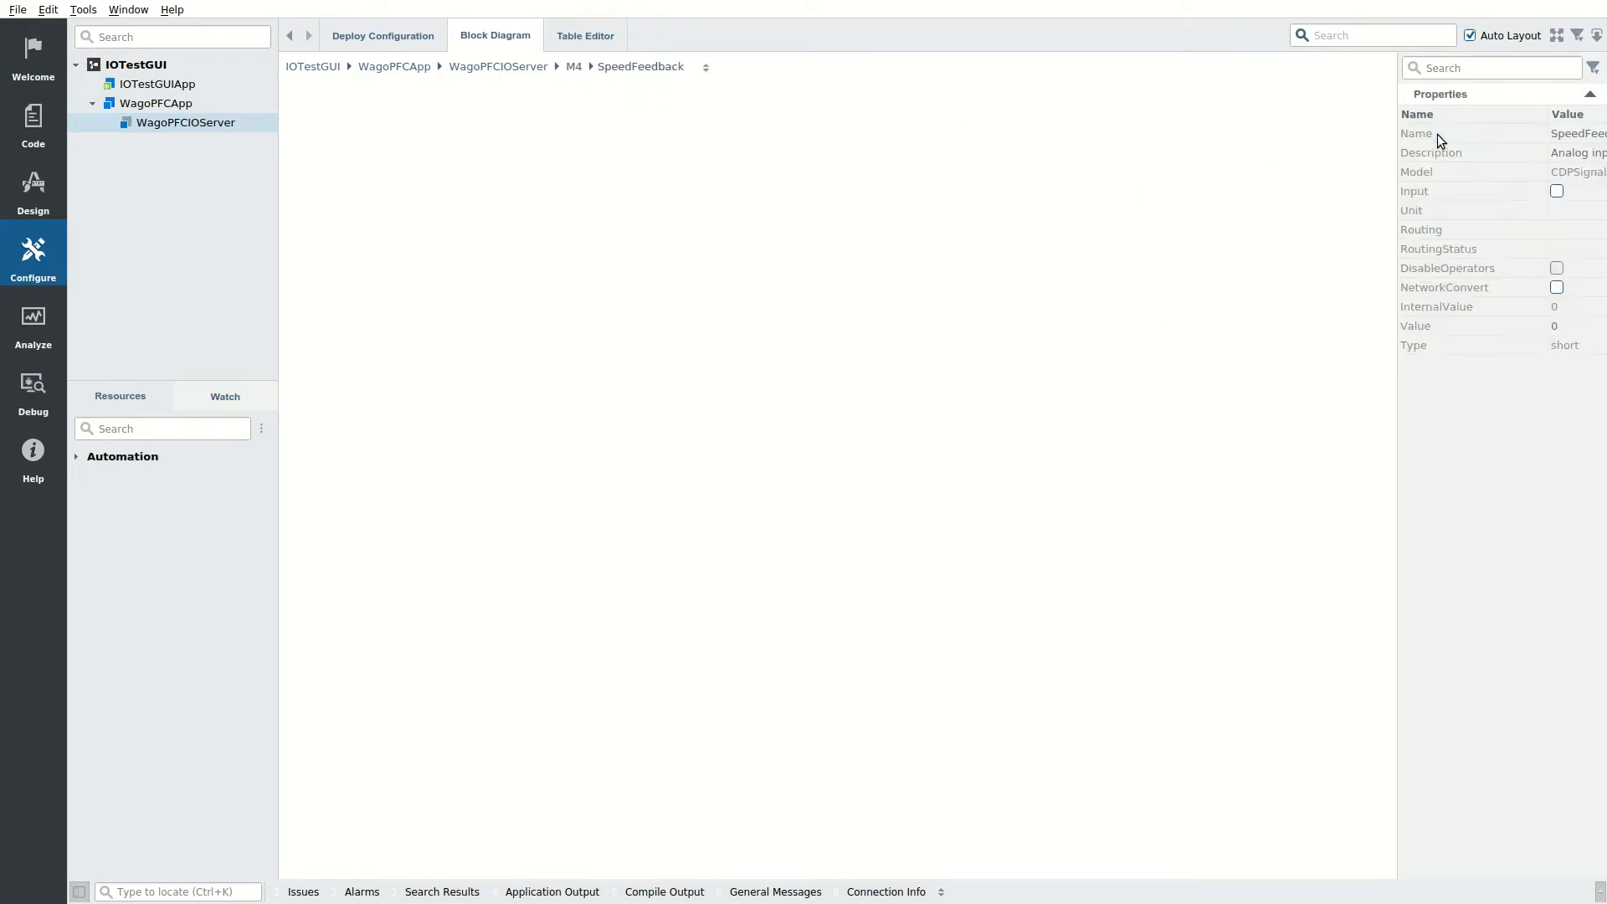
mouse_move(411, 325)
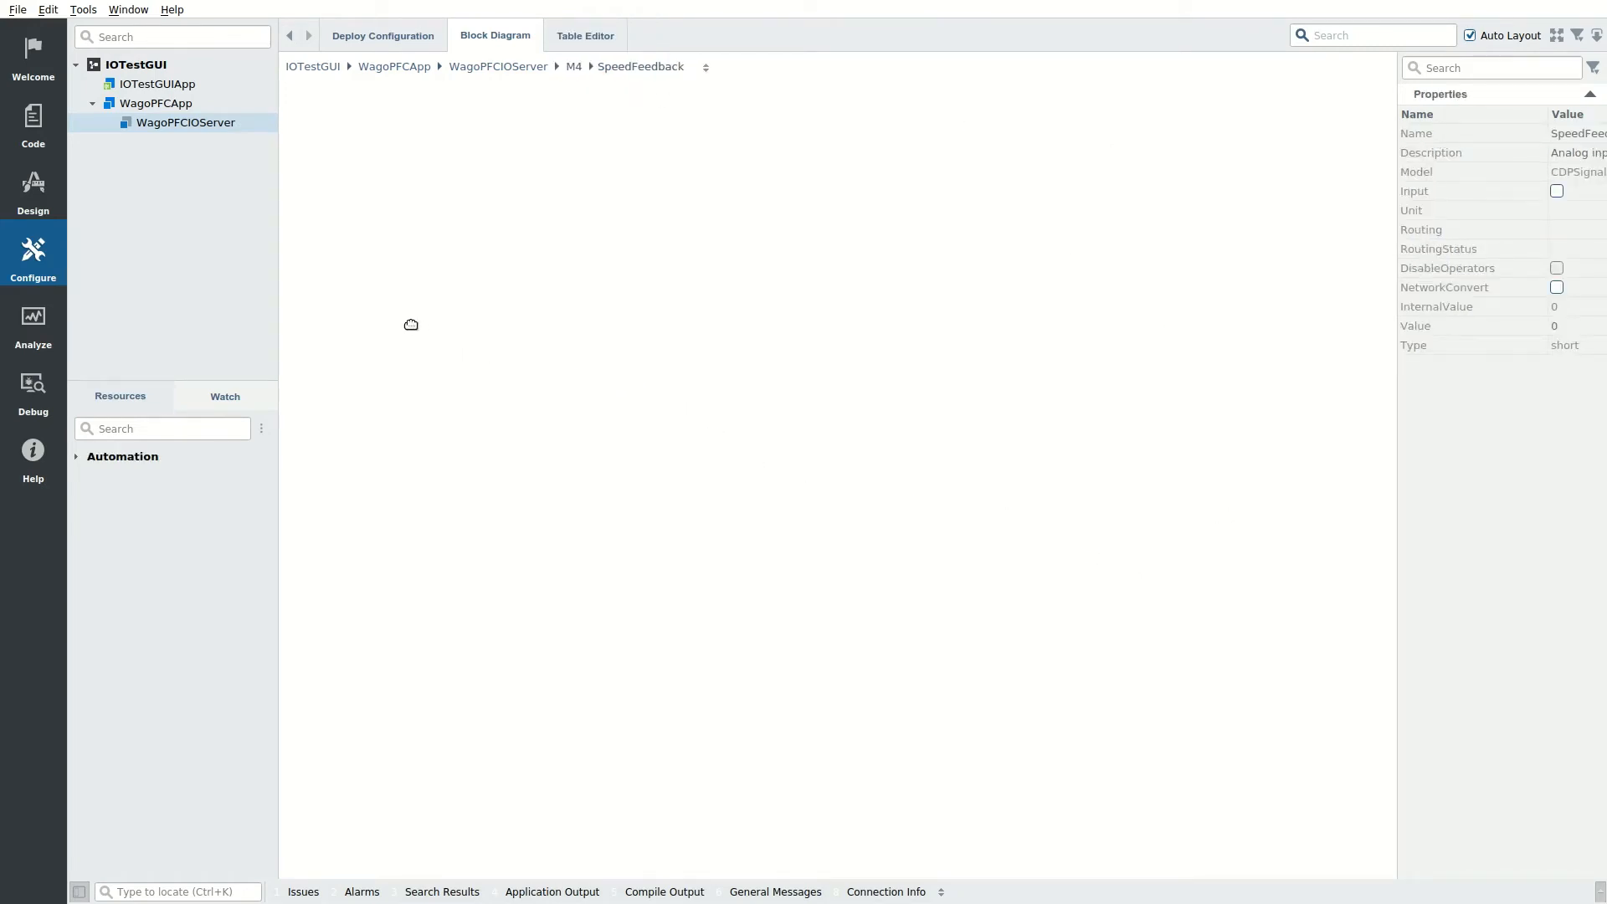
text(sca)
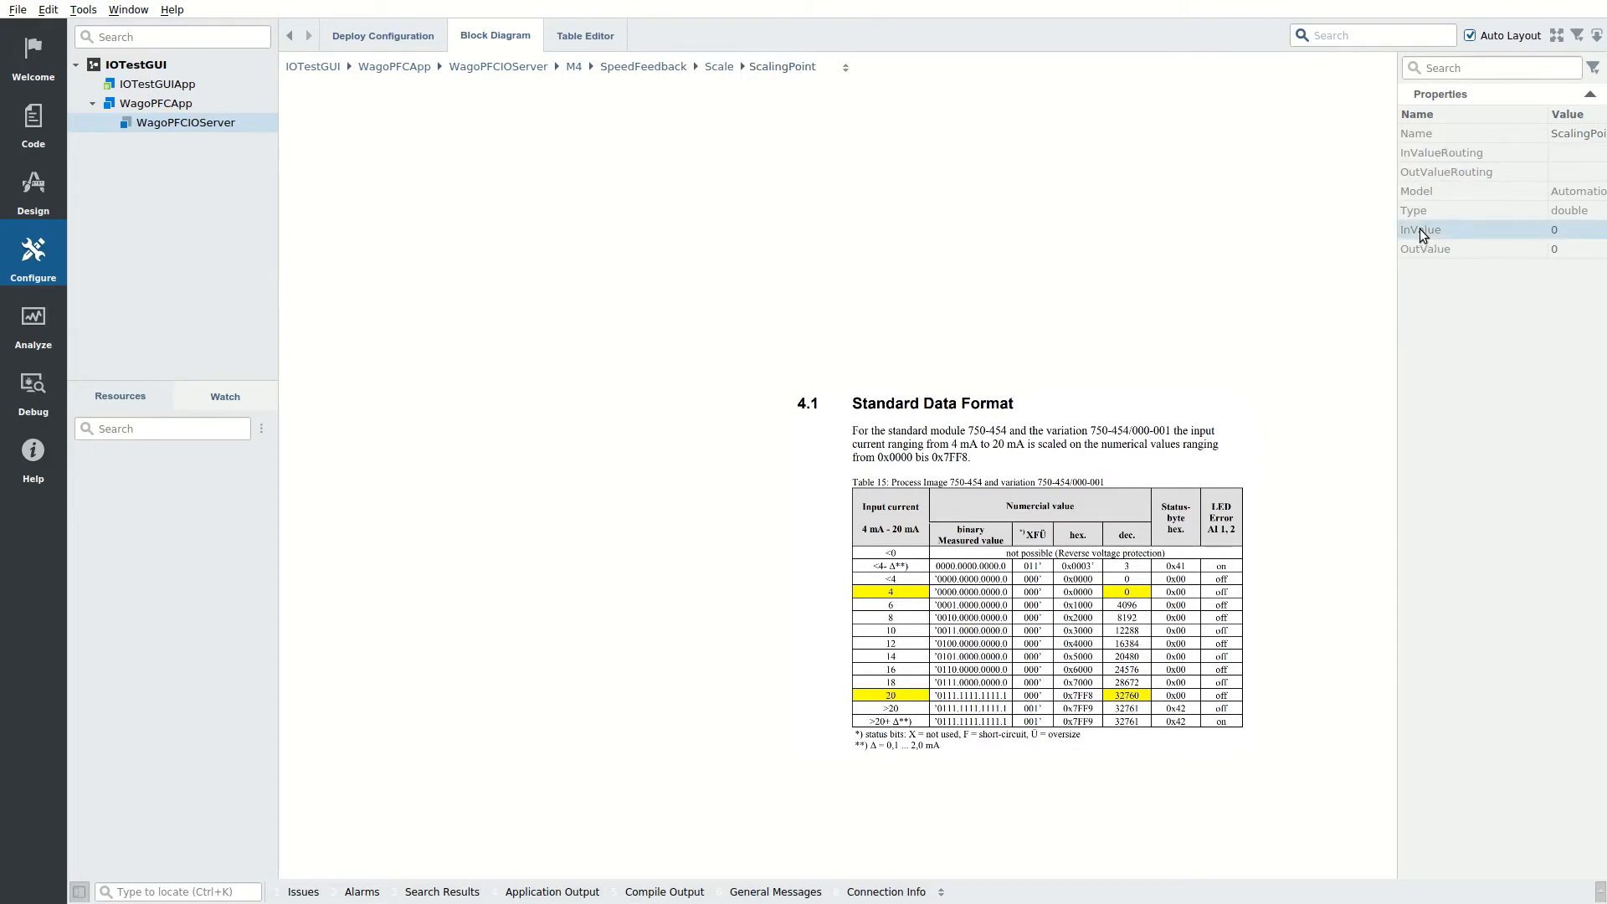
click(1425, 247)
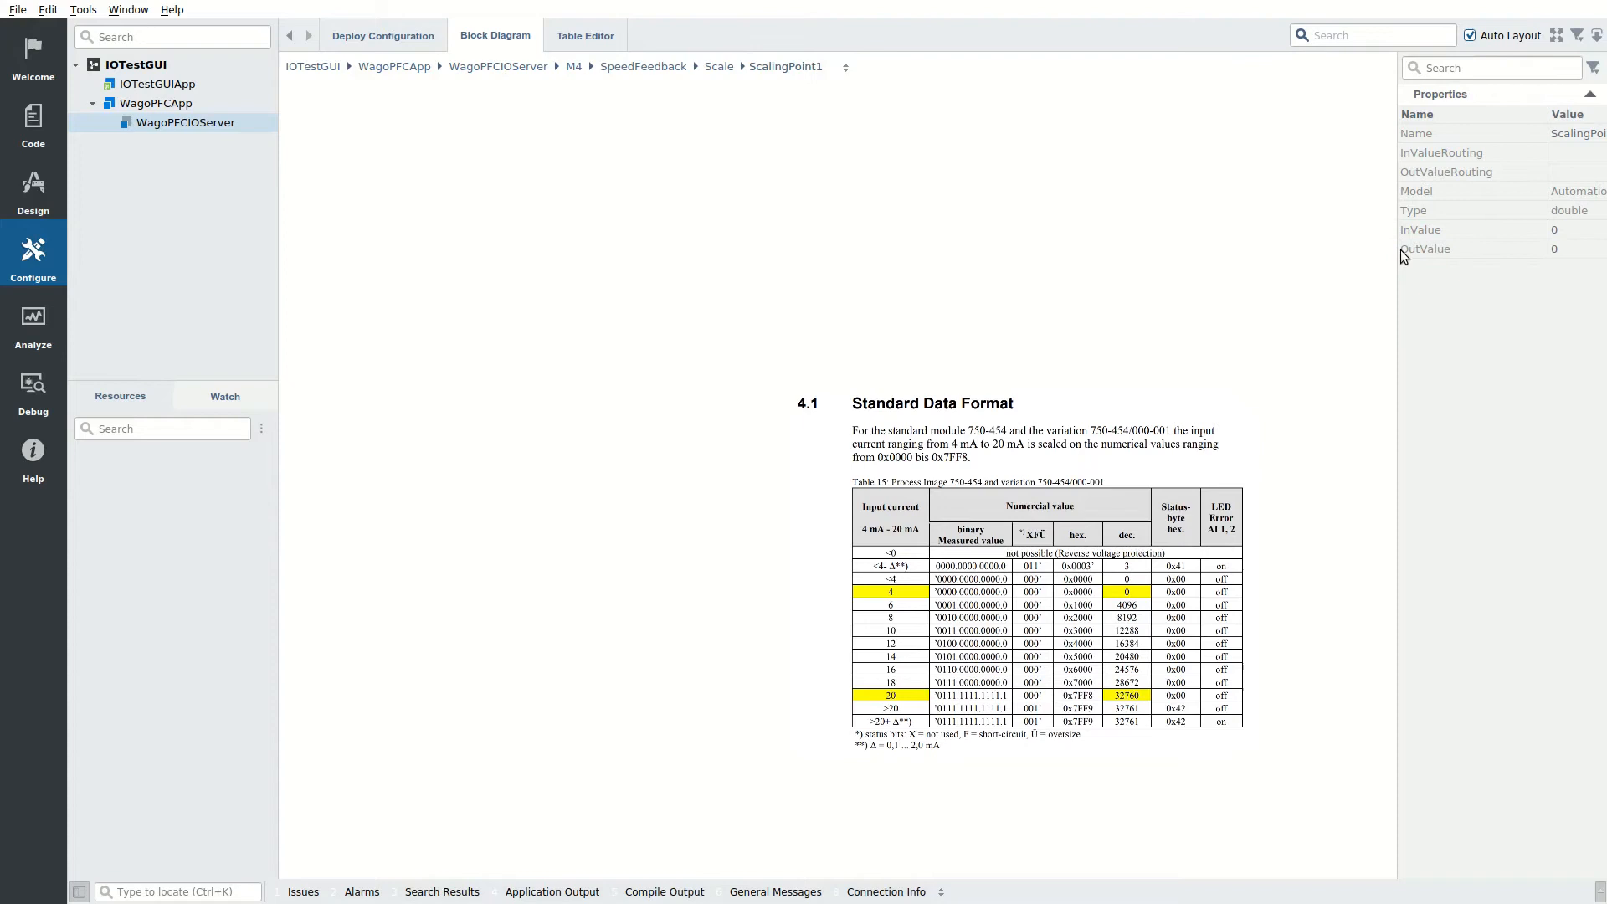
mouse_move(1527, 260)
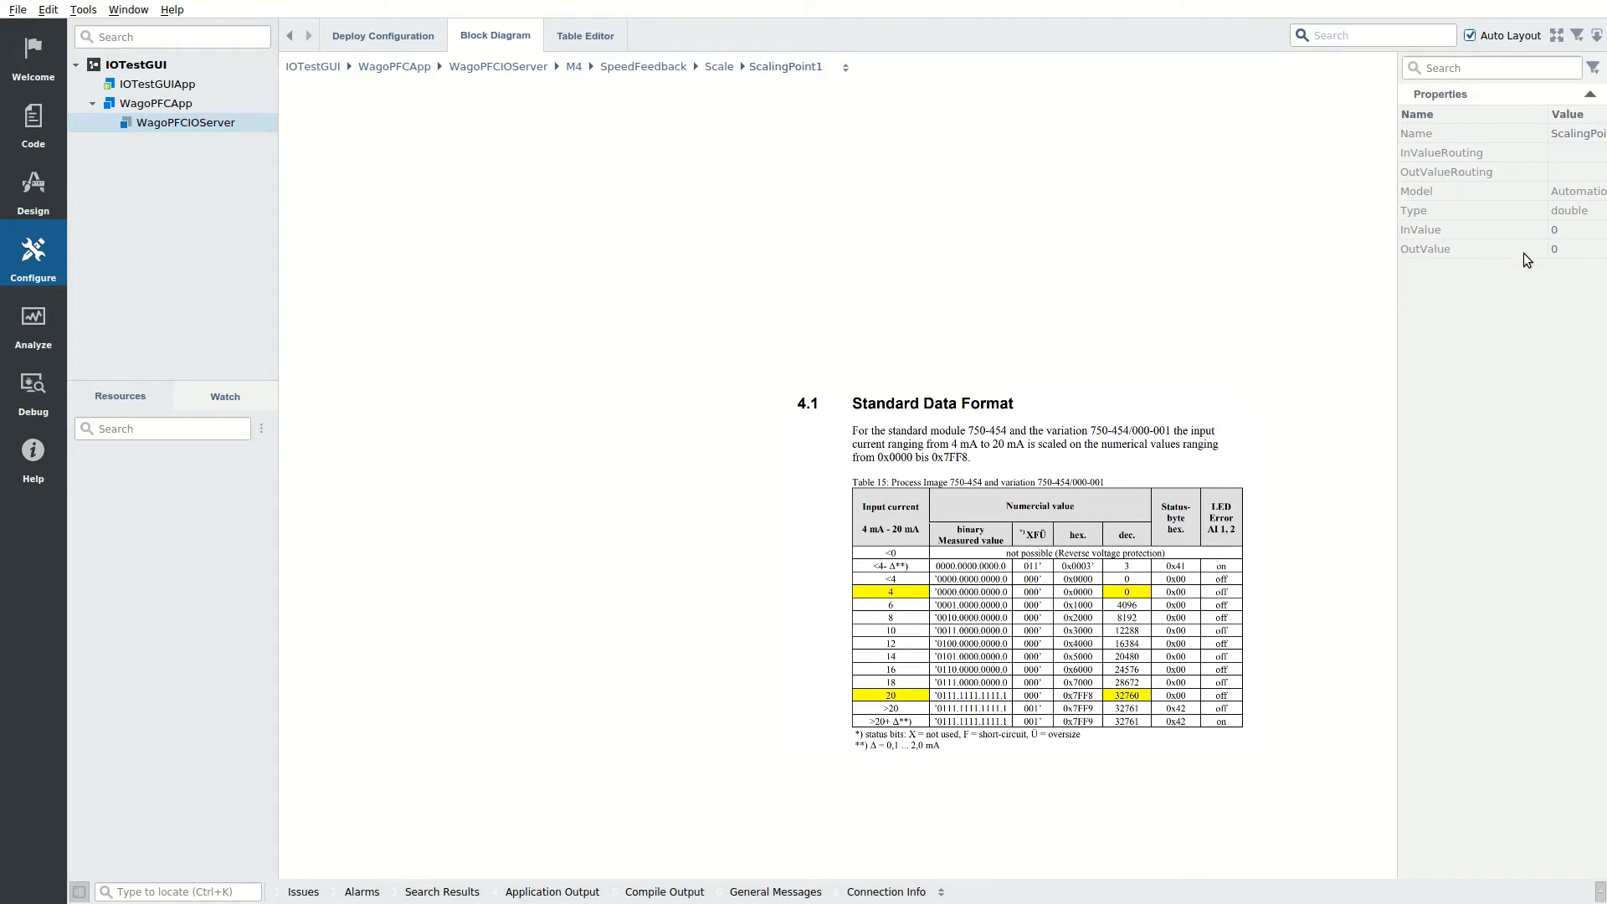
mouse_move(1567, 235)
text(32760)
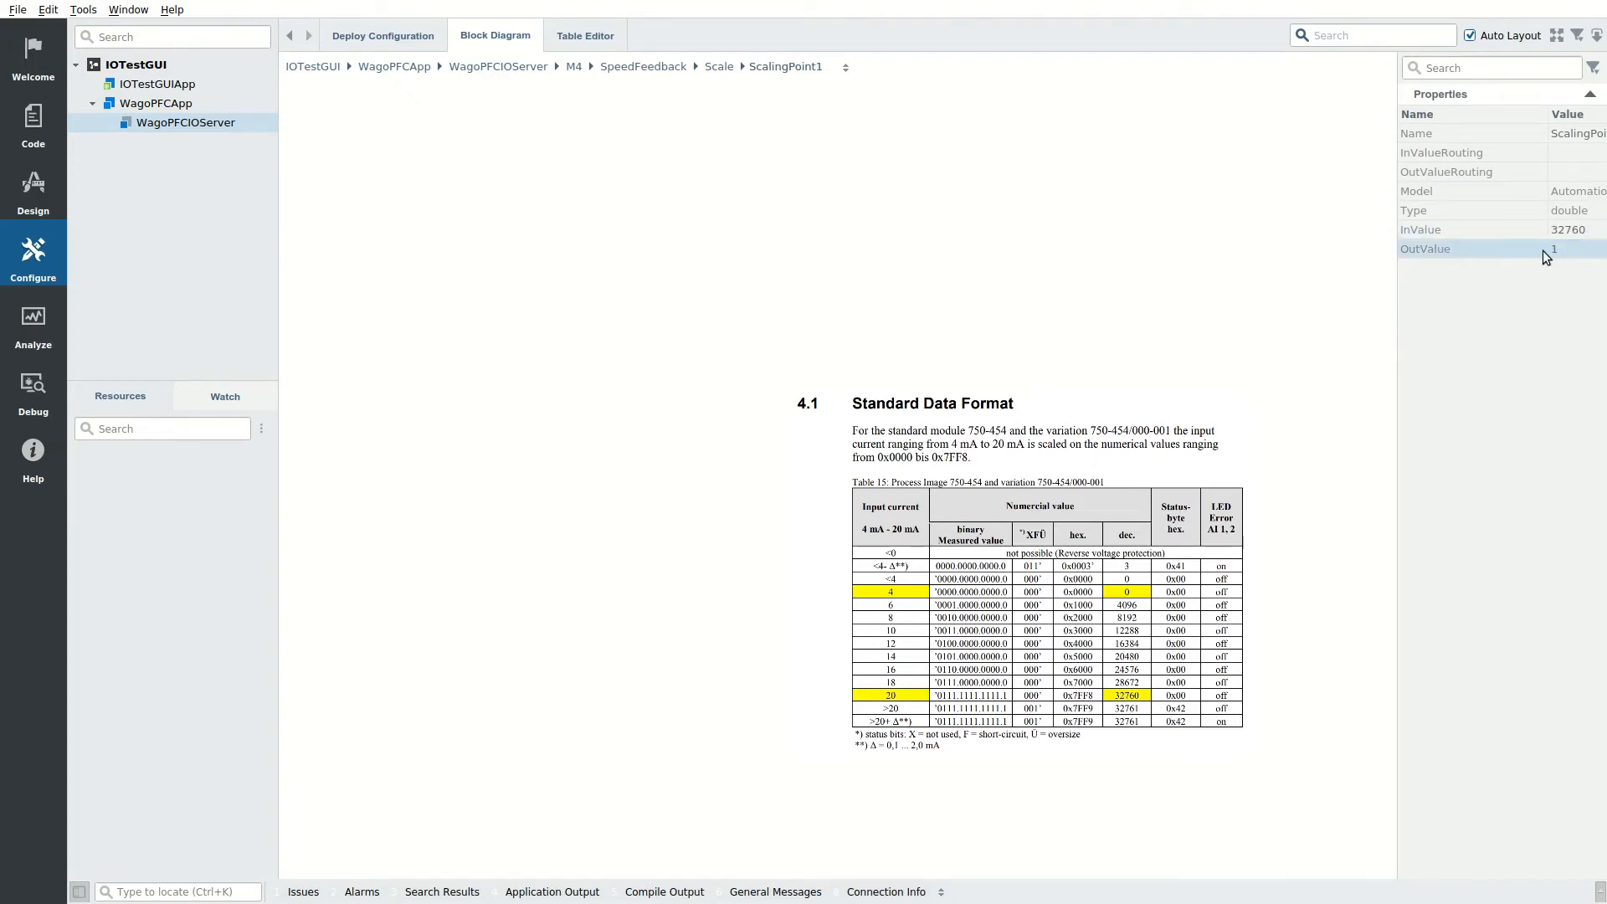
mouse_move(643, 67)
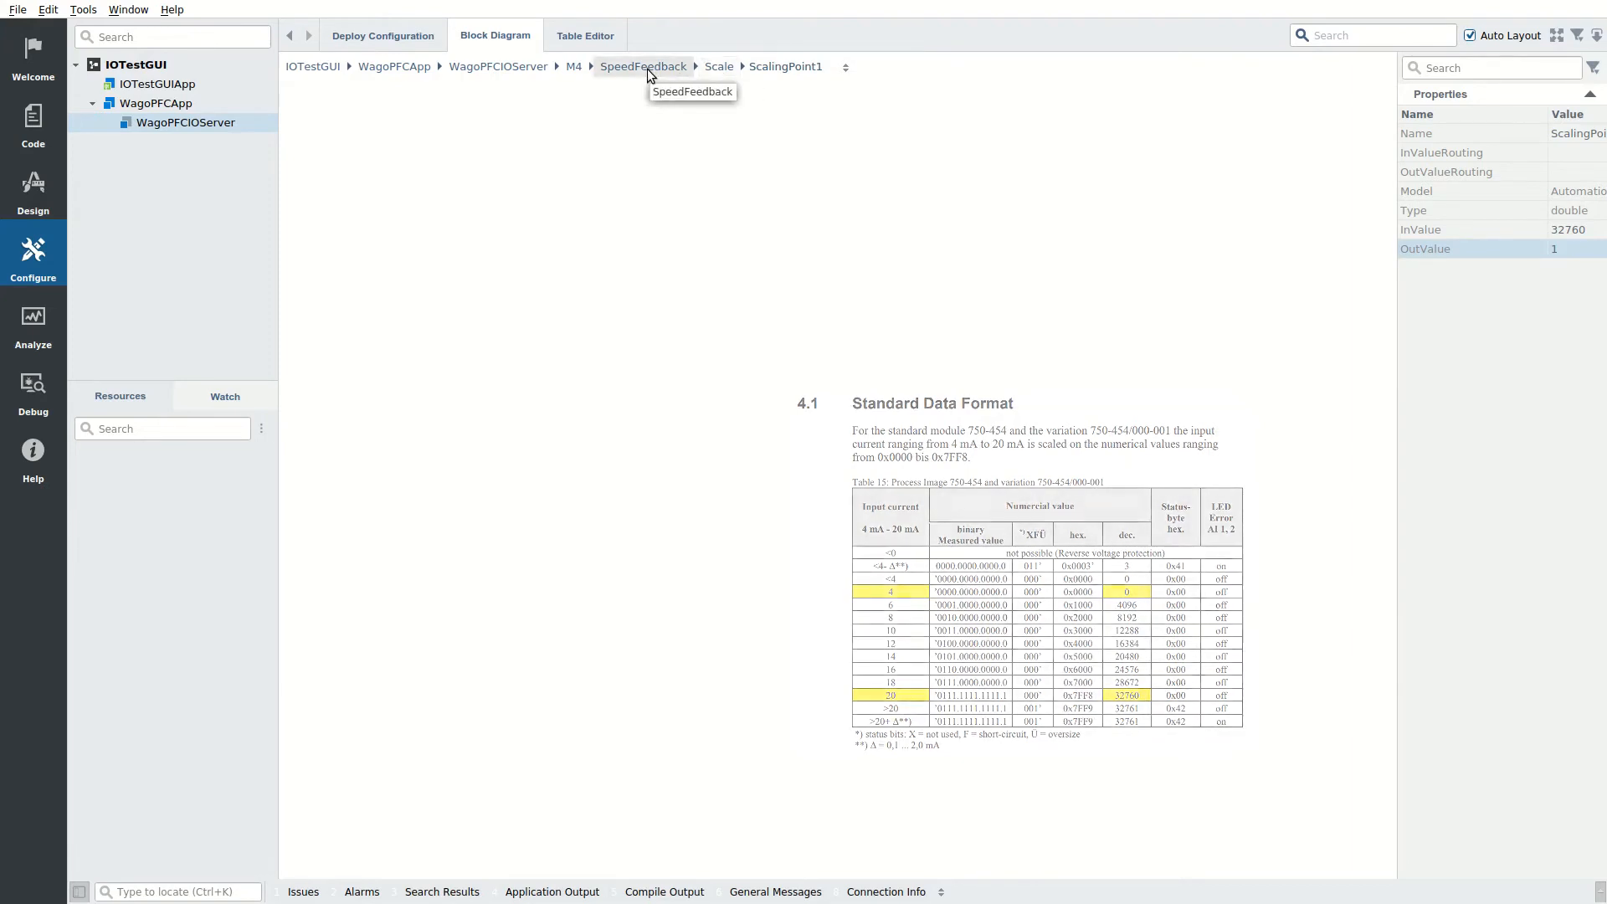
click(643, 67)
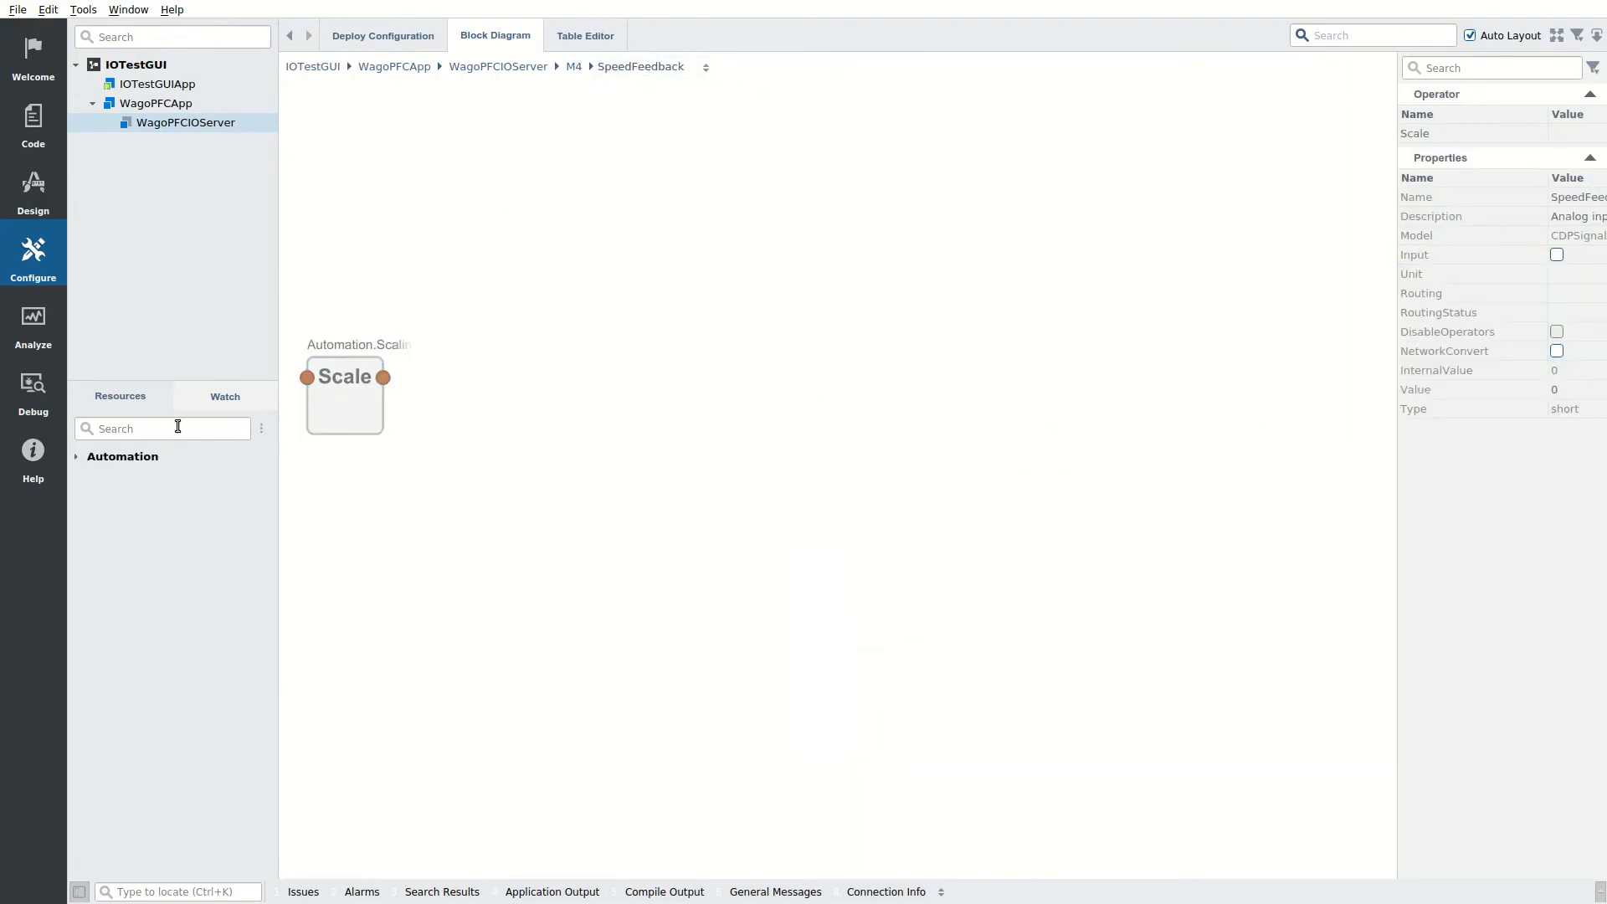
Step: Add an Alarm operator to SpeedFeedback with text "Measured value is outside allowed range!"
text(Ala)
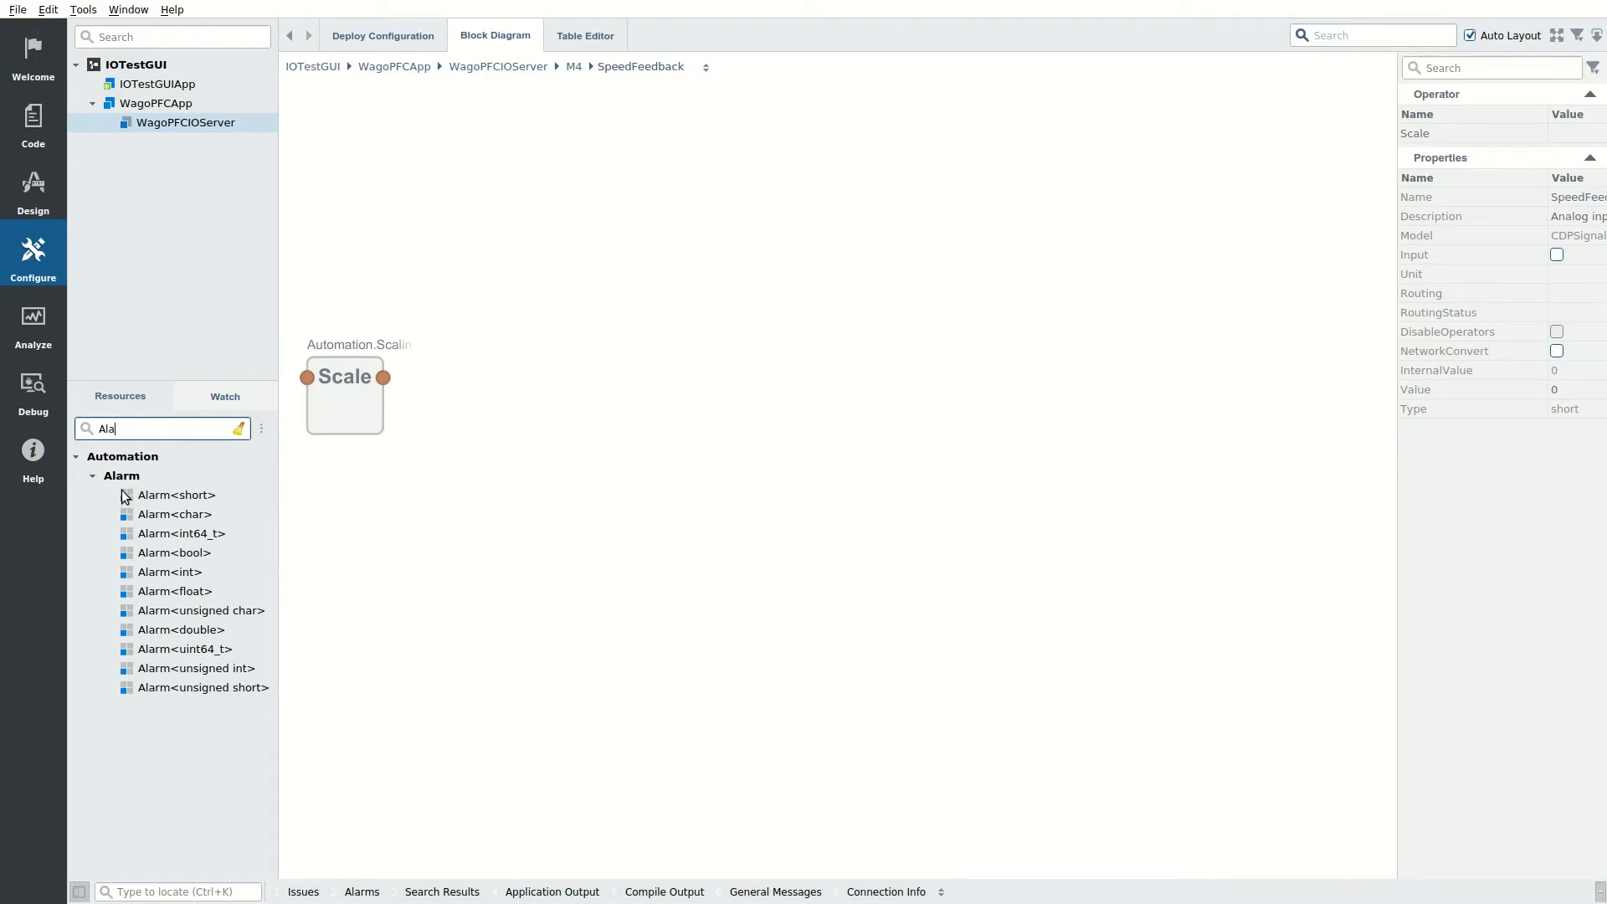
mouse_move(176, 495)
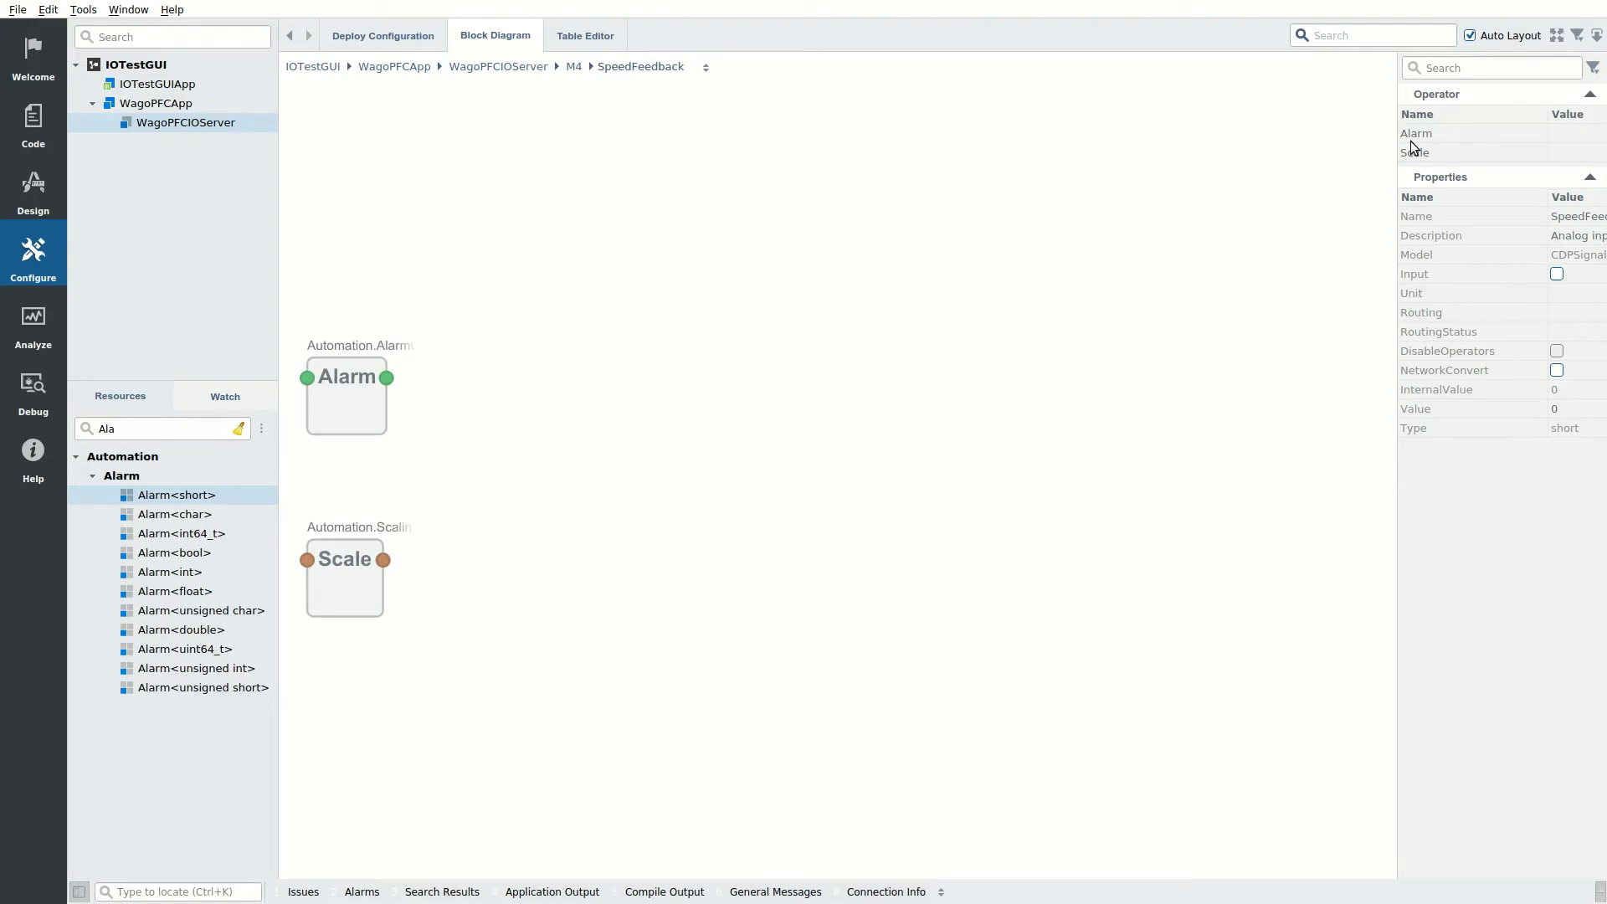
mouse_move(1418, 134)
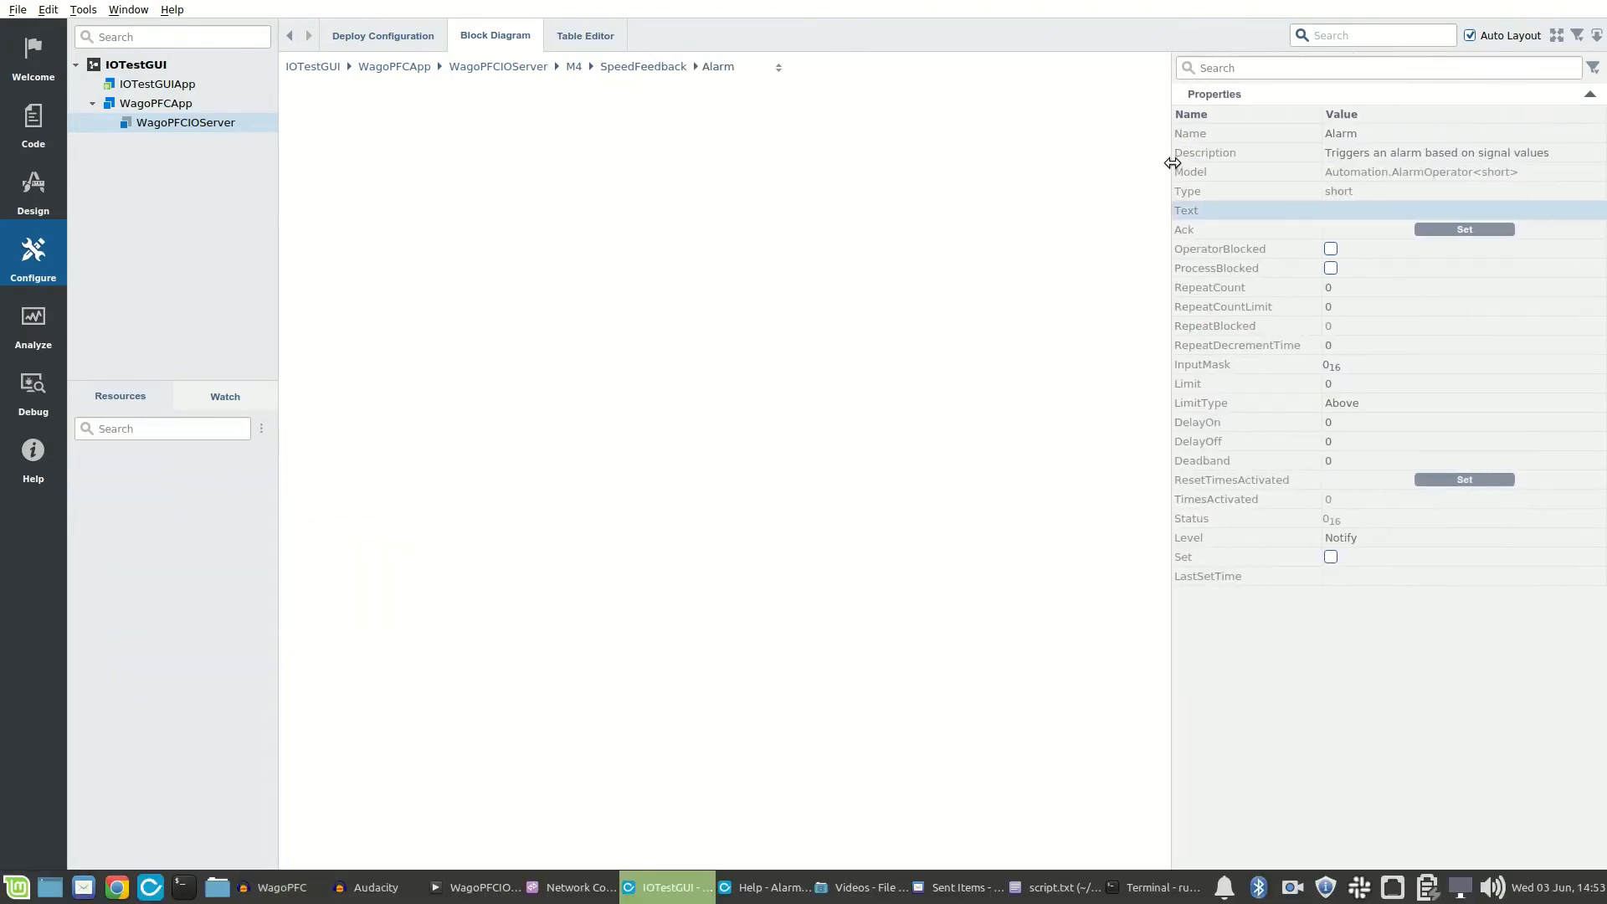
text(Measu)
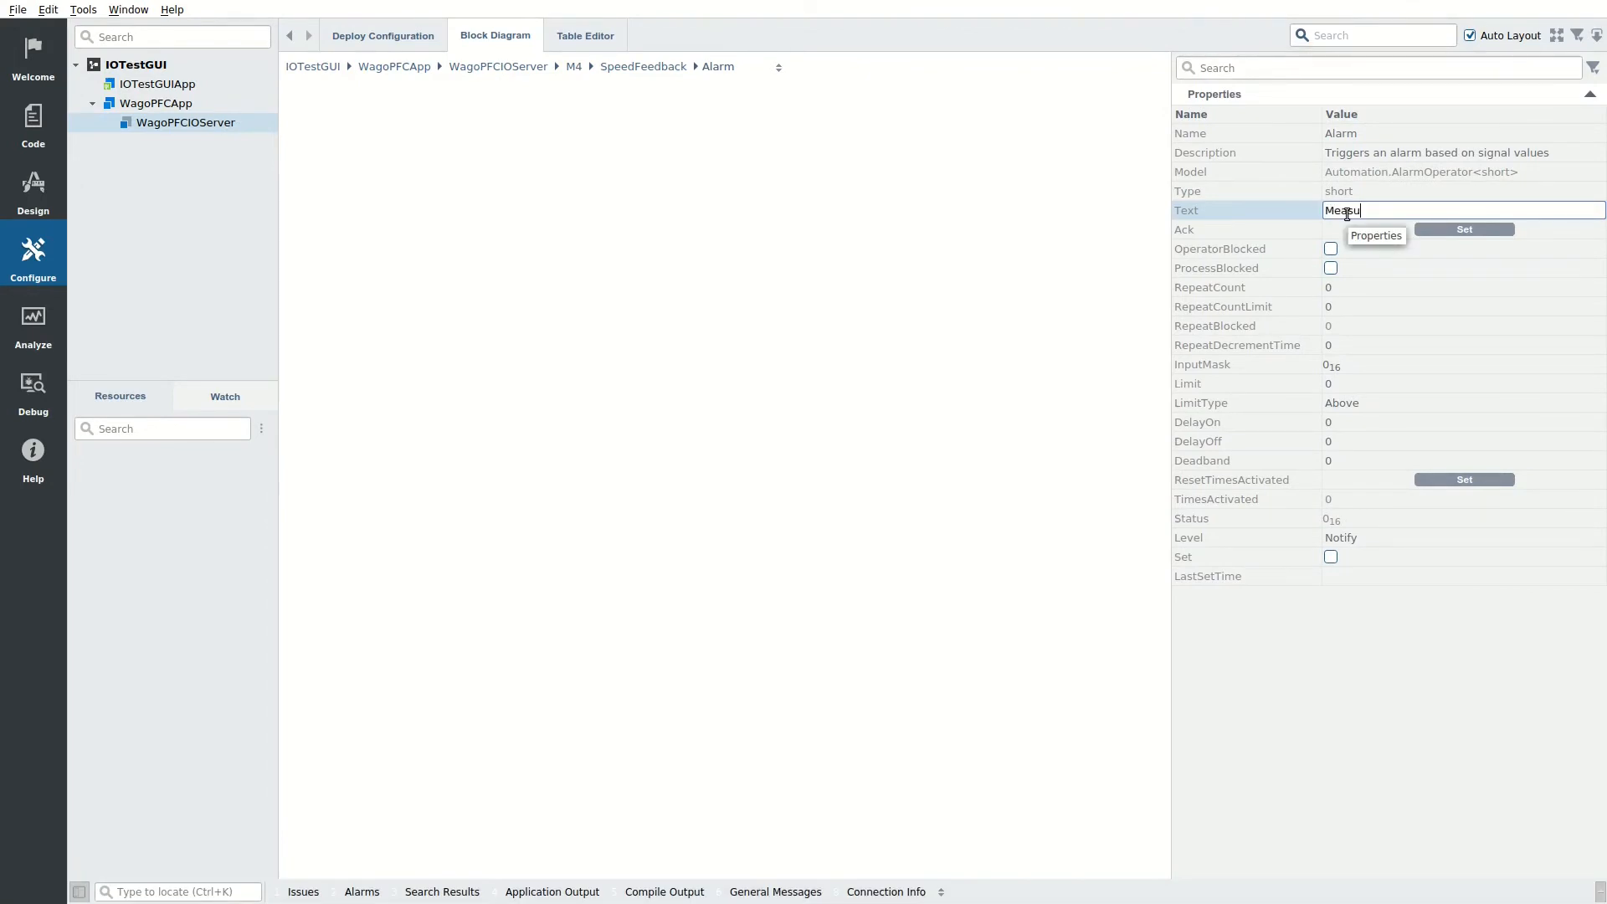
text(red value is outside allowed range!)
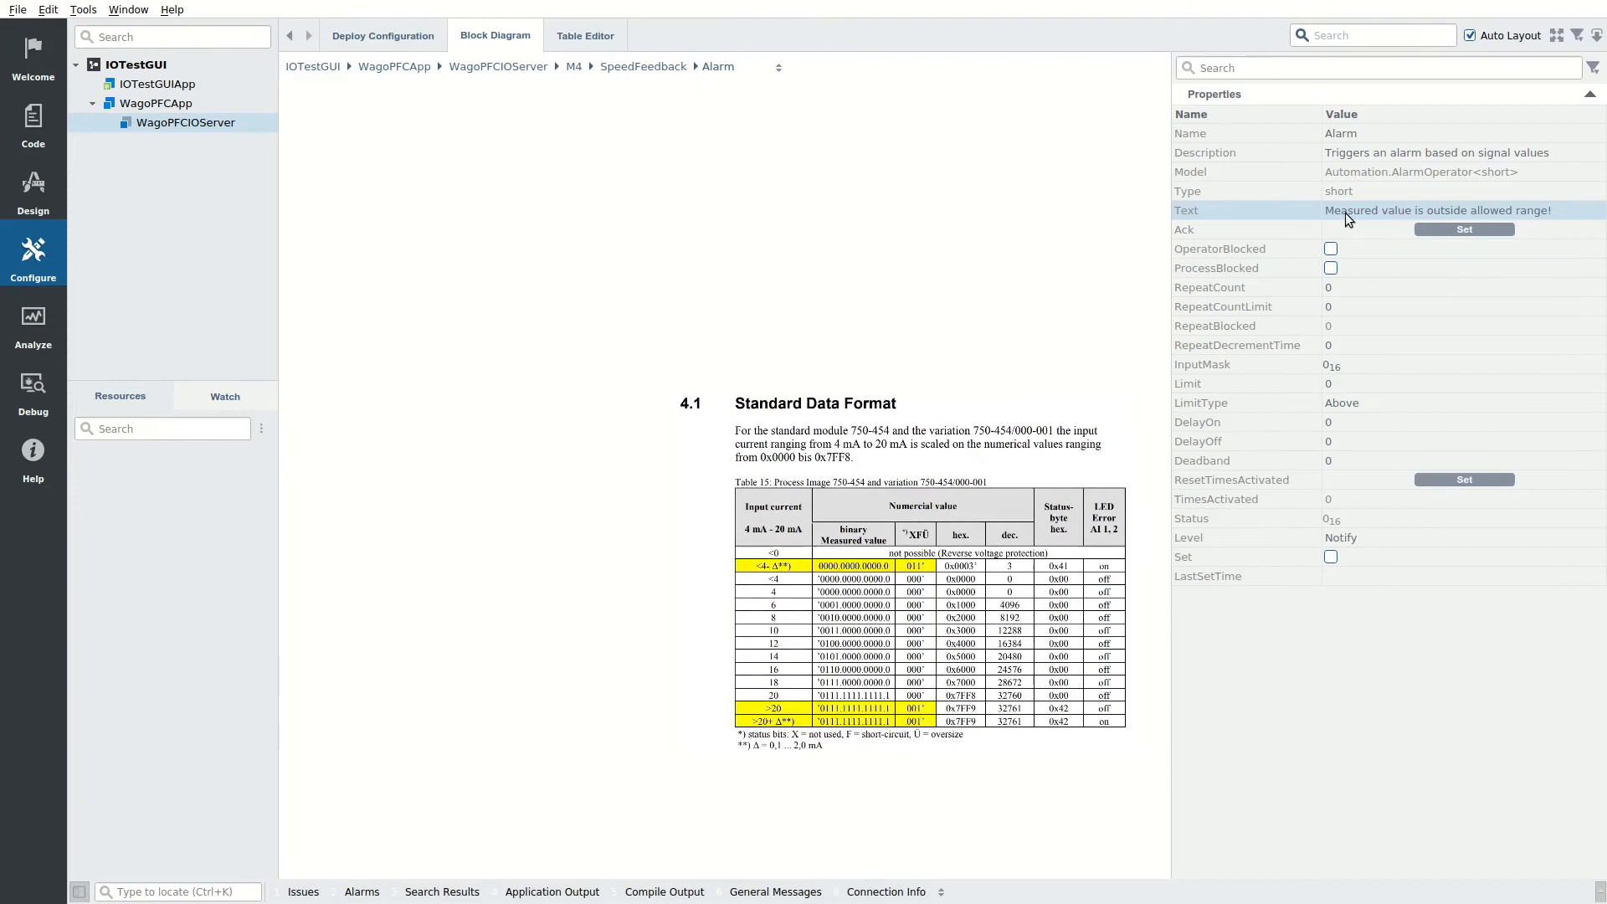
mouse_move(1358, 377)
text(1)
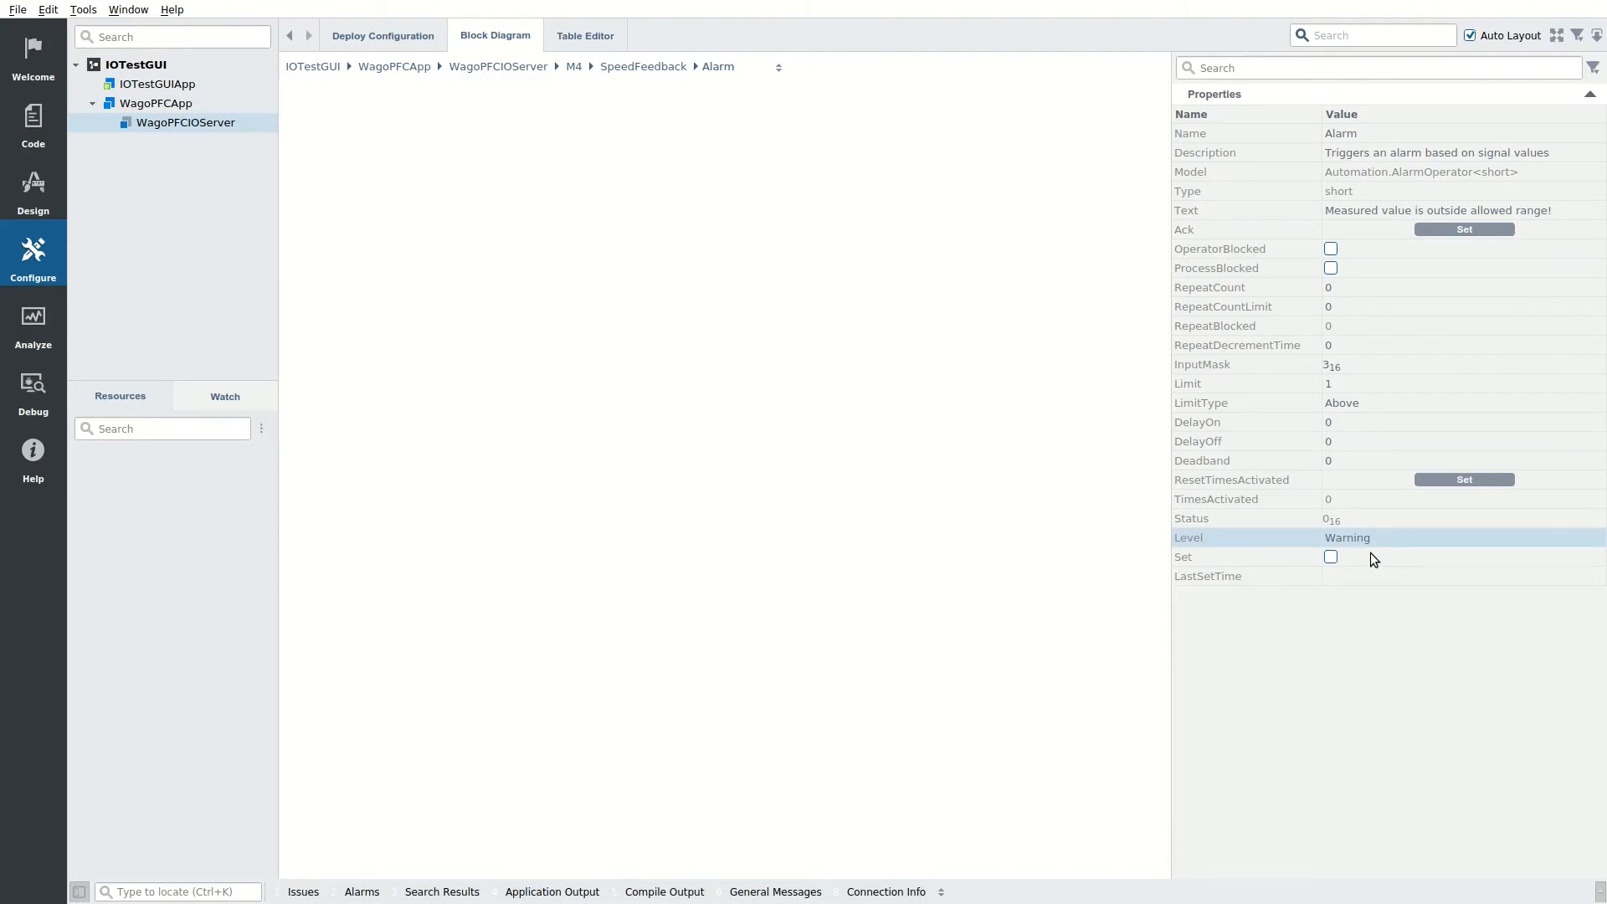
mouse_move(989, 353)
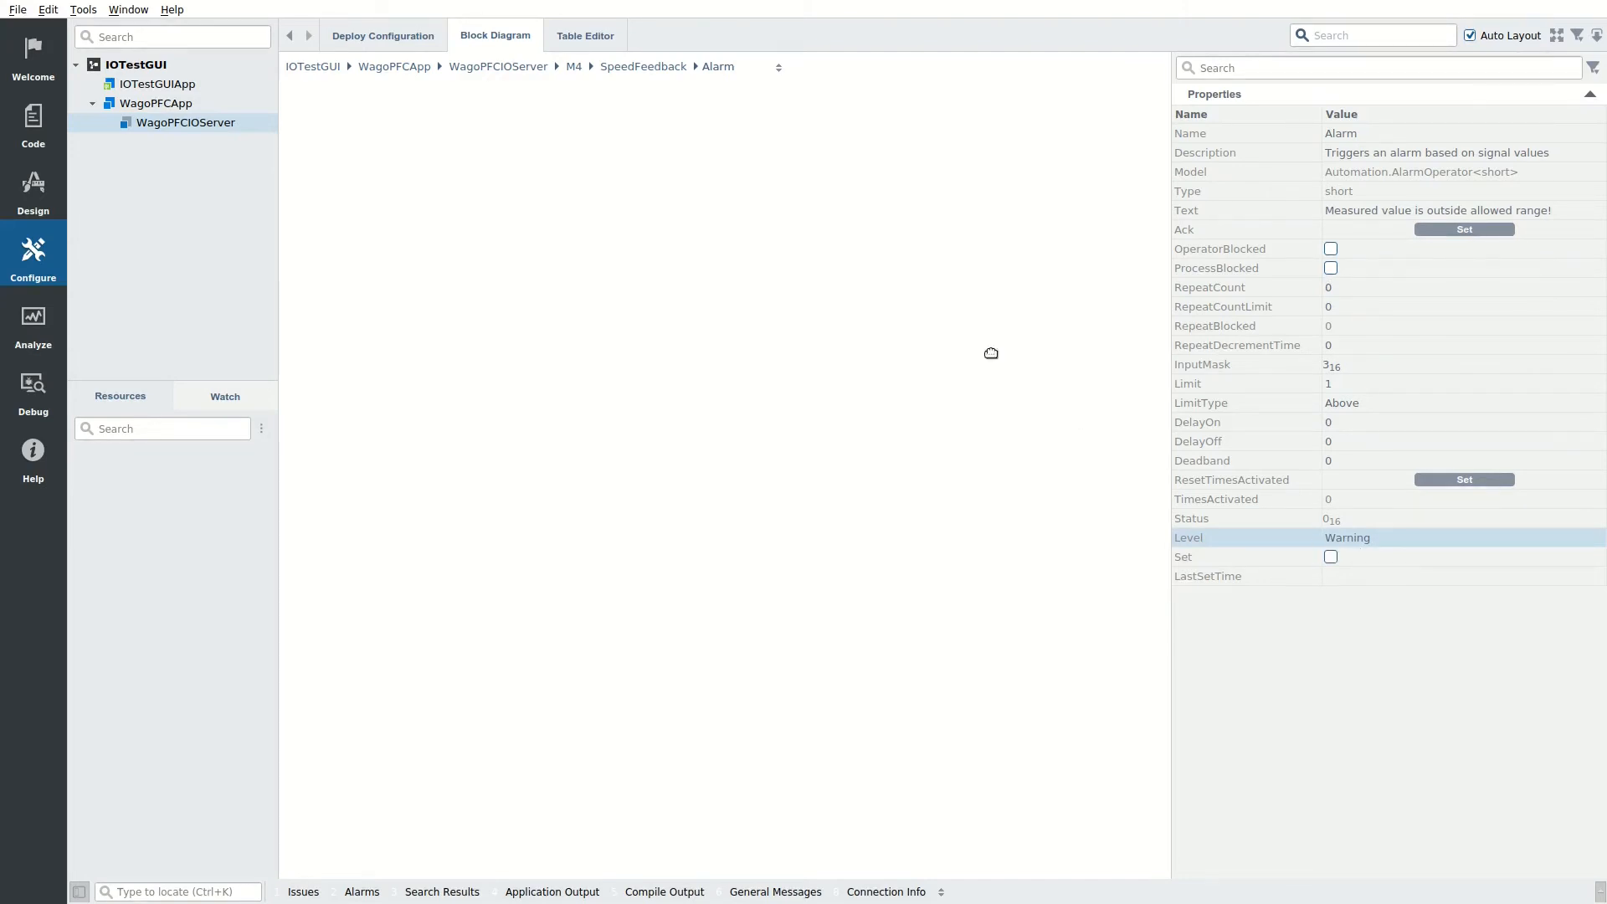
Step: Finish the alarm with limit 1, input mask 3, Warning level and navigate to module M1's digital channels
click(643, 67)
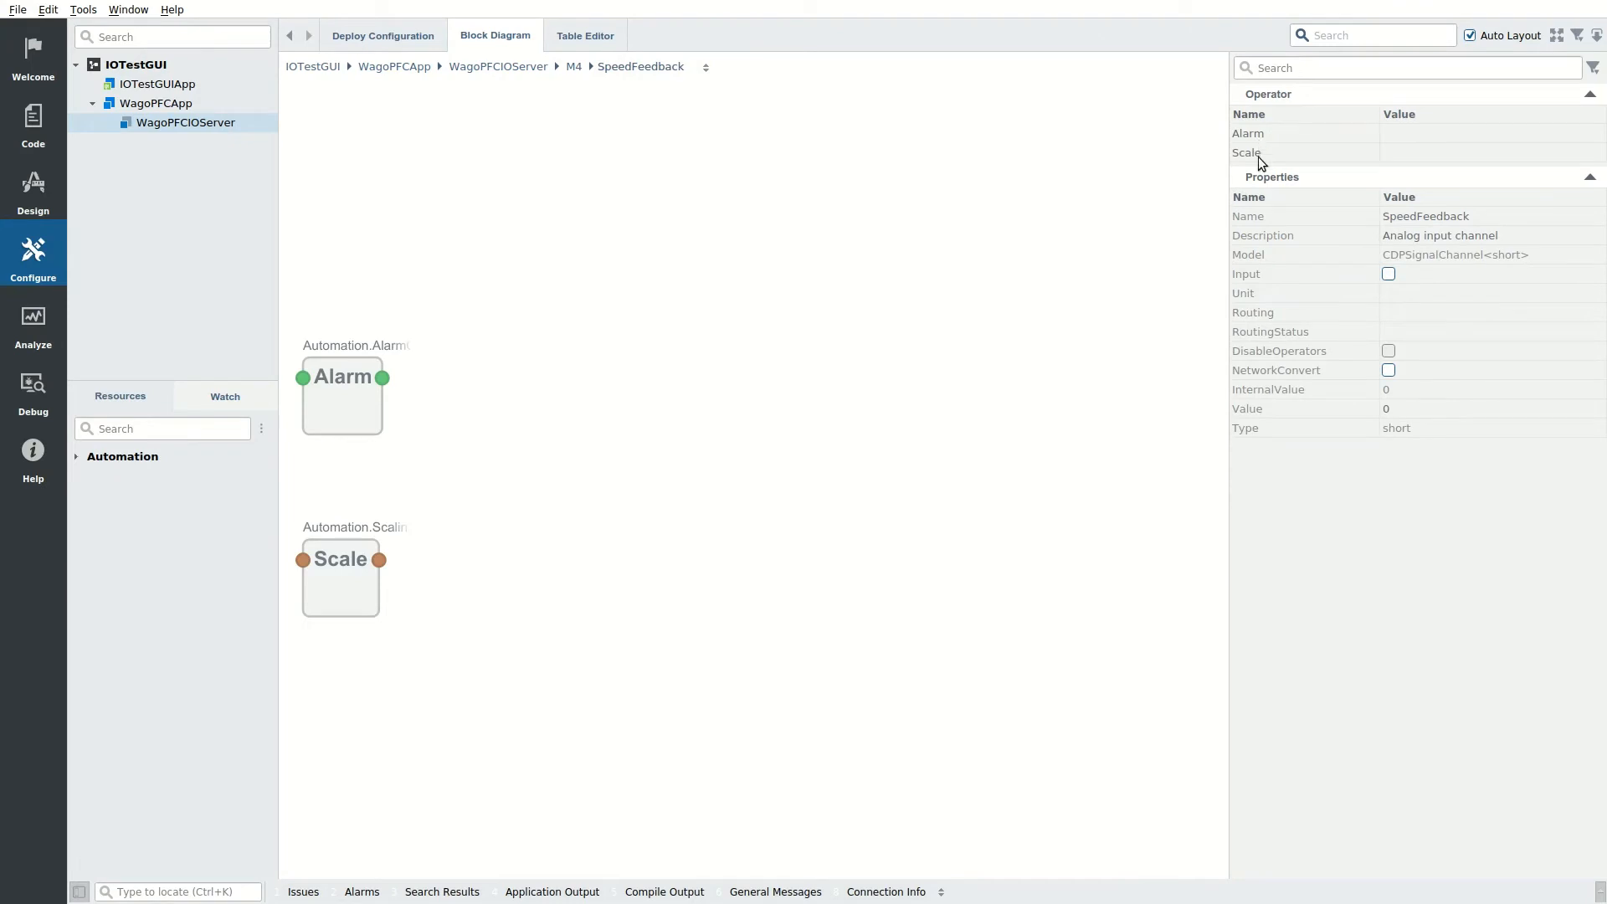
click(1246, 152)
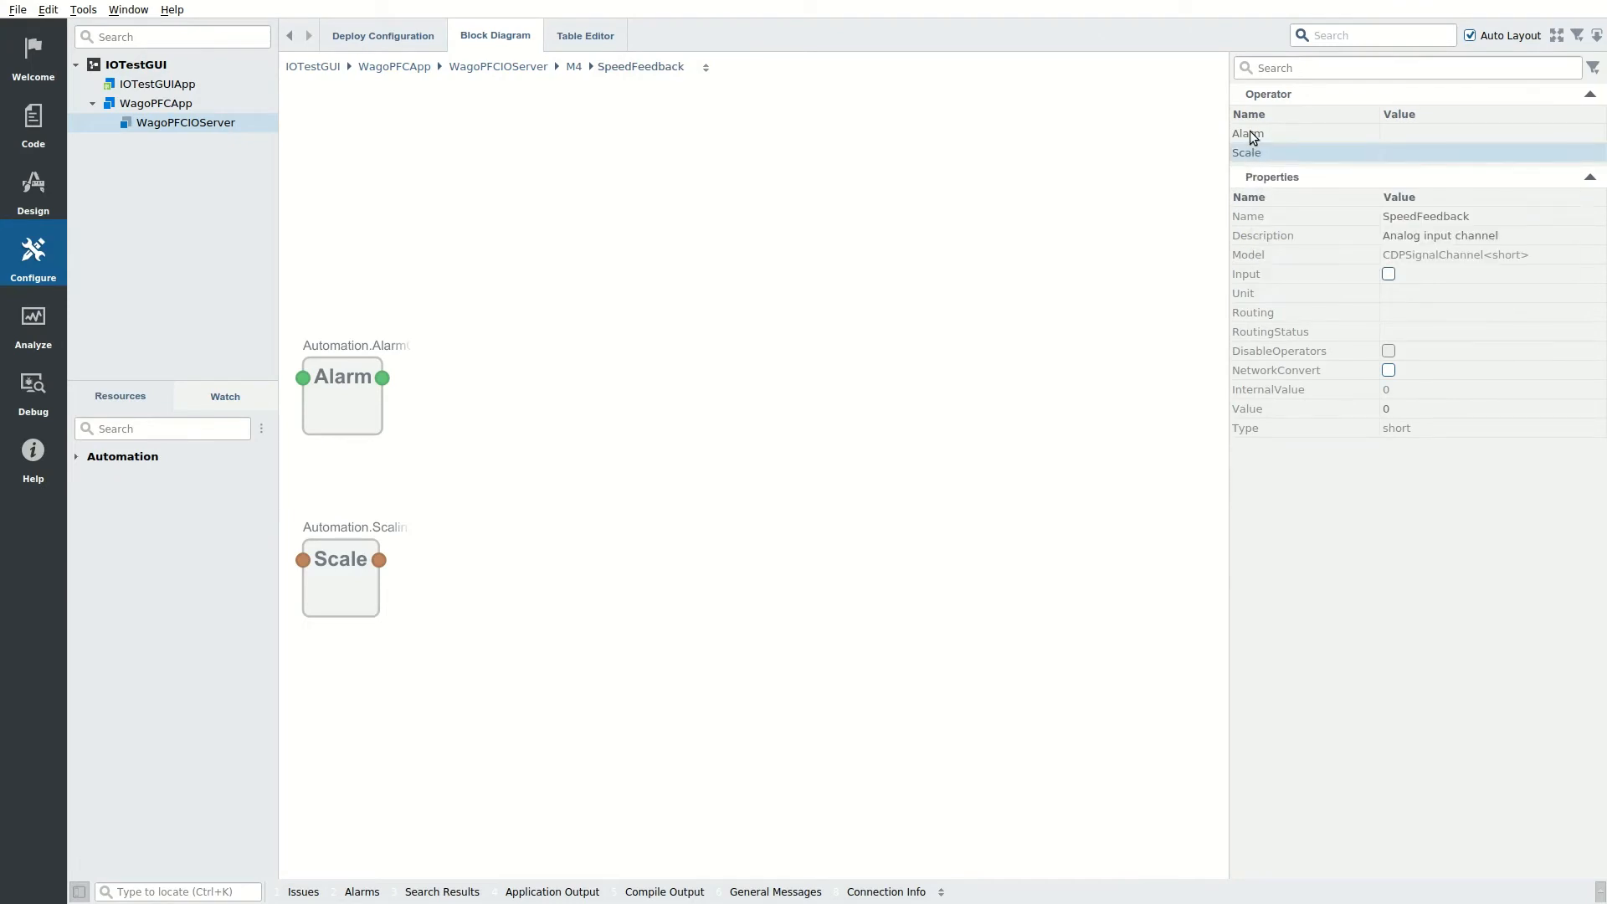
click(574, 67)
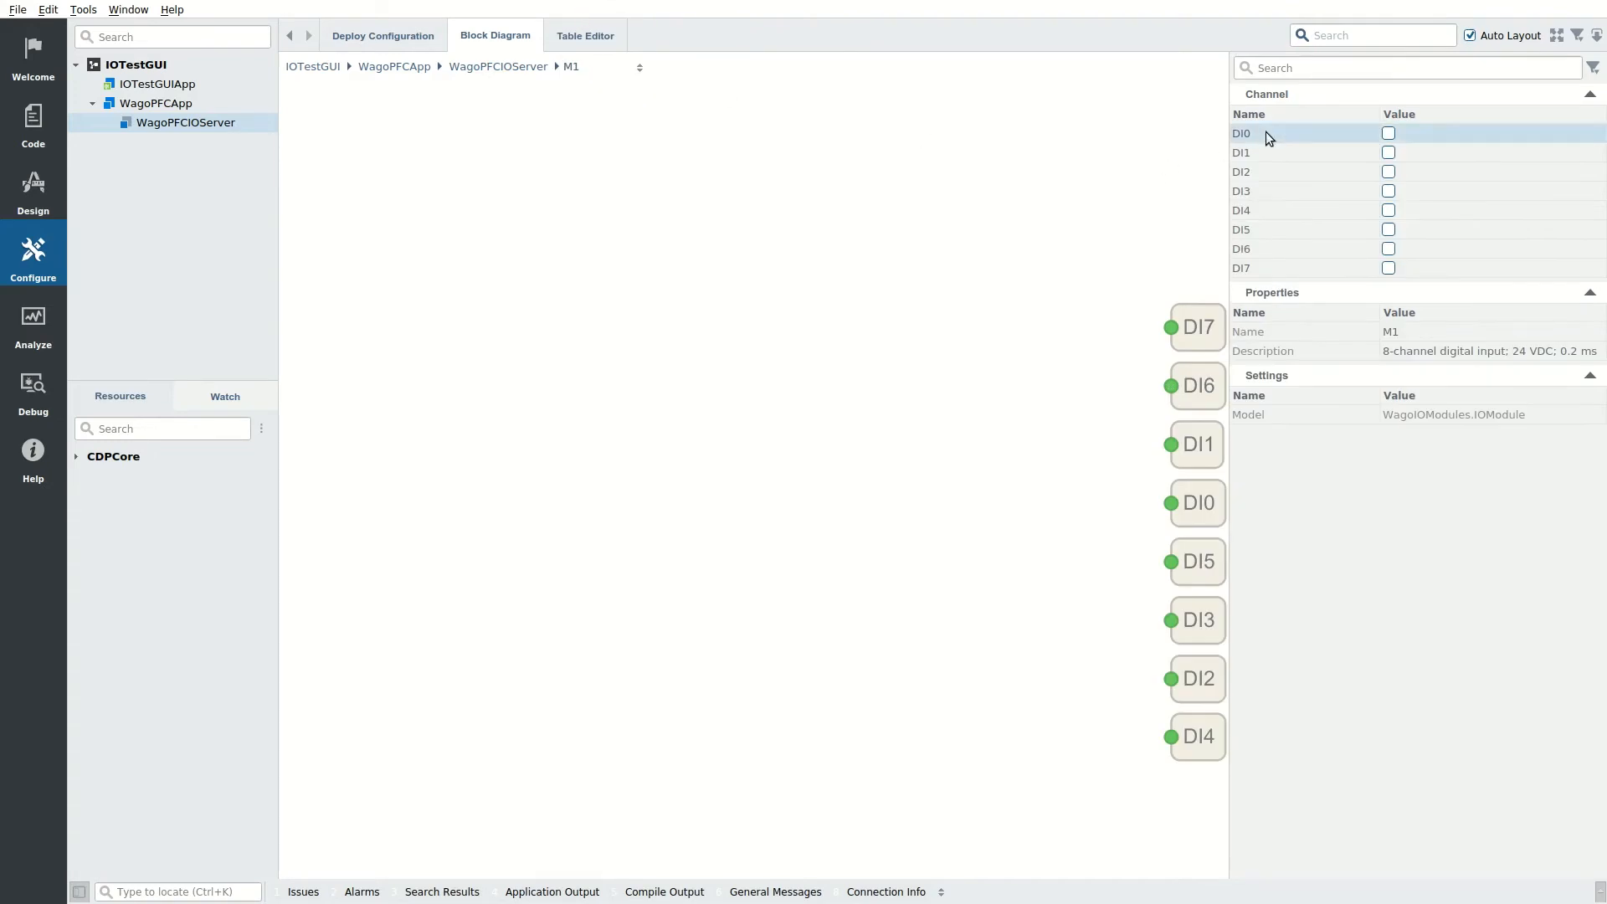
Step: Rename M2's first digital output channel to Light, then return to the IOTestGUIApp configuration
click(637, 67)
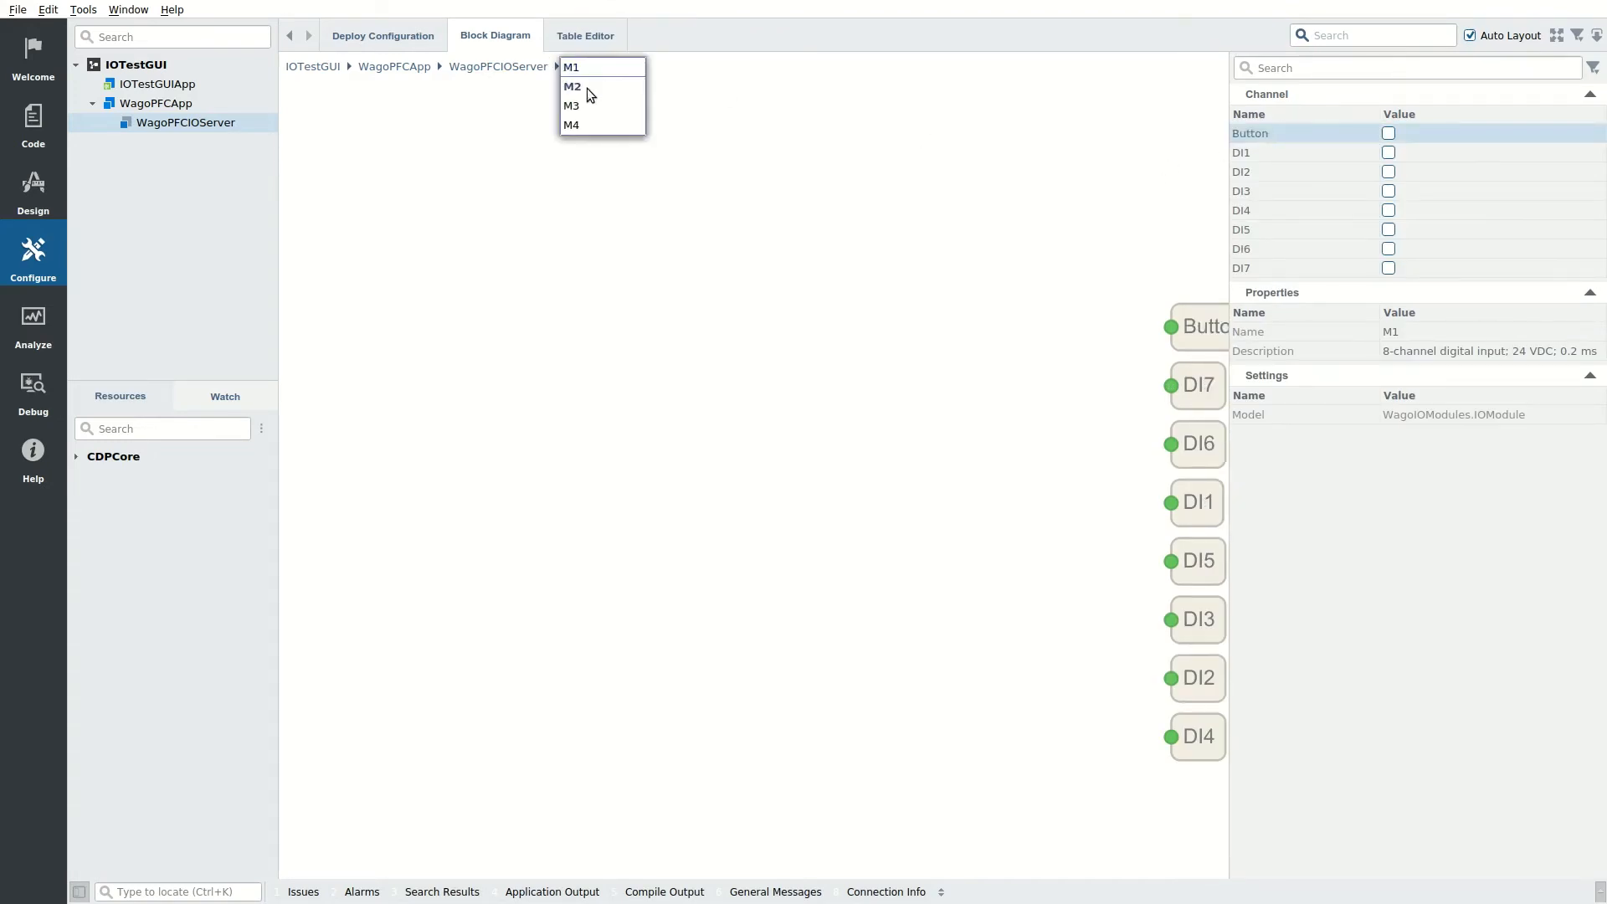
click(573, 85)
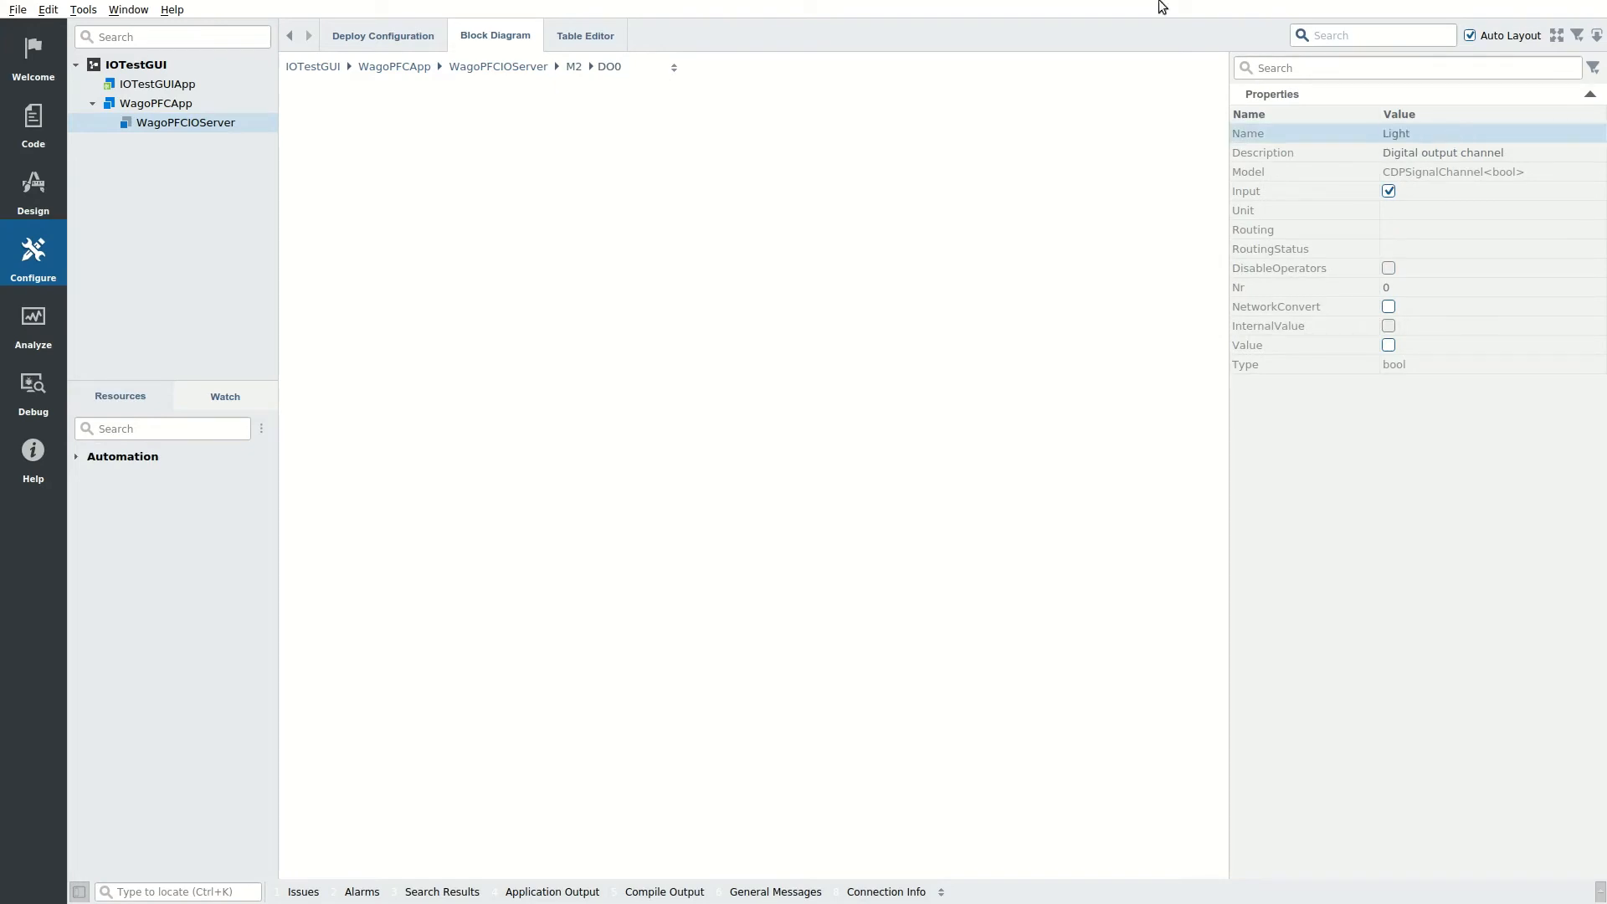
click(574, 67)
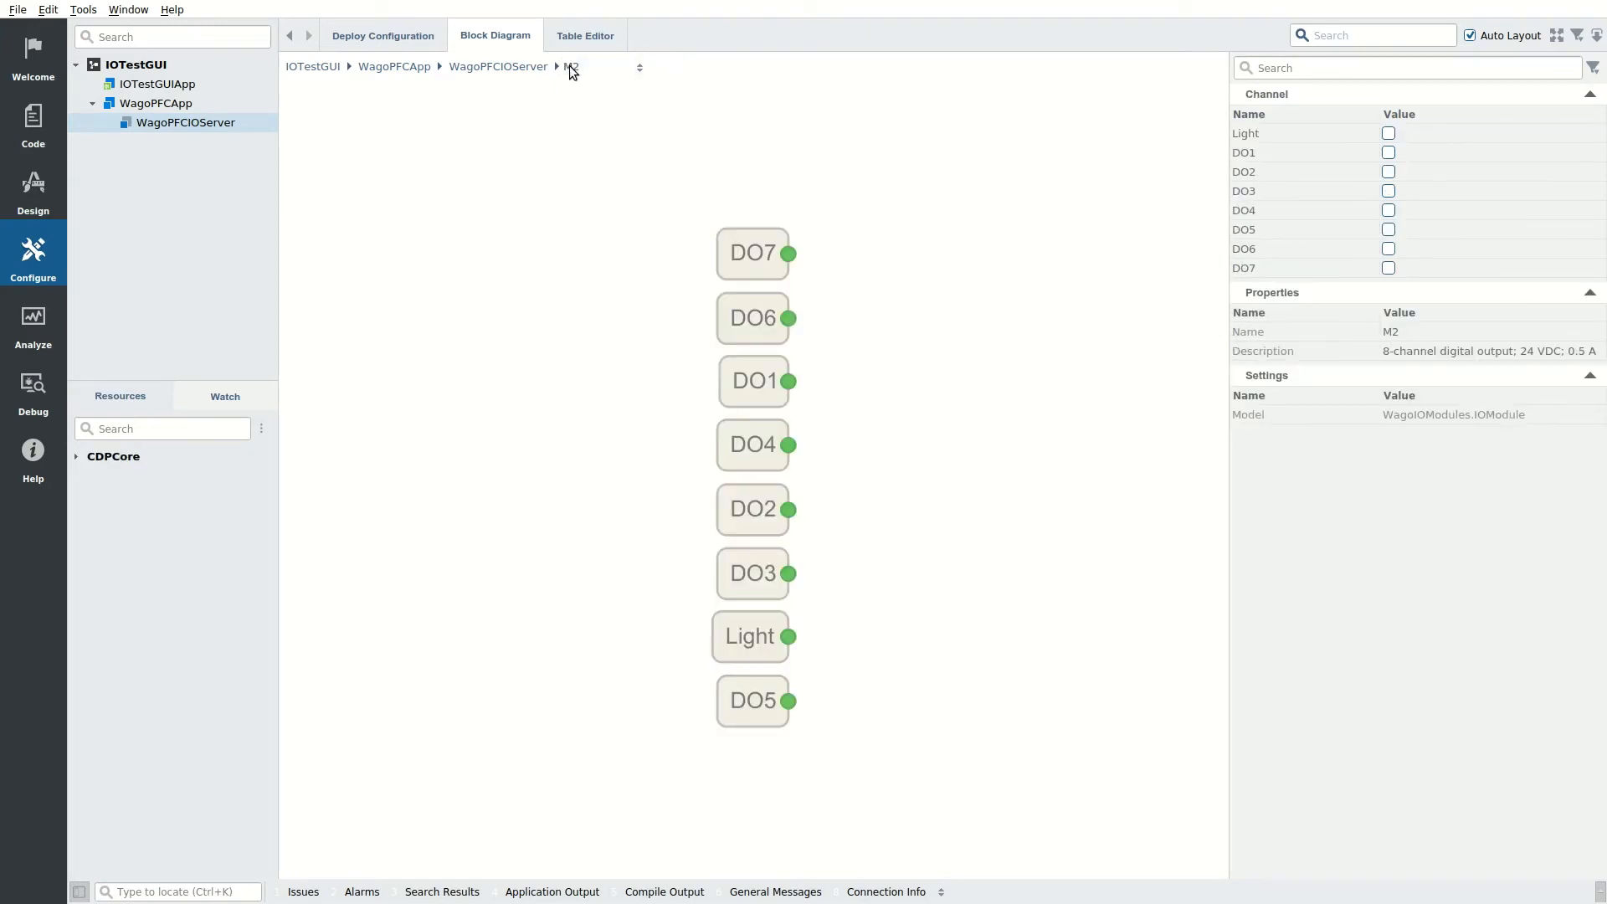
click(498, 67)
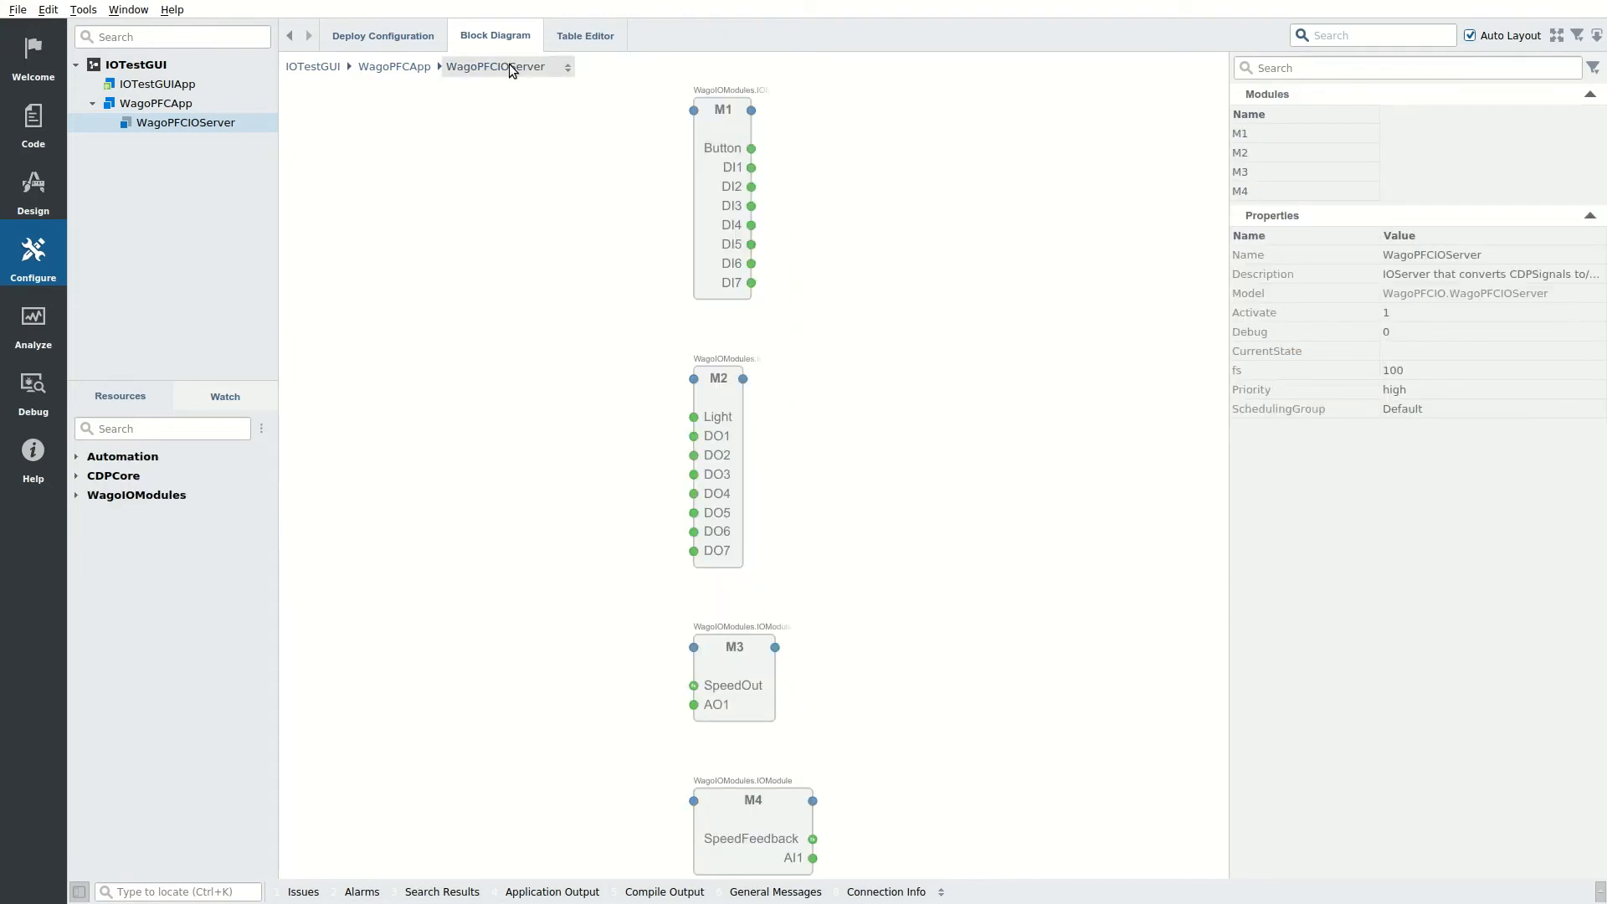
click(154, 84)
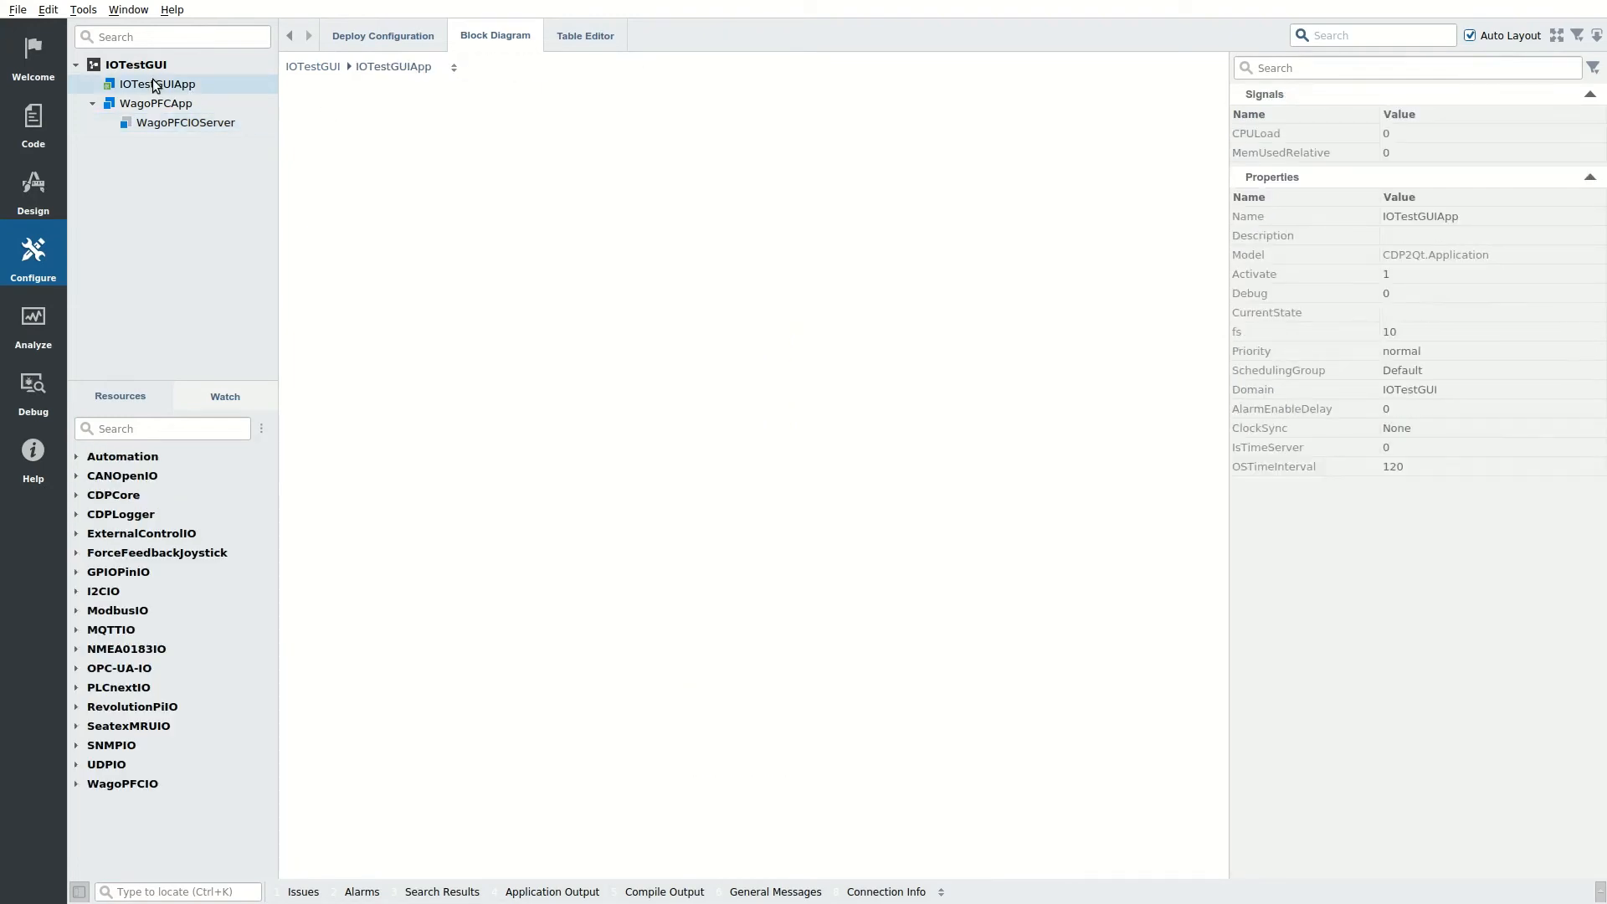
Step: Route the analog output slider to WagoPFCApp.WagoPFCIOServer.M3.SpeedOut
click(33, 192)
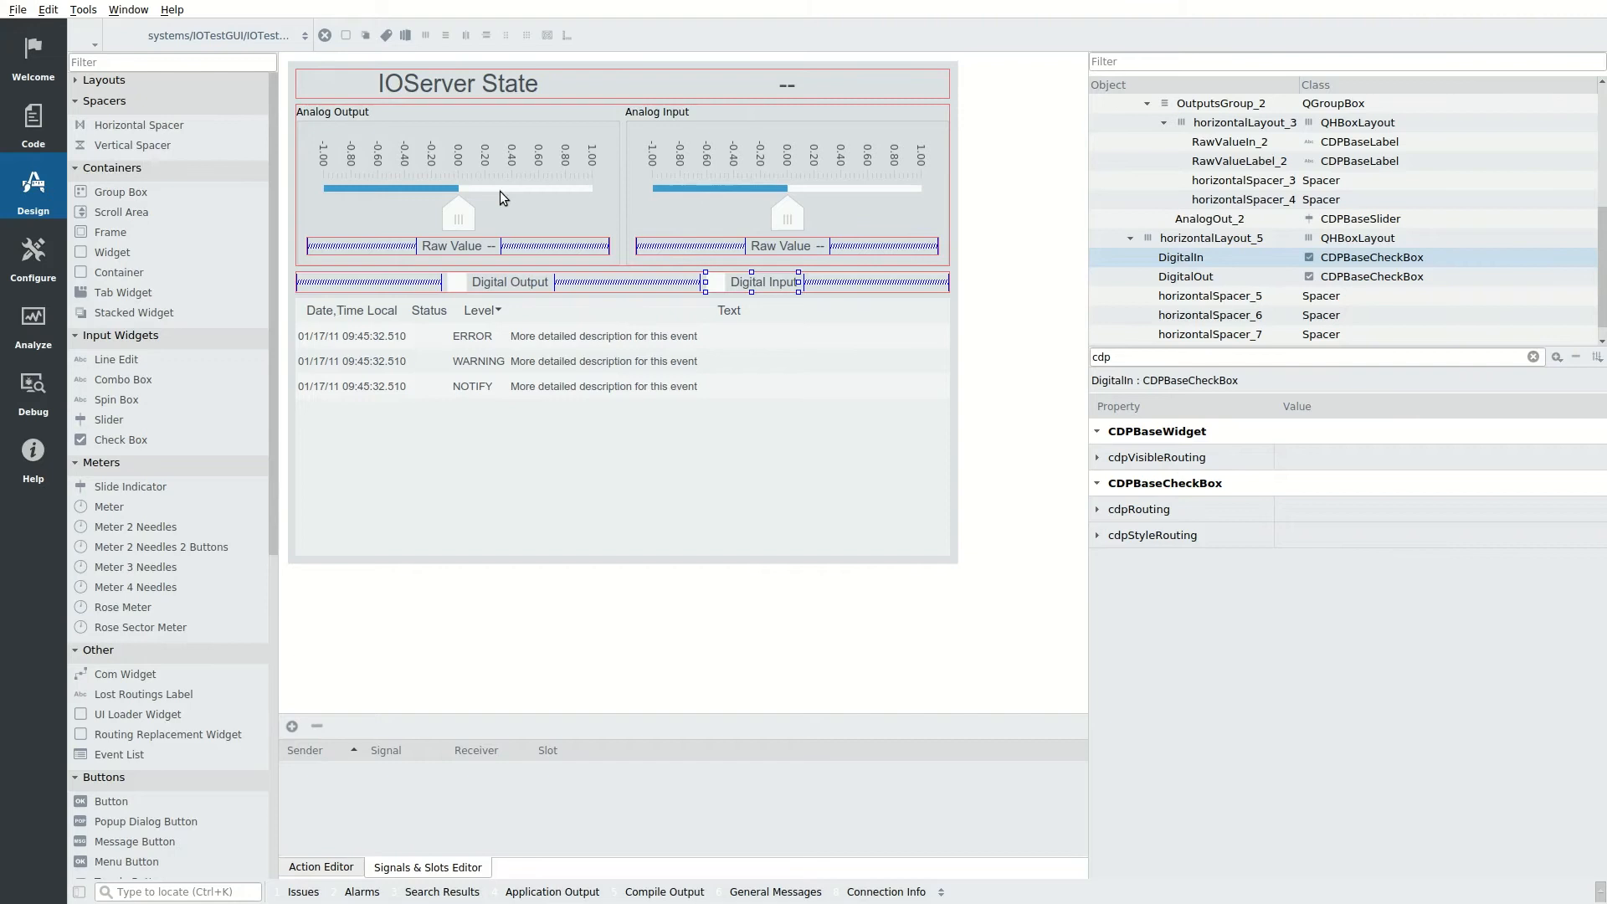
click(456, 187)
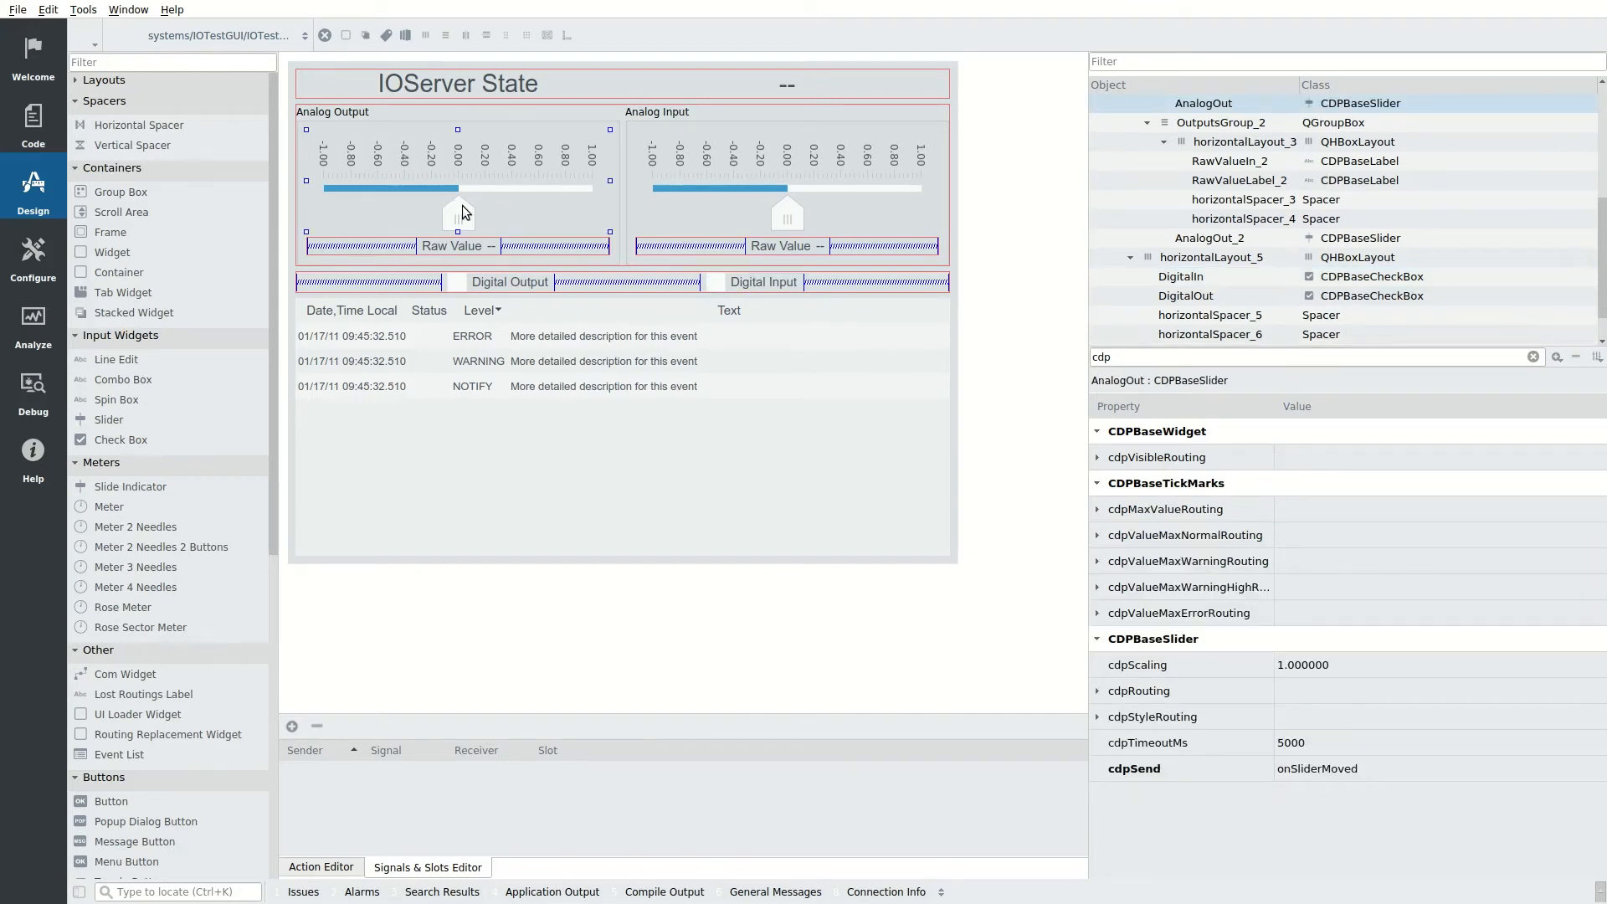
click(1318, 355)
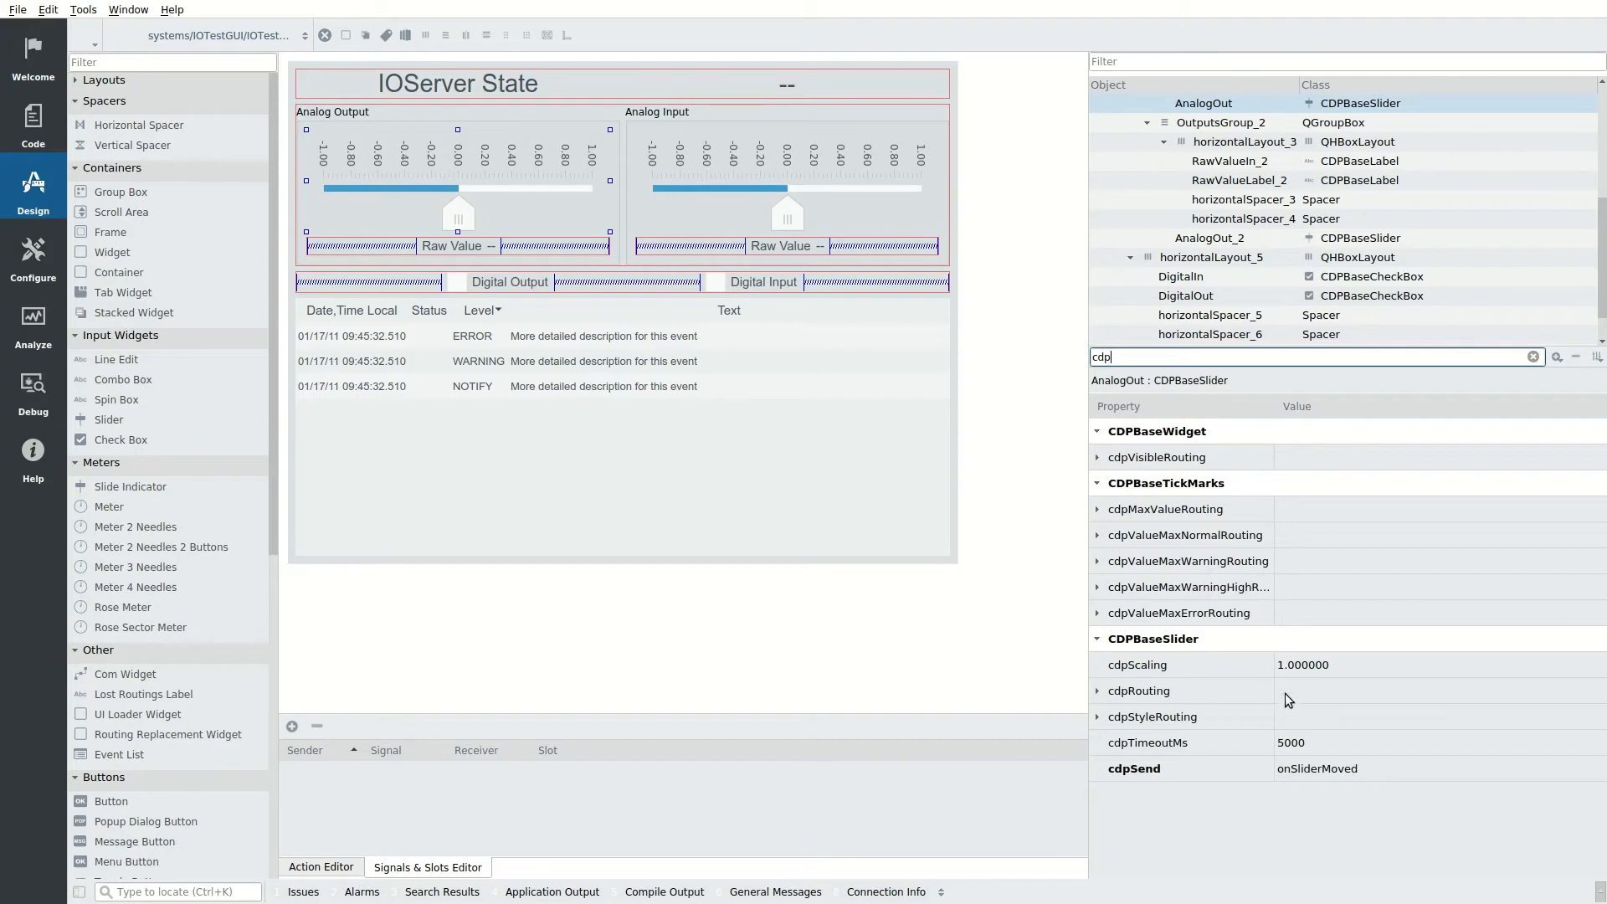
click(1289, 690)
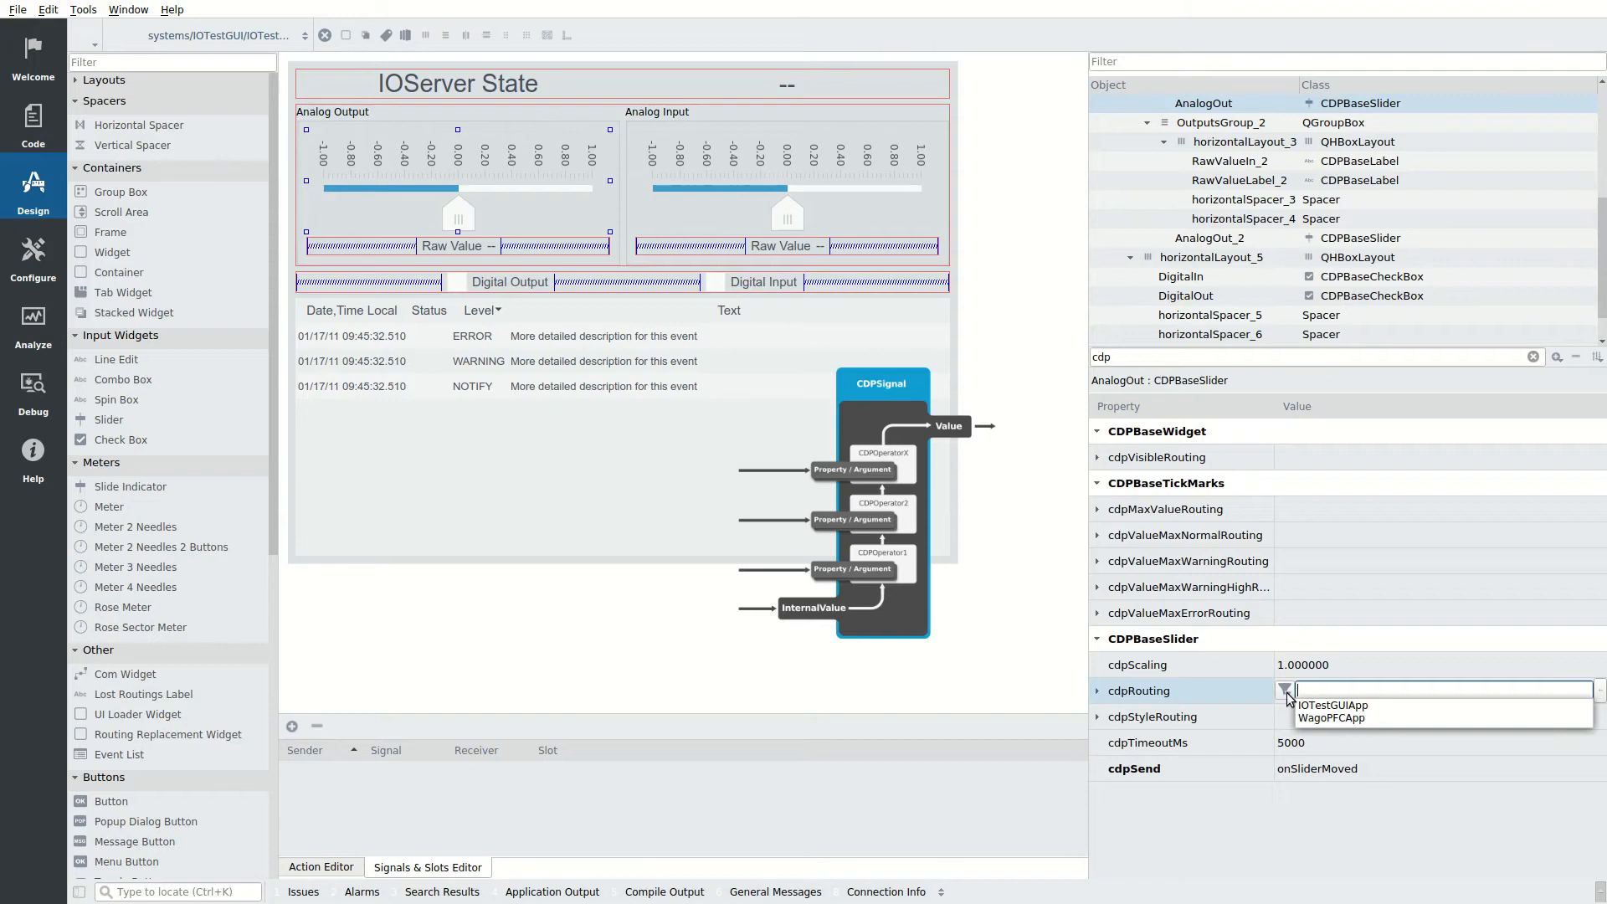
click(1331, 716)
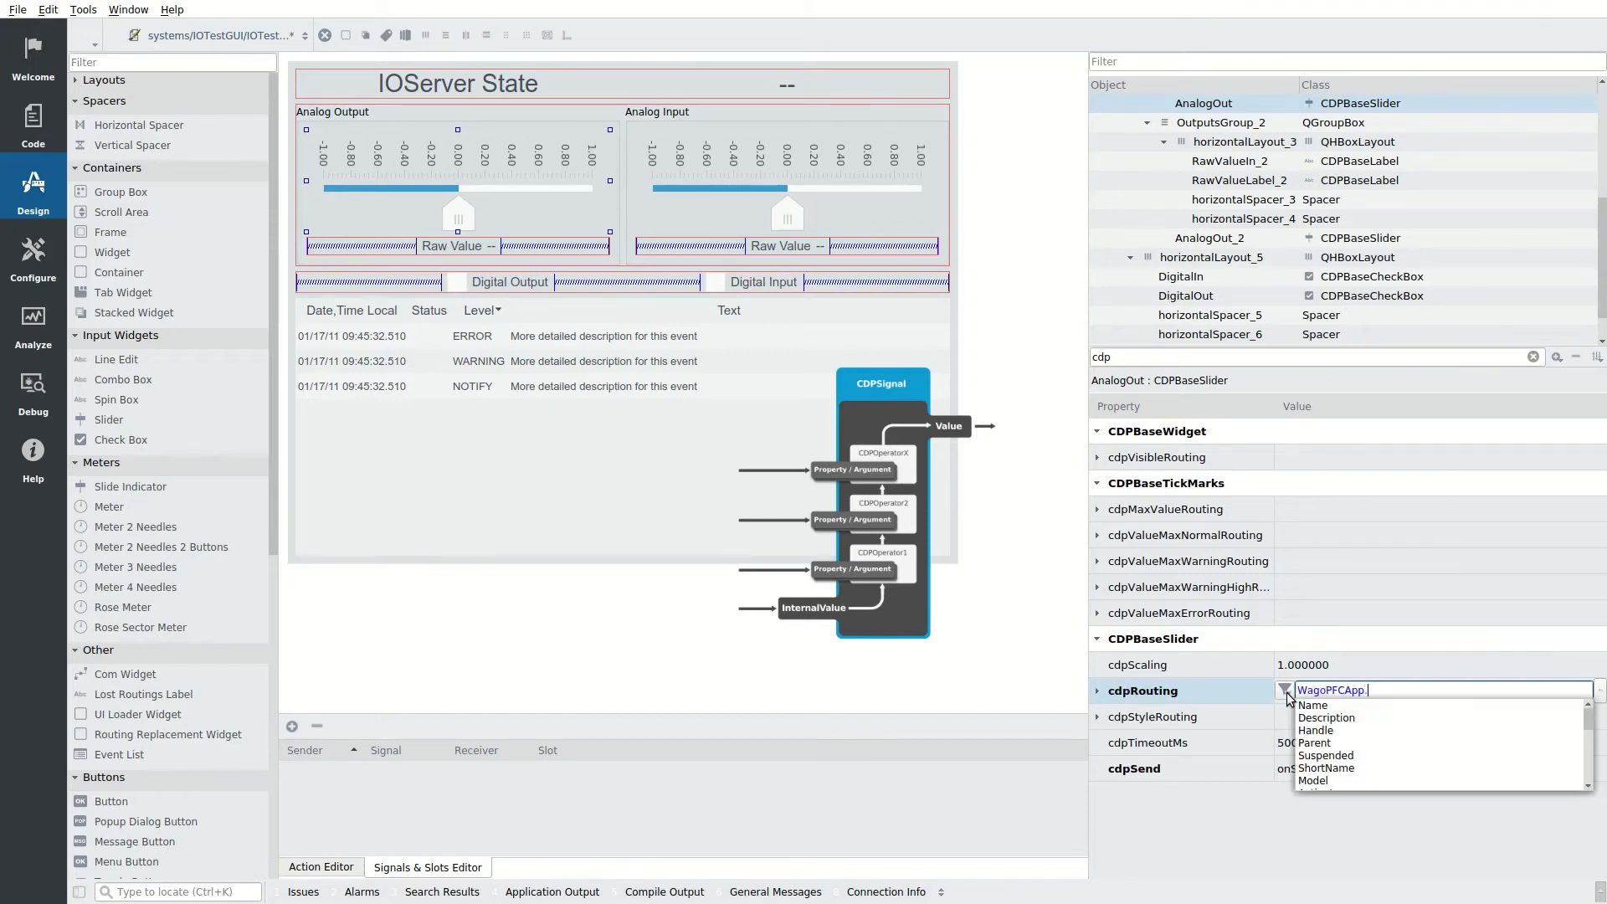
text(WagoPFCIOServer.)
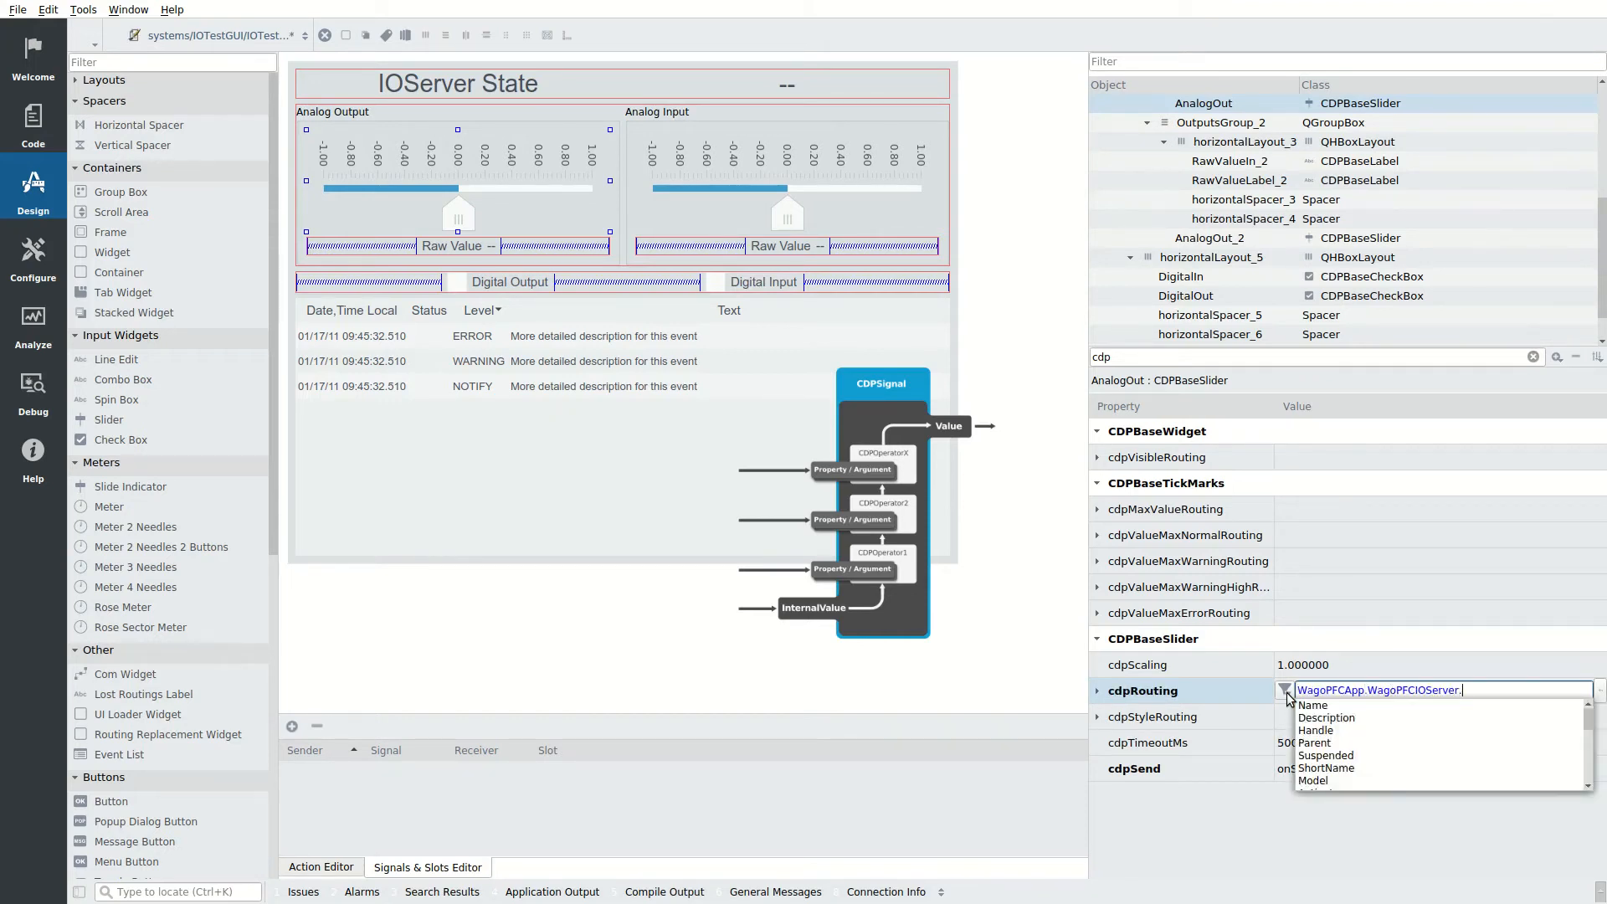
text(M3.S)
click(1315, 356)
text(min)
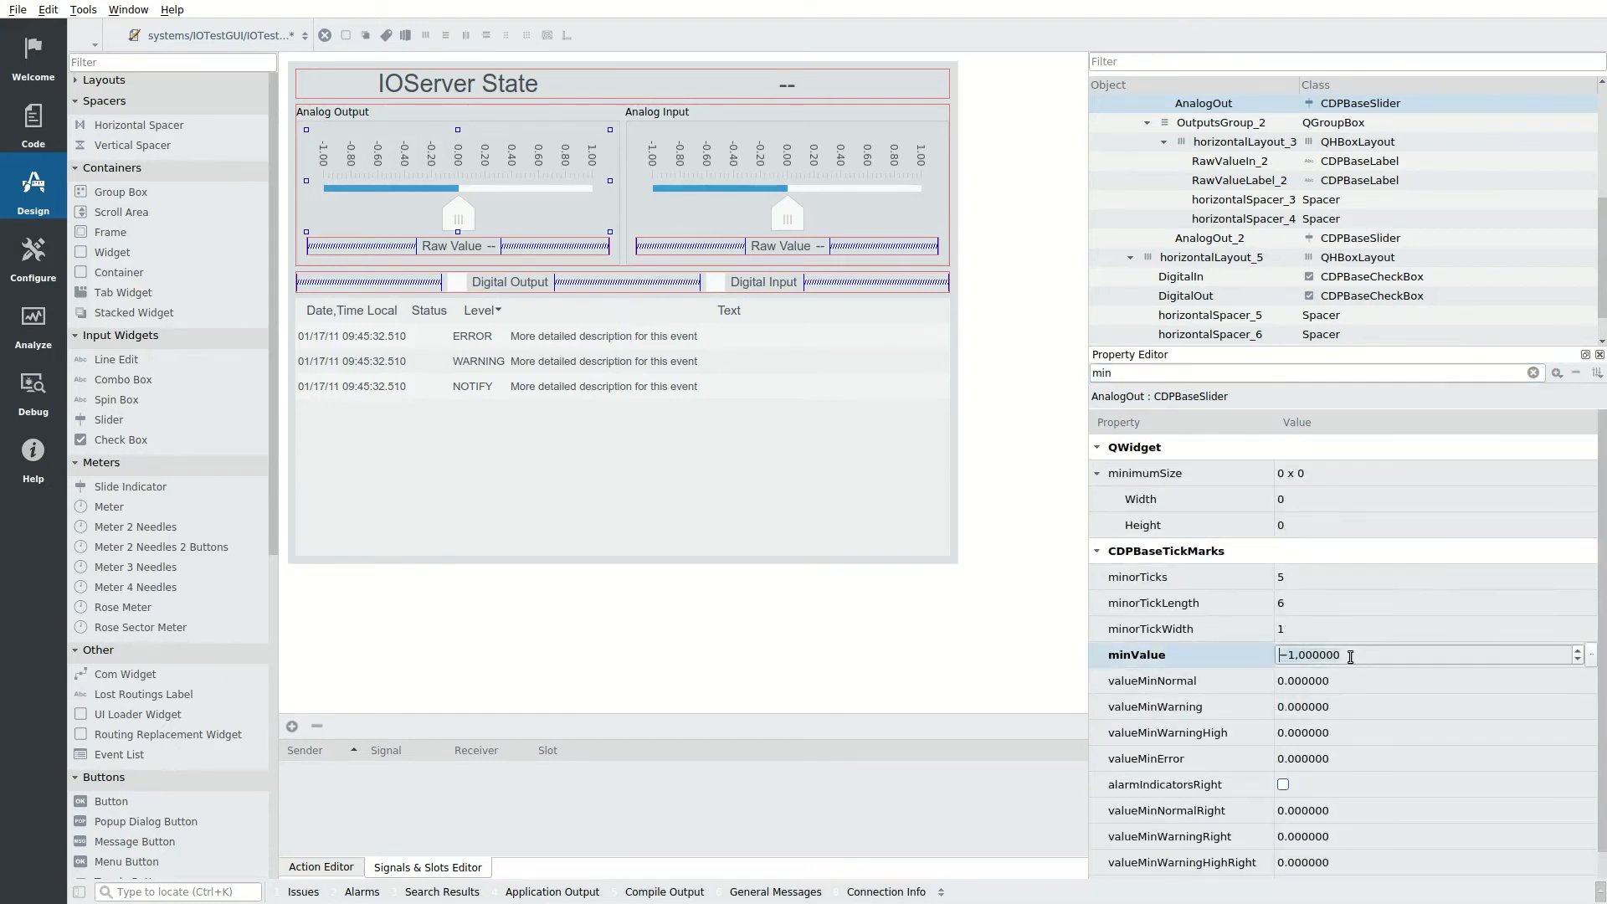
key(Return)
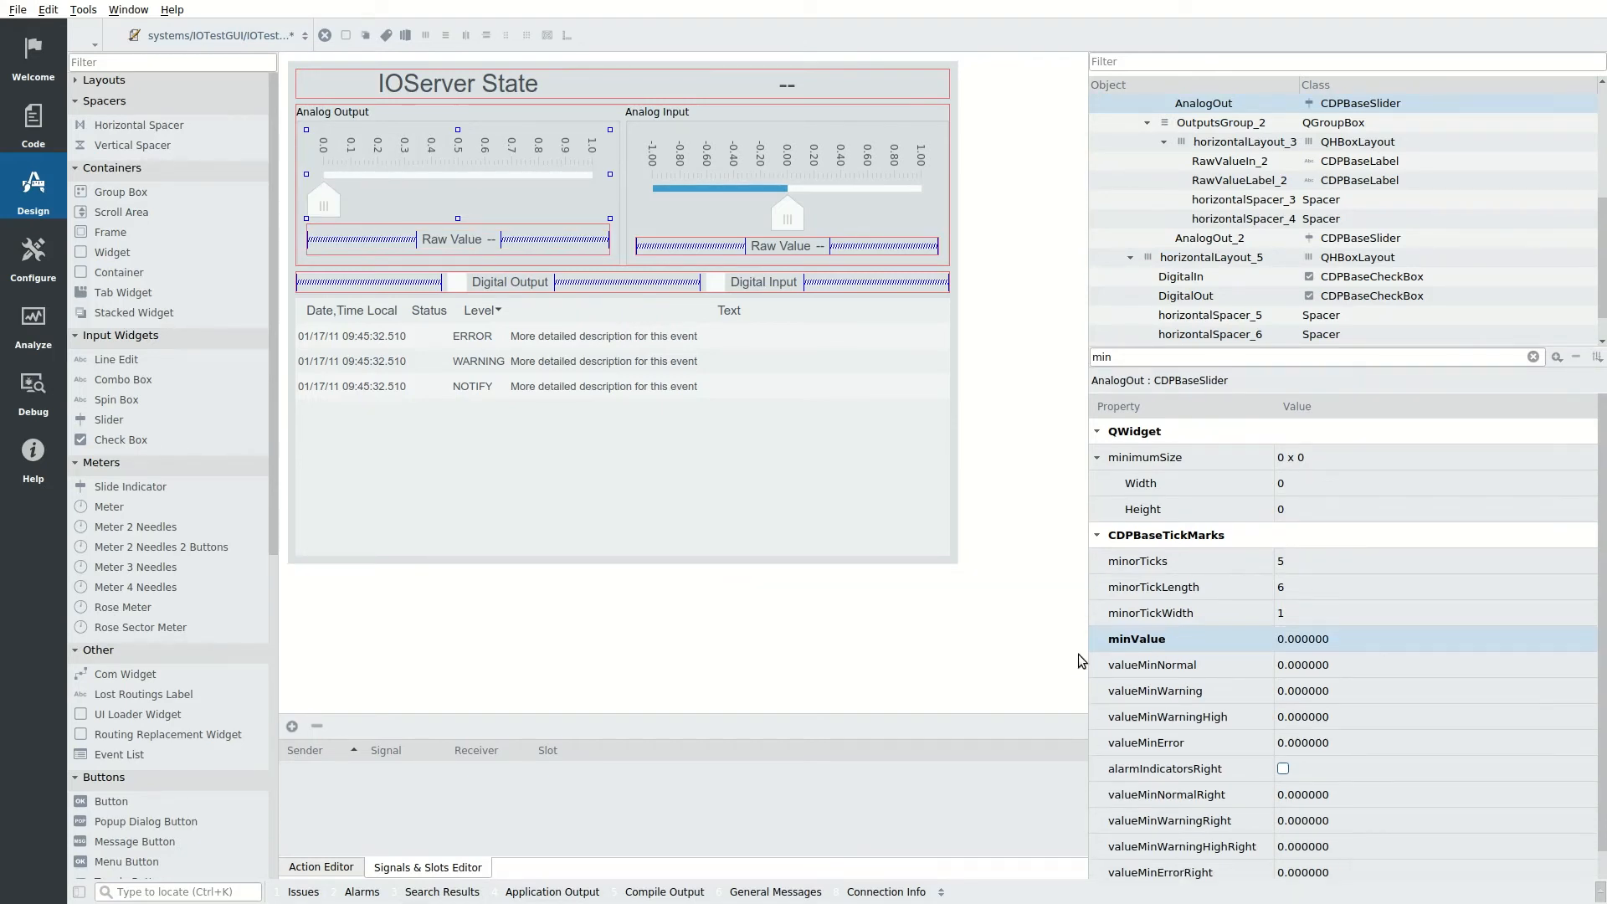
Step: Route the analog output raw value label to the M3 SpeedOut value
click(455, 239)
text(cdp)
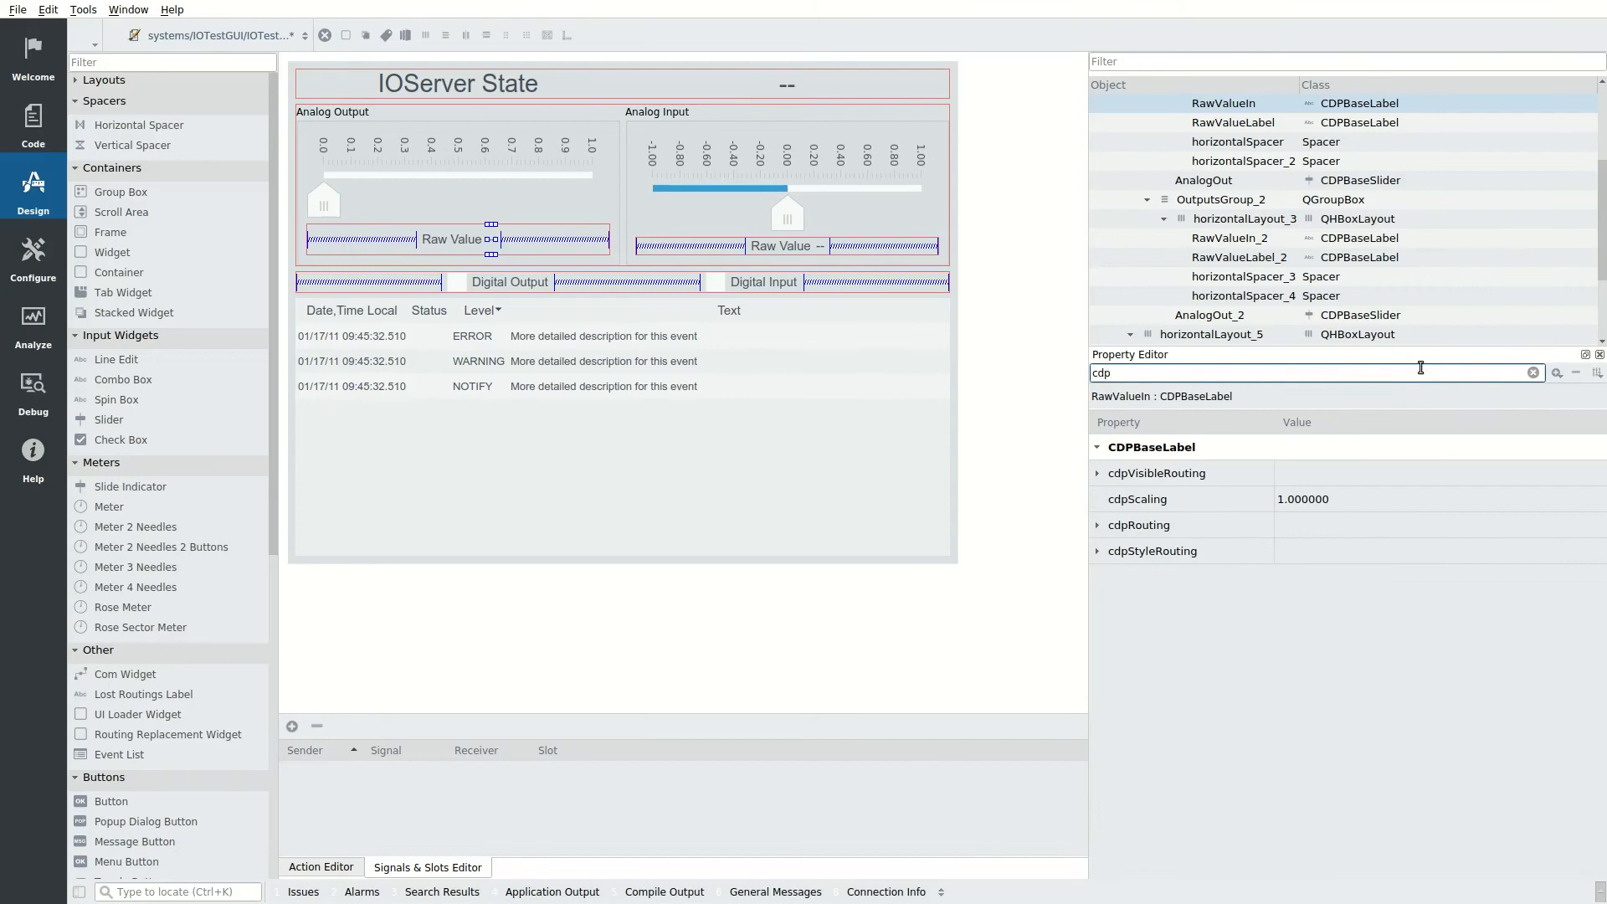
click(1285, 509)
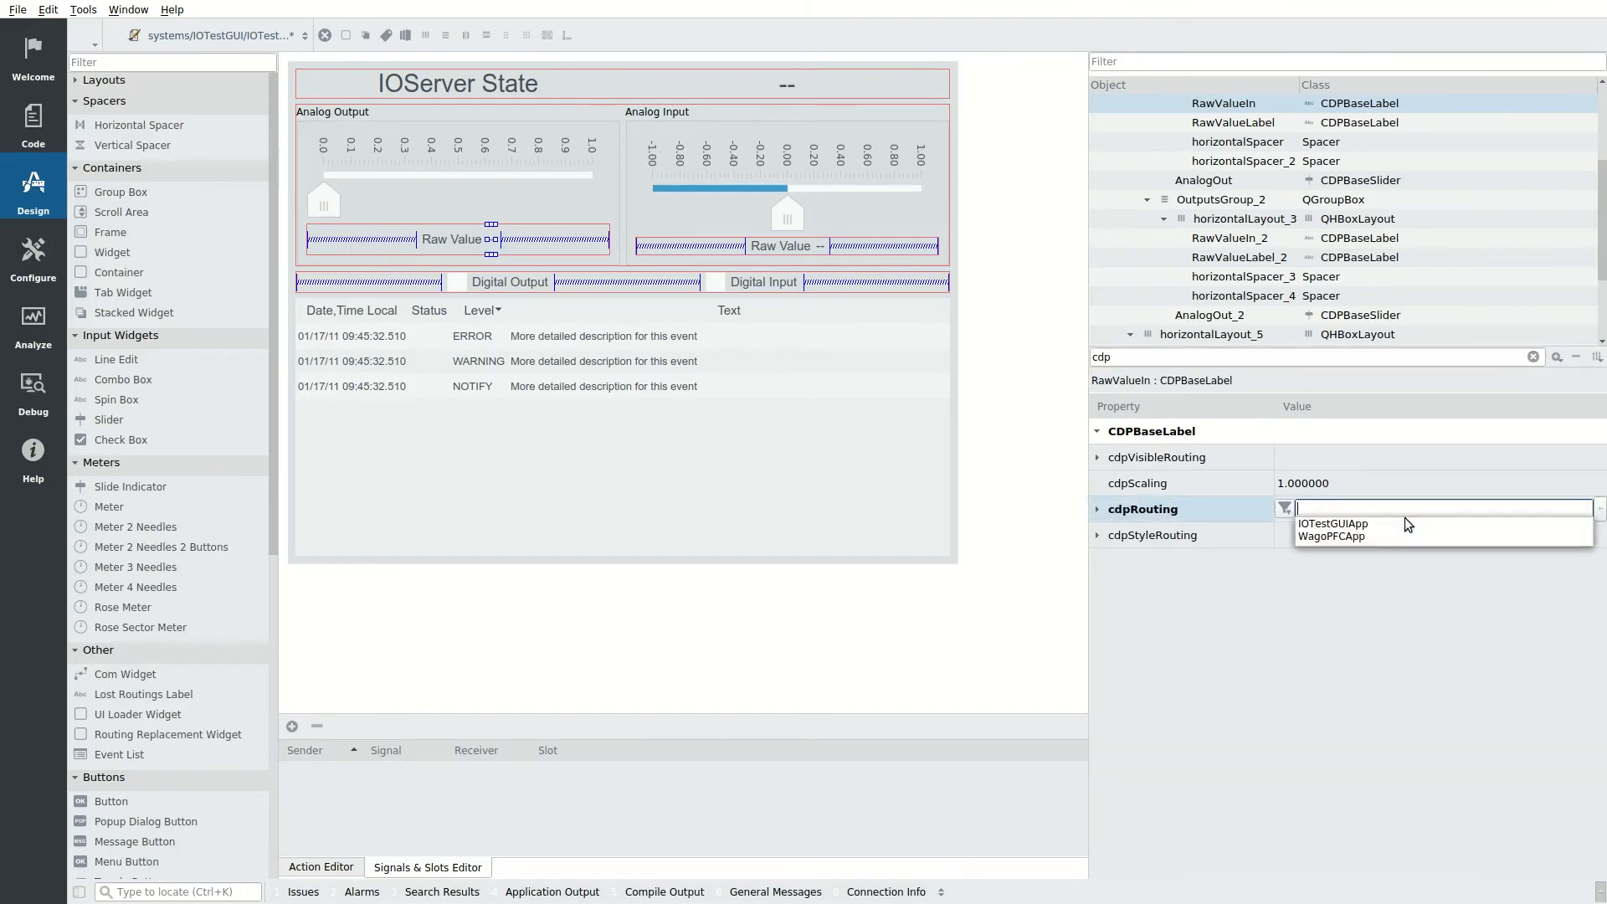
click(1335, 535)
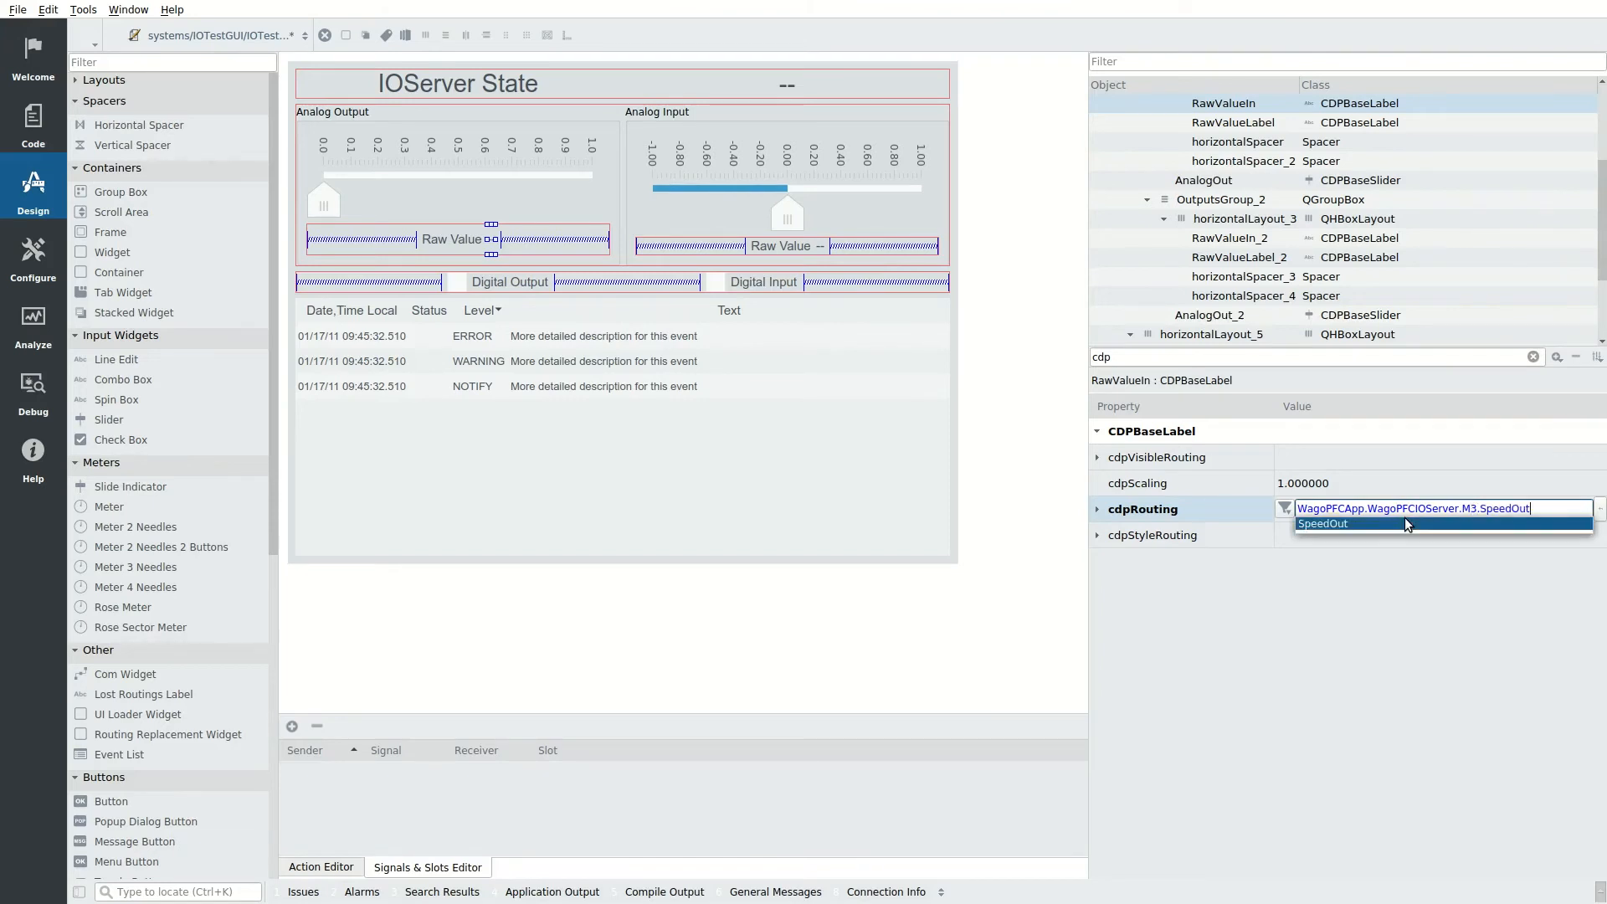
click(1322, 522)
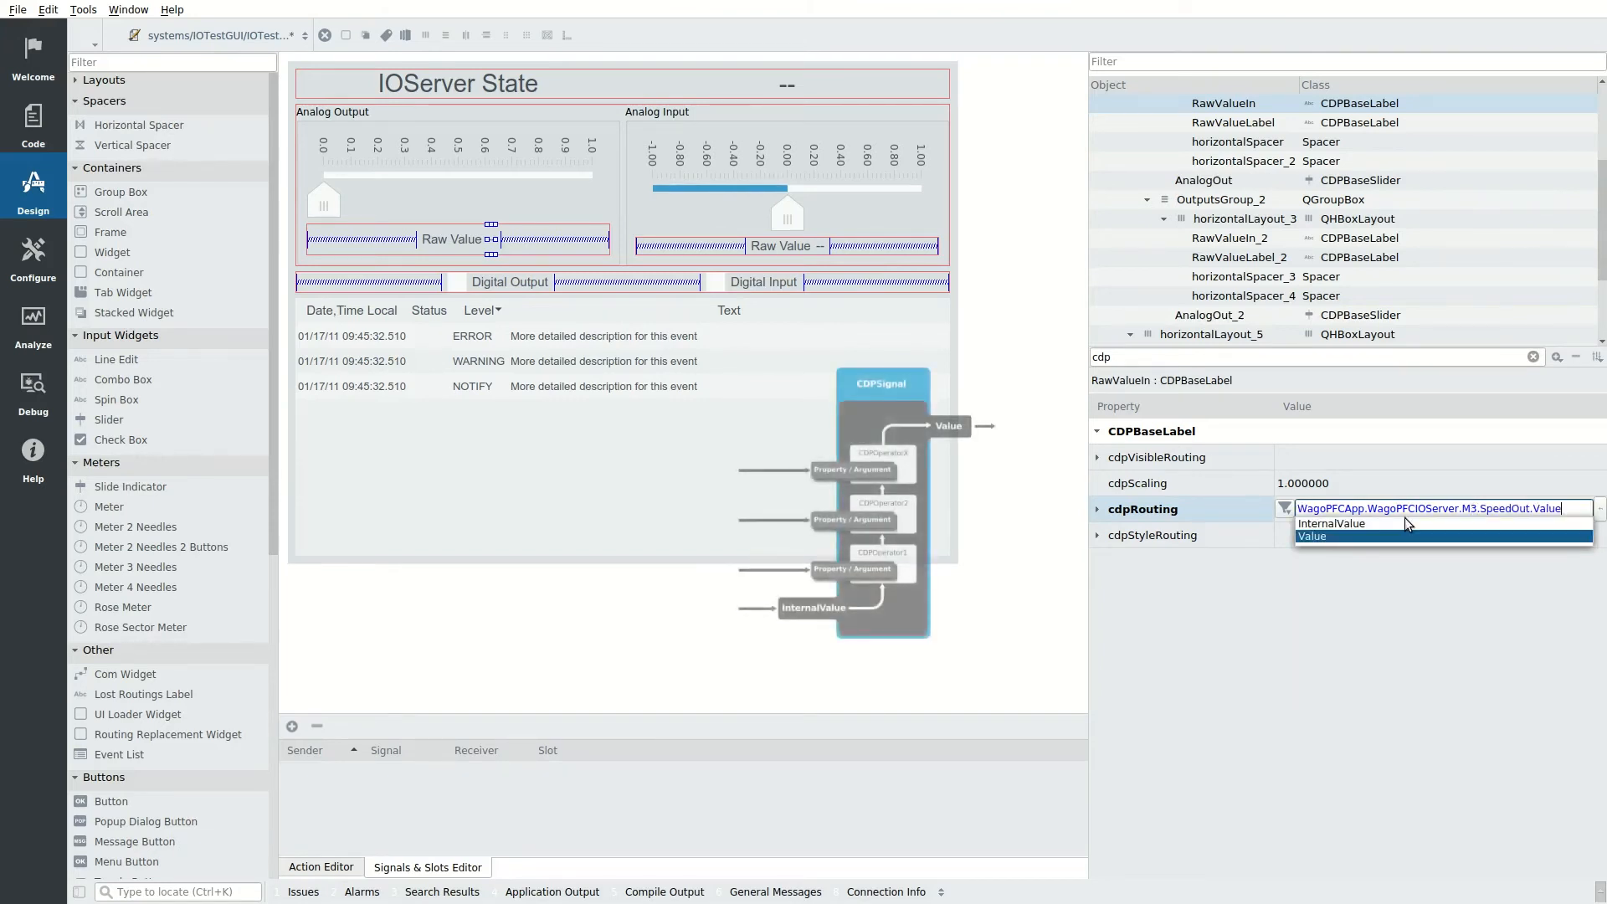
click(1313, 536)
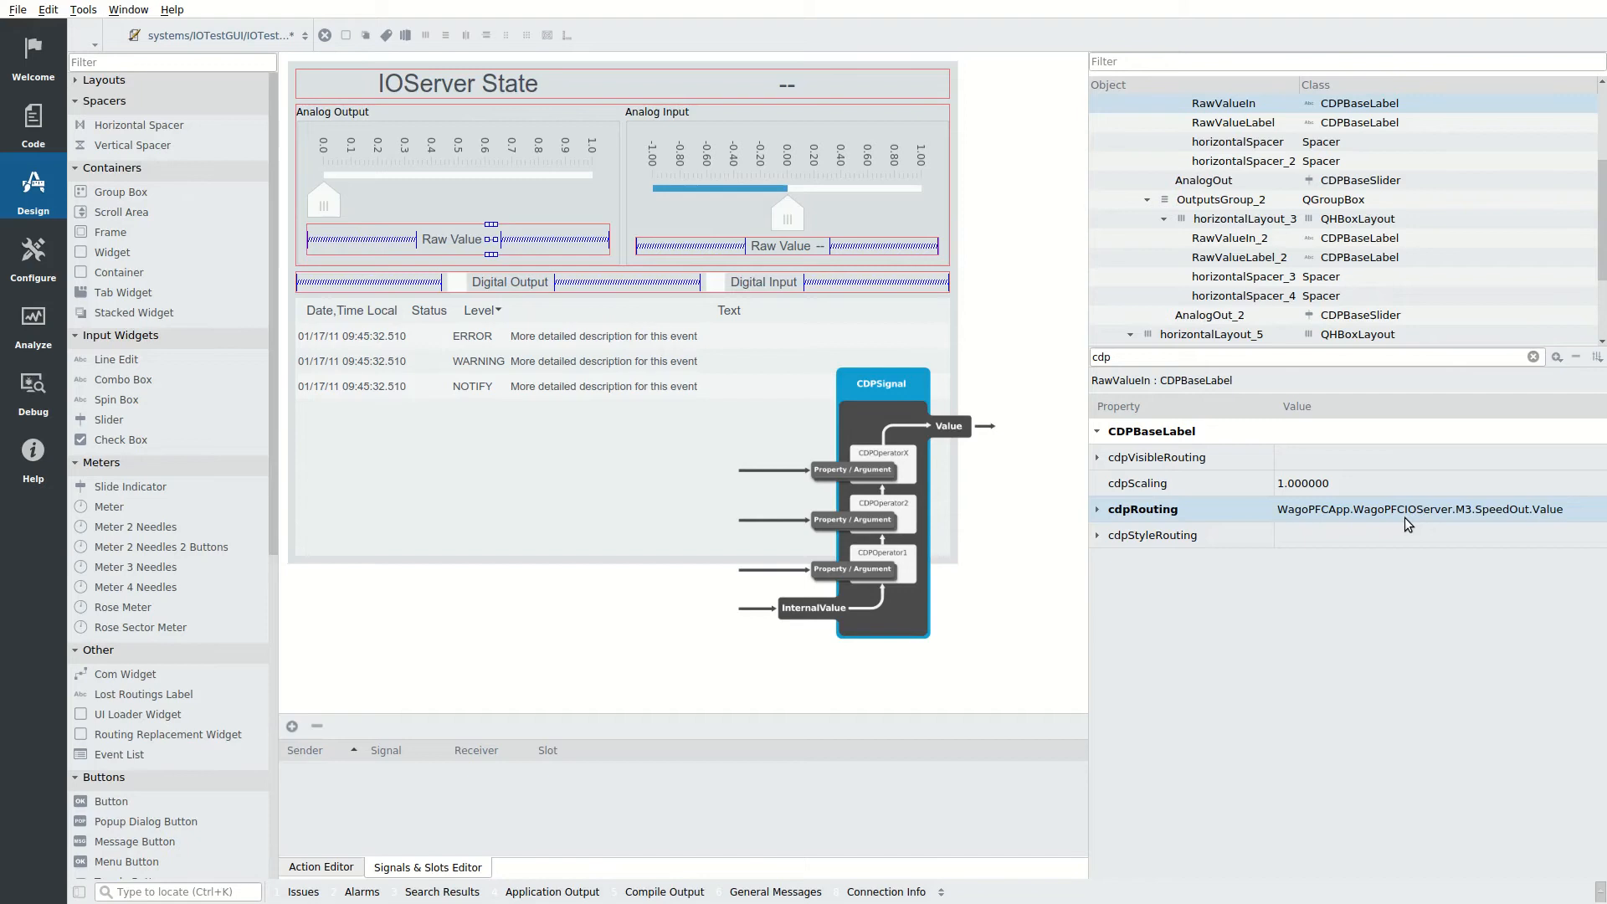
mouse_move(1399, 521)
text(WagoPFCApp.WagoPFCIOServer.M4.)
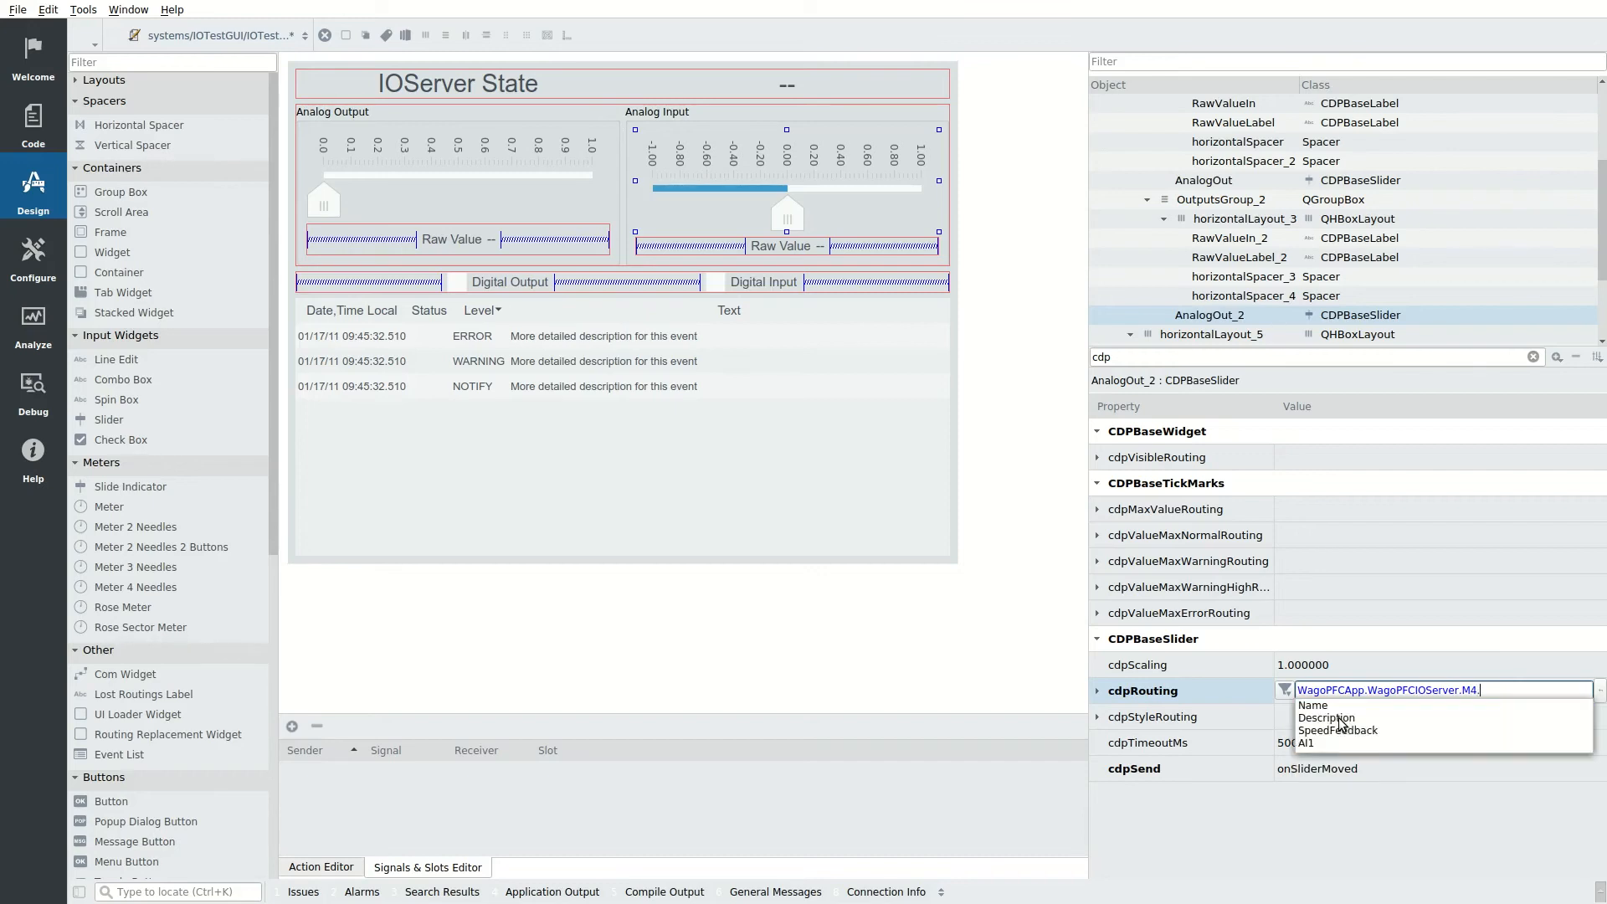
Step: Route the analog input slider to M4 SpeedFeedback value and set its minValue to 0
click(1338, 730)
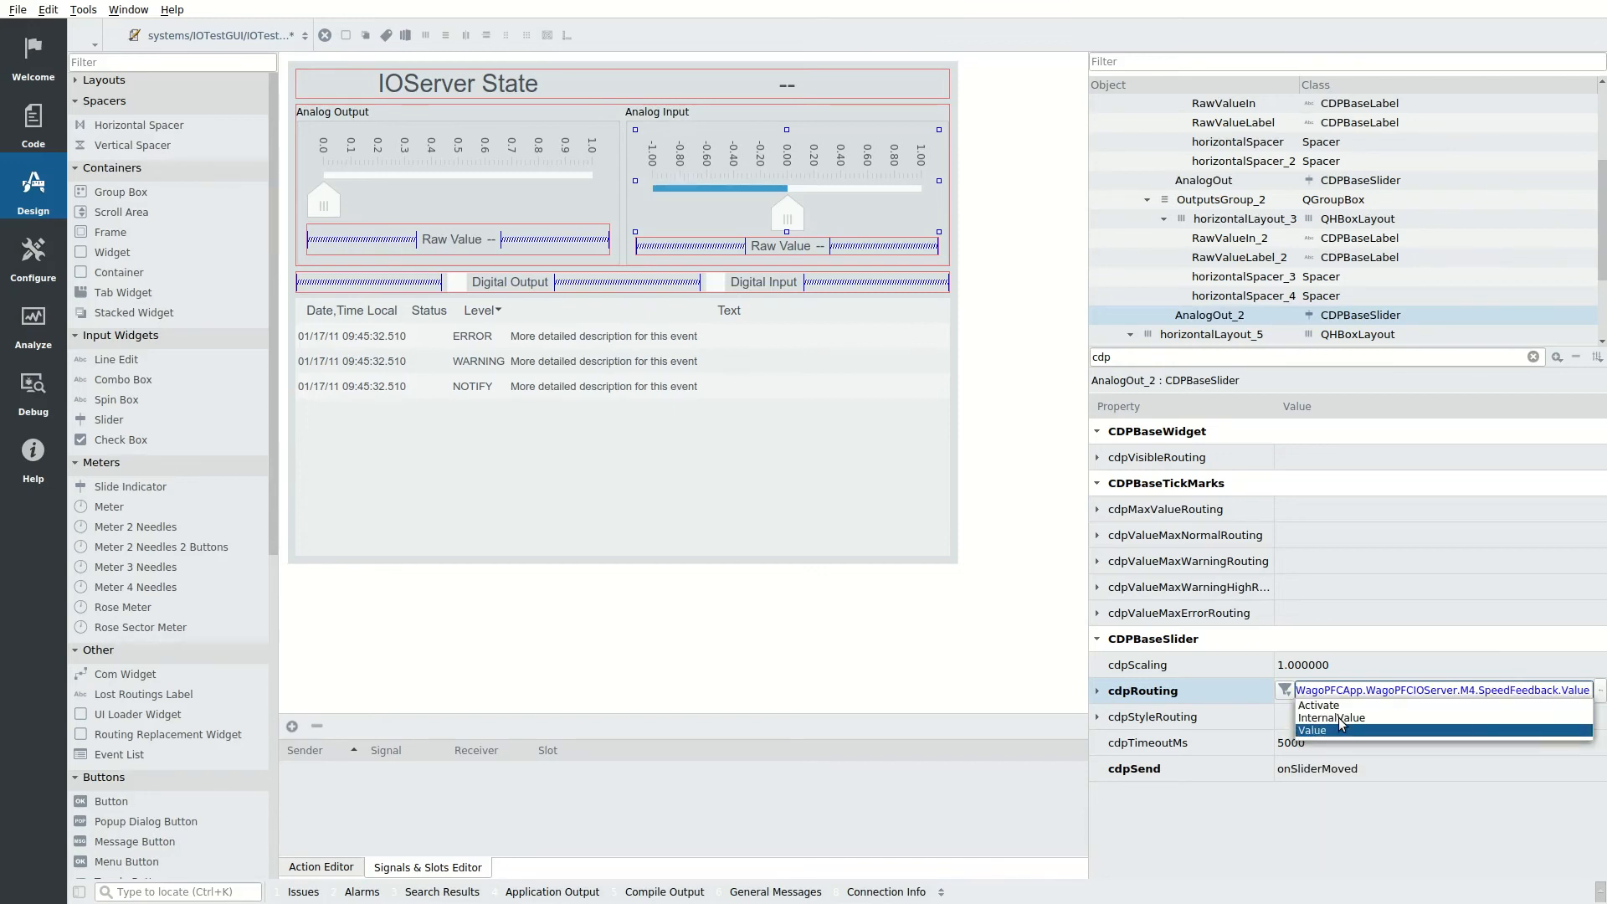
click(1313, 732)
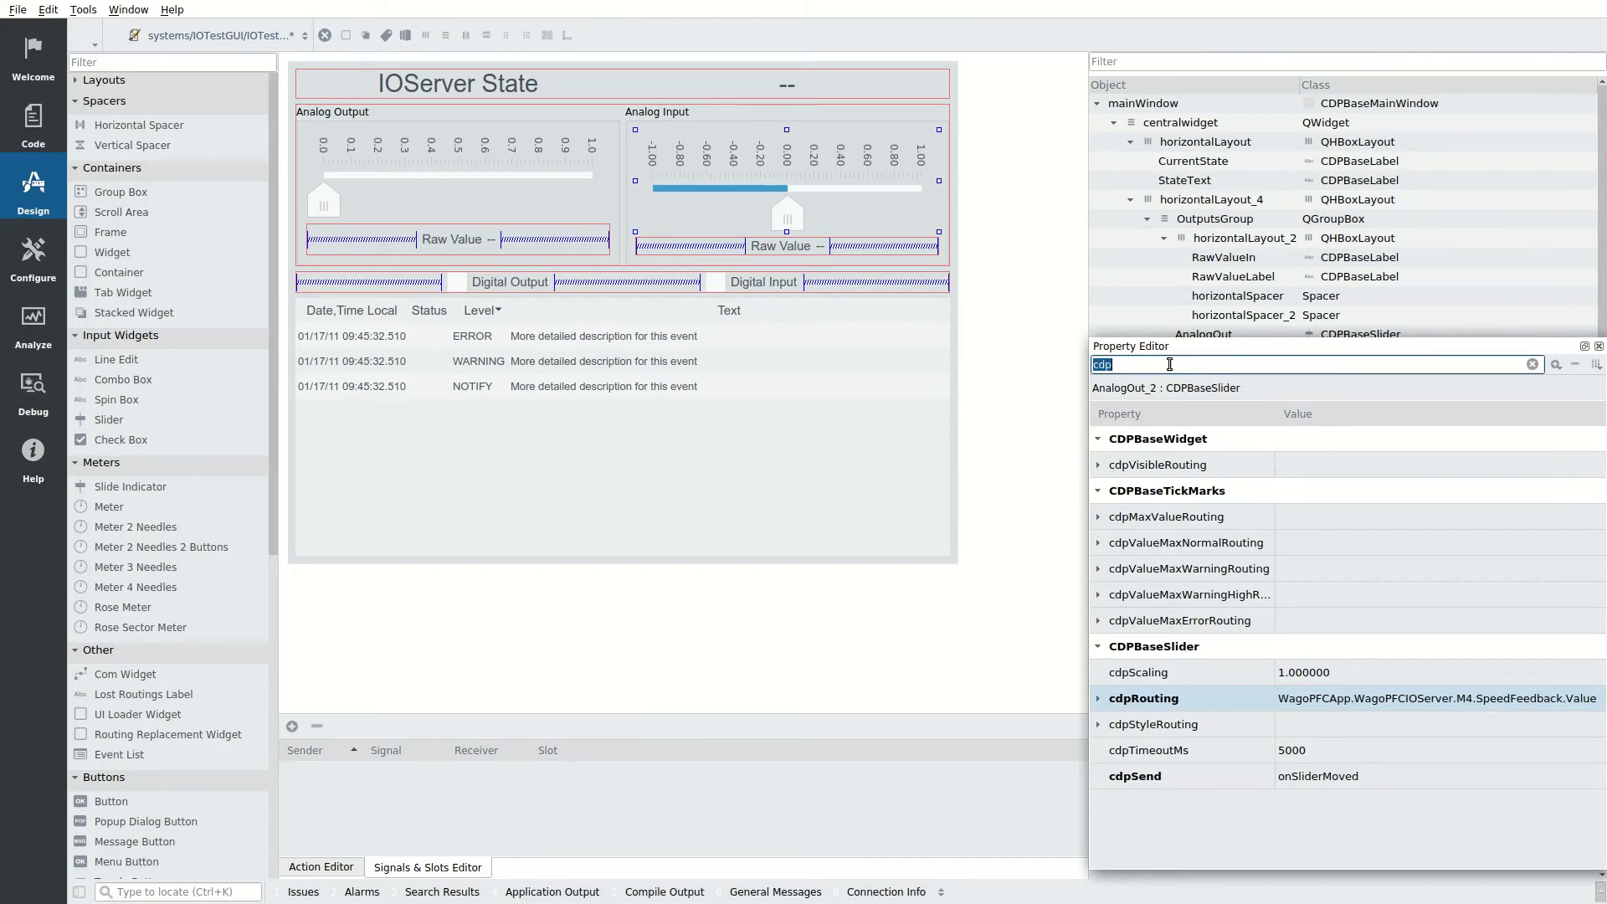
text(min)
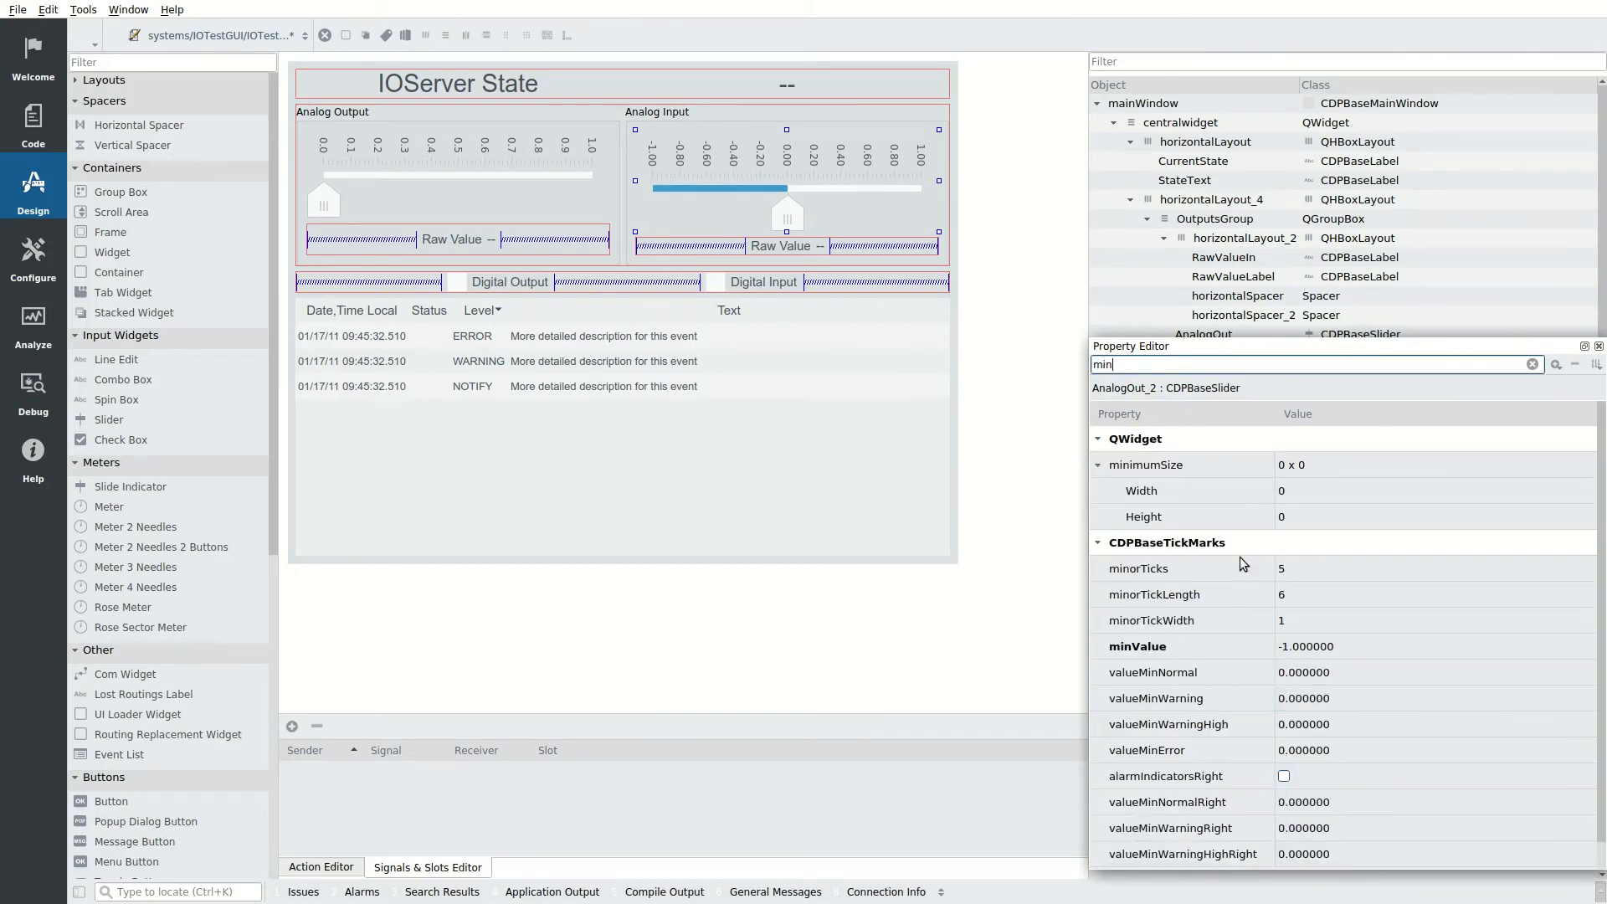
double_click(1333, 646)
text(0.000000)
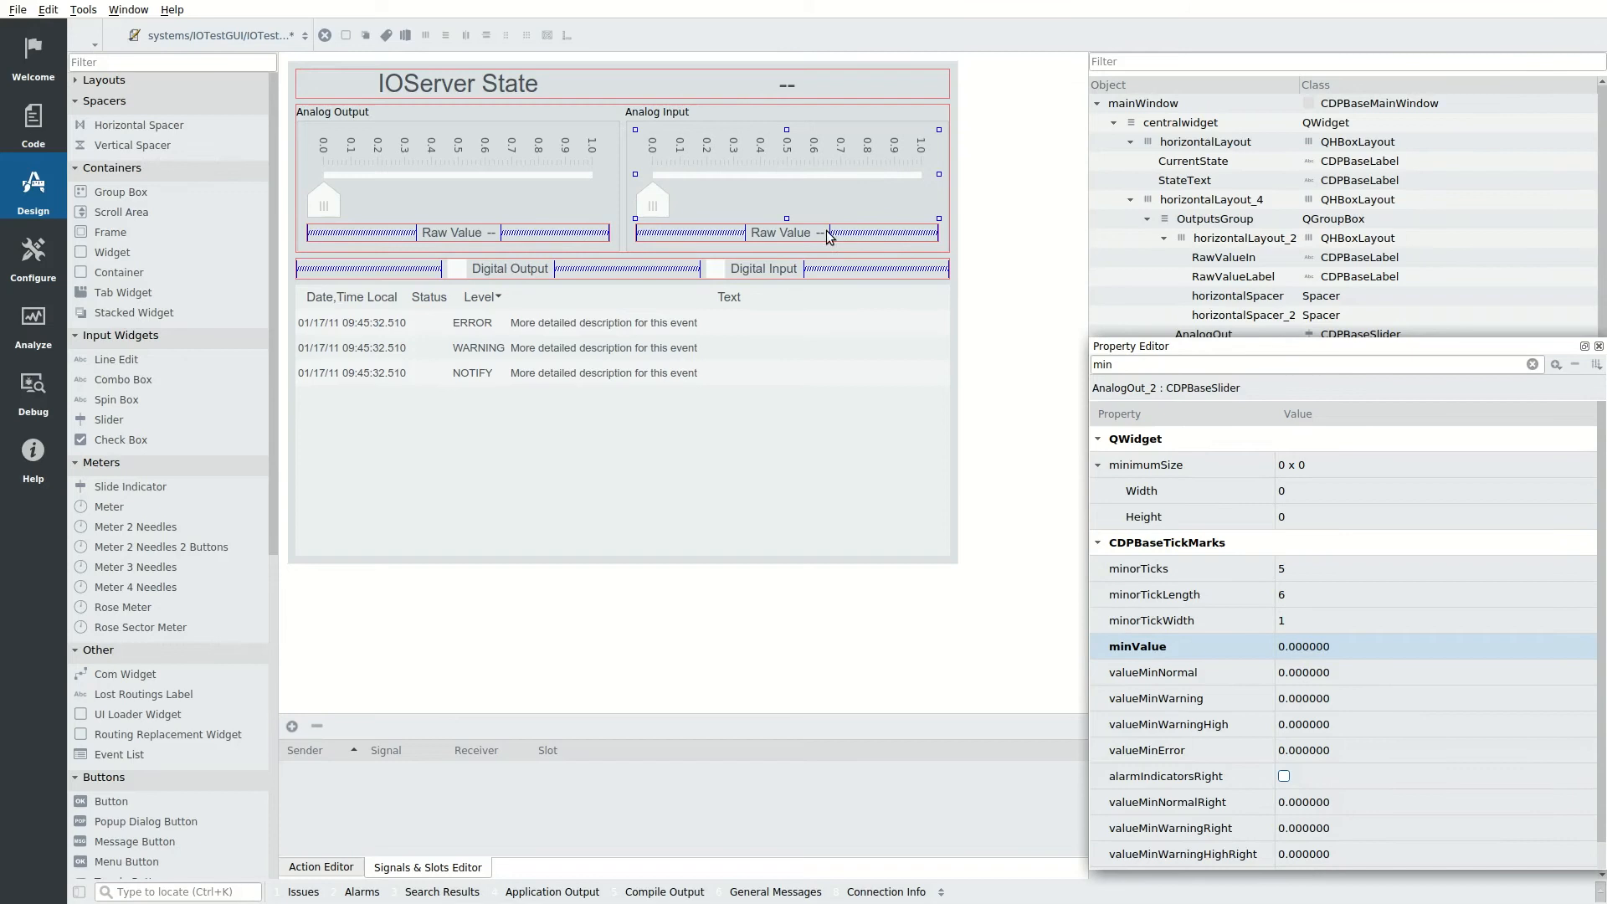
Step: Route the analog input raw value label to WagoPFCApp.WagoPFCIOServer.M4.SpeedFeedback
click(781, 231)
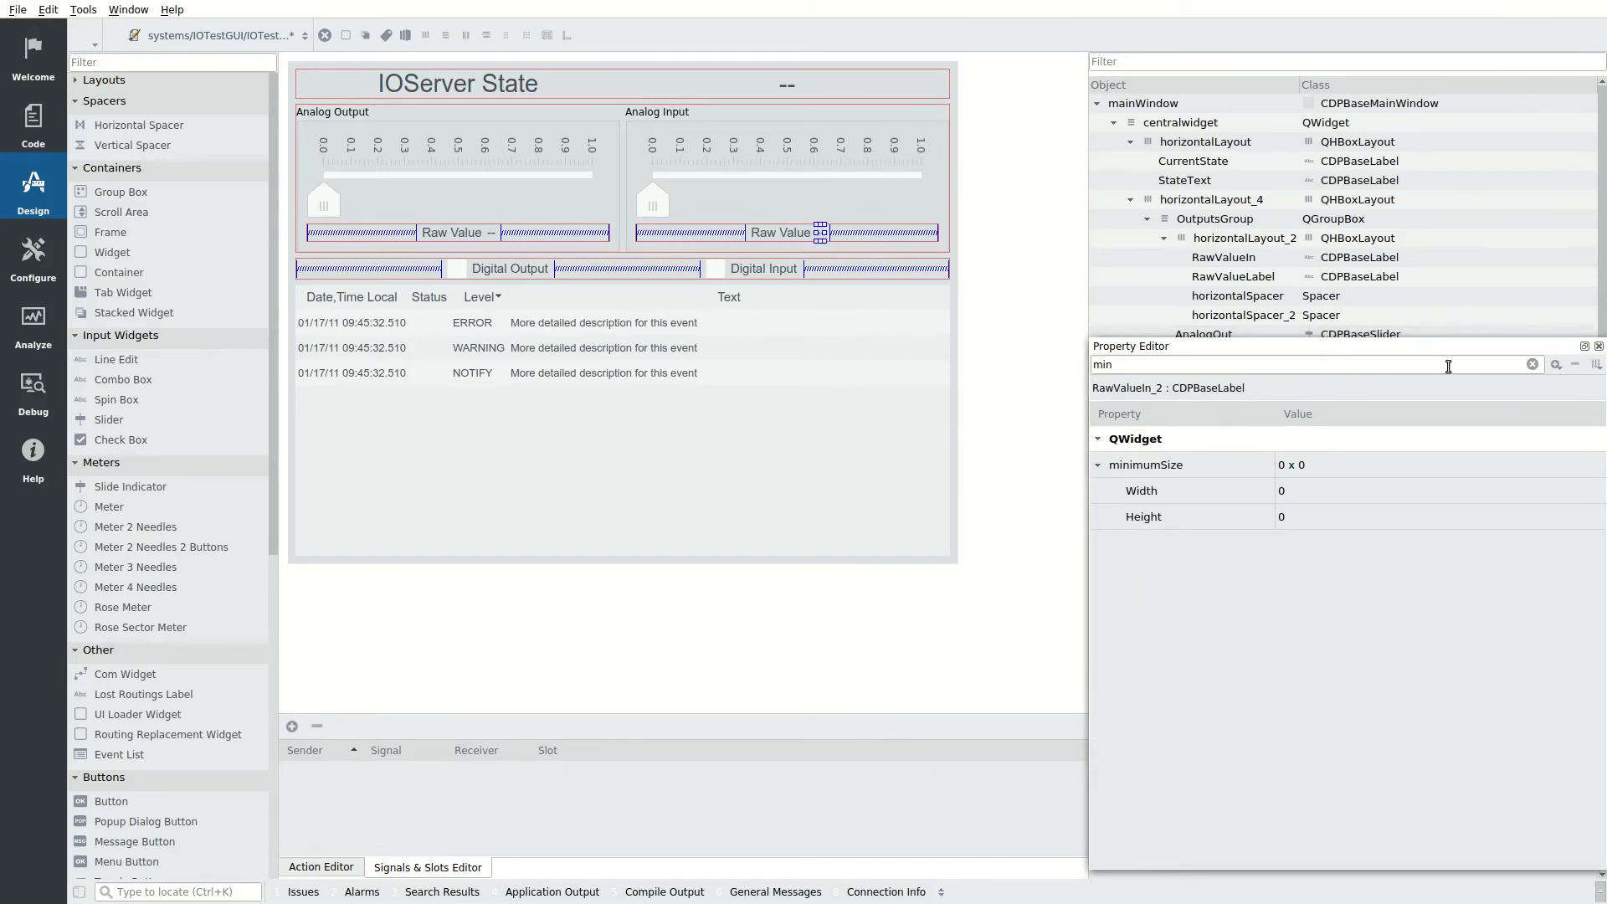
text(cdp)
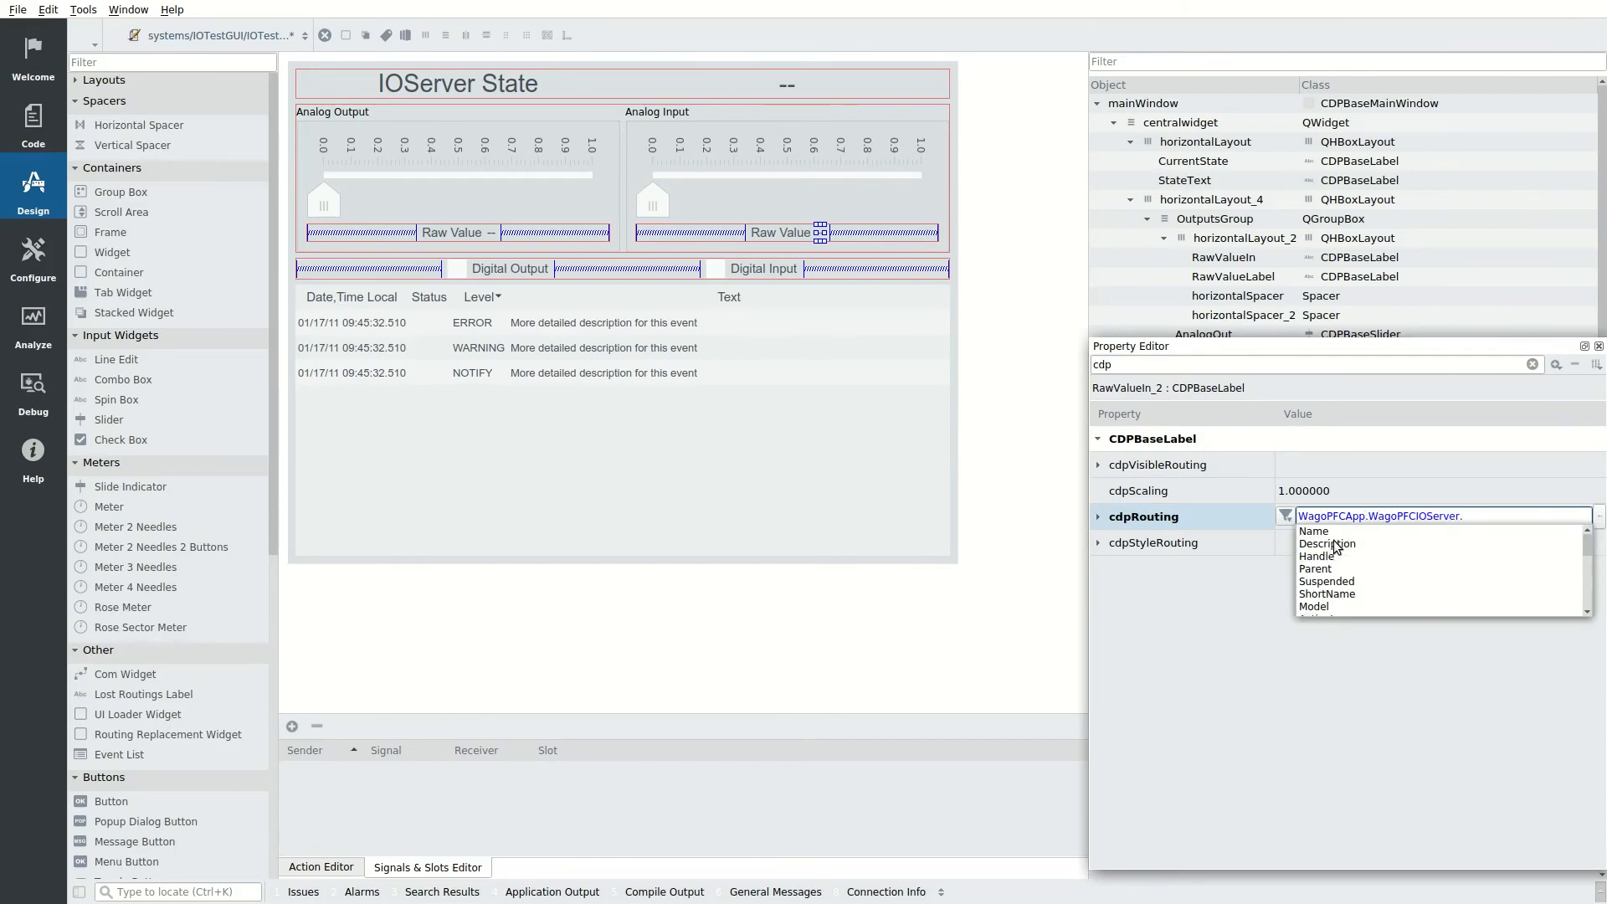
text(M4.Sp)
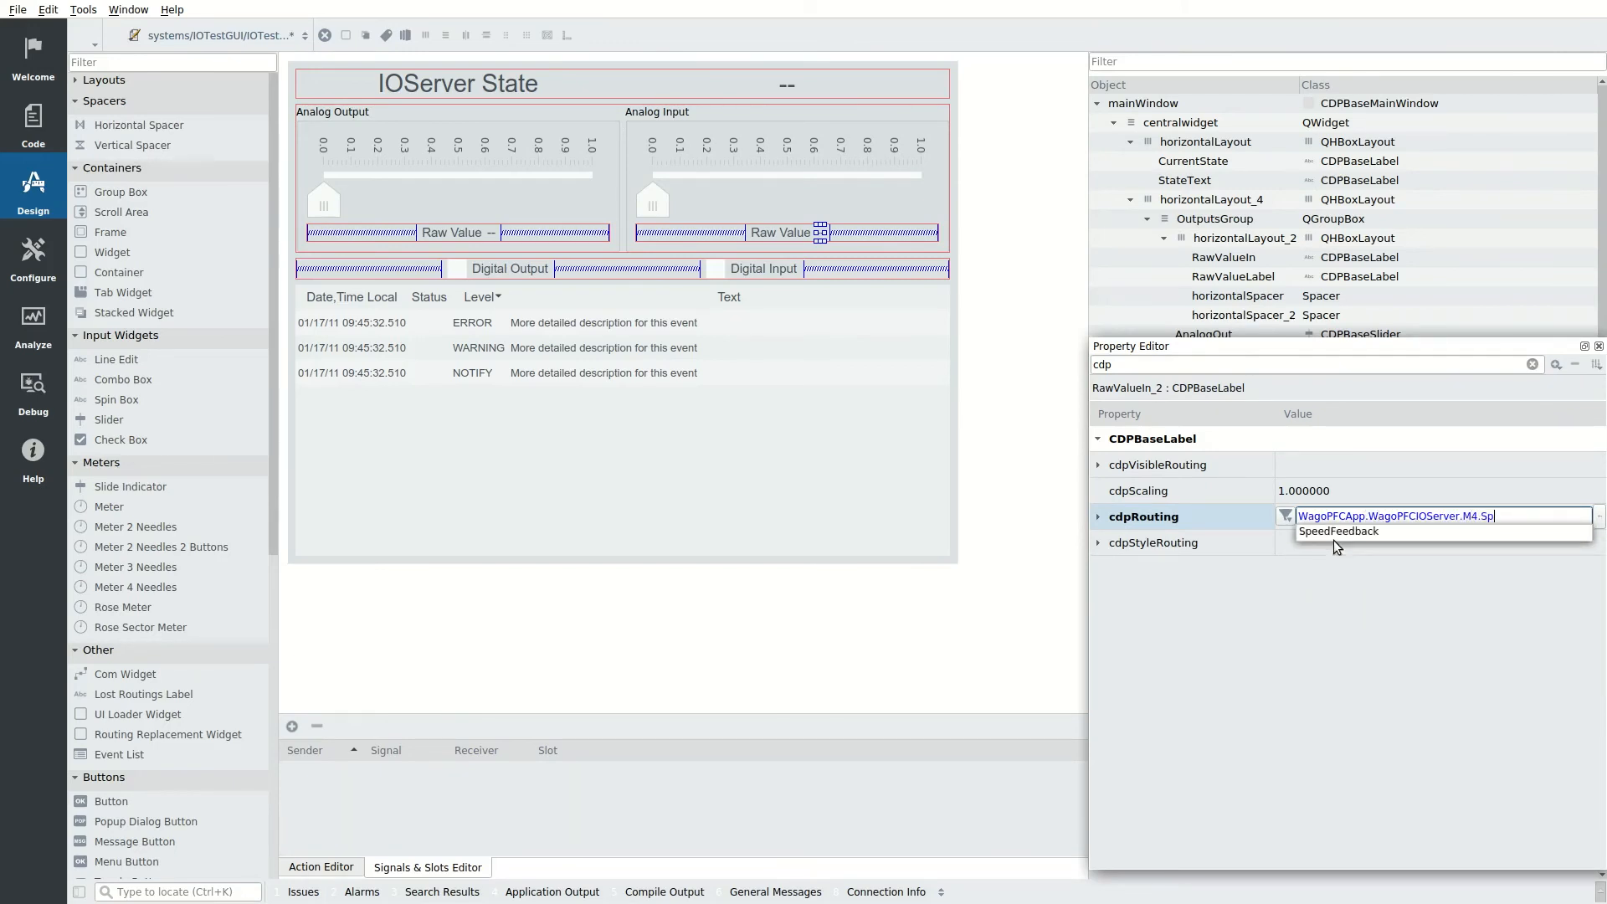
click(1339, 531)
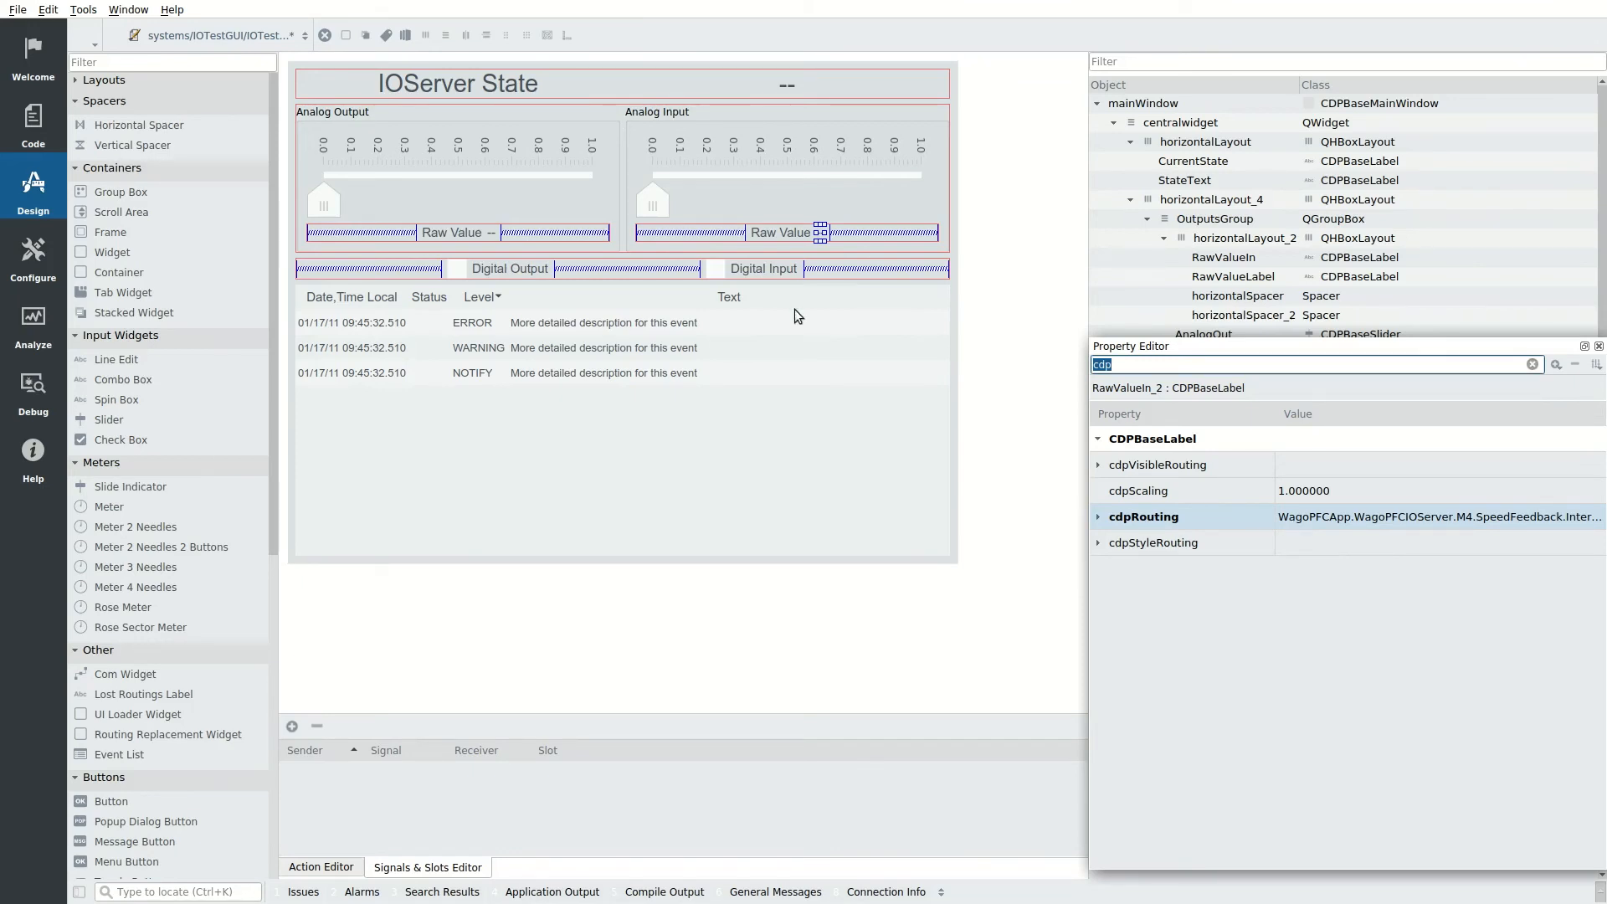
Step: Route the Digital Output checkbox to the M2 channel
click(509, 268)
text(WagoPFCApp.WagoPFCIOServer.)
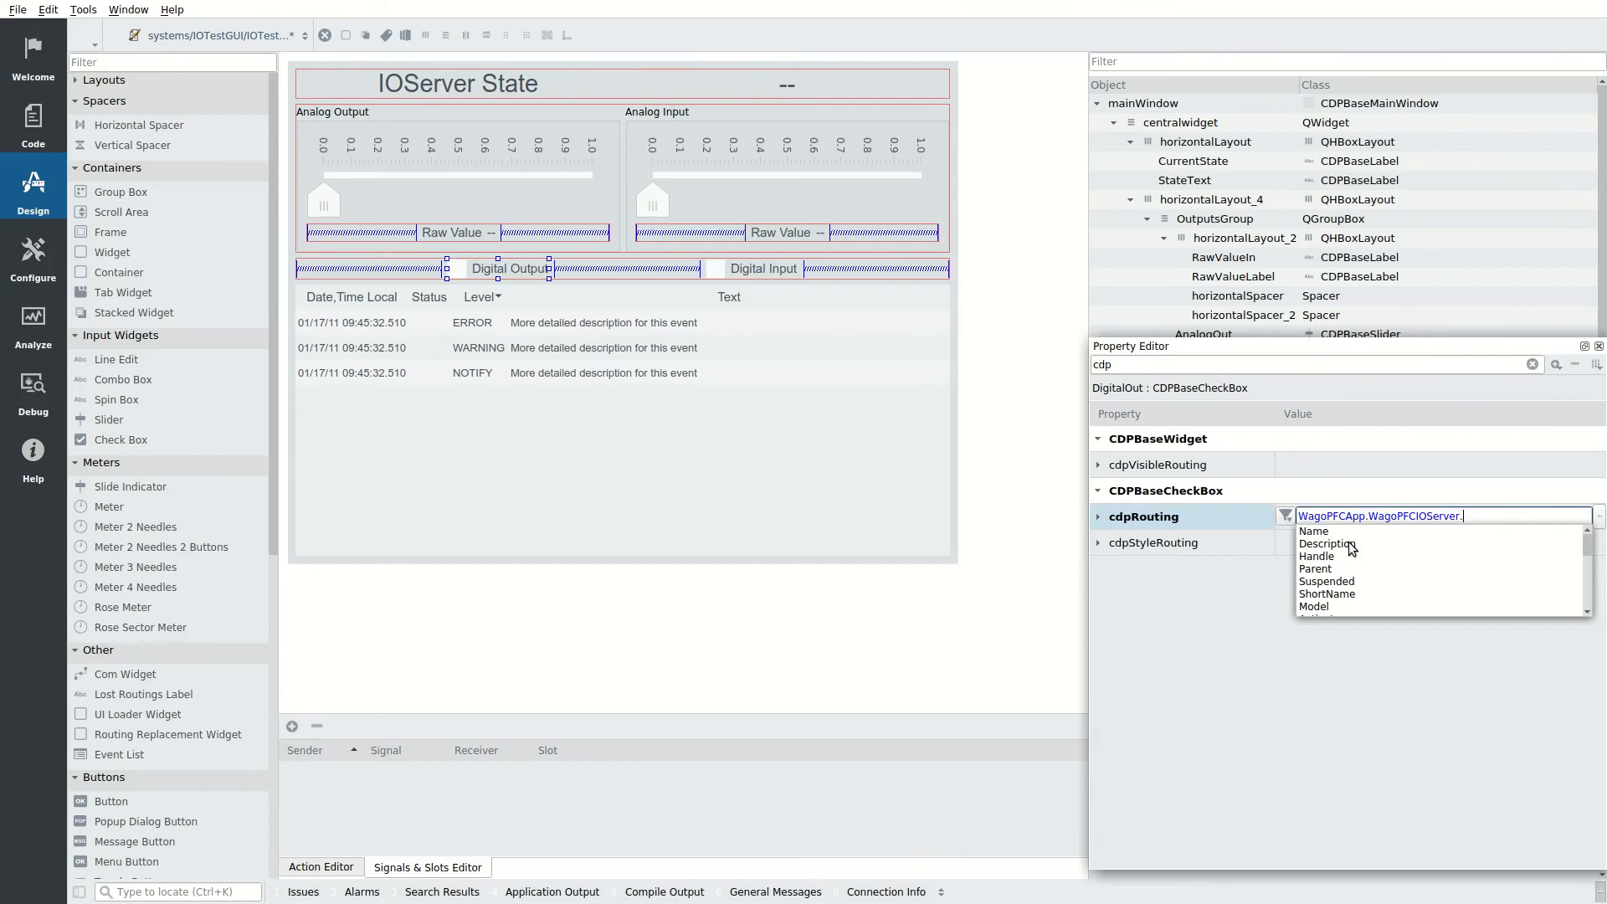
text(M2)
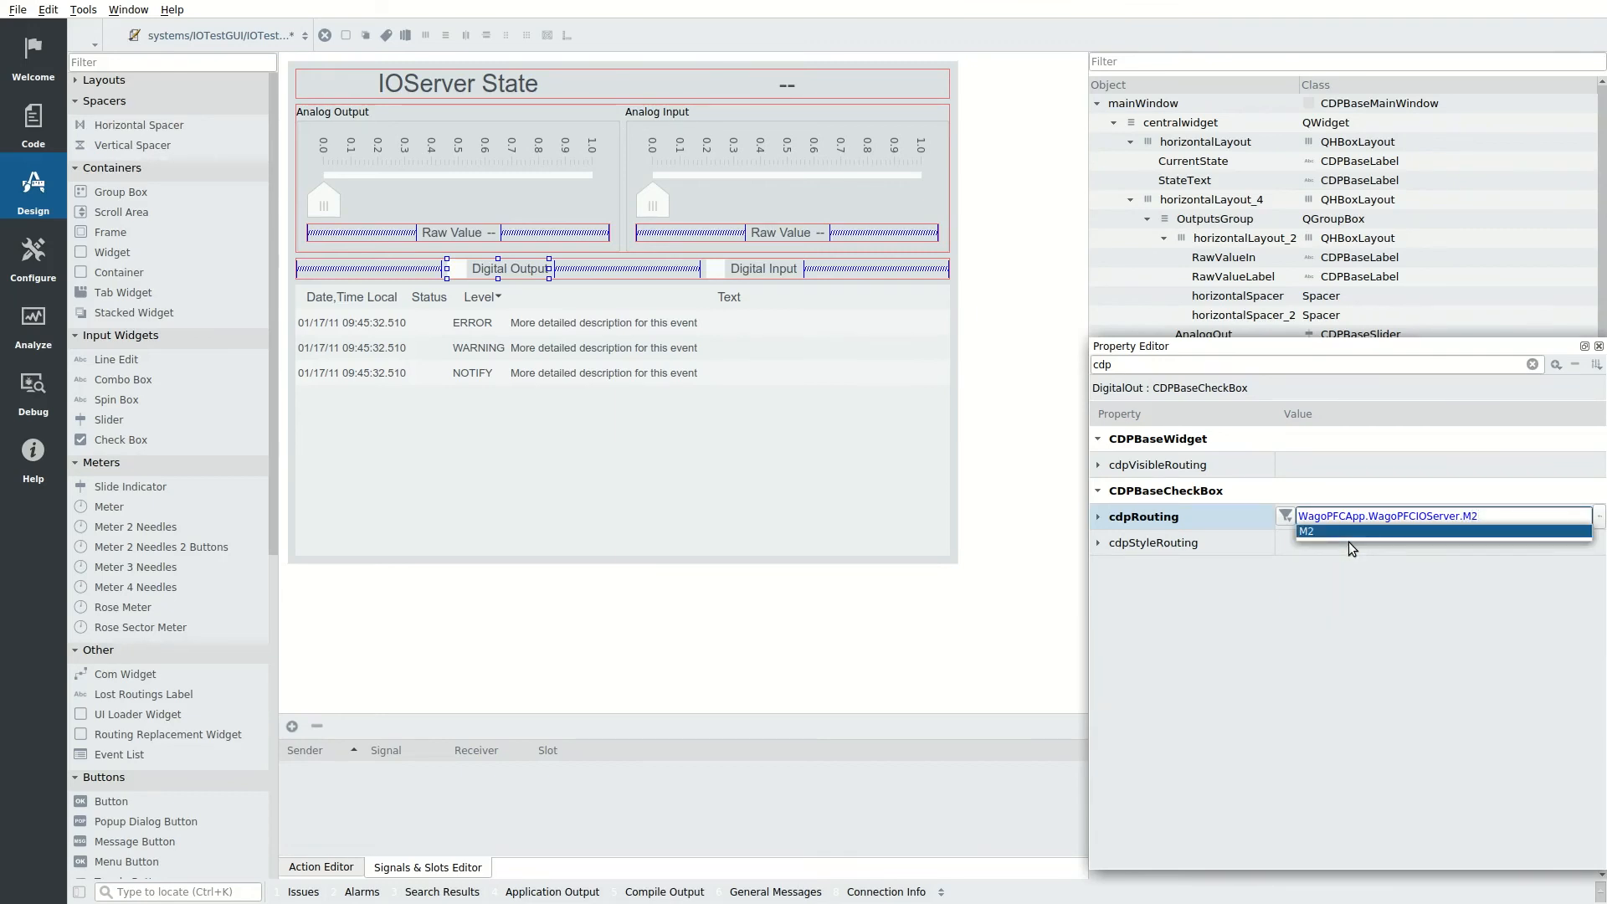
click(1309, 532)
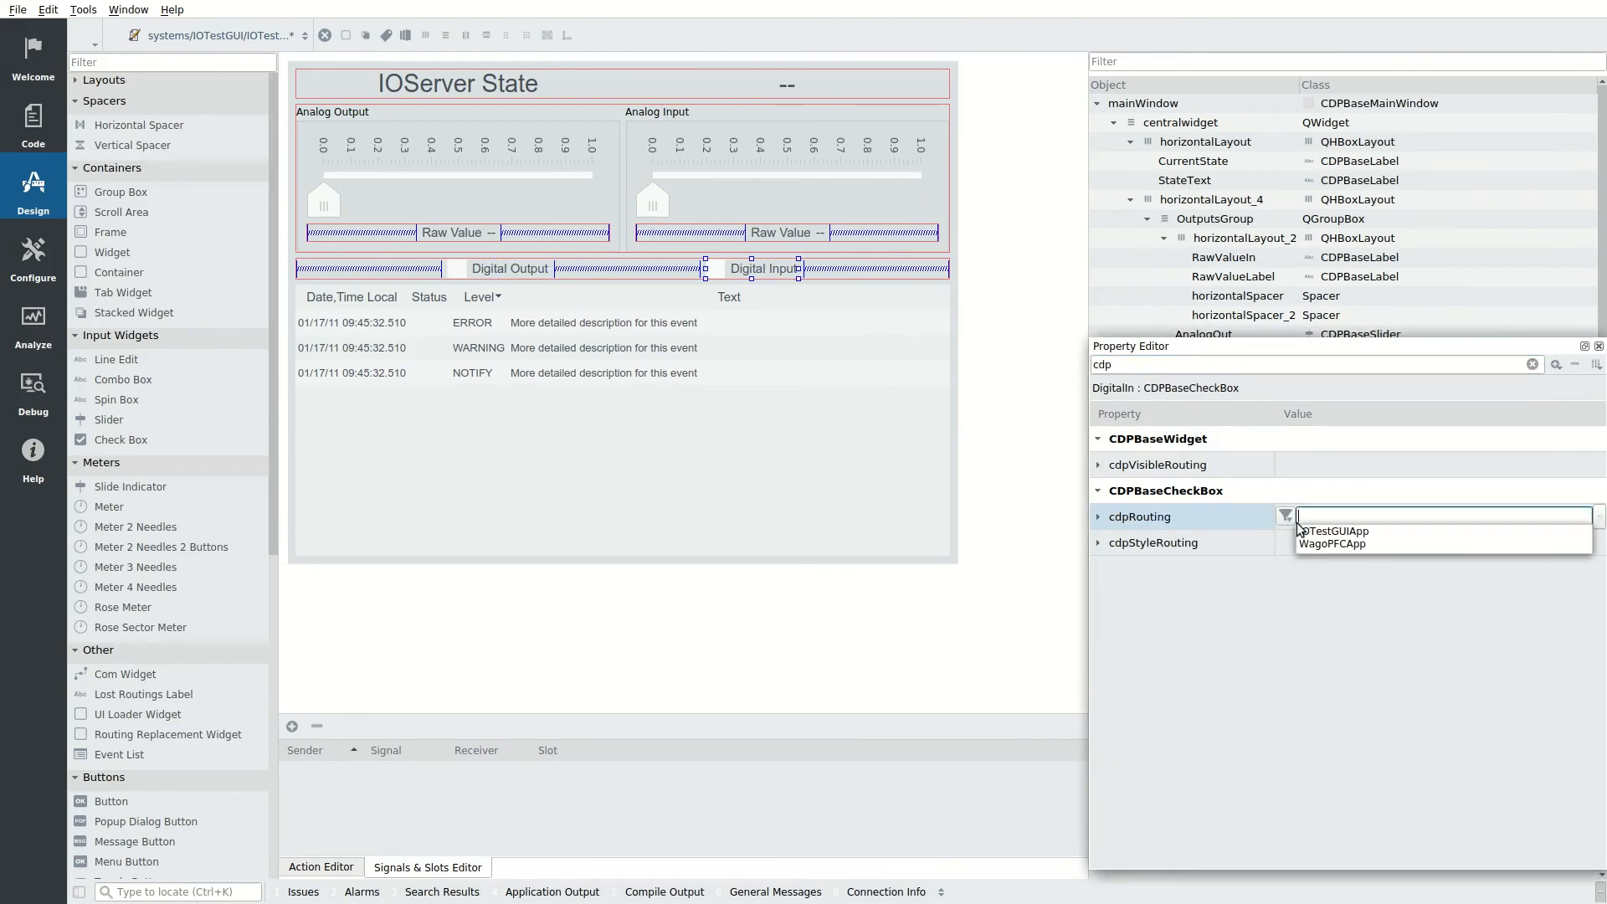
Step: Route the Digital Input checkbox to WagoPFCApp.WagoPFCIOServer.M1.Button
click(1335, 542)
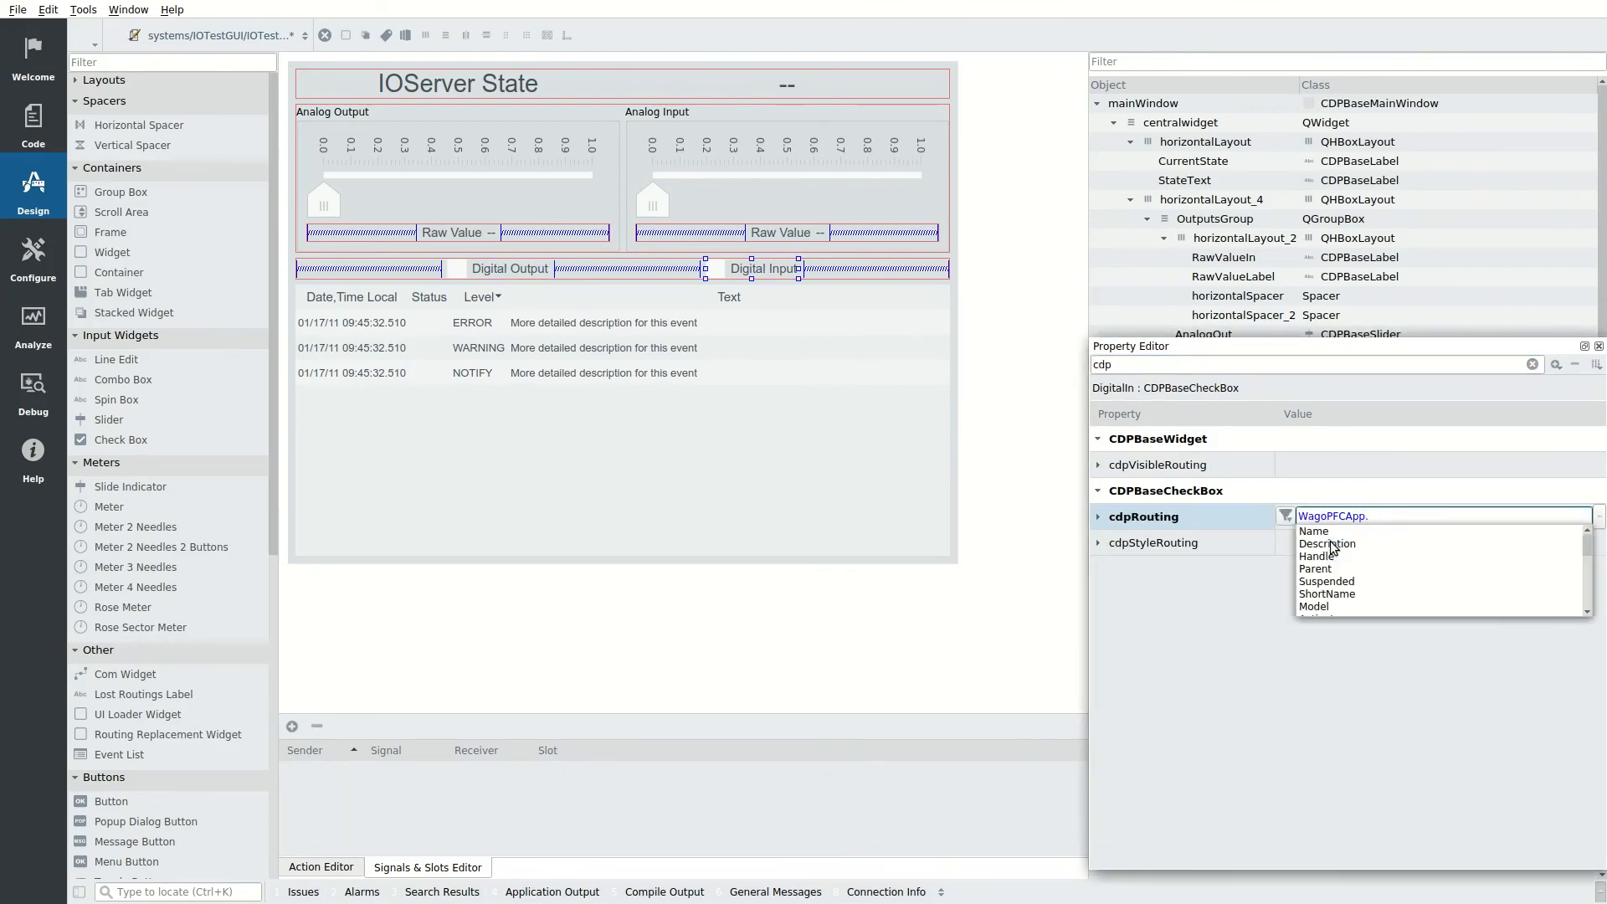
text(WagoPFCIOServer.)
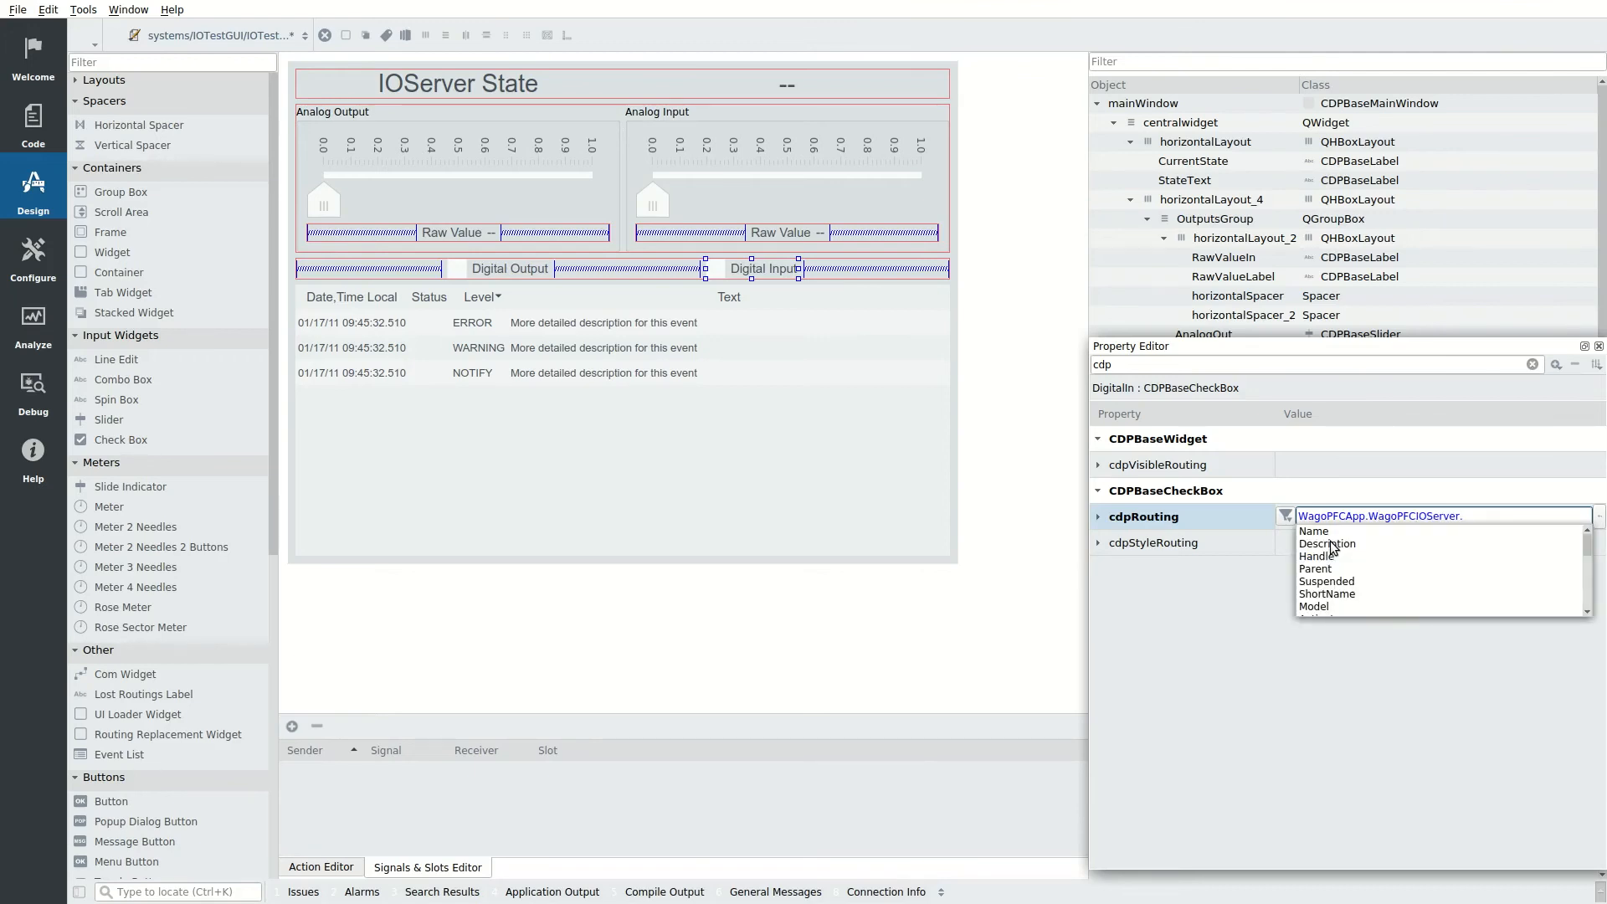
text(M1.But)
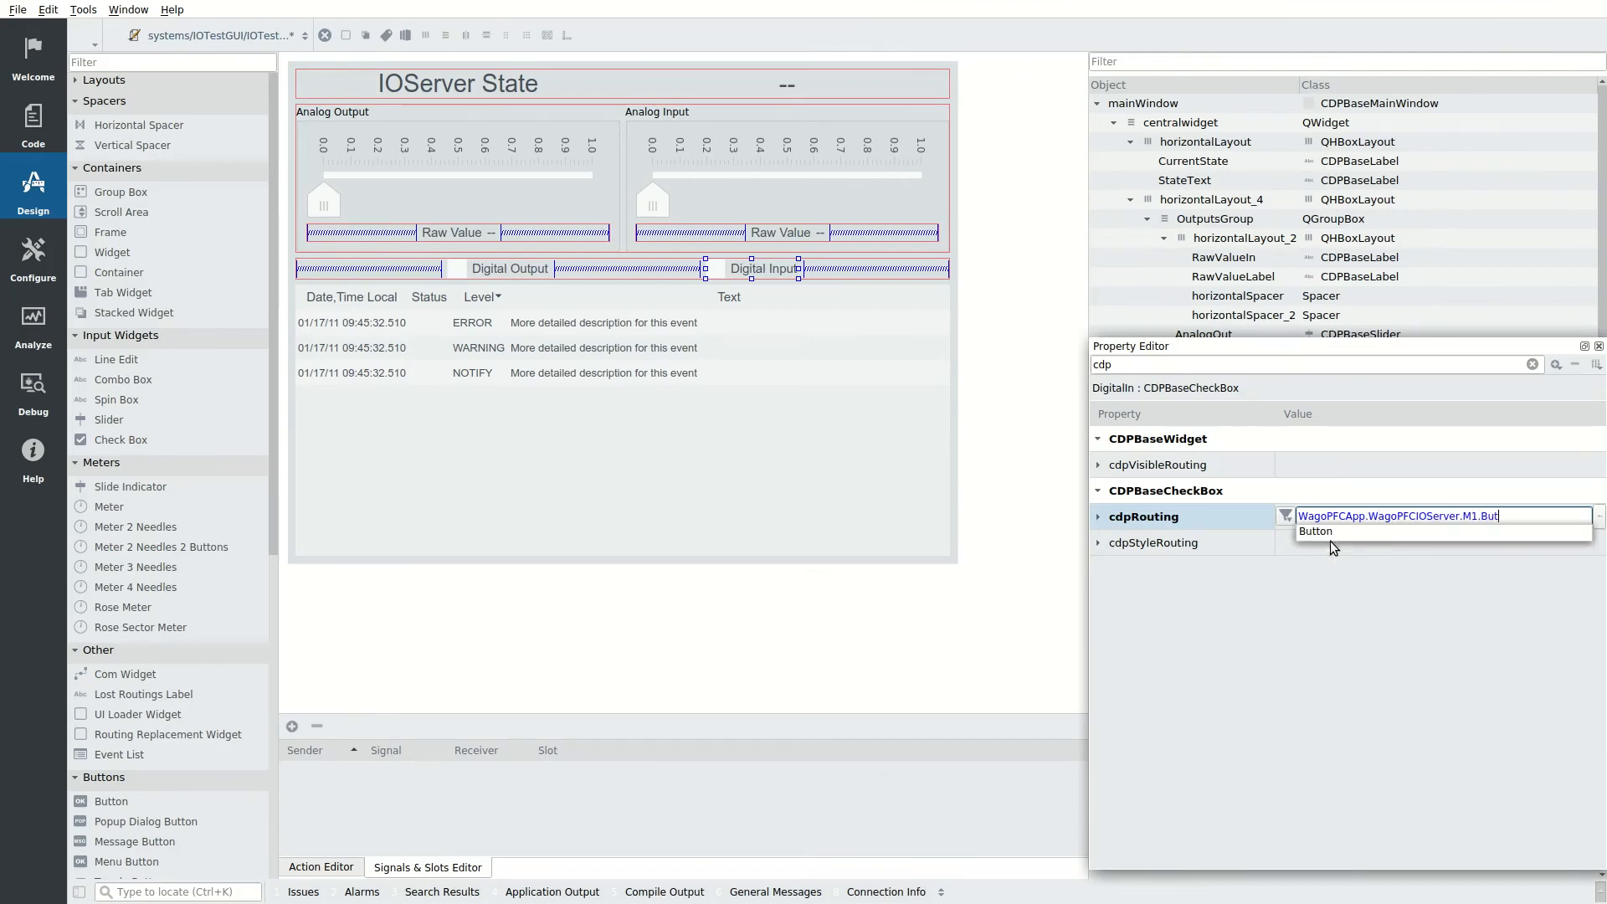
click(1316, 530)
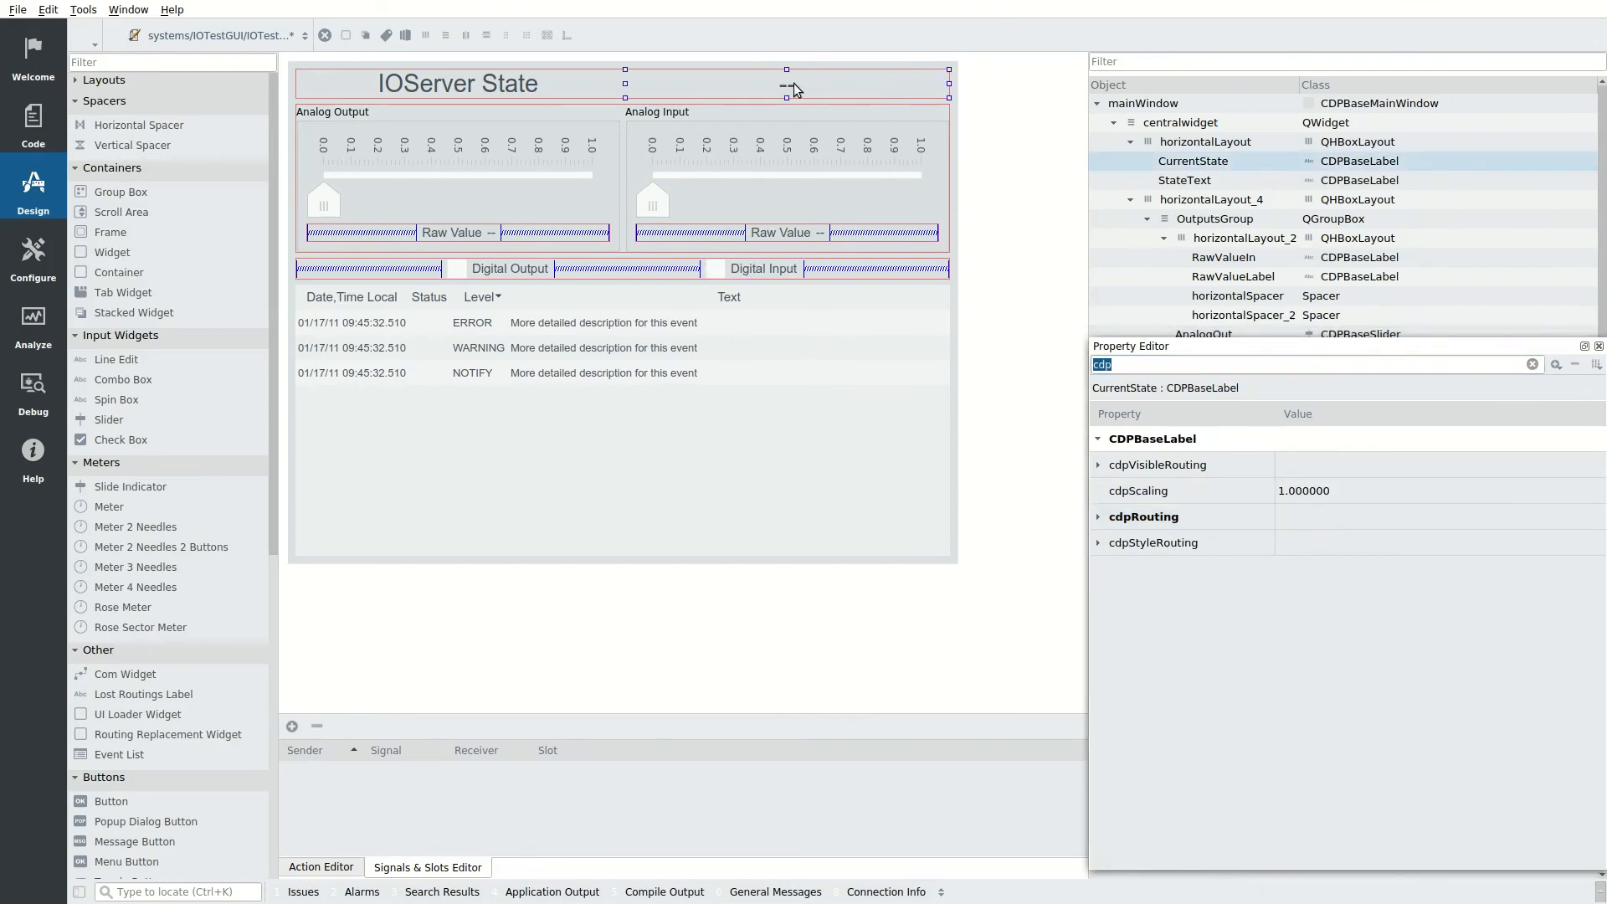
mouse_move(1294, 529)
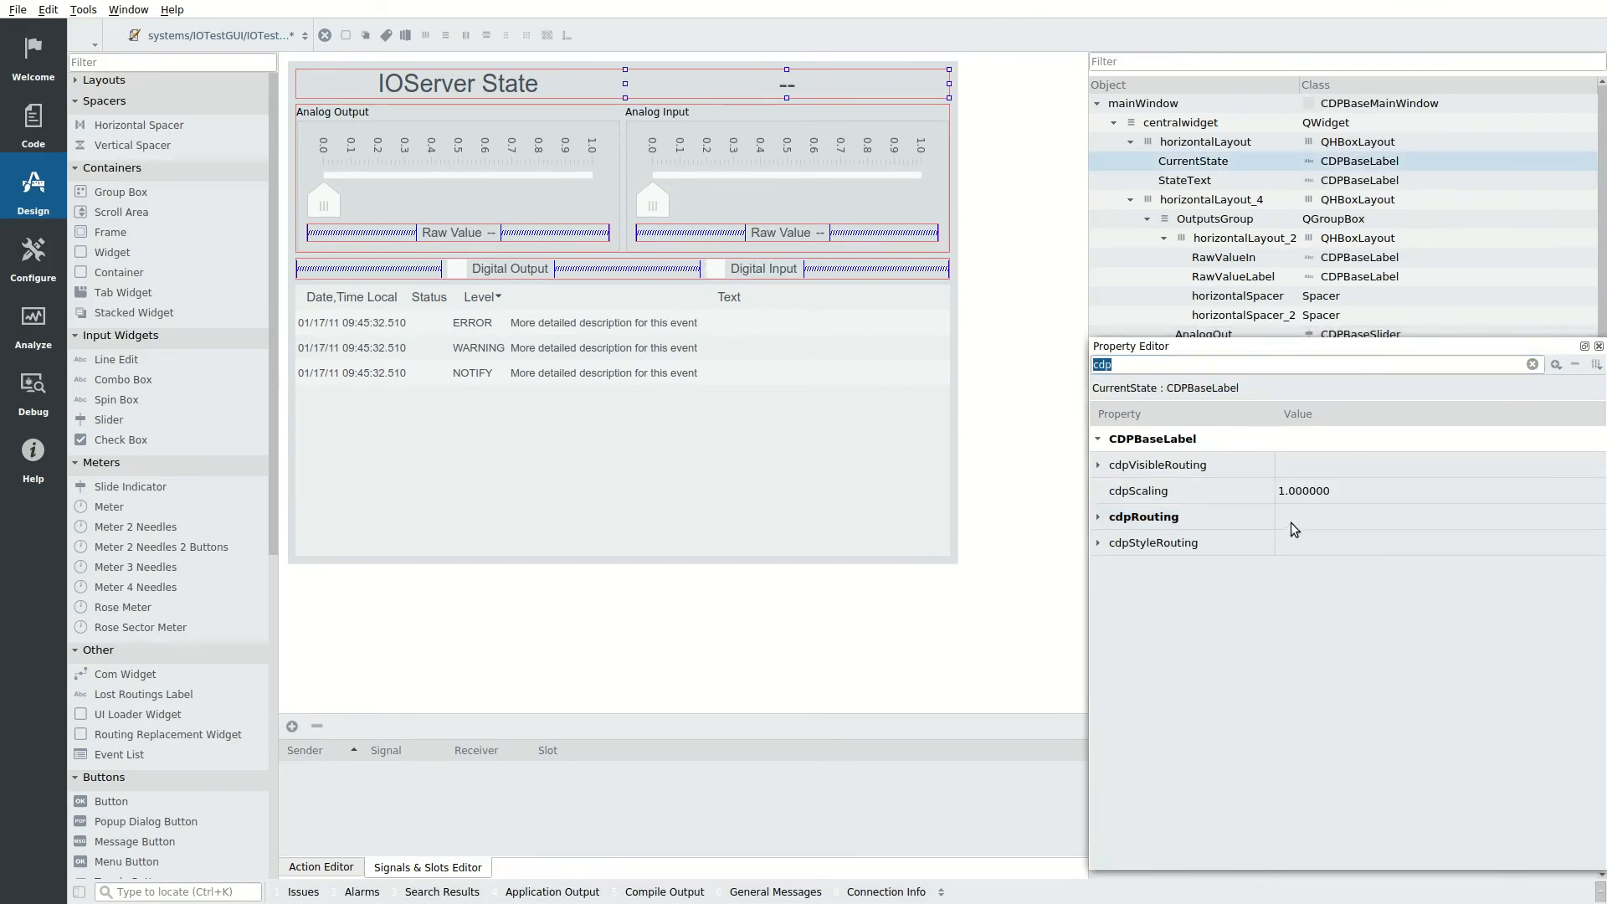
Step: Set the state label's cdpRouting to WagoPFCApp.WagoPFCIOServer.CurrentState
click(1143, 515)
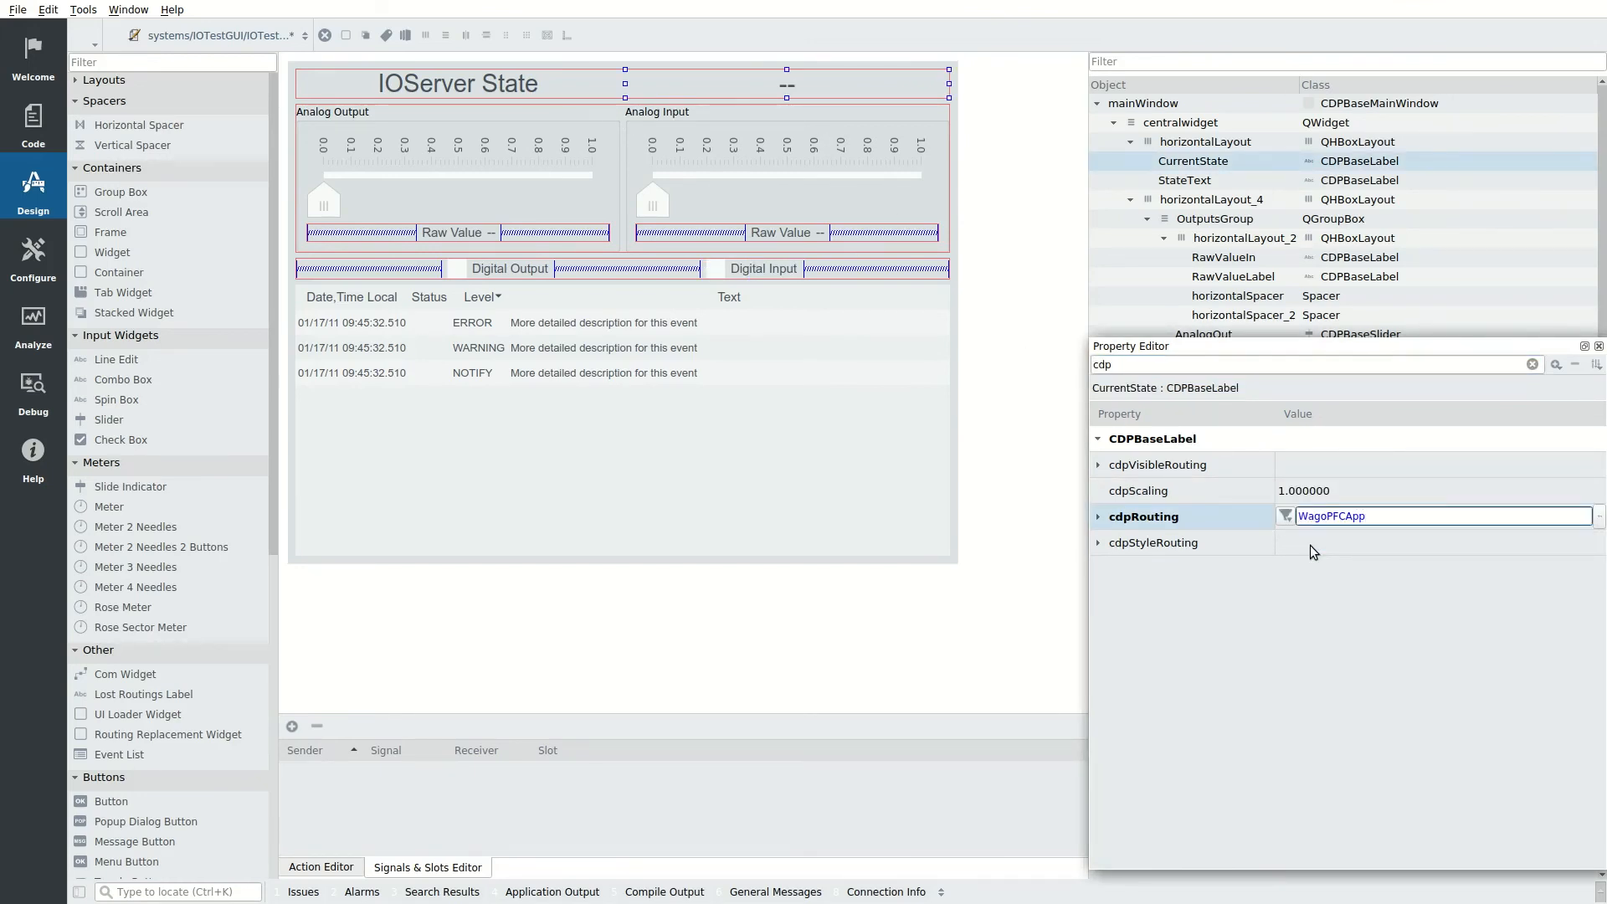
text(.W)
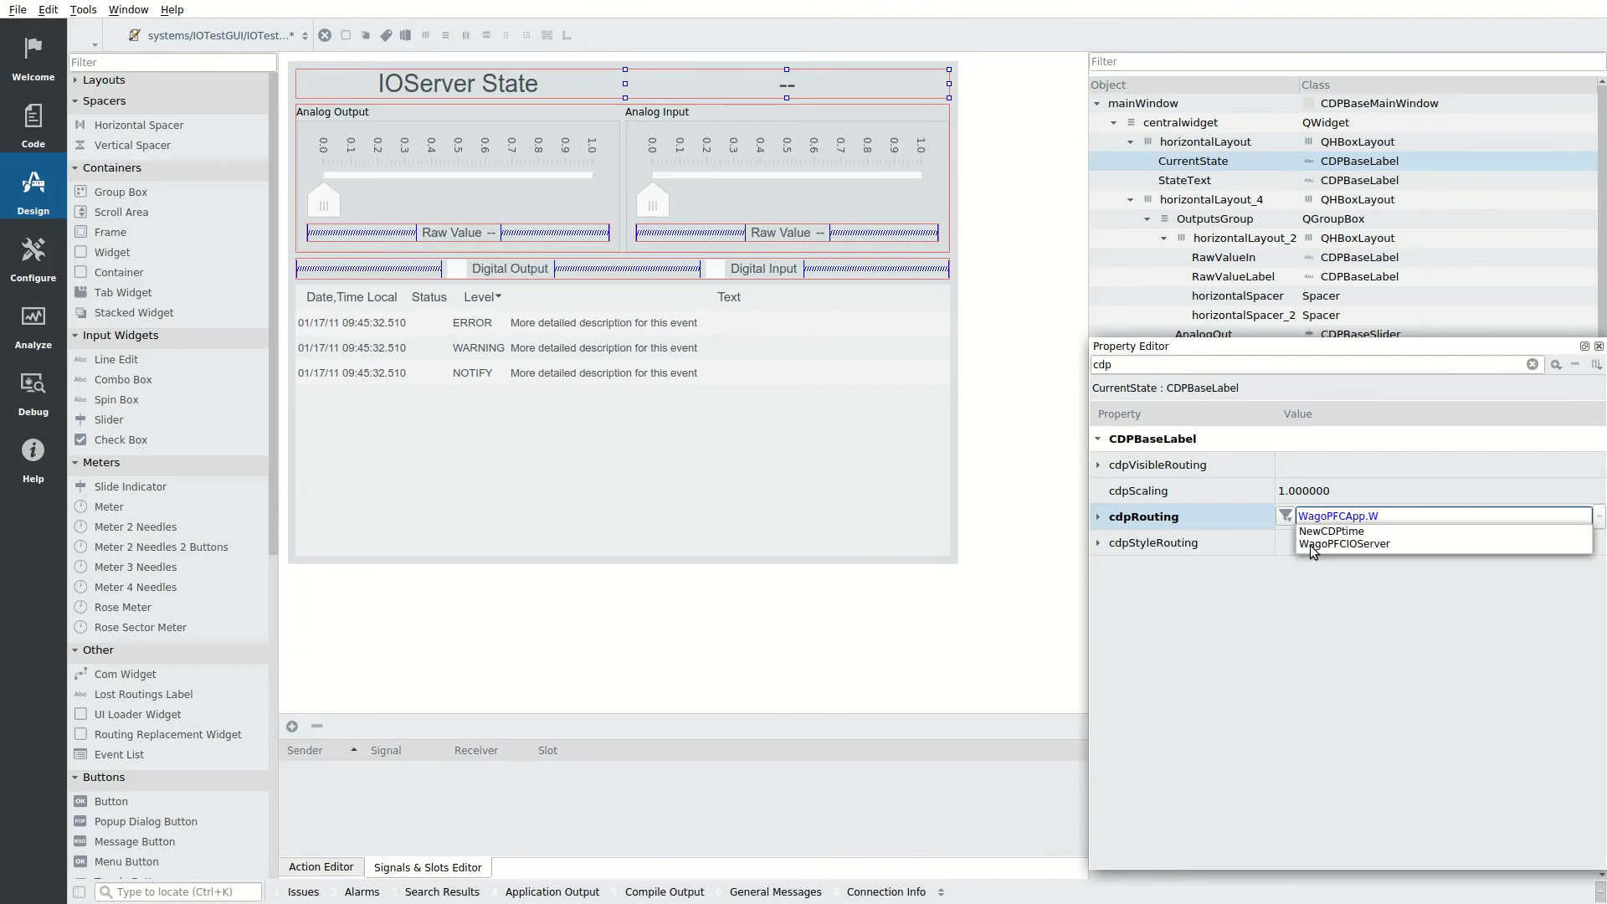
click(1346, 543)
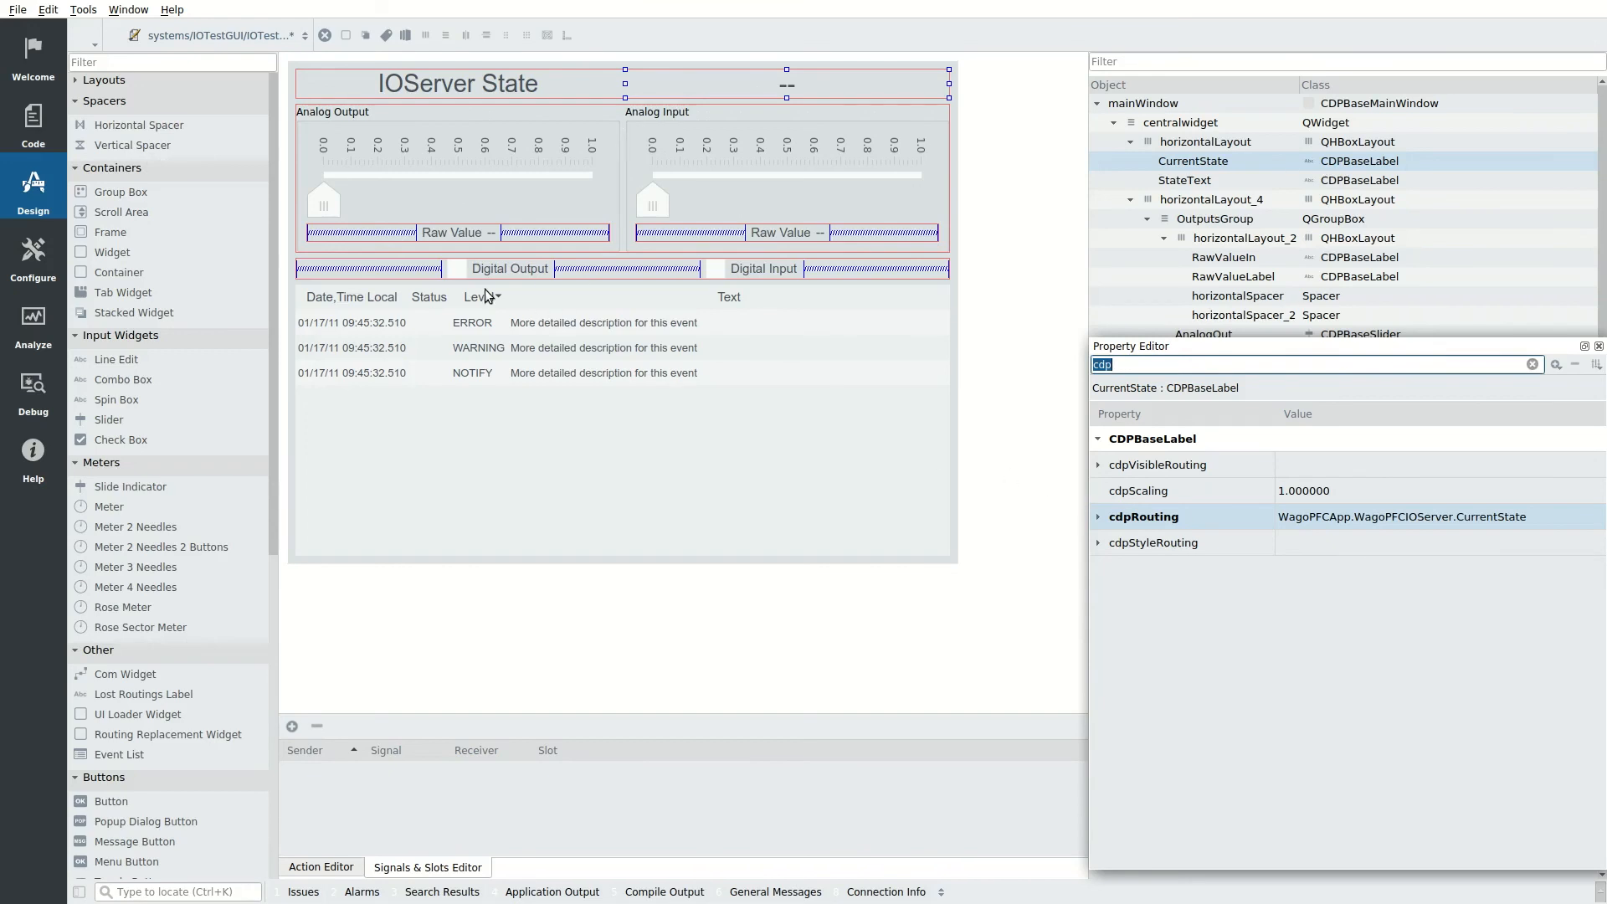
Step: In Deploy Configuration select the 10.0.2.100 network and assign WagoPFCApp to the WagoPFC device
click(34, 255)
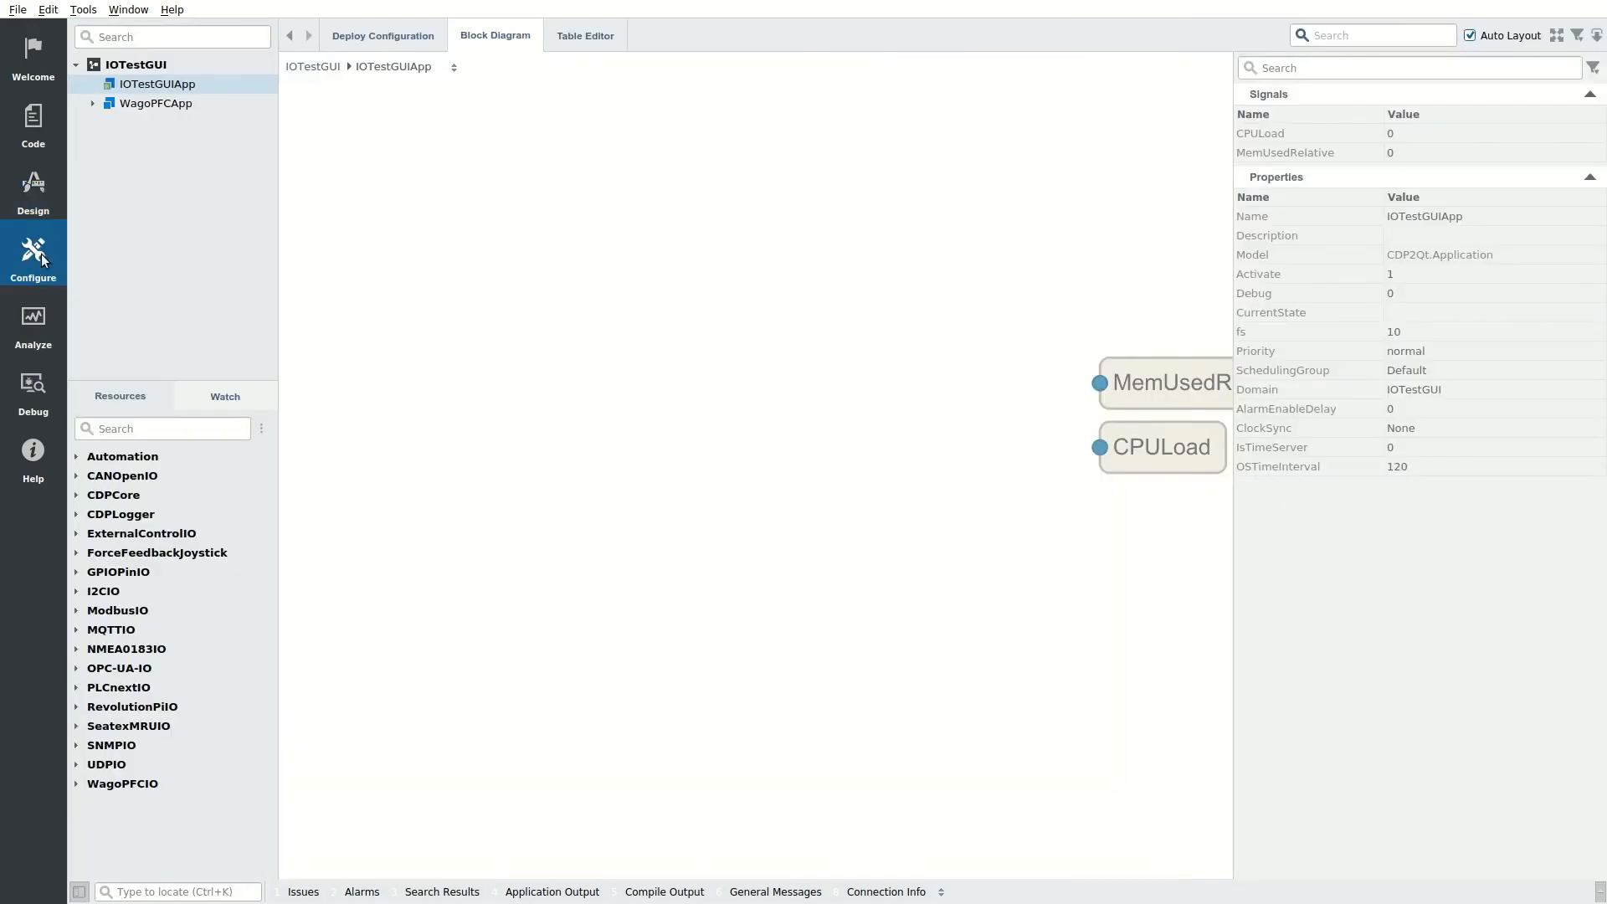
mouse_move(141, 107)
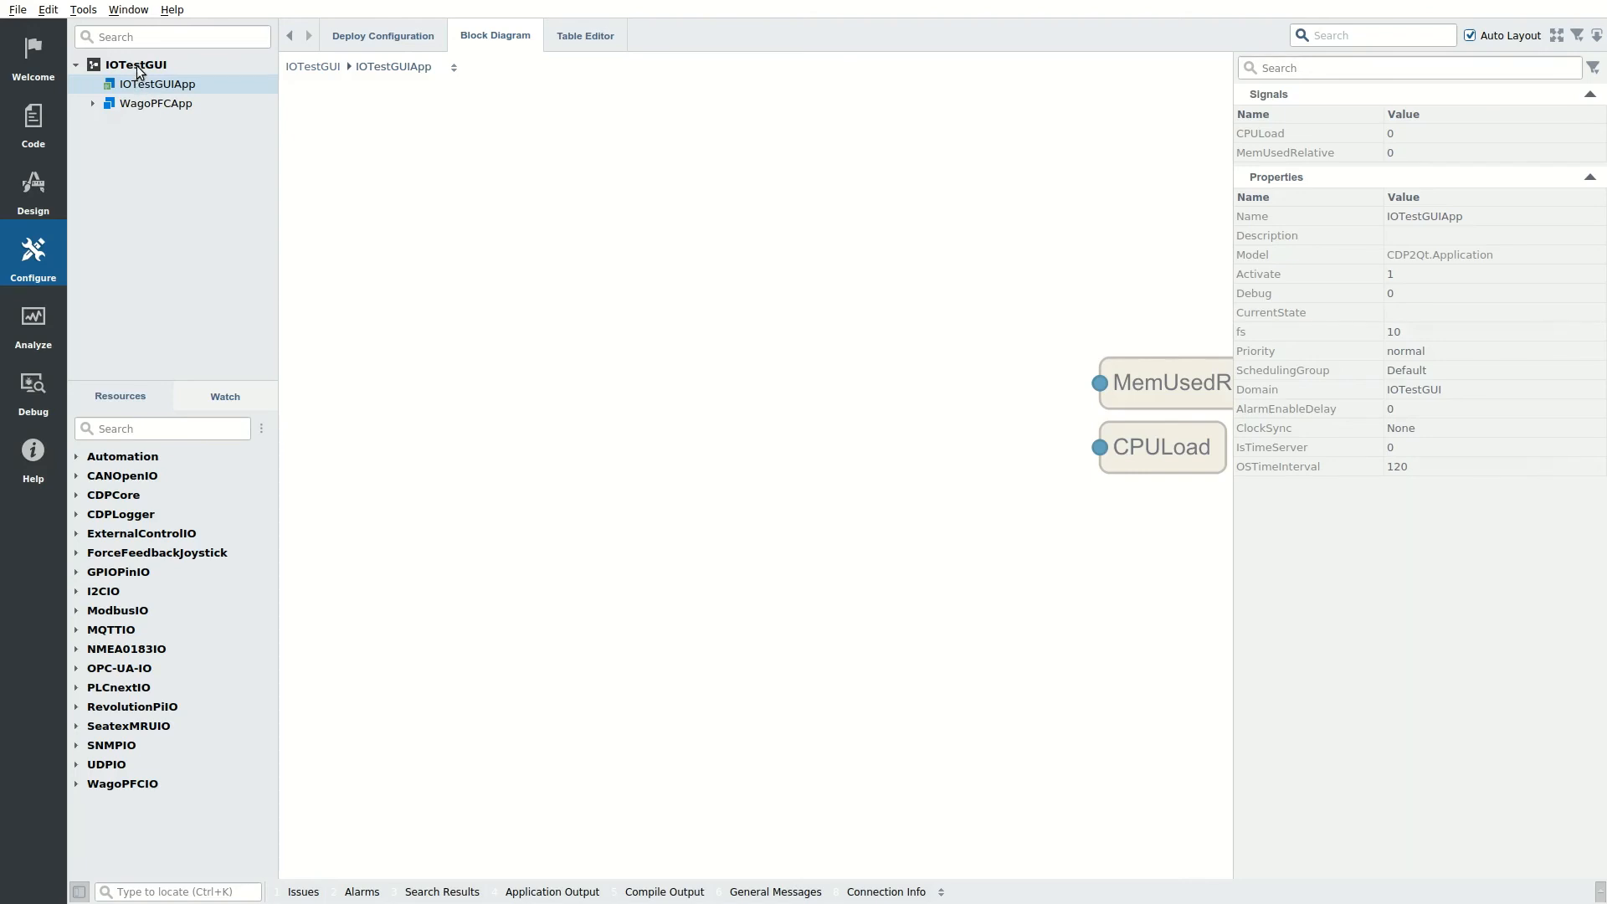
mouse_move(381, 36)
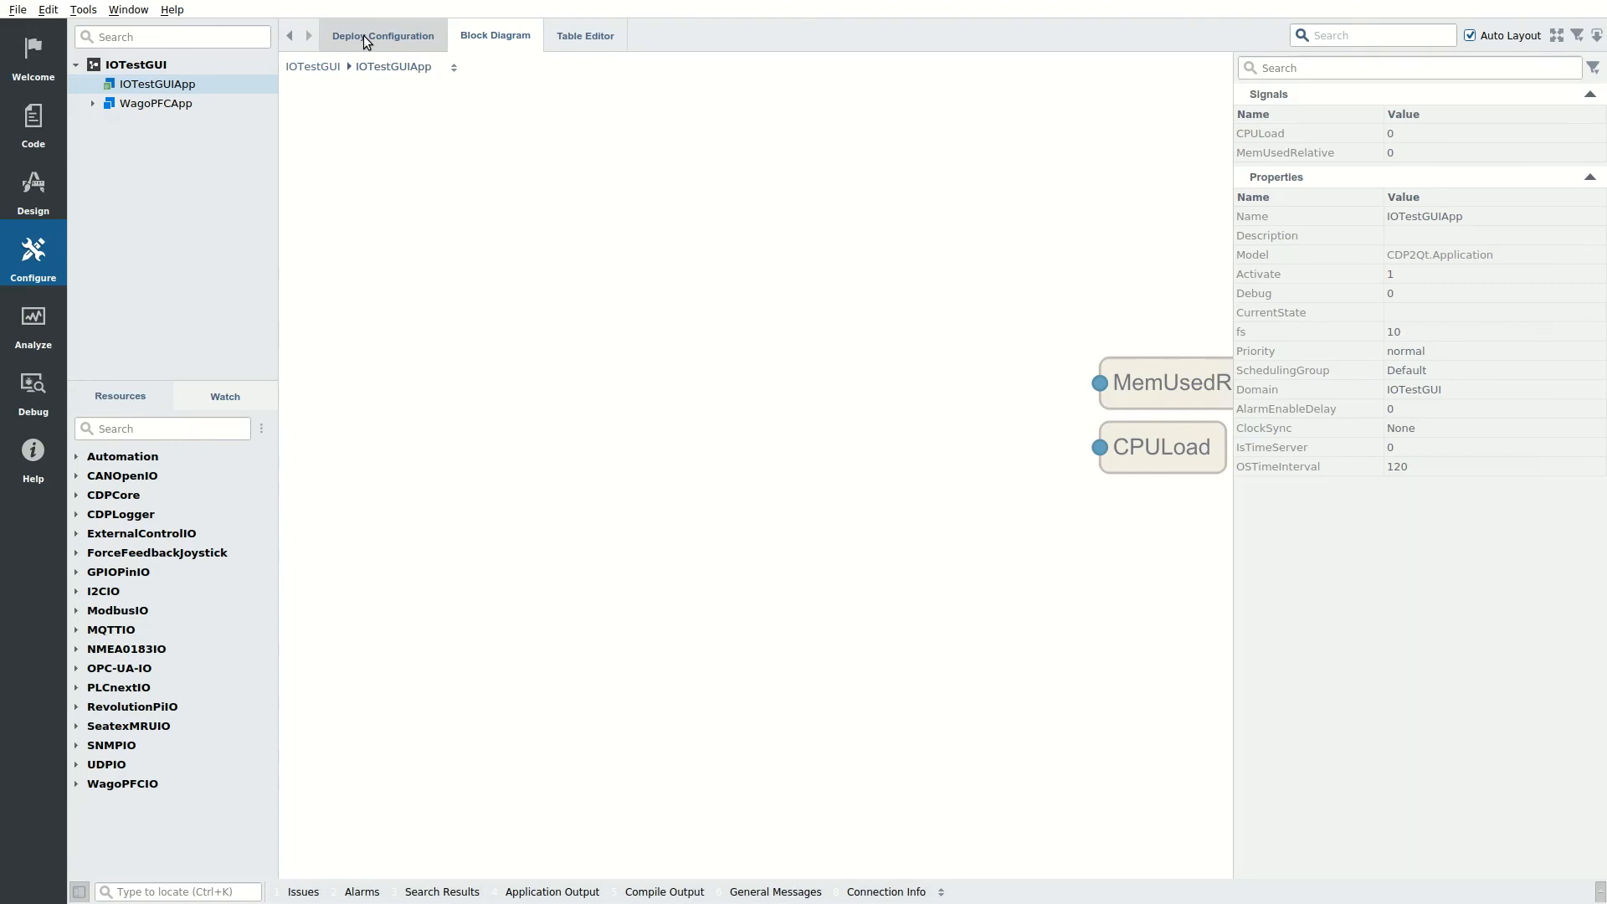
click(383, 35)
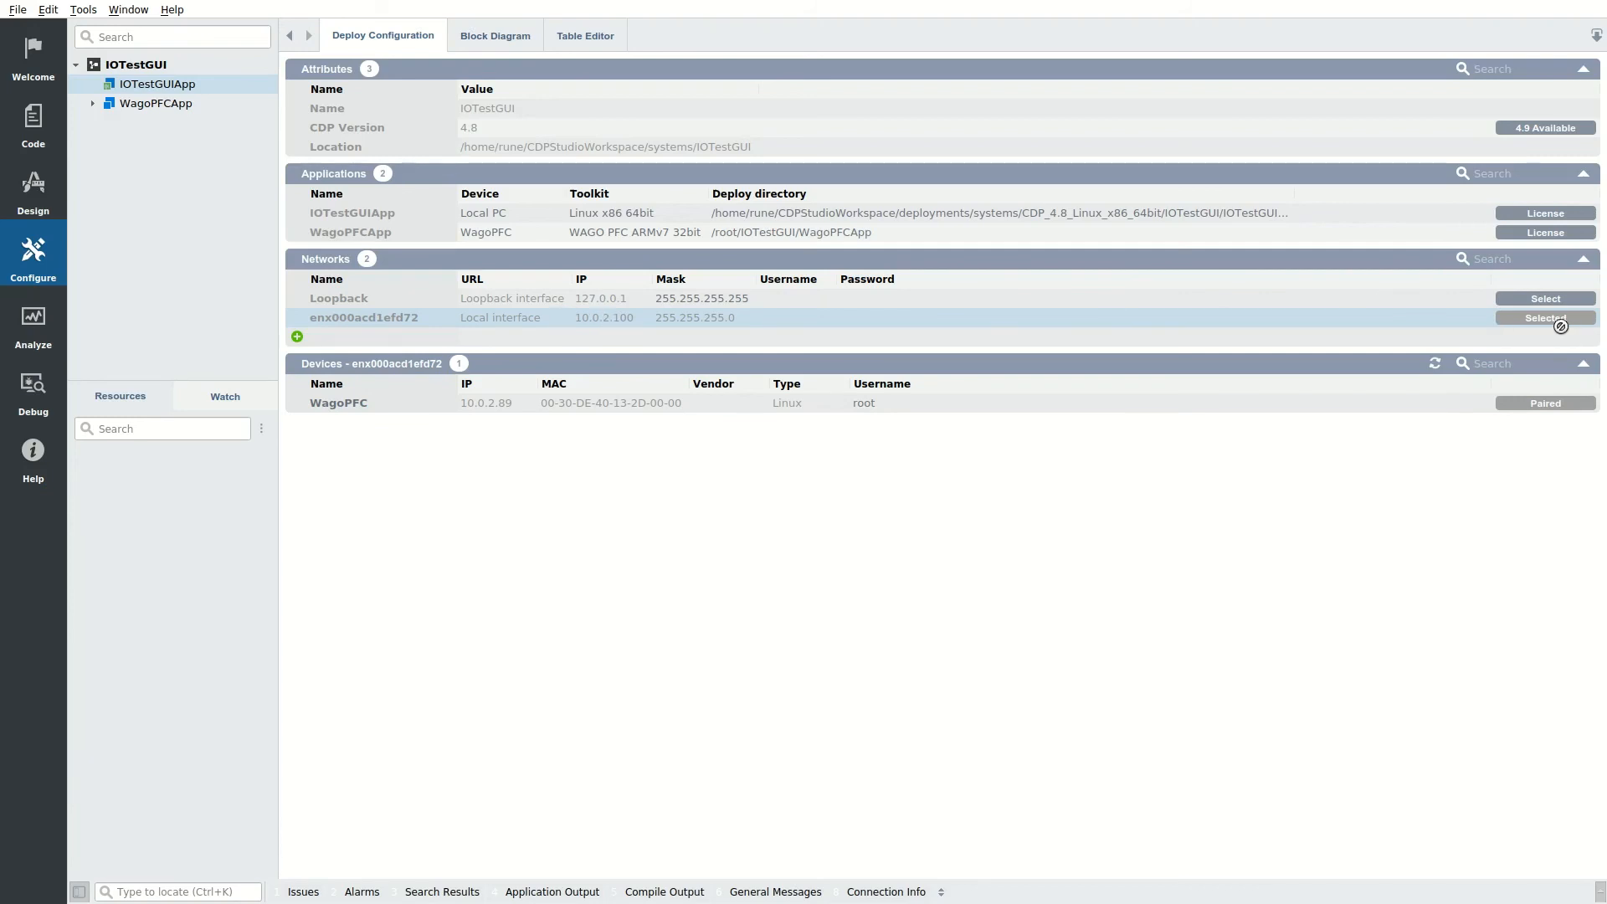
click(1545, 318)
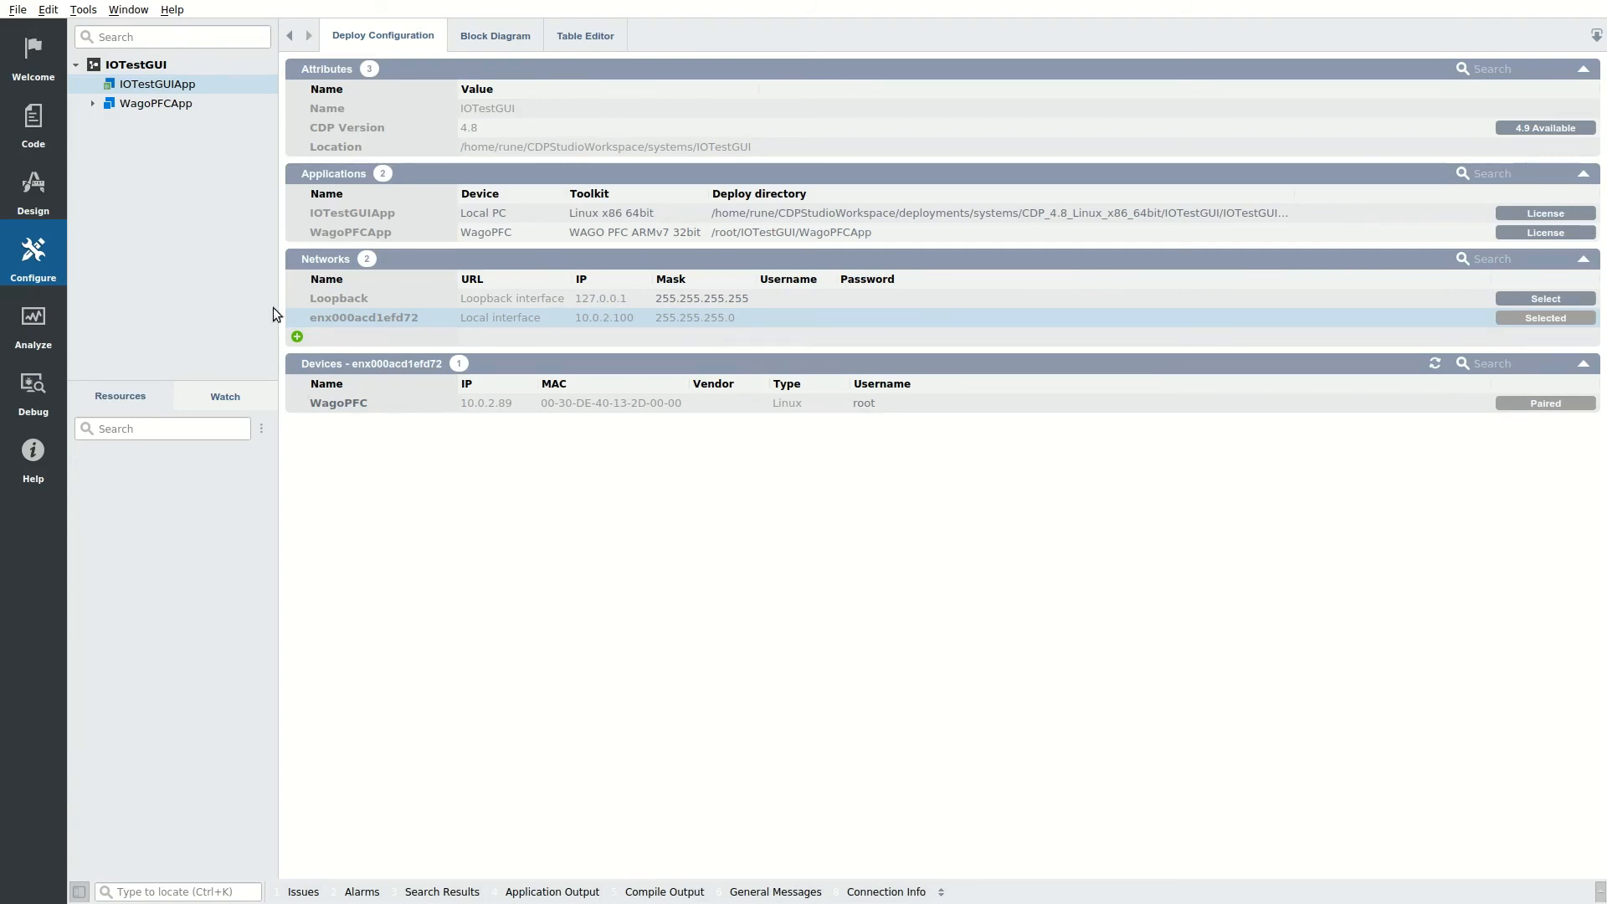
click(635, 231)
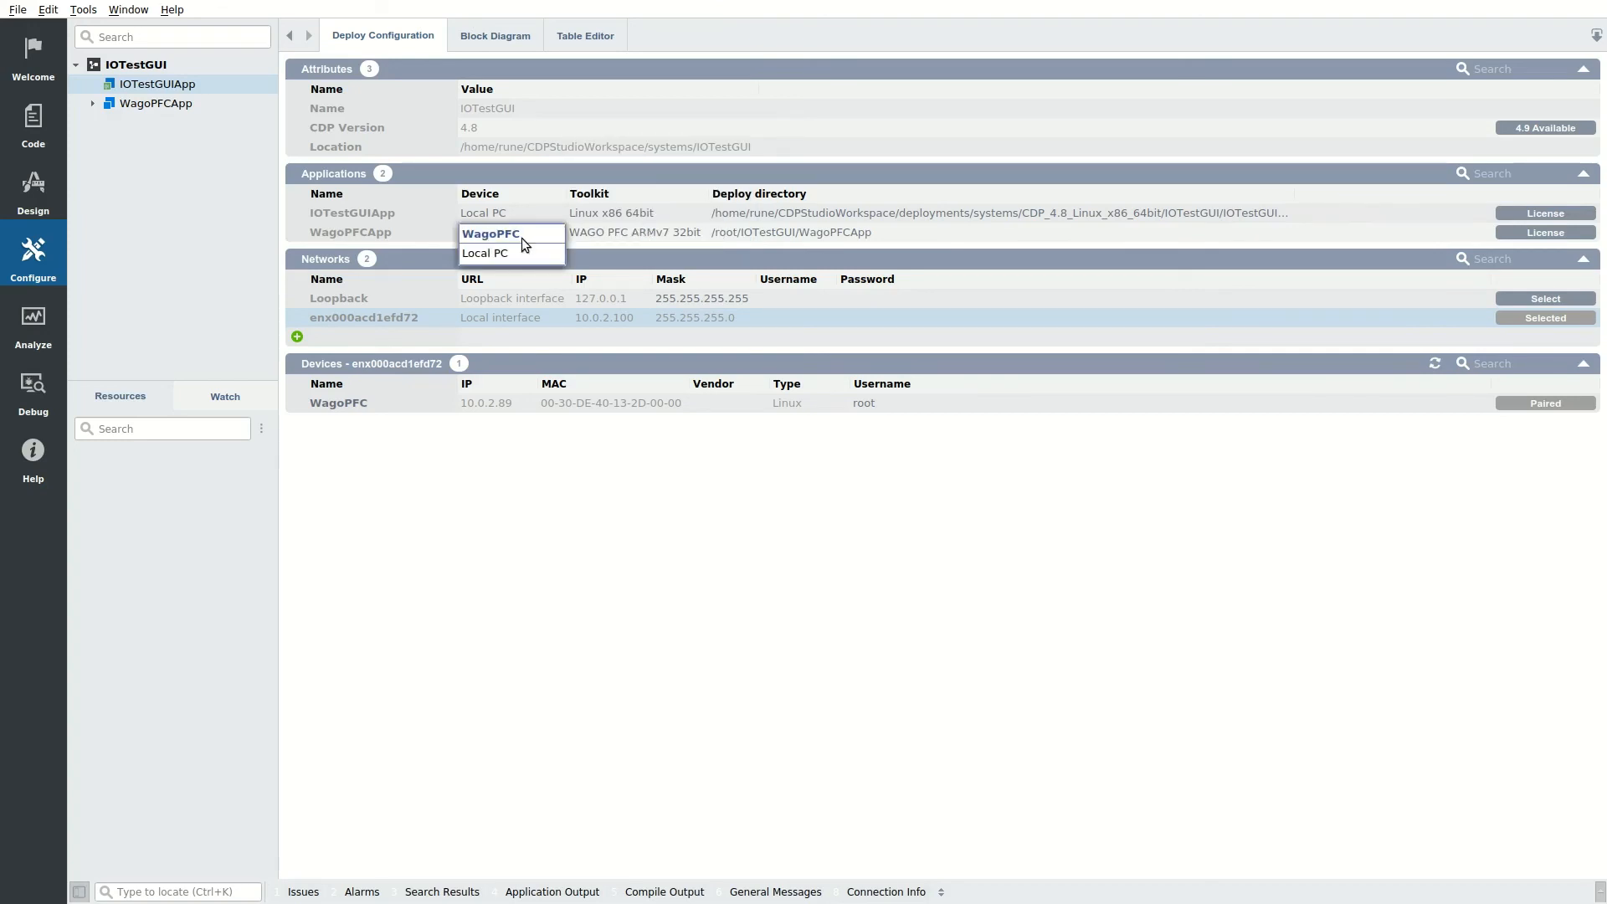
click(492, 233)
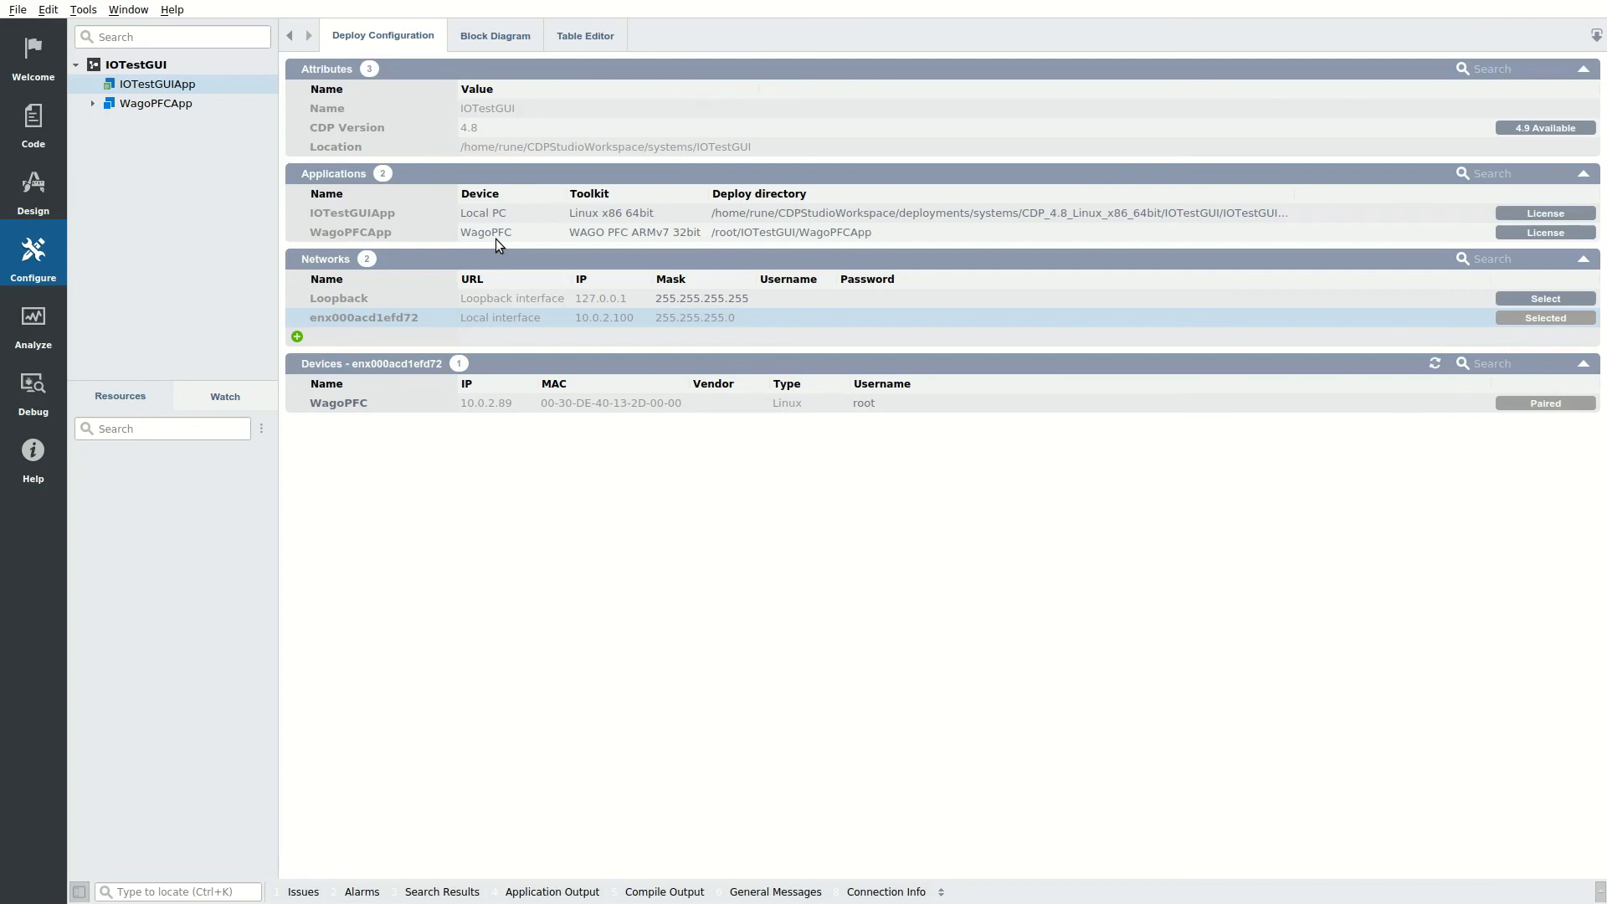
Step: Run & Connect IOTestGUI, turn on Digital Output in the running GUI, then close the window
right_click(135, 63)
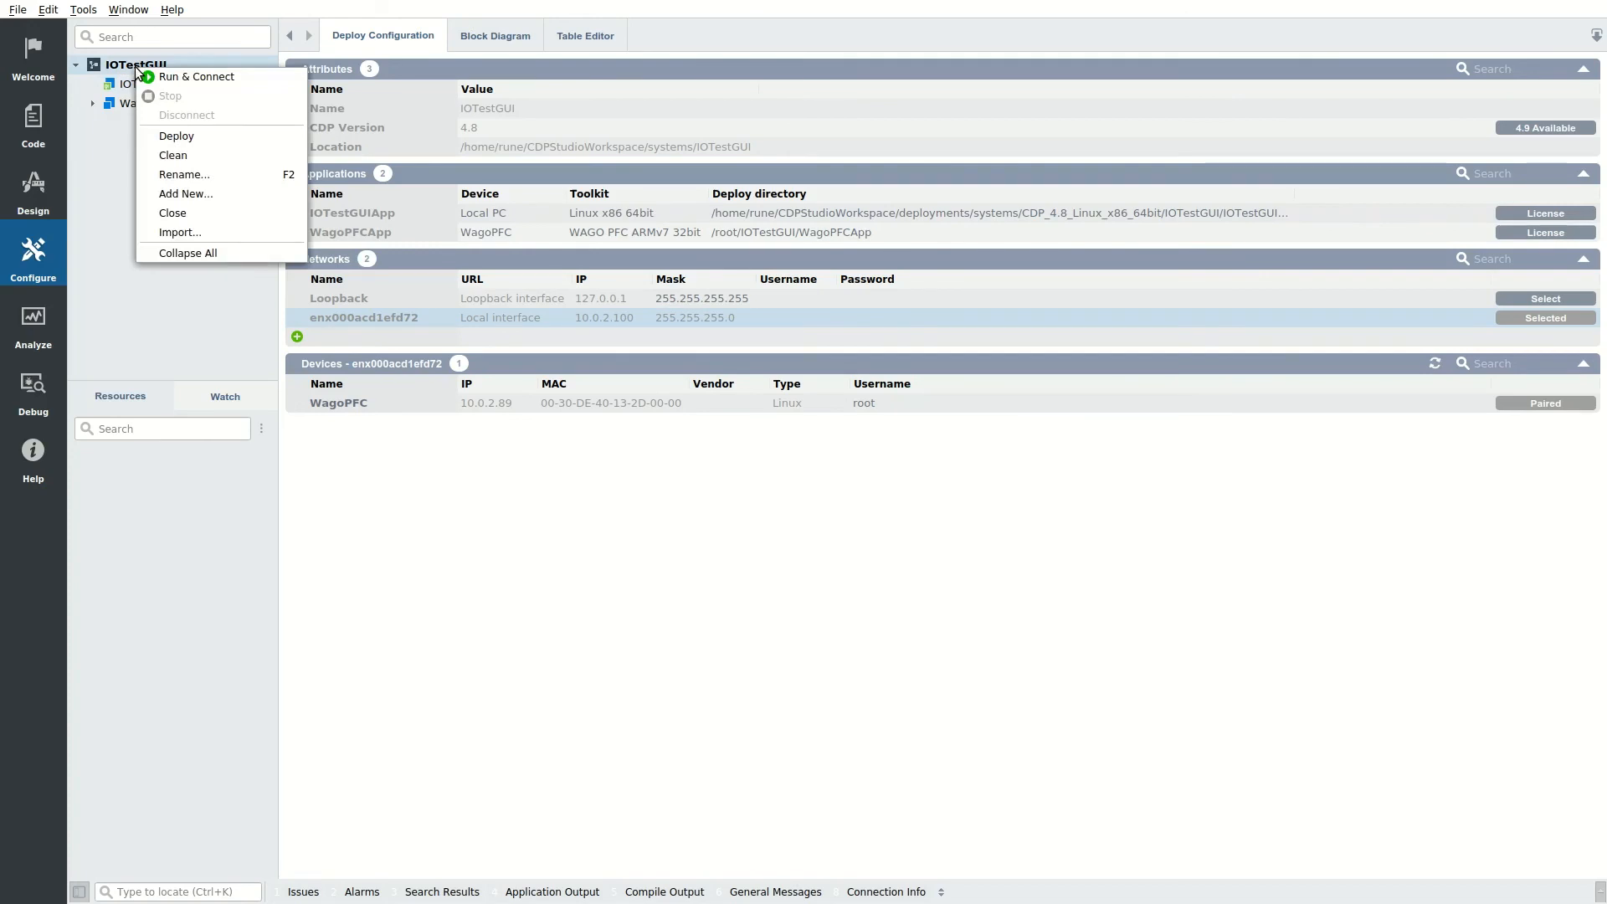
click(176, 135)
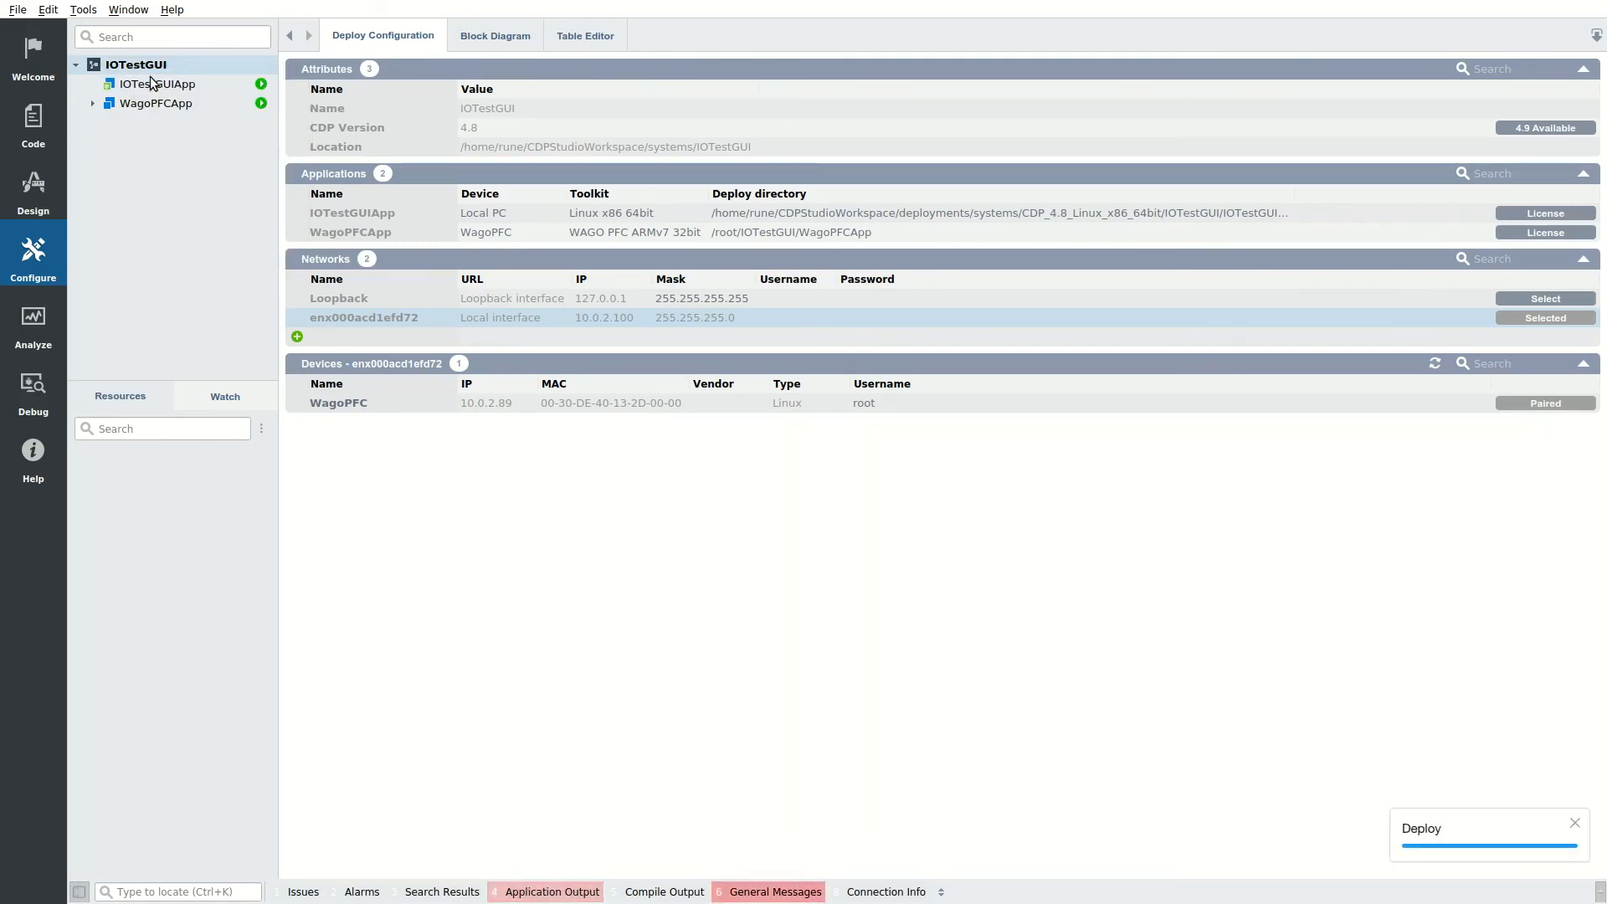
click(494, 35)
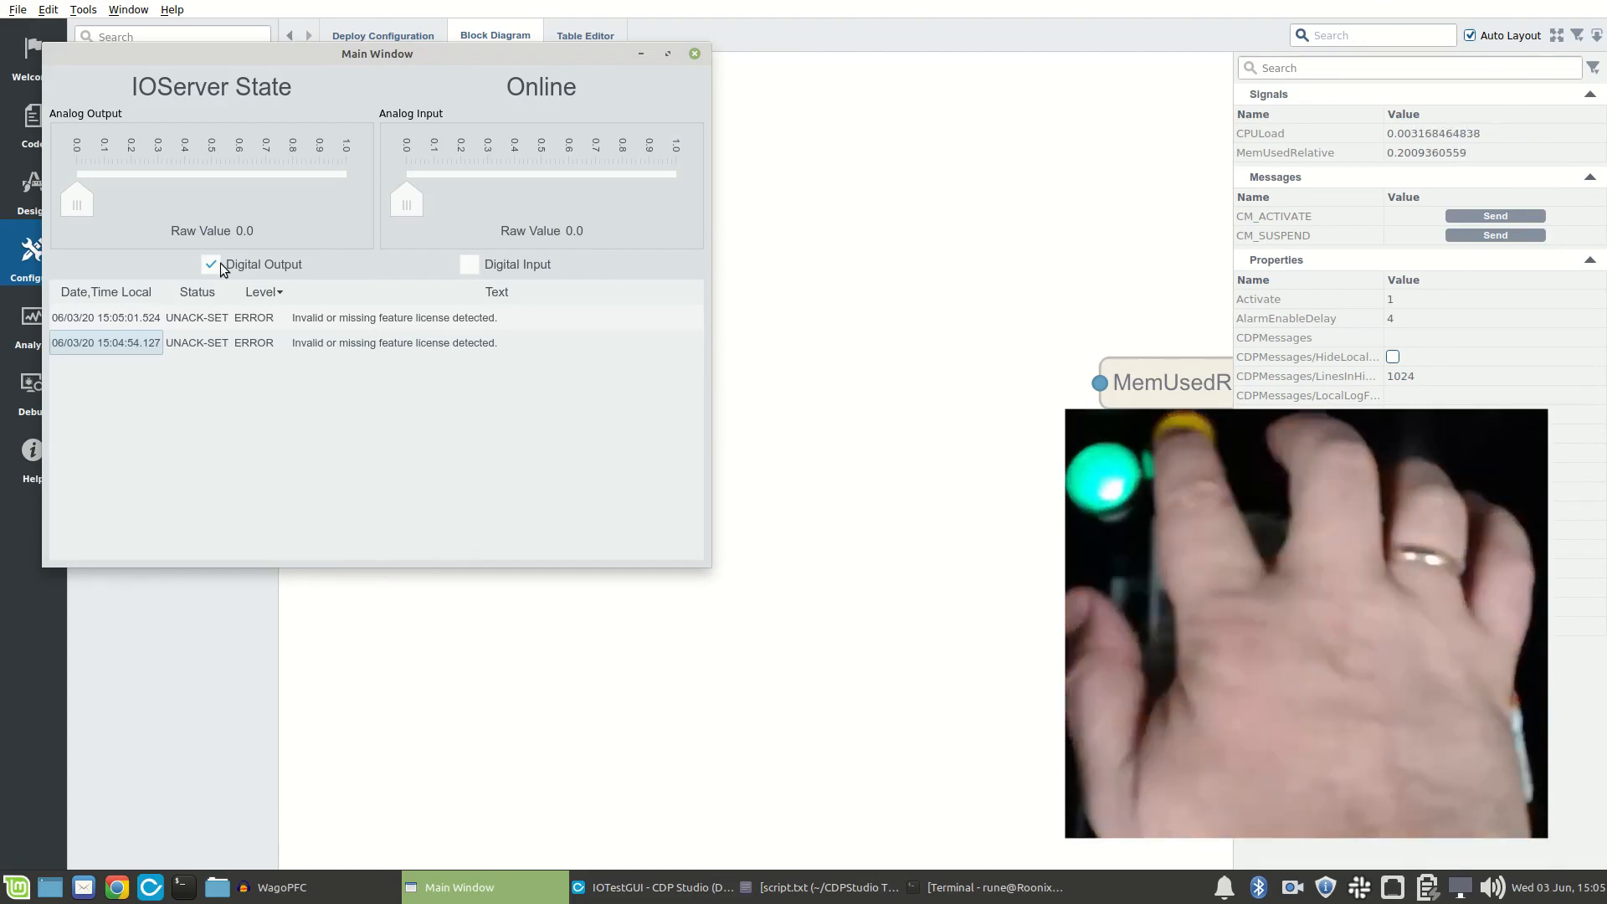
click(469, 265)
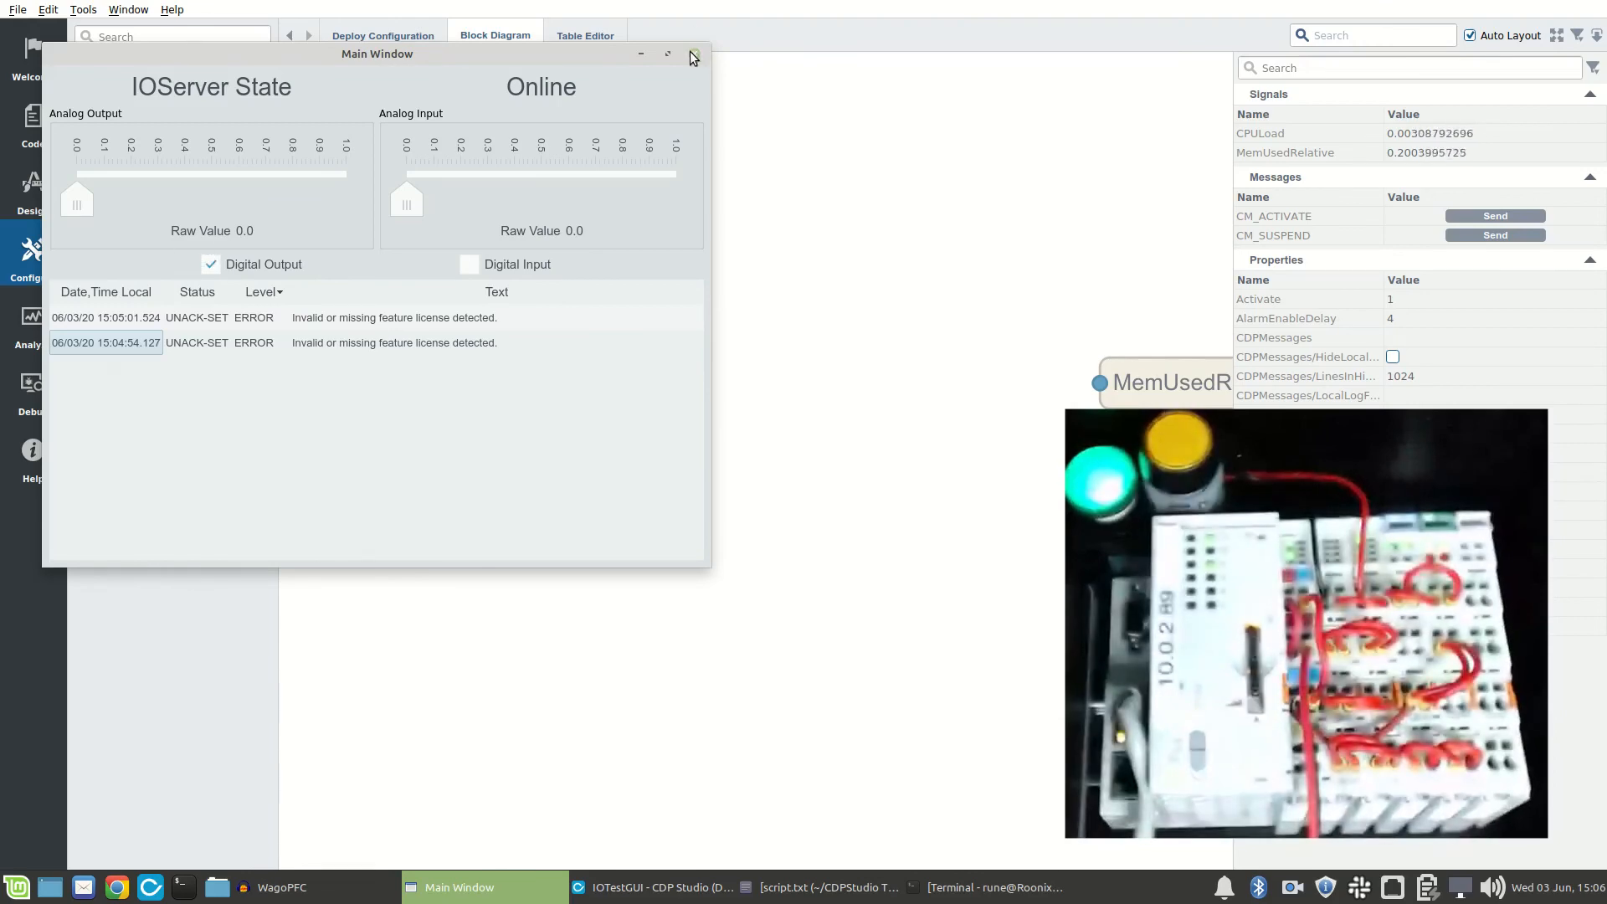
click(691, 54)
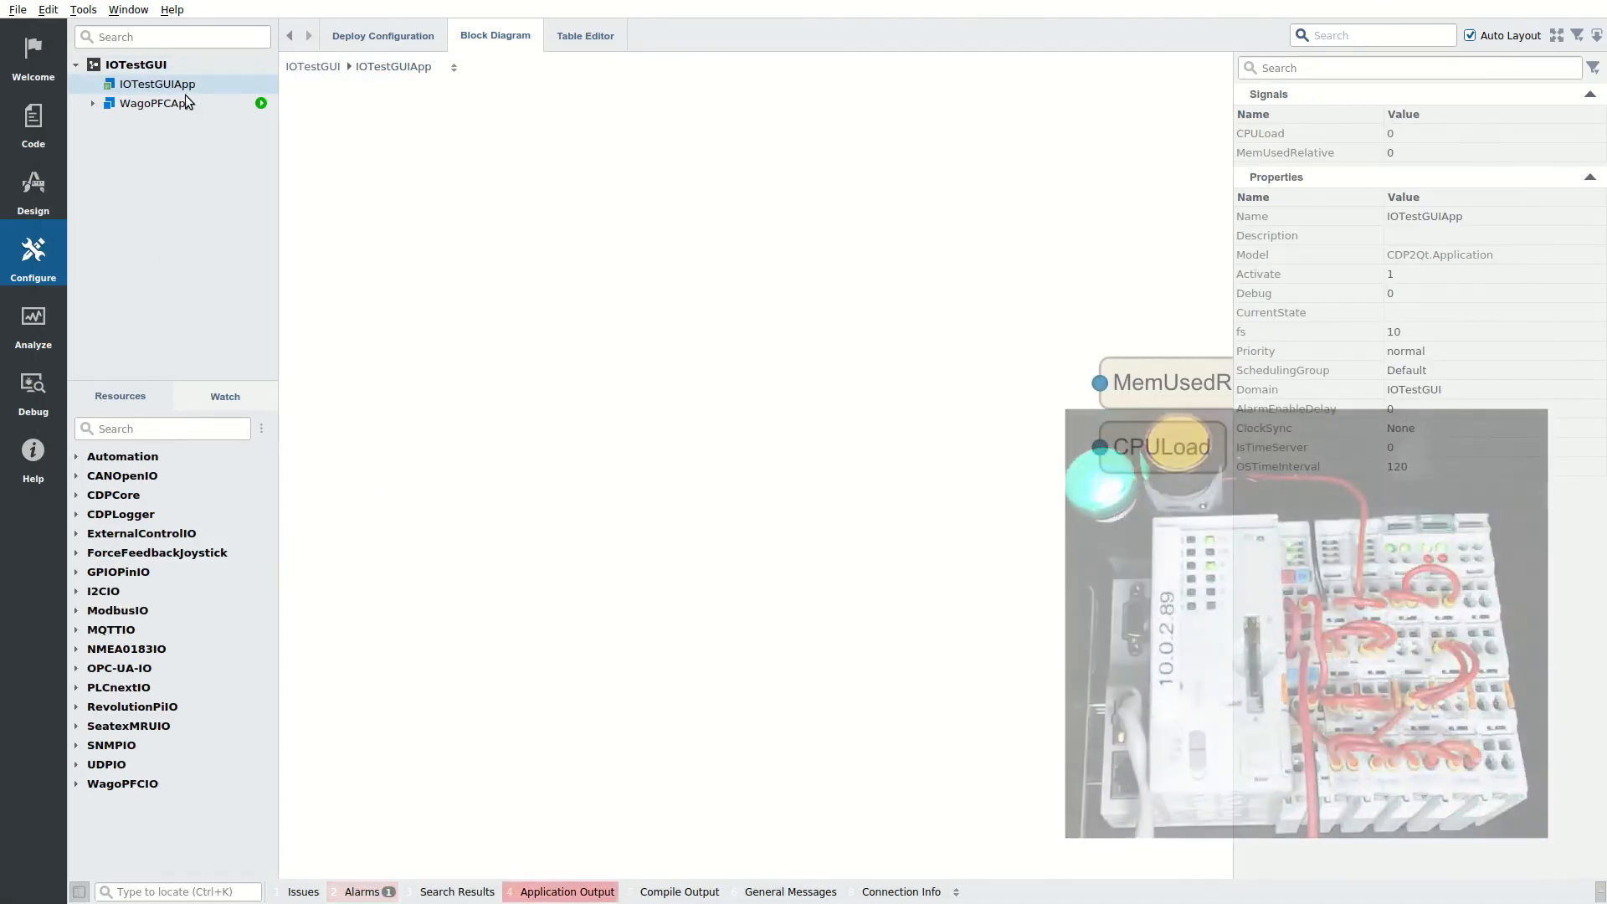